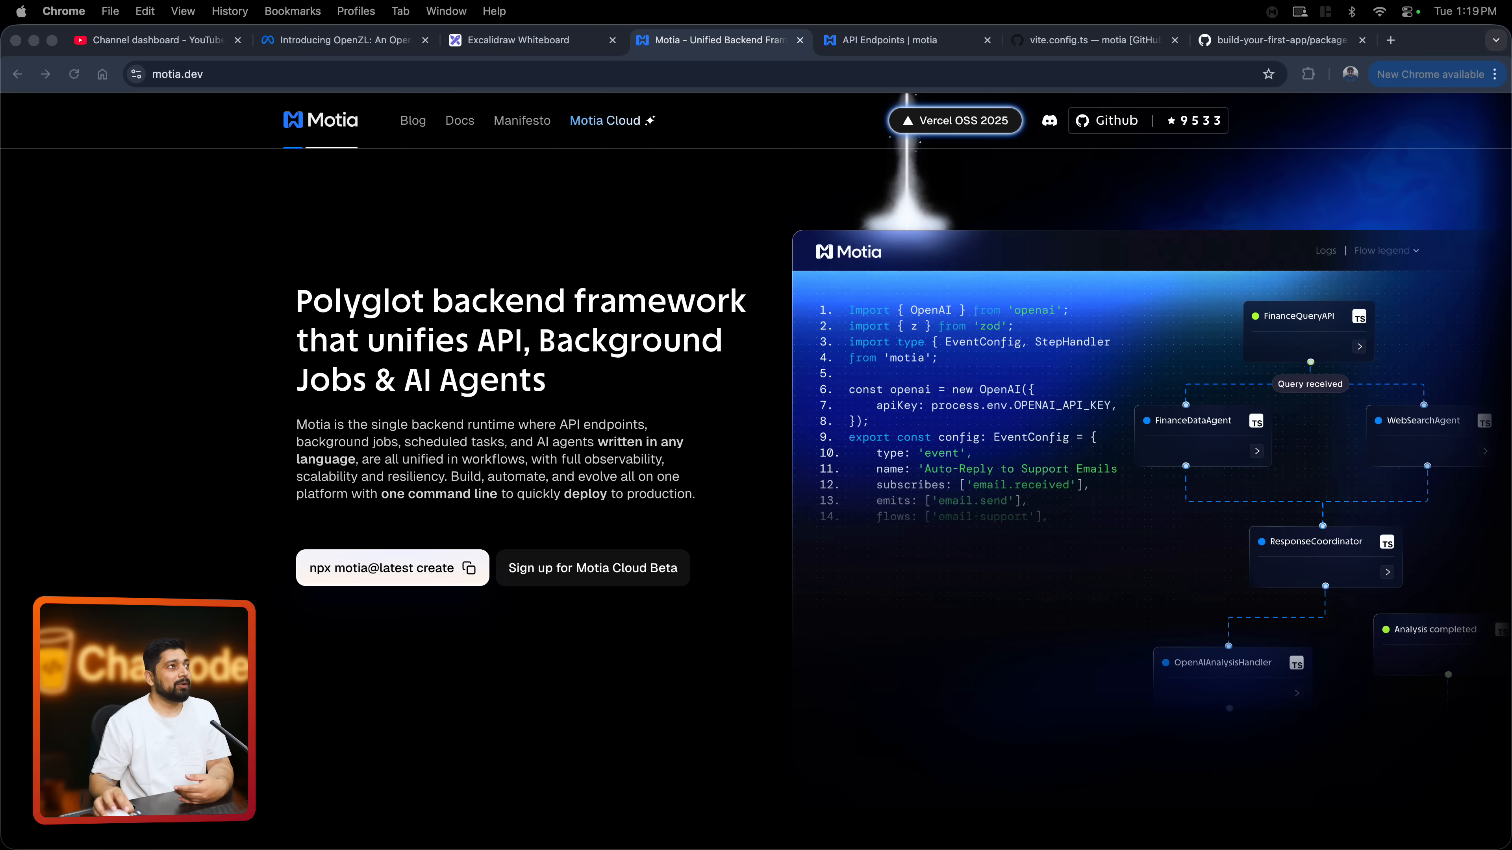
# Step: View the flow whiteboard on the Motia site, return home and copy the 'npx motia@latest create' command
pyautogui.click(517, 39)
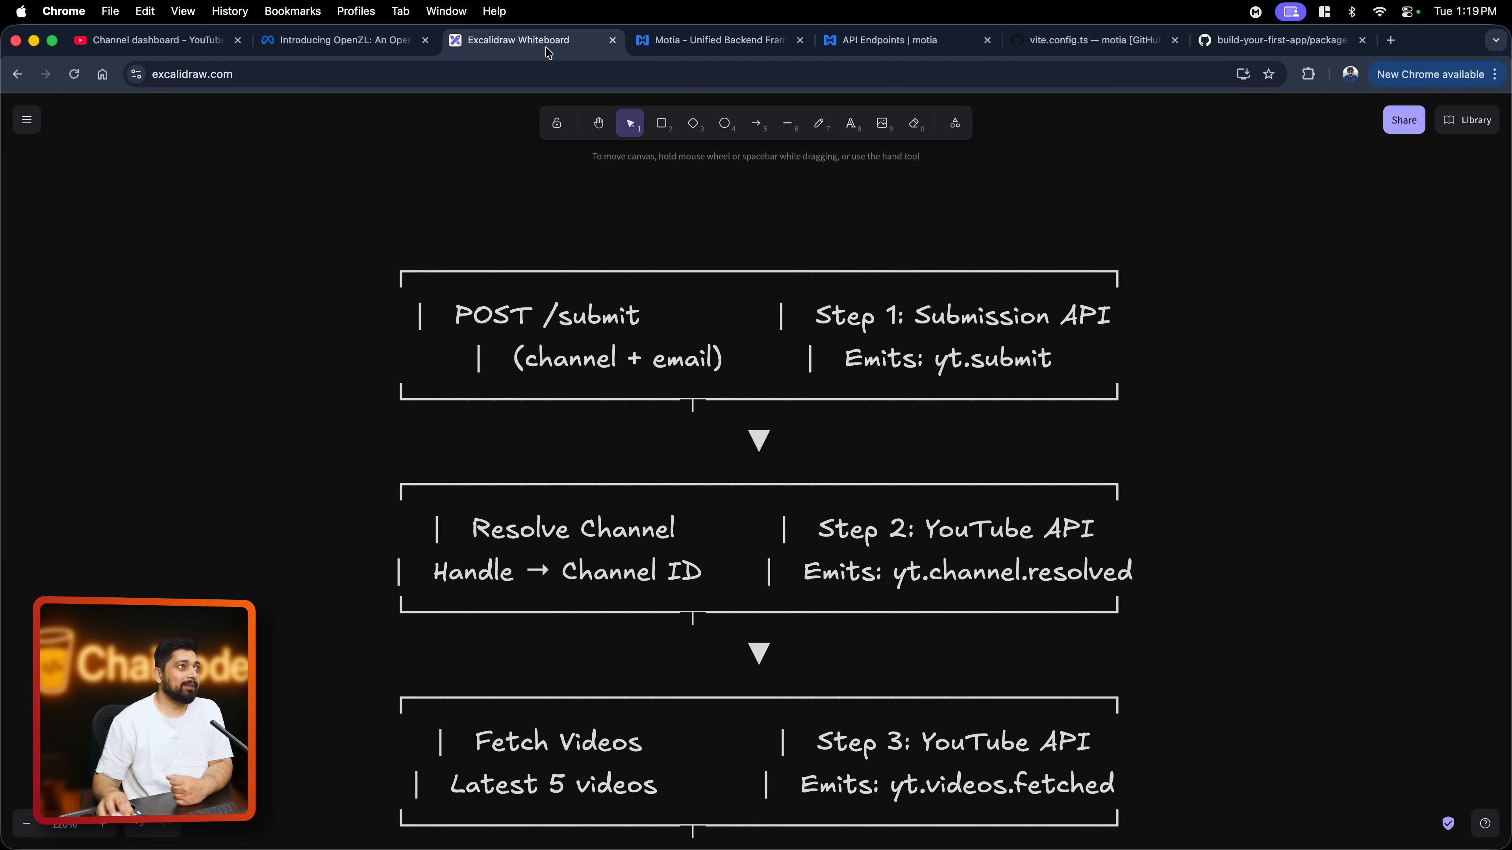
pyautogui.moveTo(519, 40)
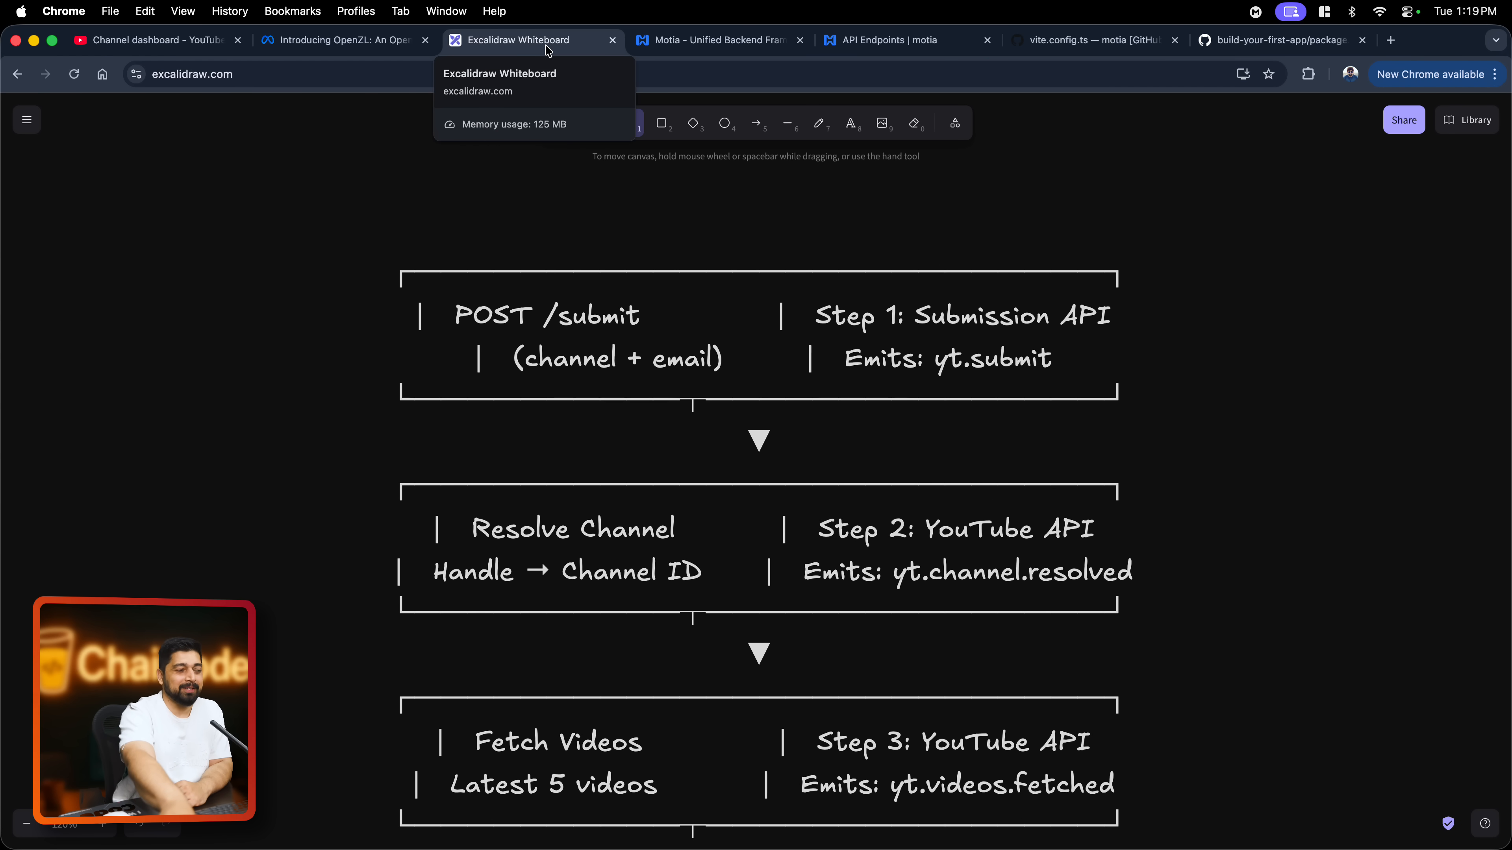
pyautogui.moveTo(436, 213)
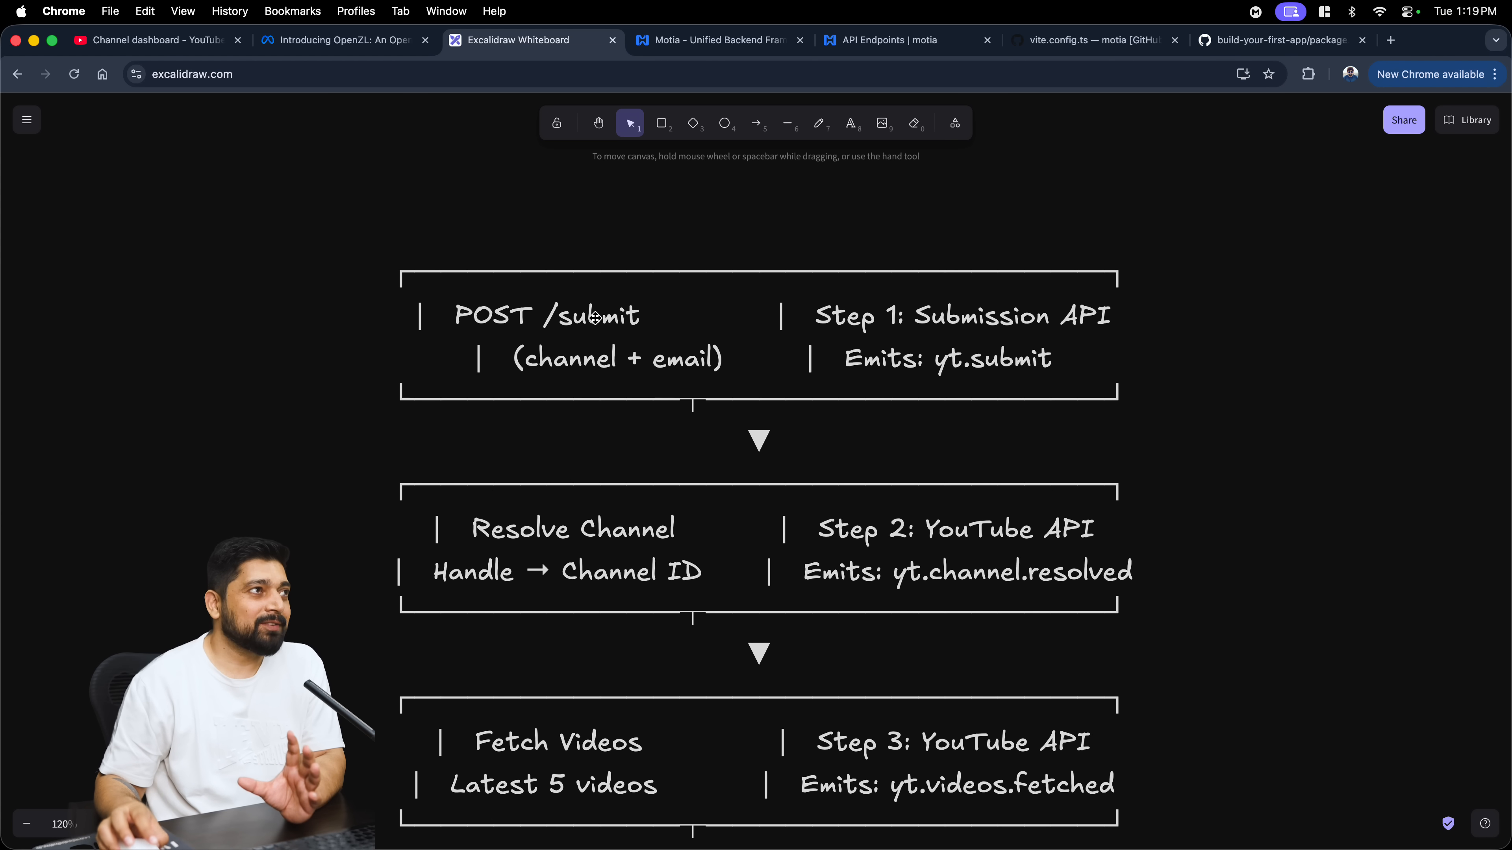
pyautogui.moveTo(602, 328)
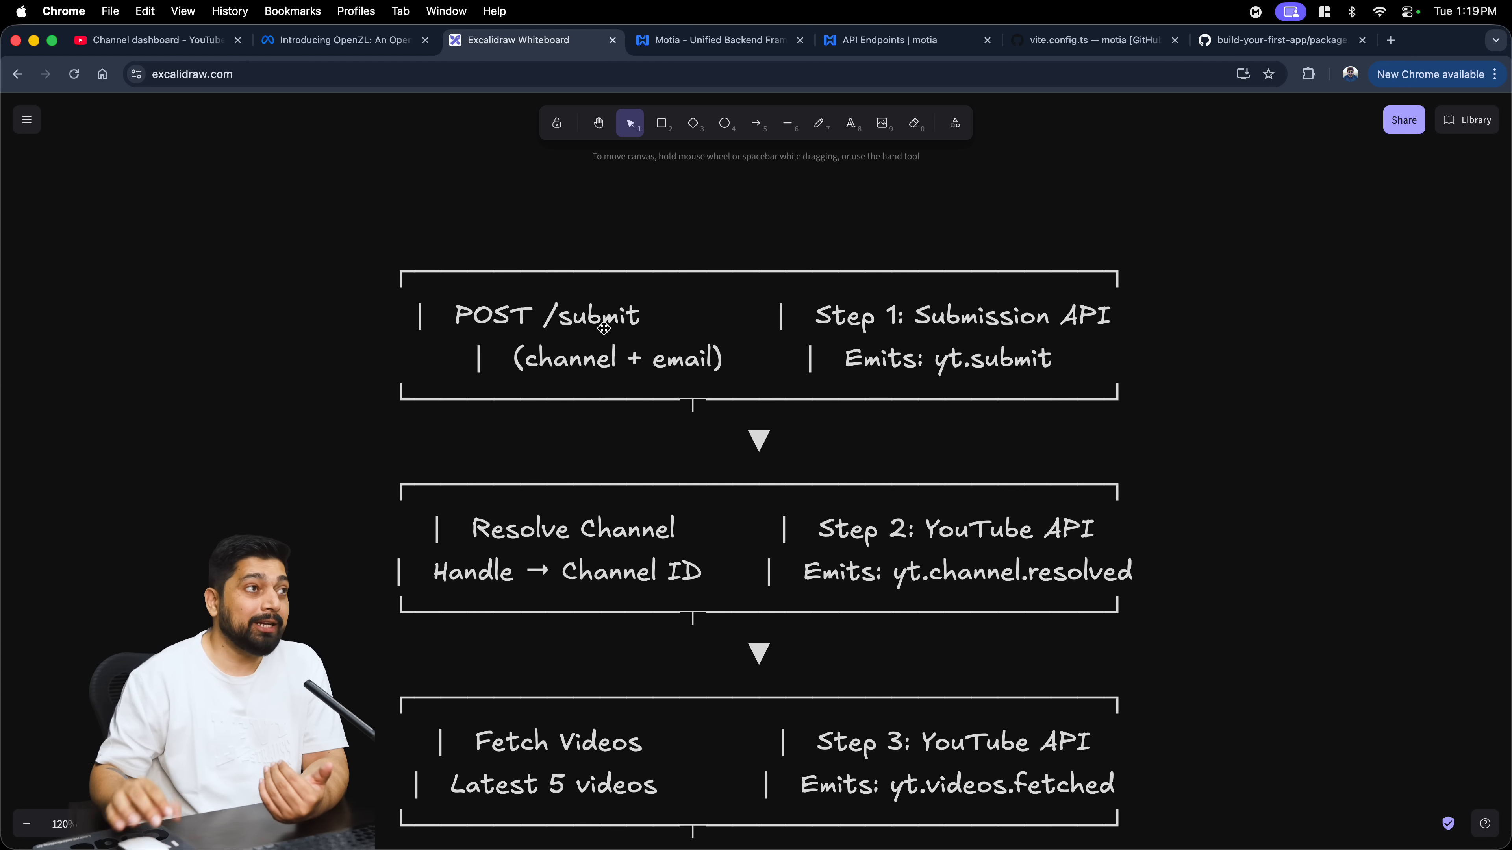
pyautogui.moveTo(867, 340)
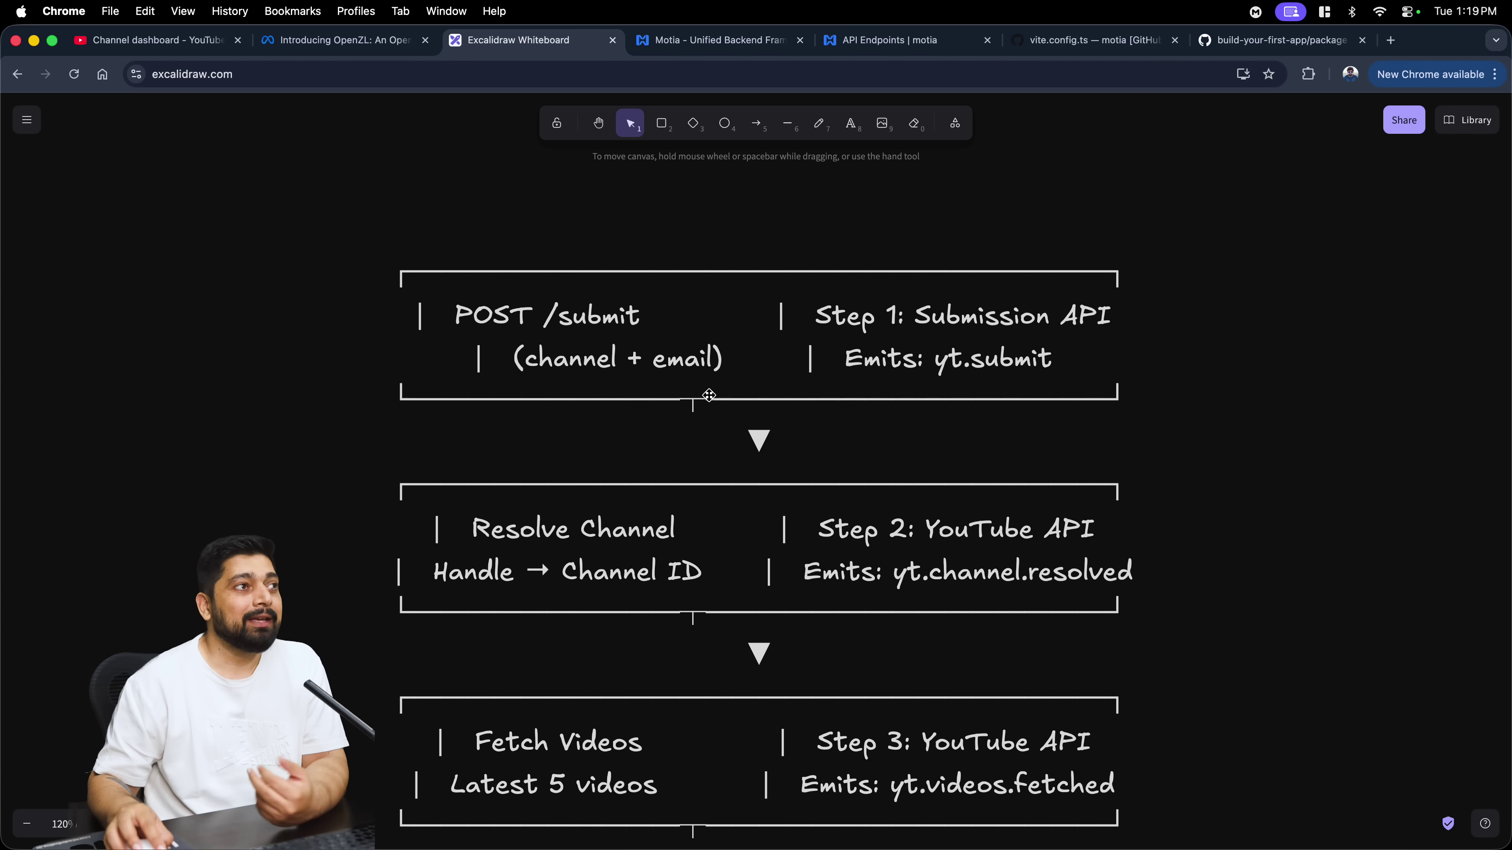
pyautogui.moveTo(1053, 371)
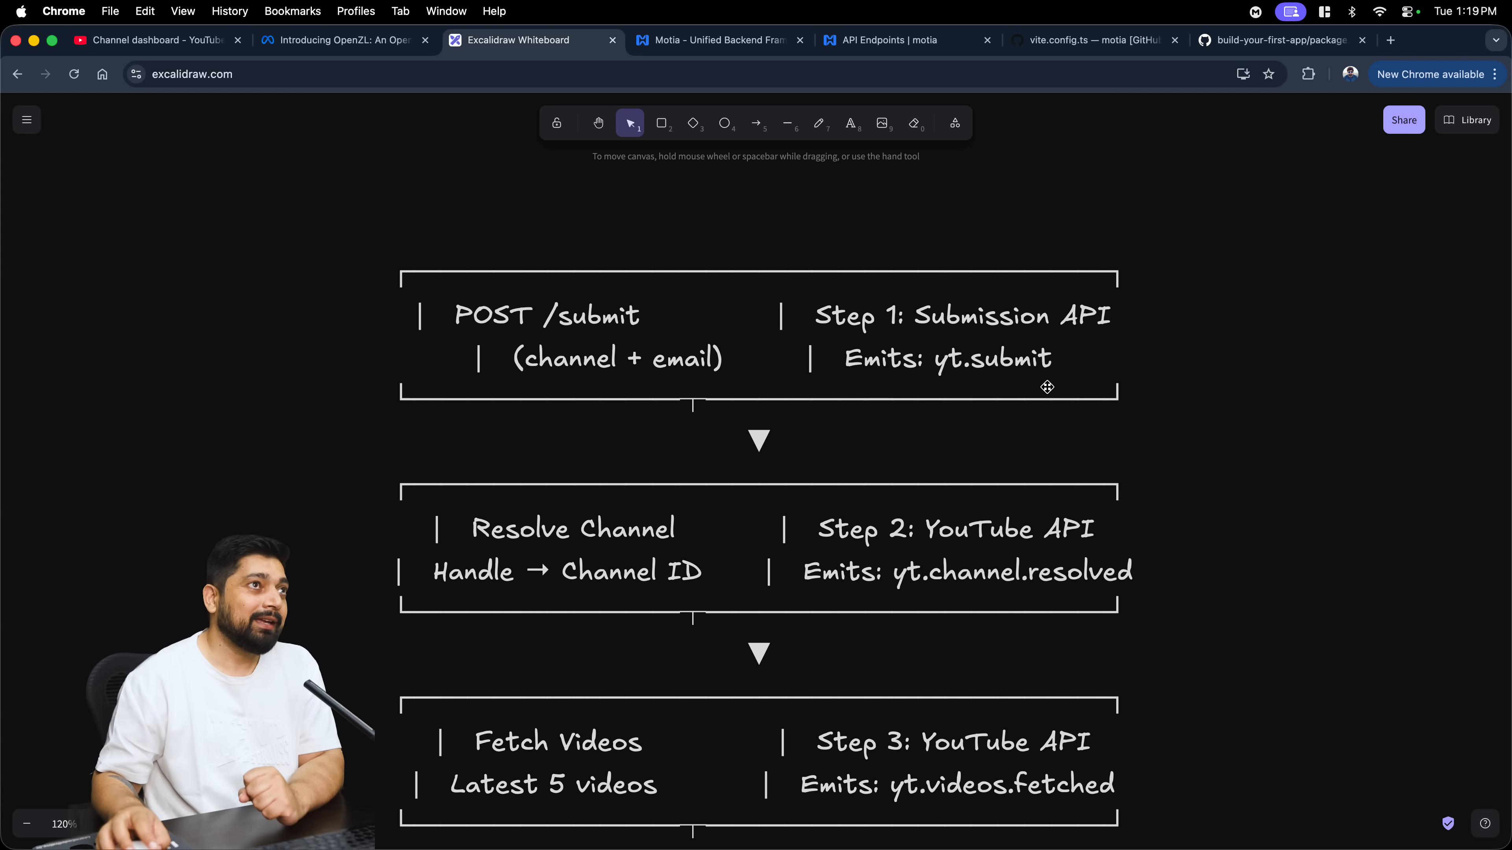
pyautogui.click(718, 40)
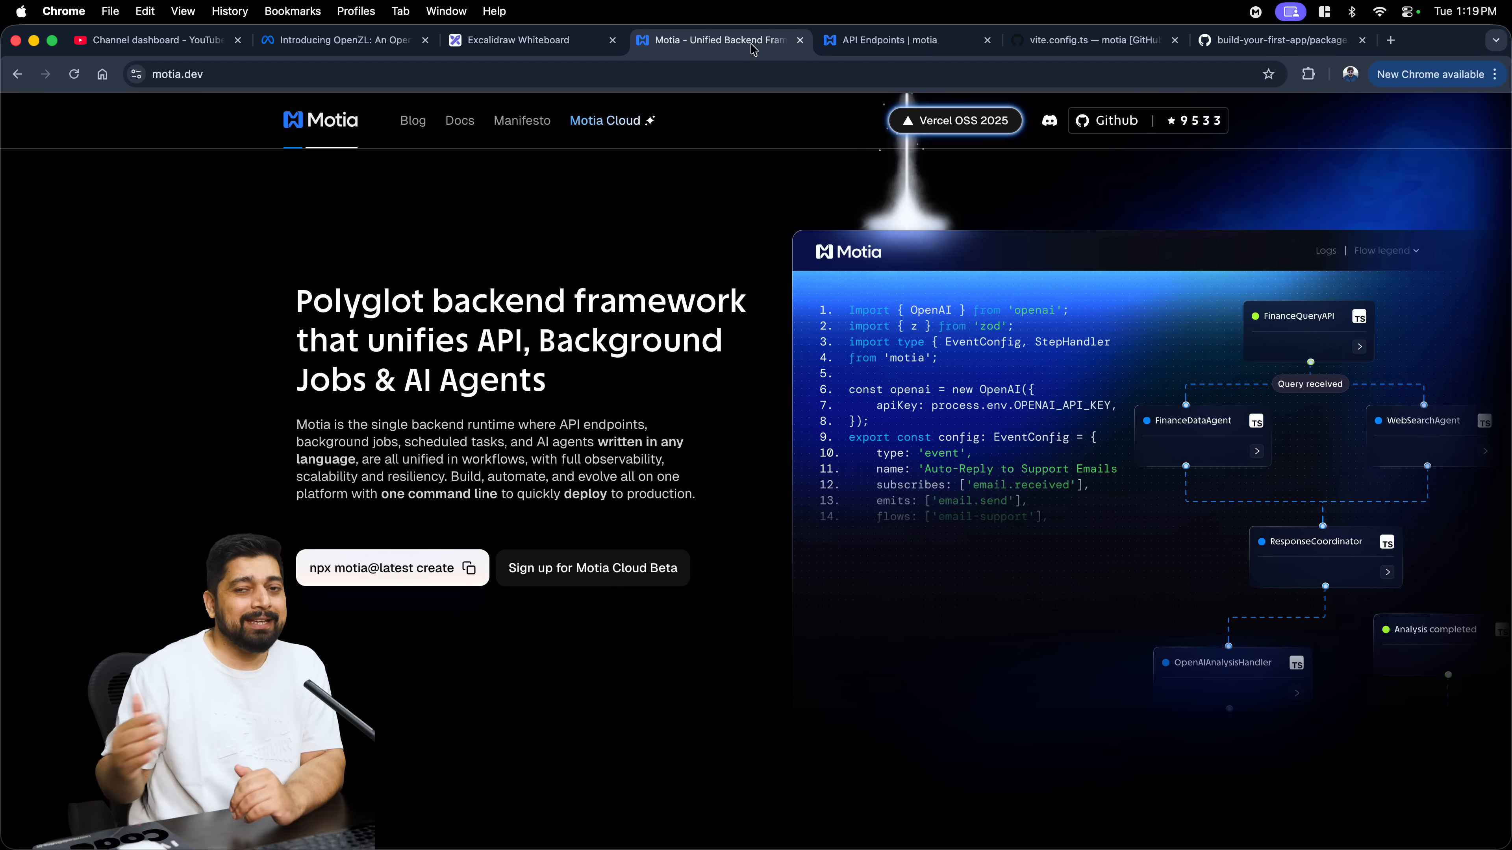
pyautogui.moveTo(1115, 121)
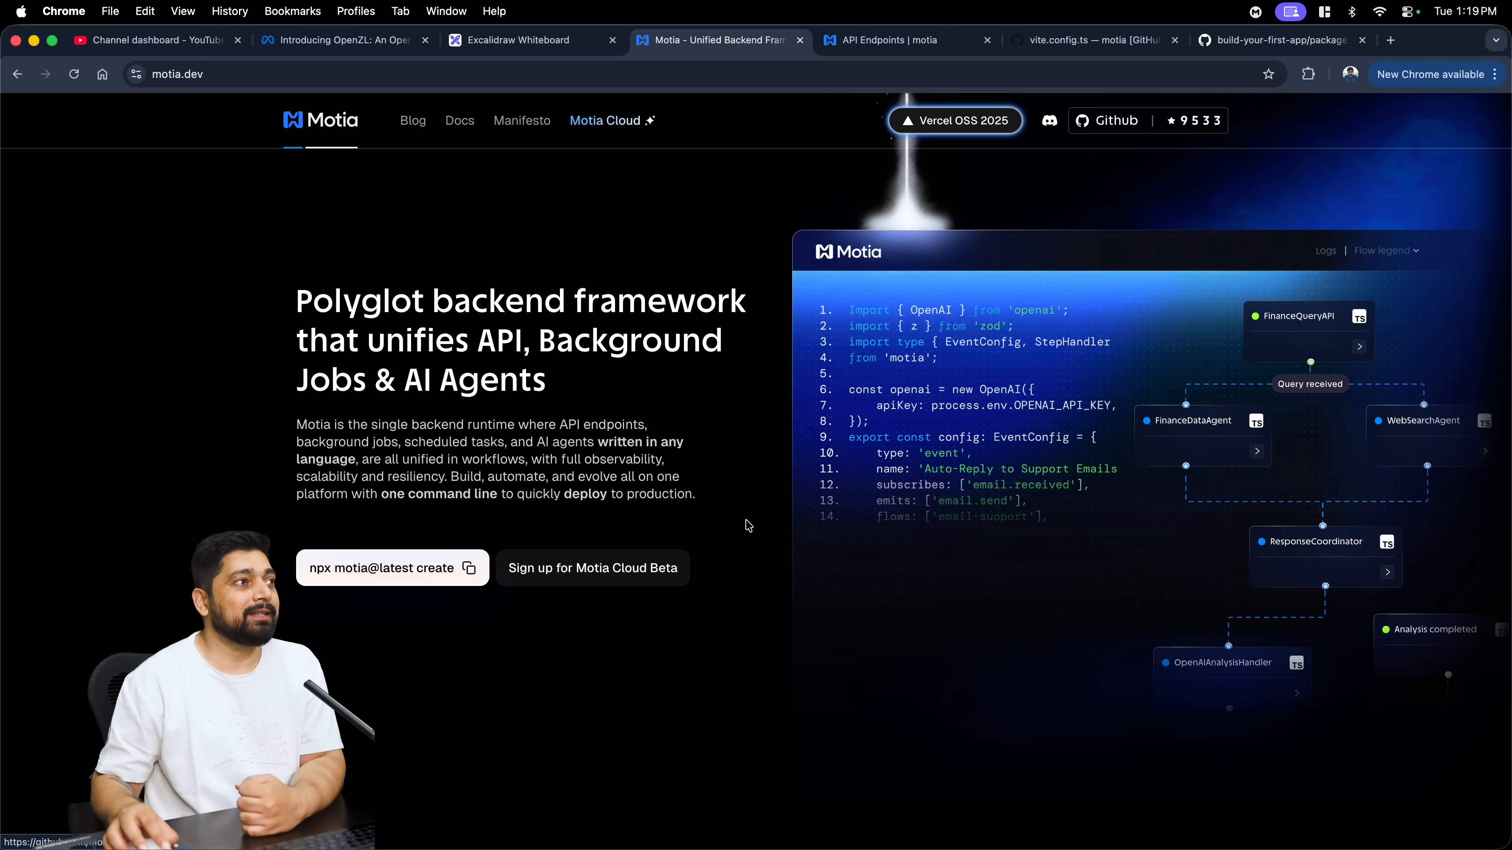
pyautogui.moveTo(489, 582)
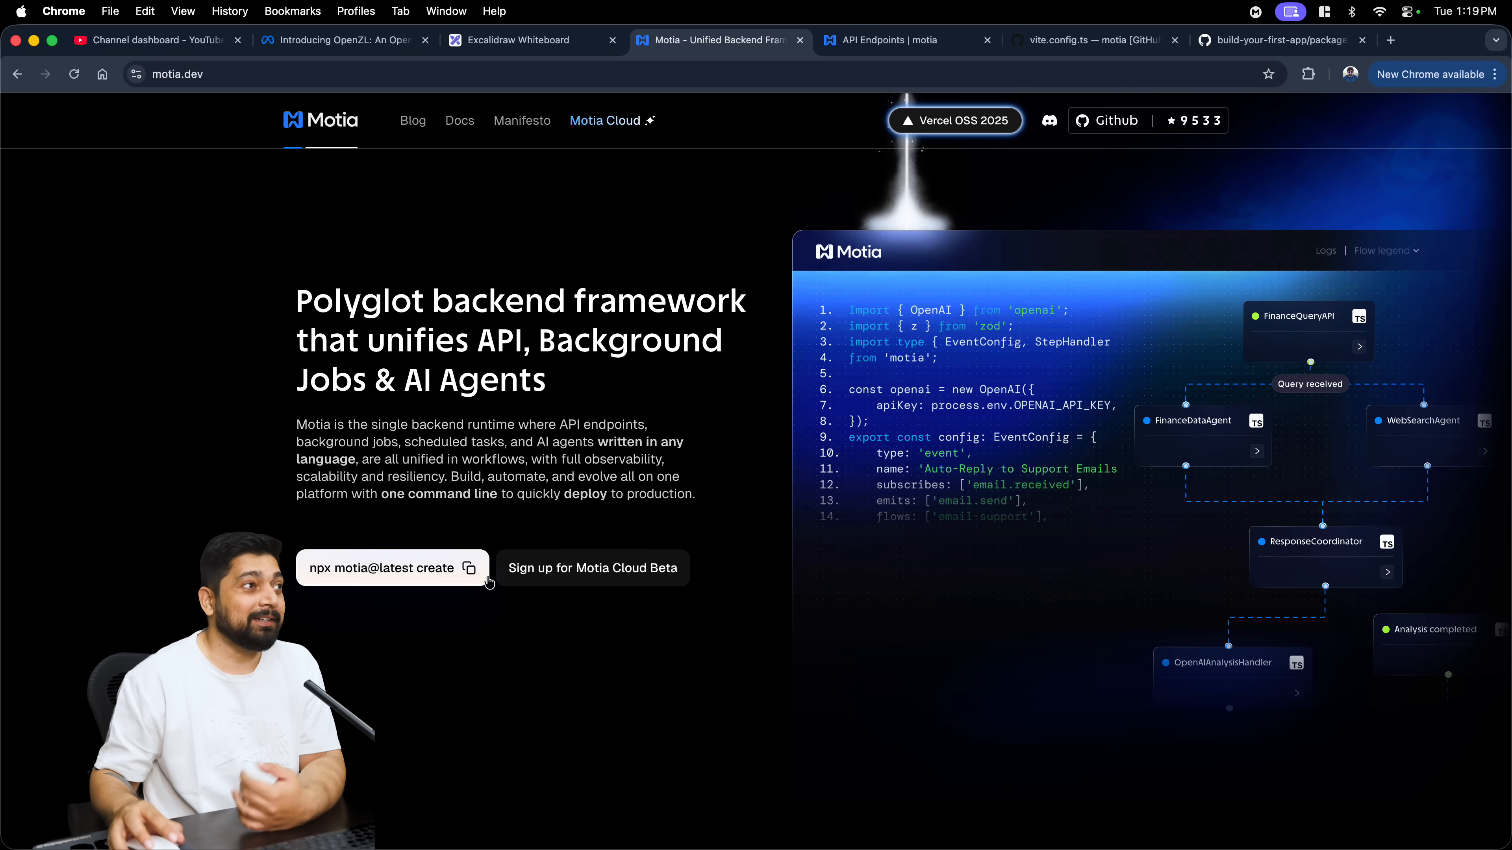
pyautogui.click(470, 567)
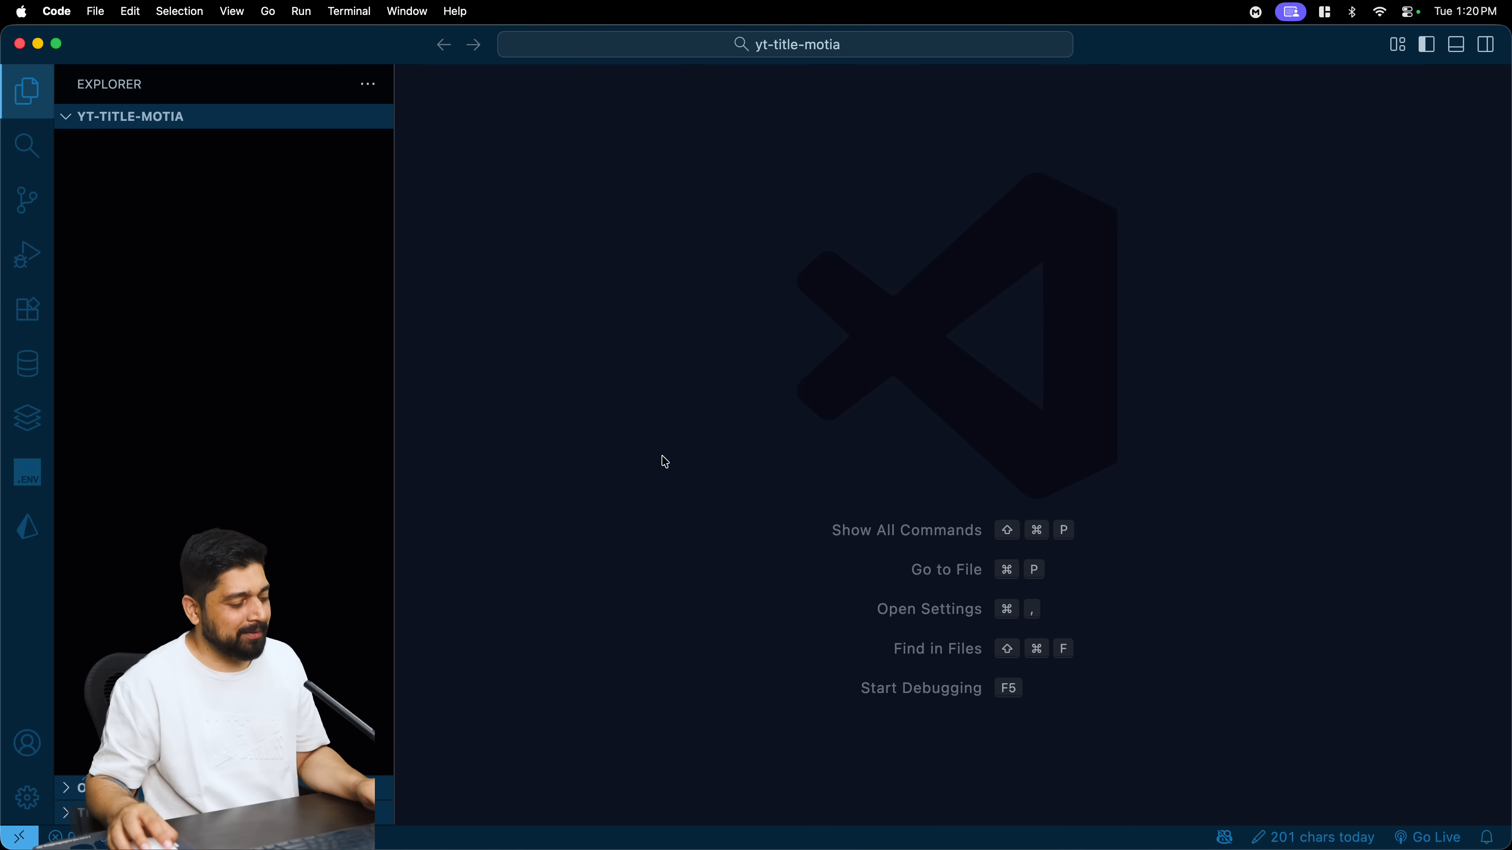
# Step: Run 'npx motia@latest create .' in a new integrated terminal on the current folder
pyautogui.click(349, 11)
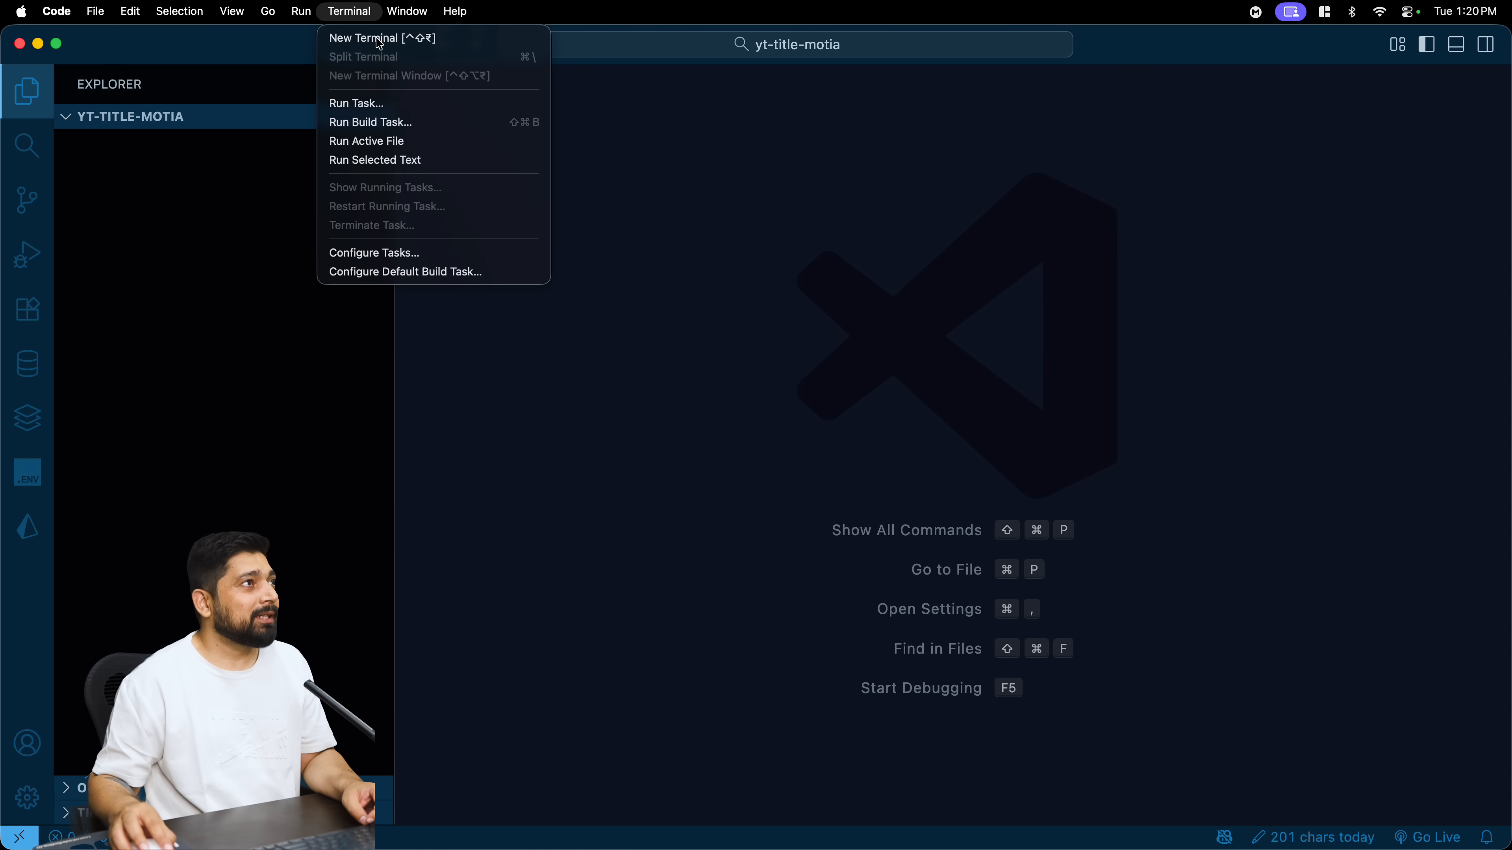
pyautogui.click(382, 38)
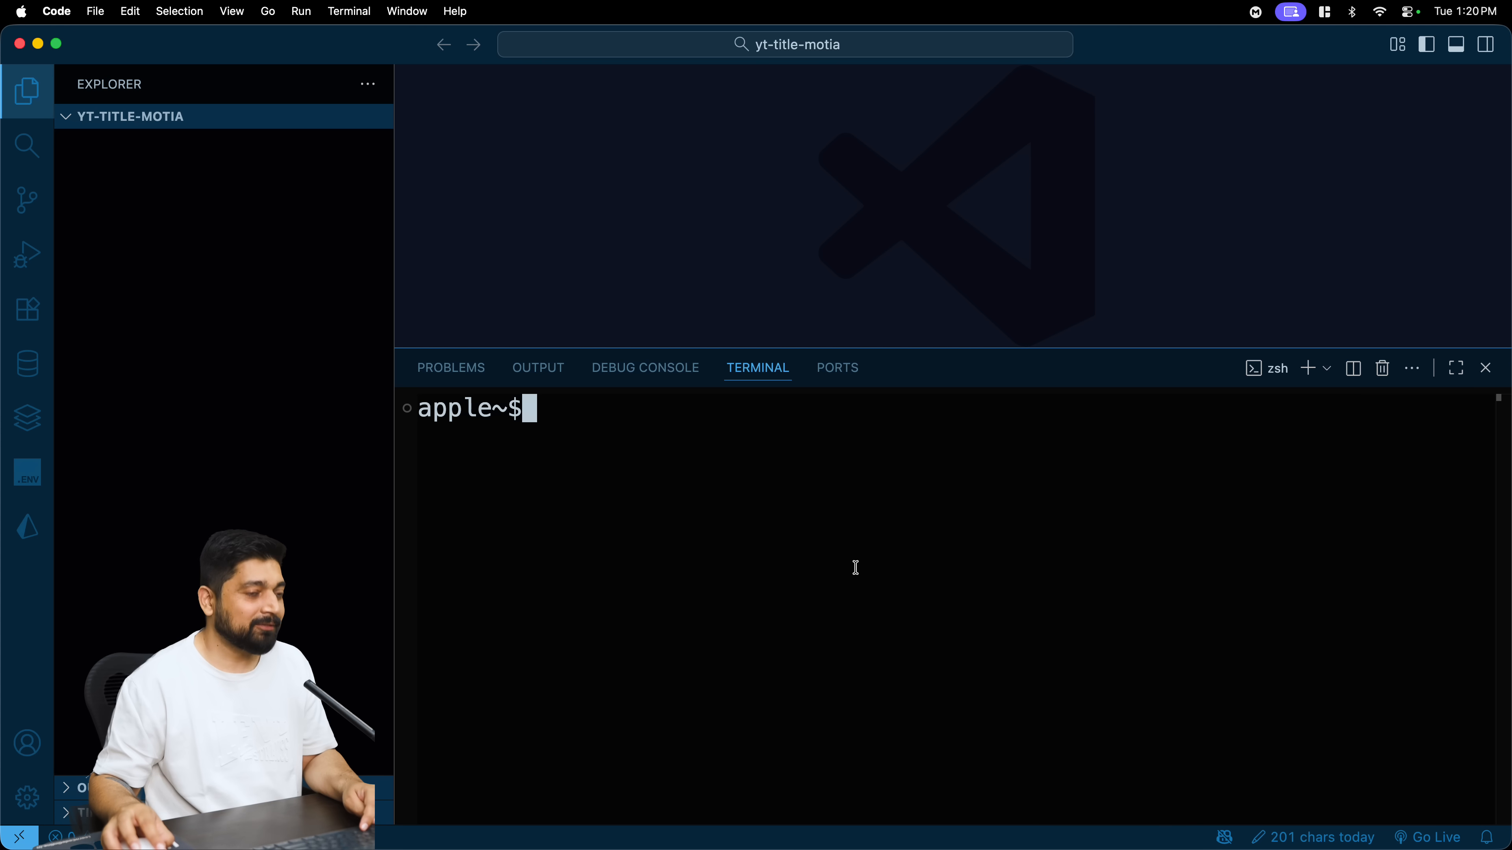
pyautogui.write('npx motia@latest create')
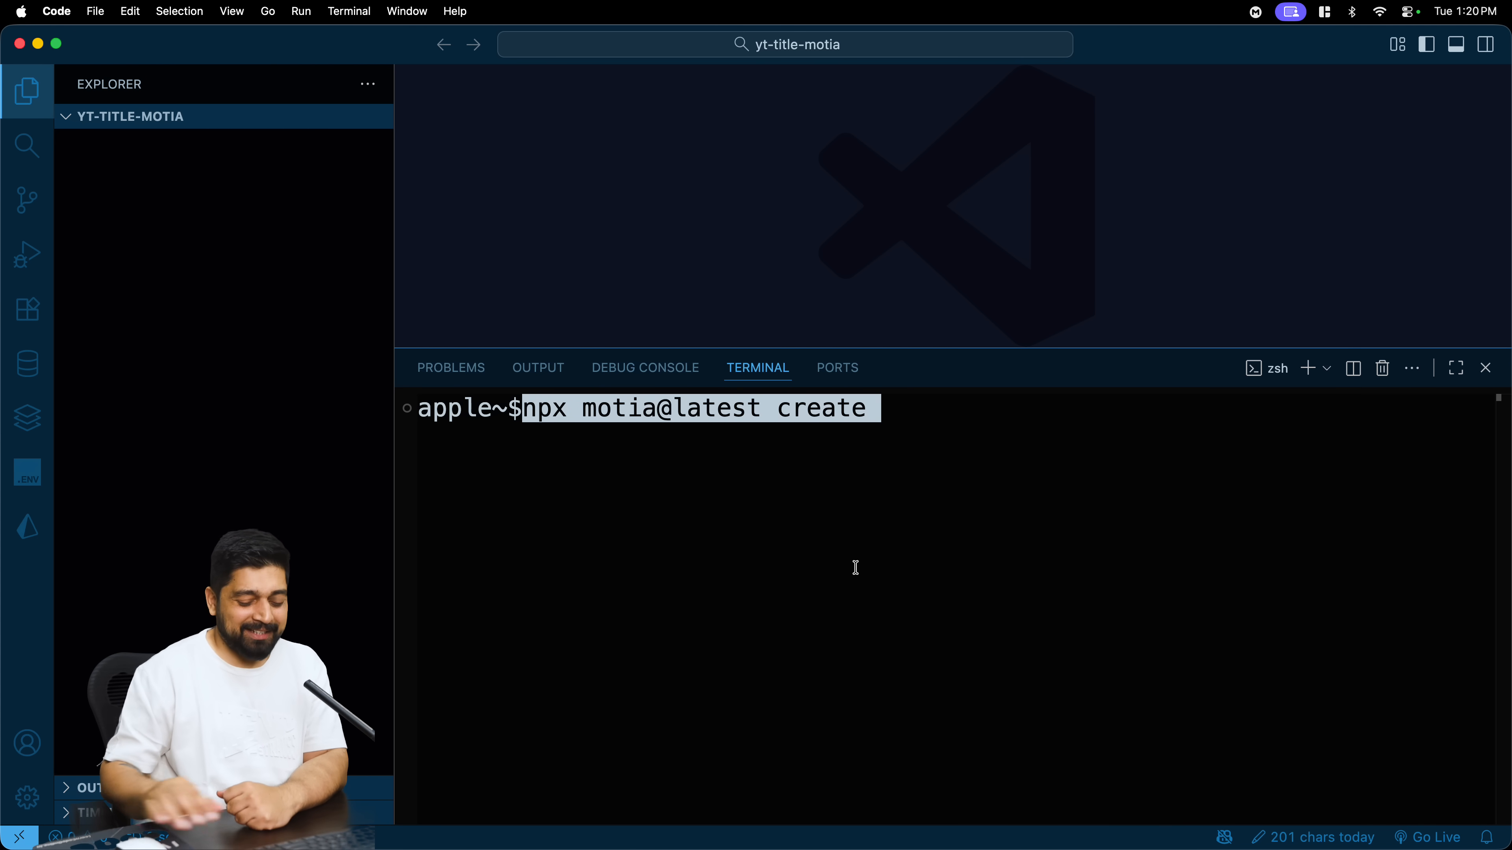
pyautogui.write('.')
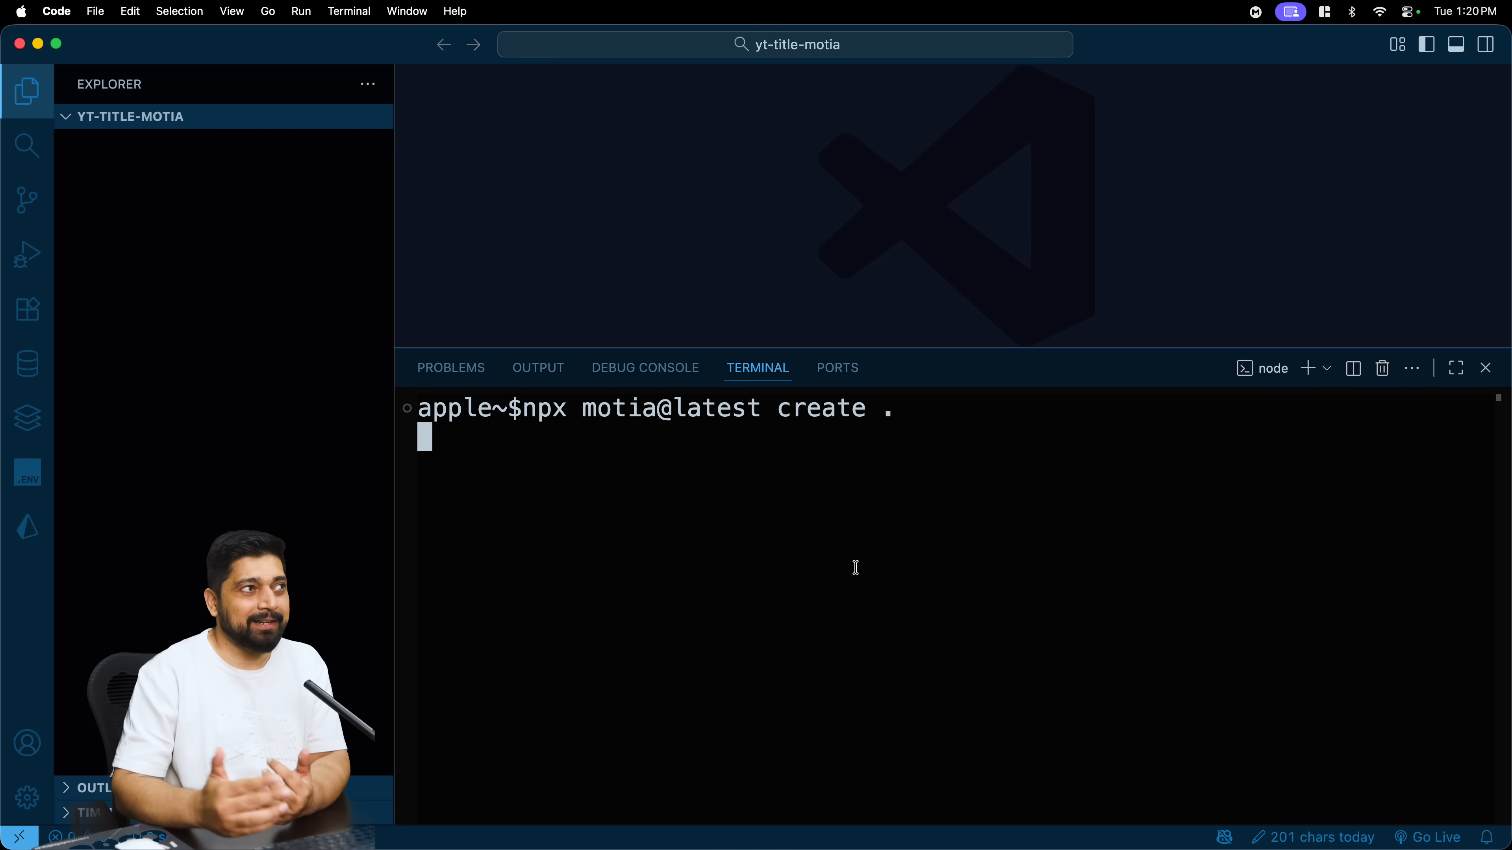
pyautogui.press('Return')
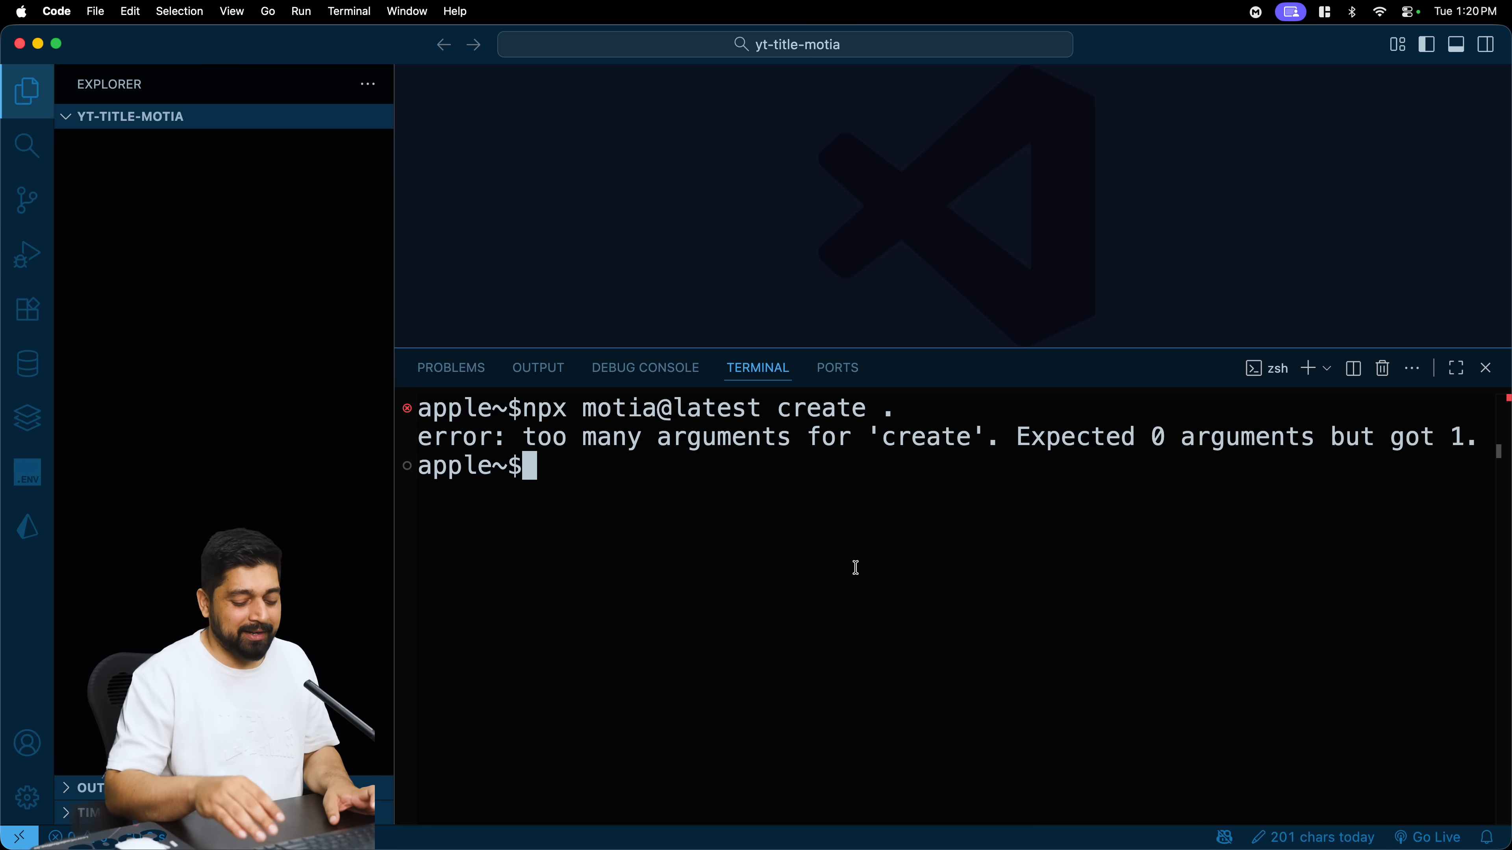
# Step: Rerun 'npx motia@latest create', choosing Base (TypeScript), blank project name, and confirming to proceed
pyautogui.write('npx motia@latest create')
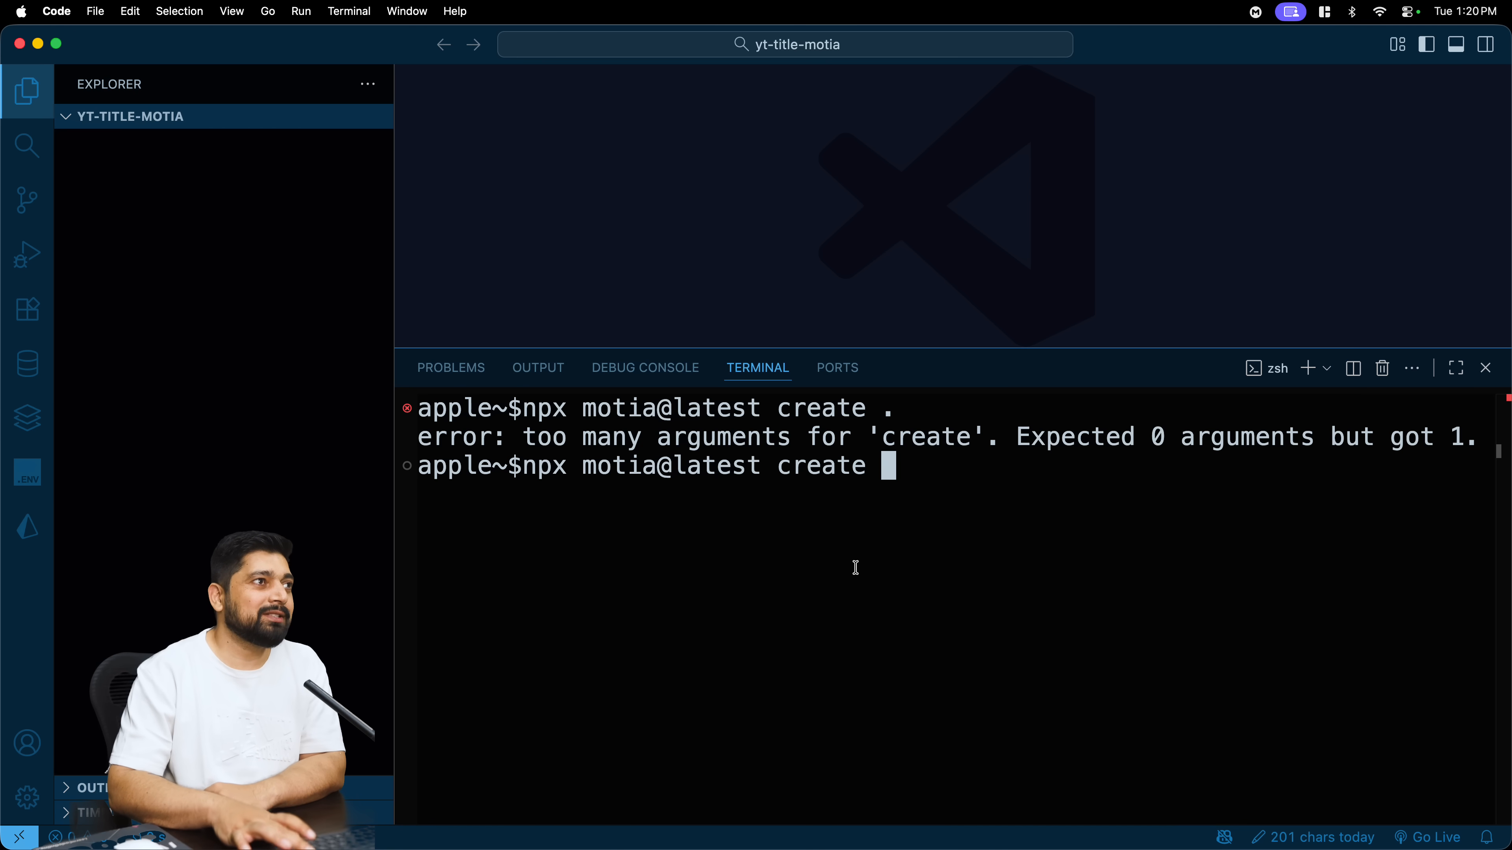
pyautogui.press('Return')
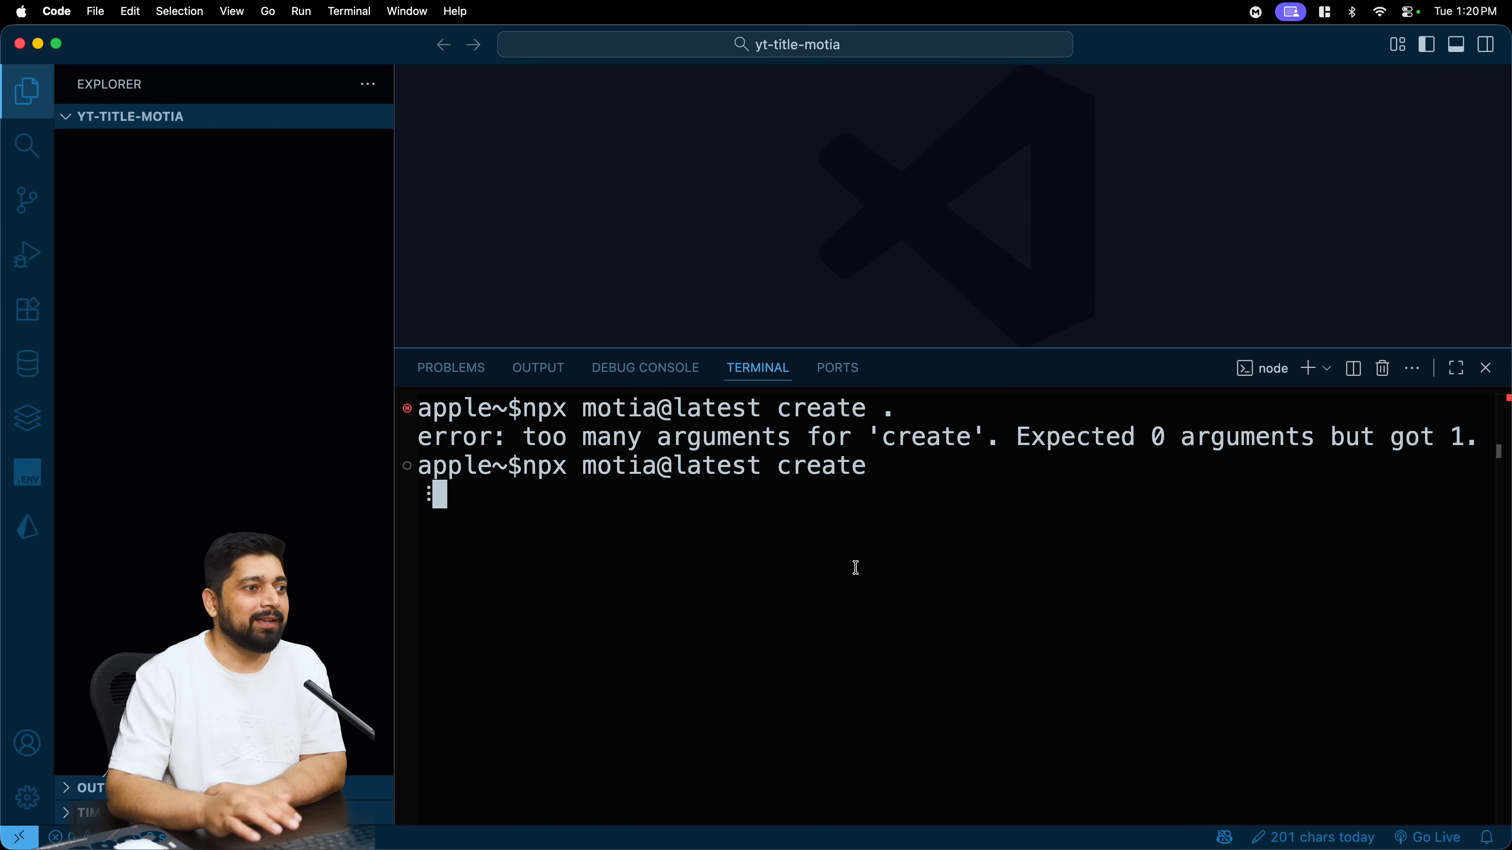
pyautogui.press('Return')
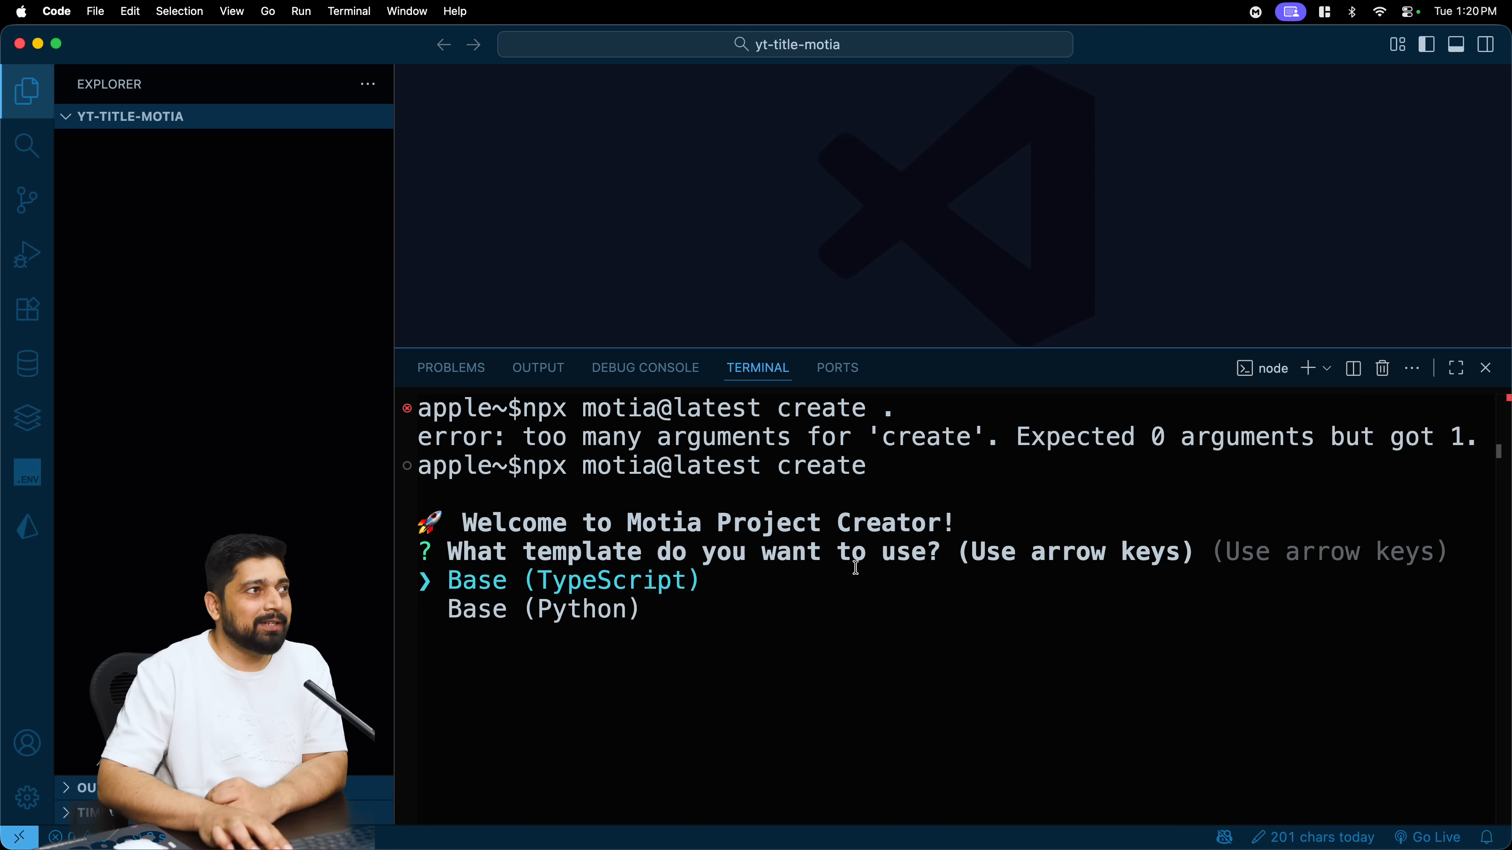
pyautogui.press('Return')
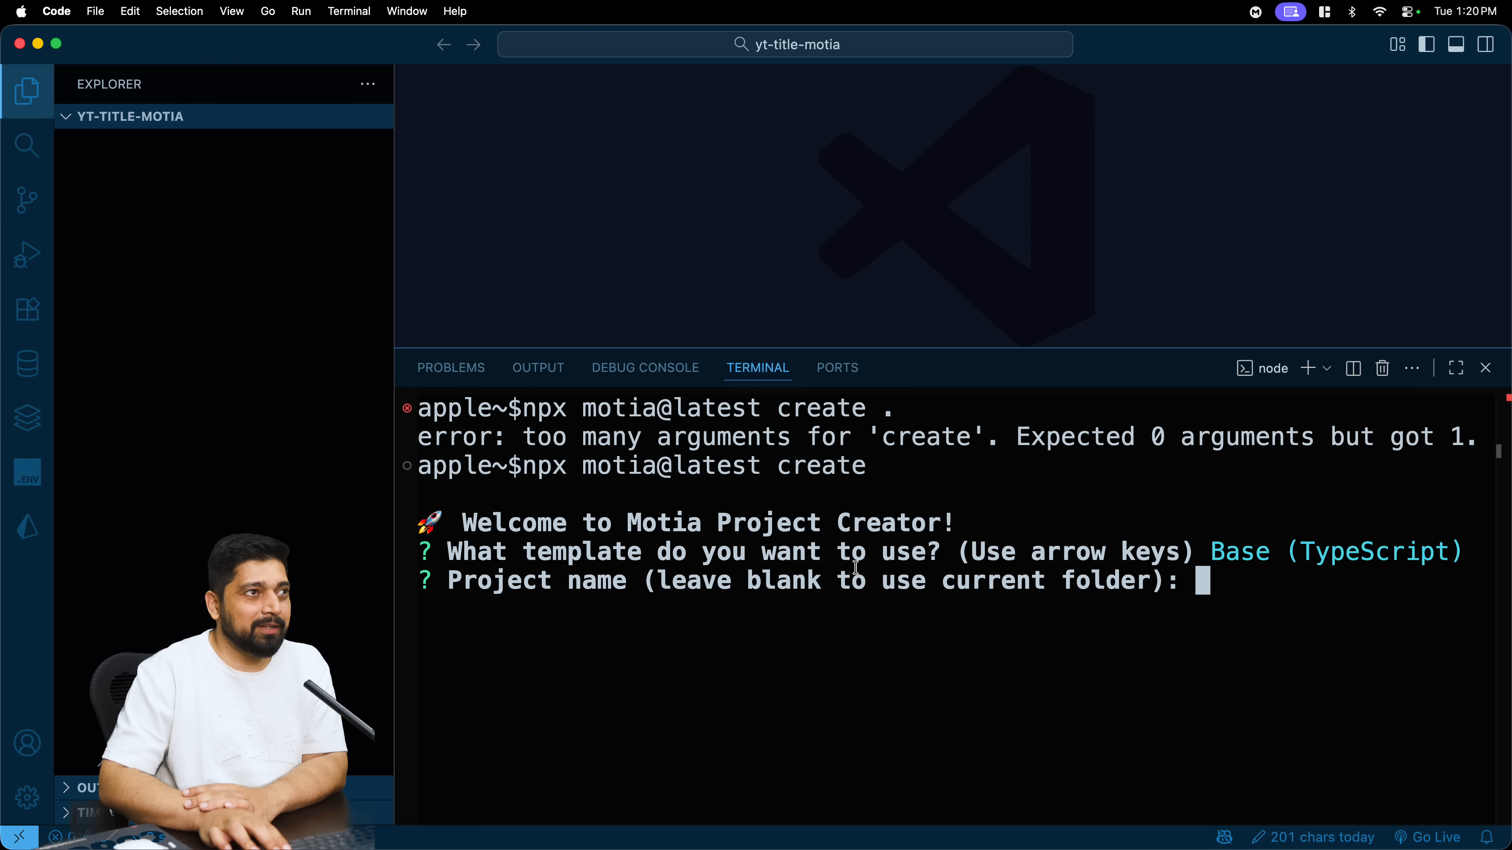
pyautogui.press('Return')
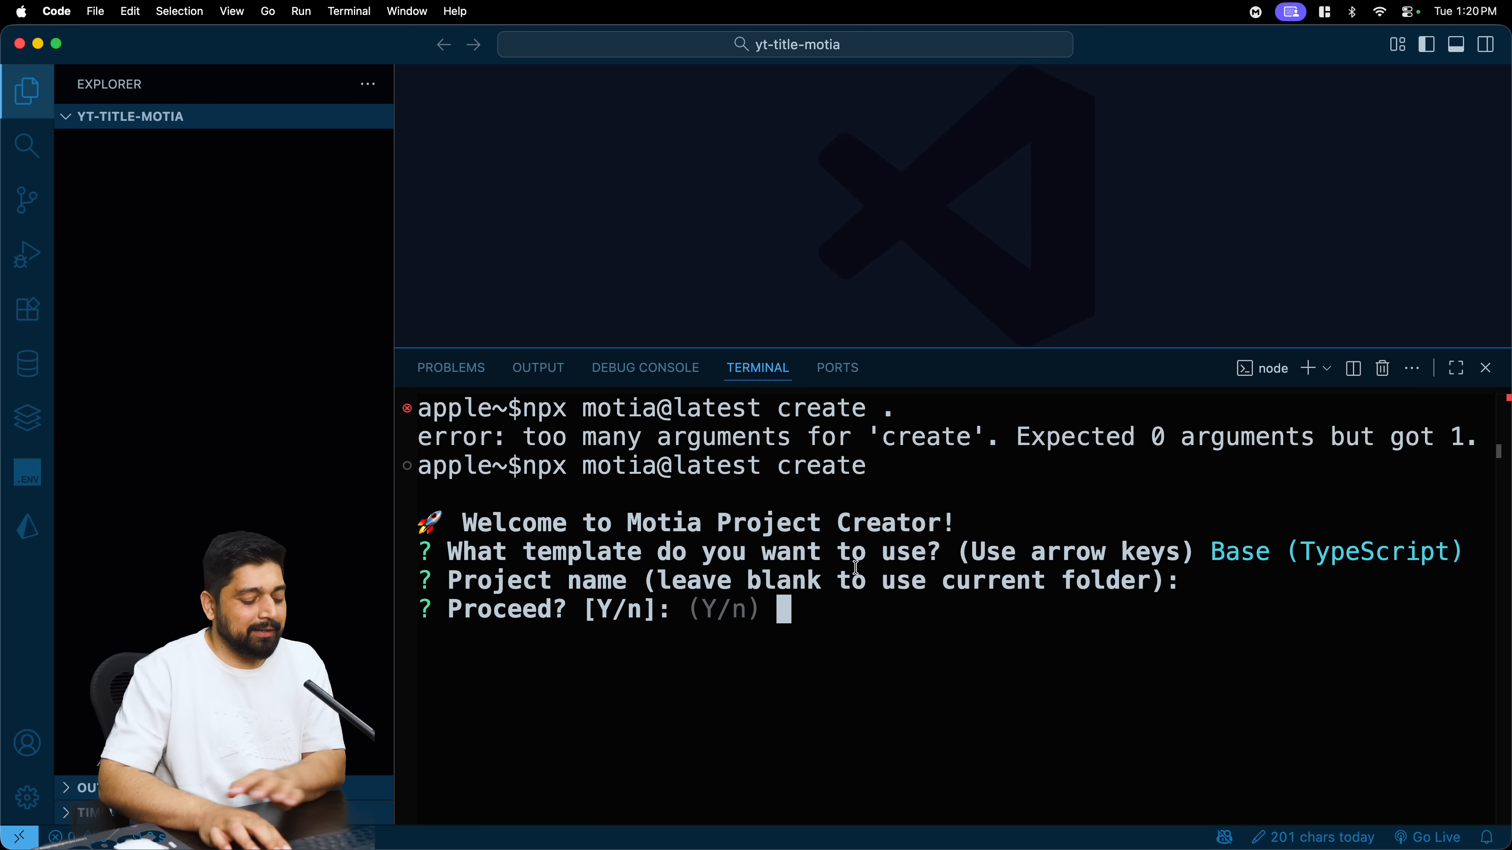
pyautogui.press('Return')
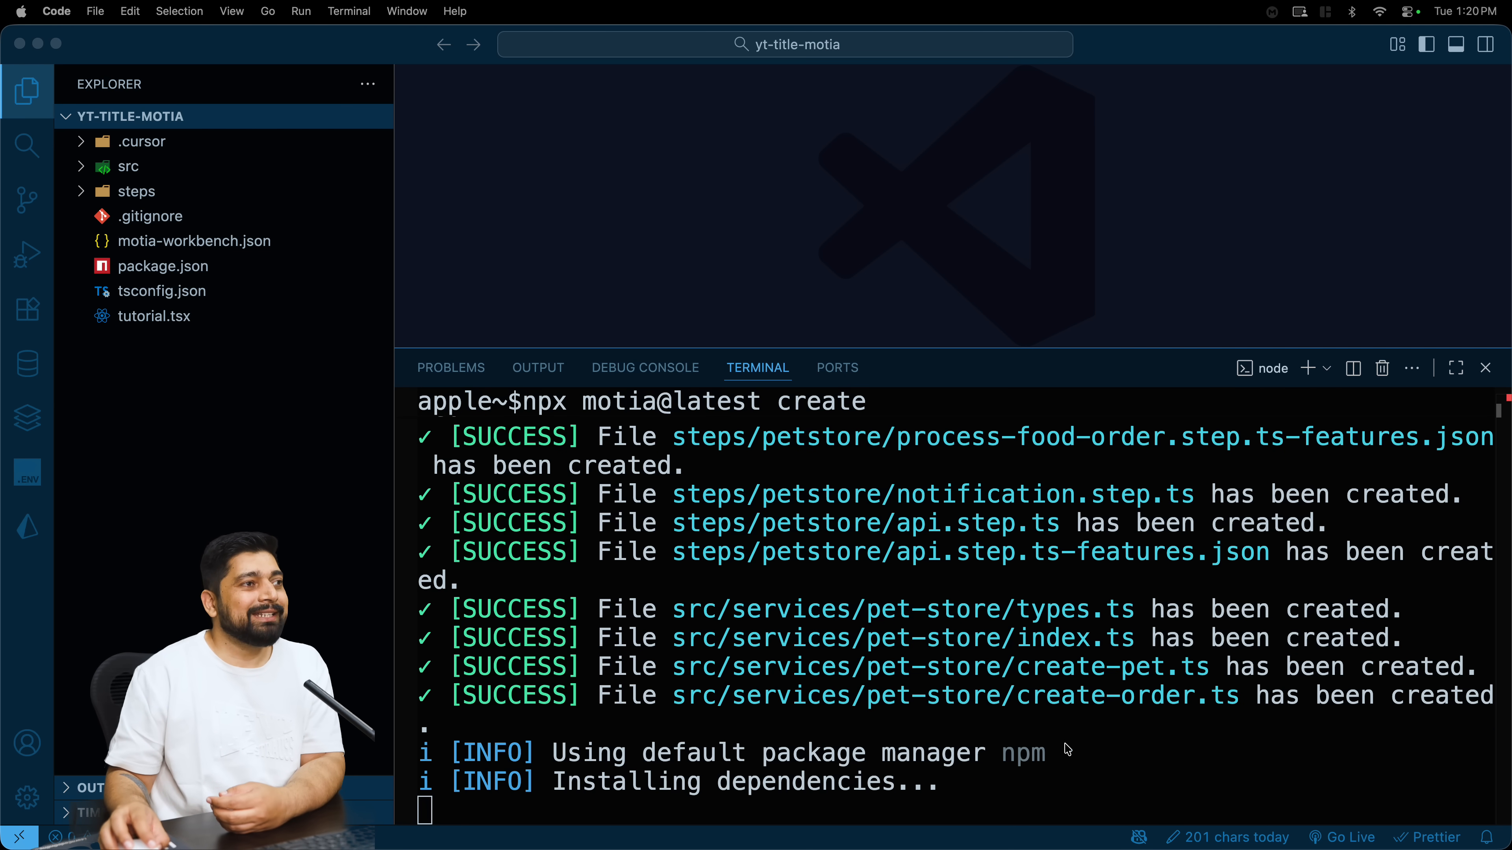
pyautogui.moveTo(1092, 757)
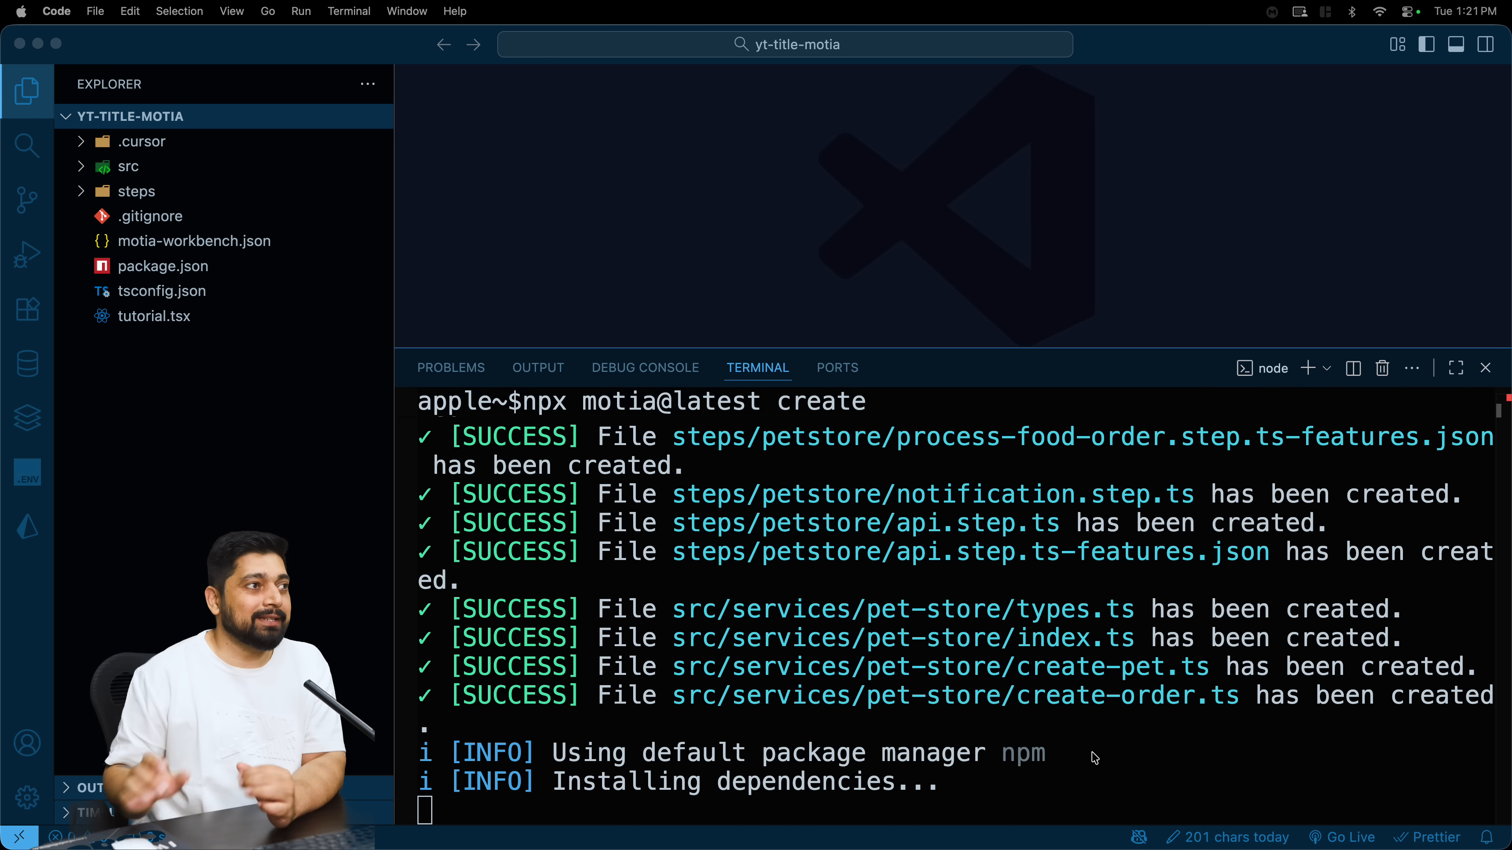
pyautogui.moveTo(239, 439)
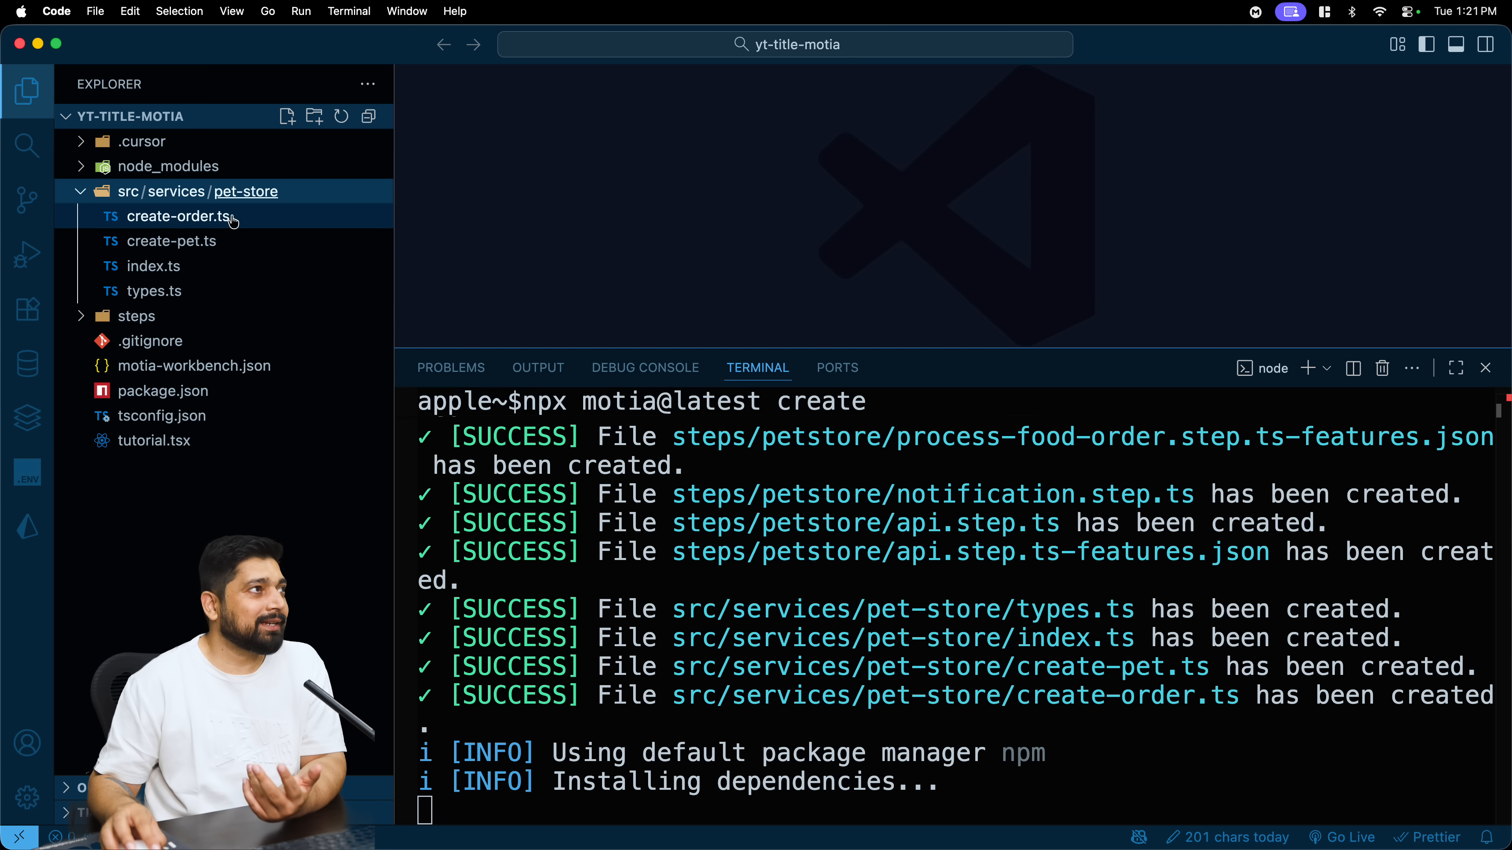
# Step: Glance through the pet-store service files (types.ts, index.ts, create-pet.ts) and close the editors
pyautogui.click(154, 291)
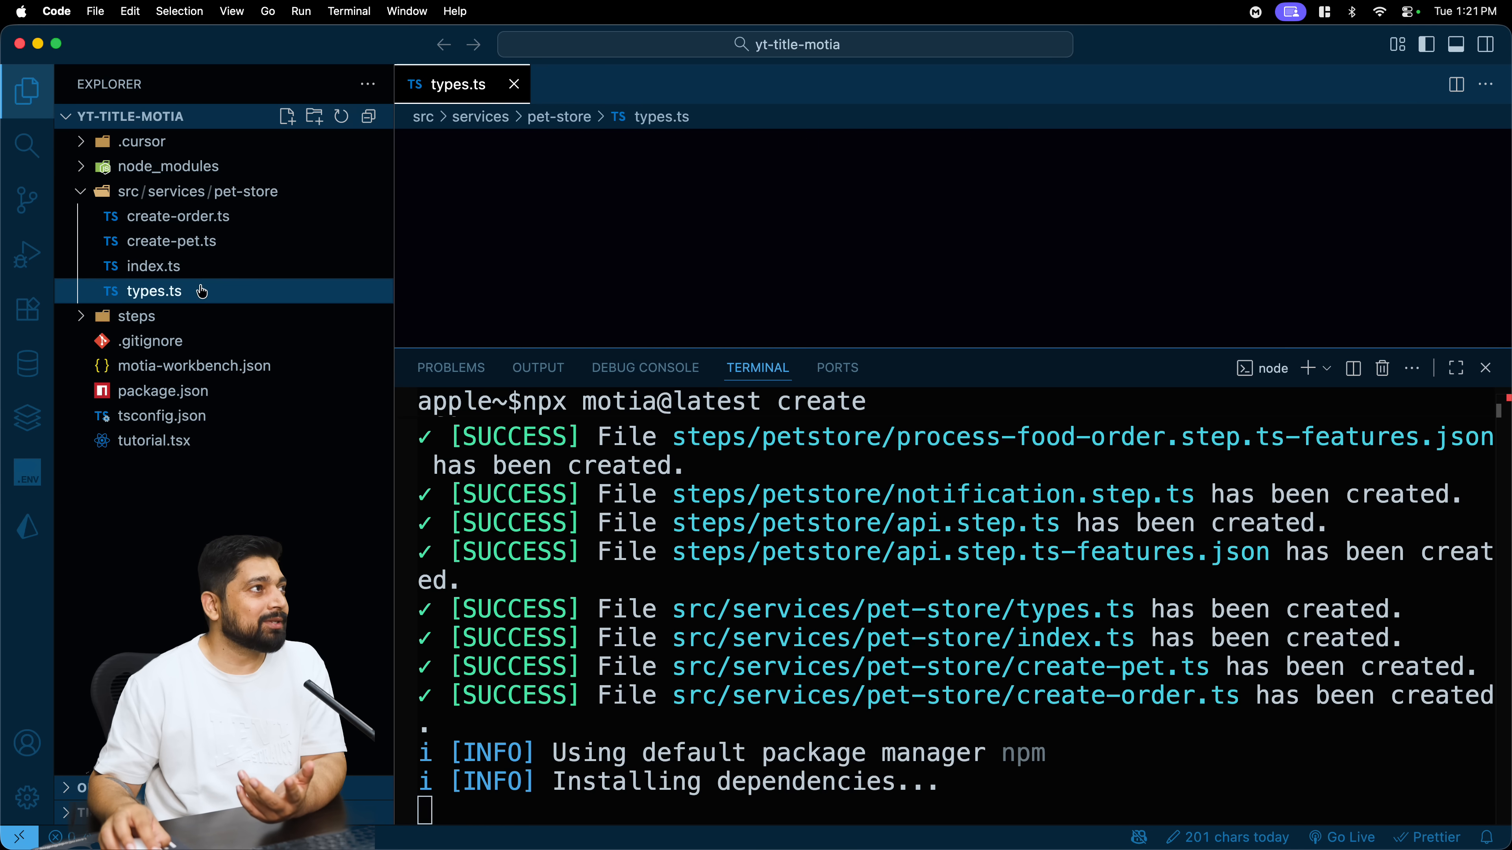
pyautogui.click(152, 266)
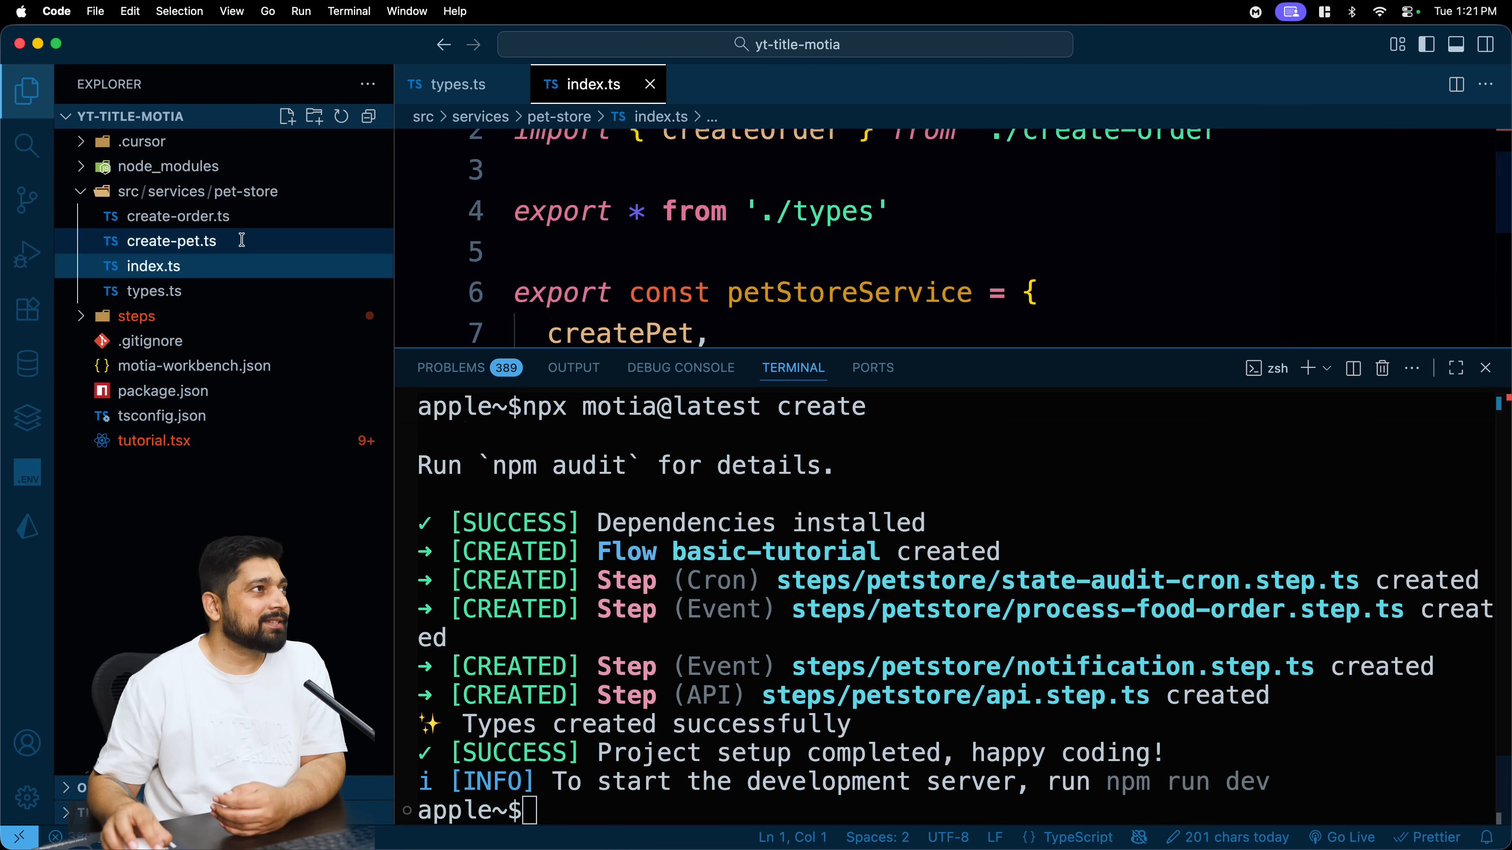
pyautogui.click(171, 241)
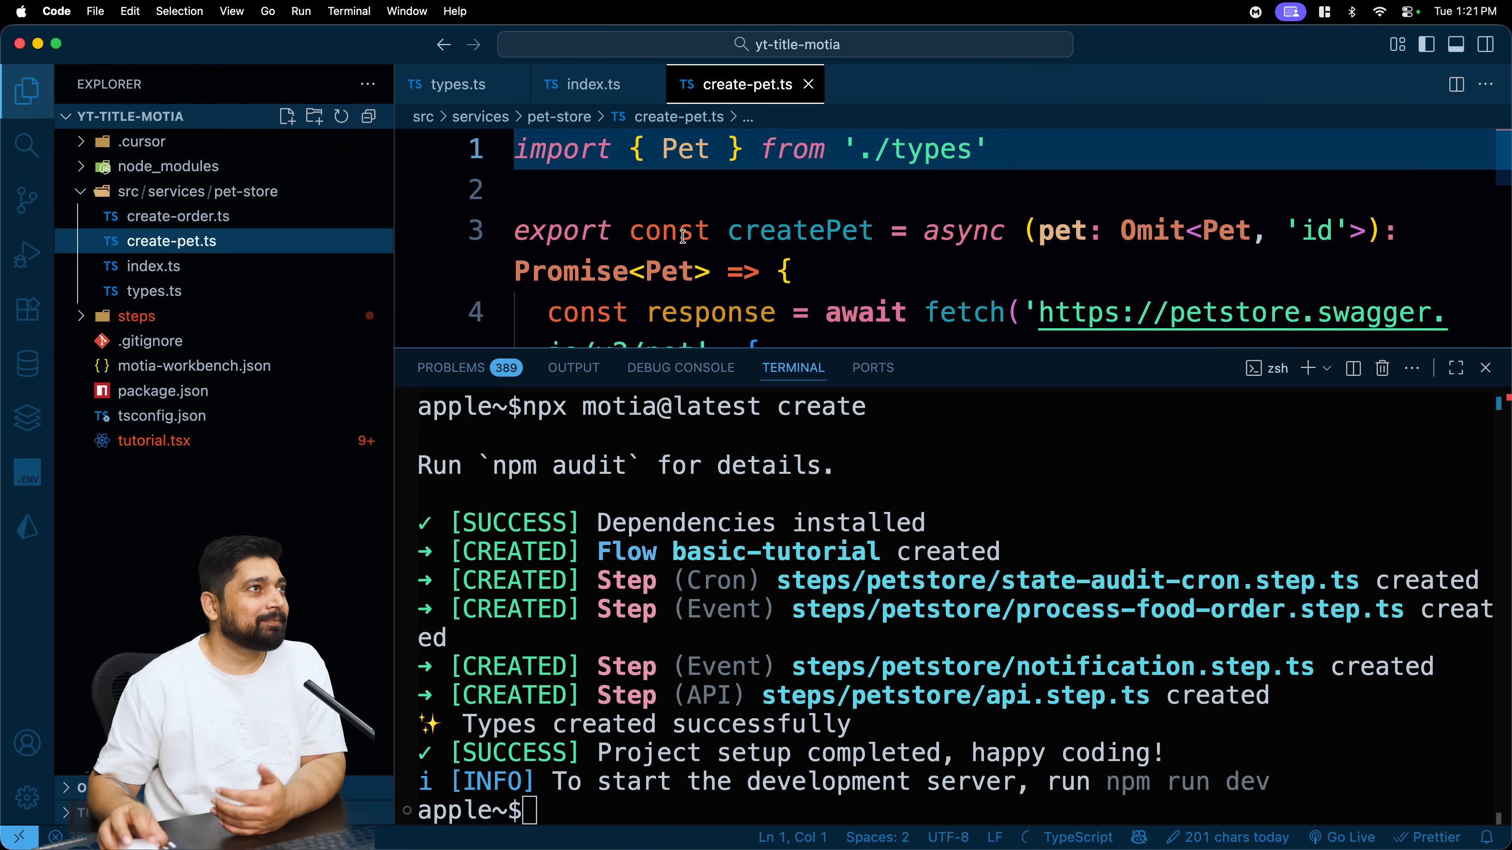
pyautogui.click(177, 216)
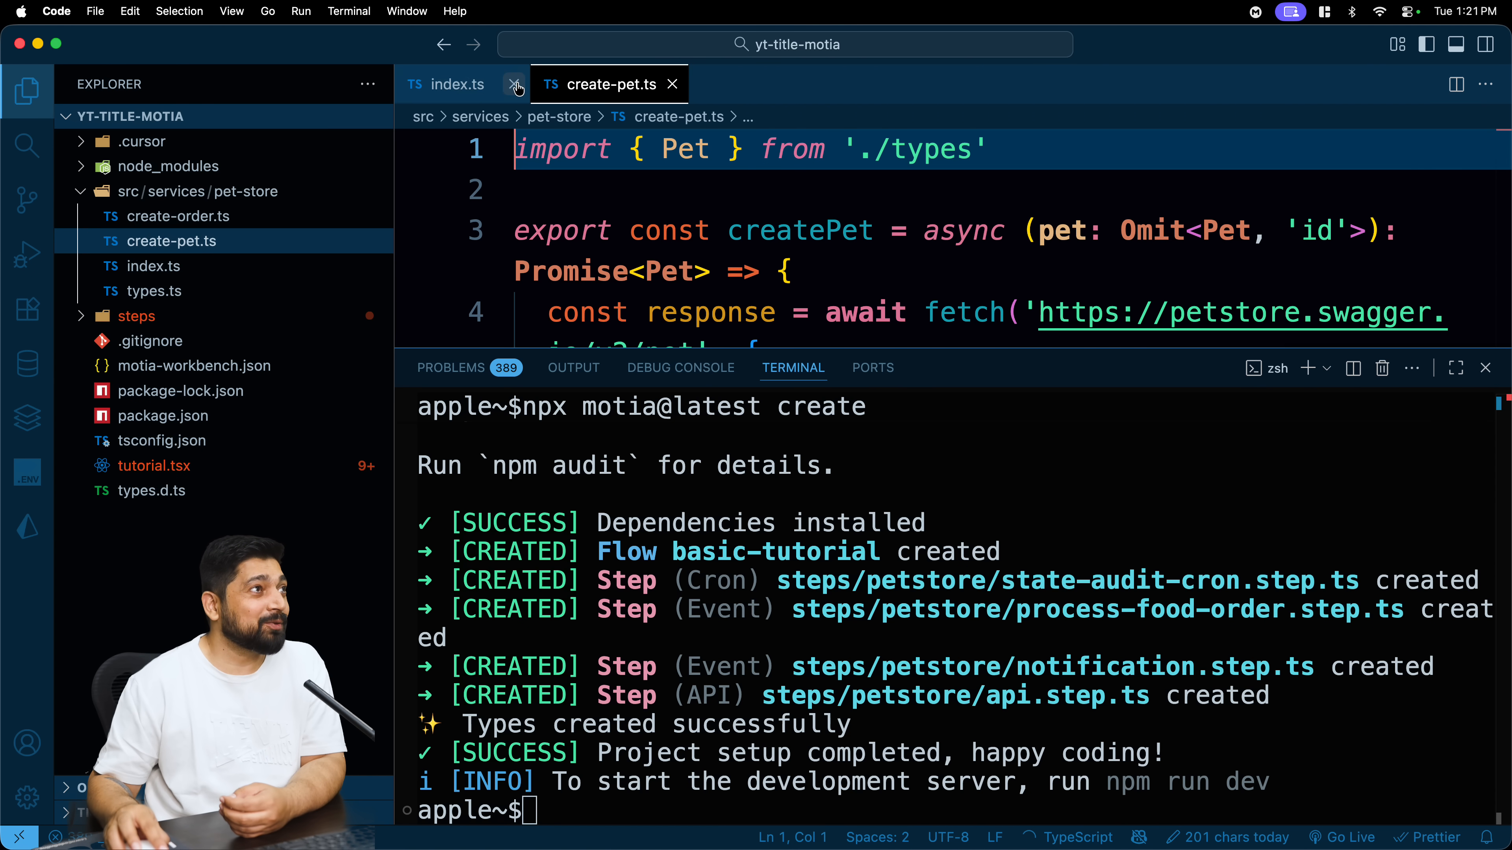
pyautogui.click(516, 85)
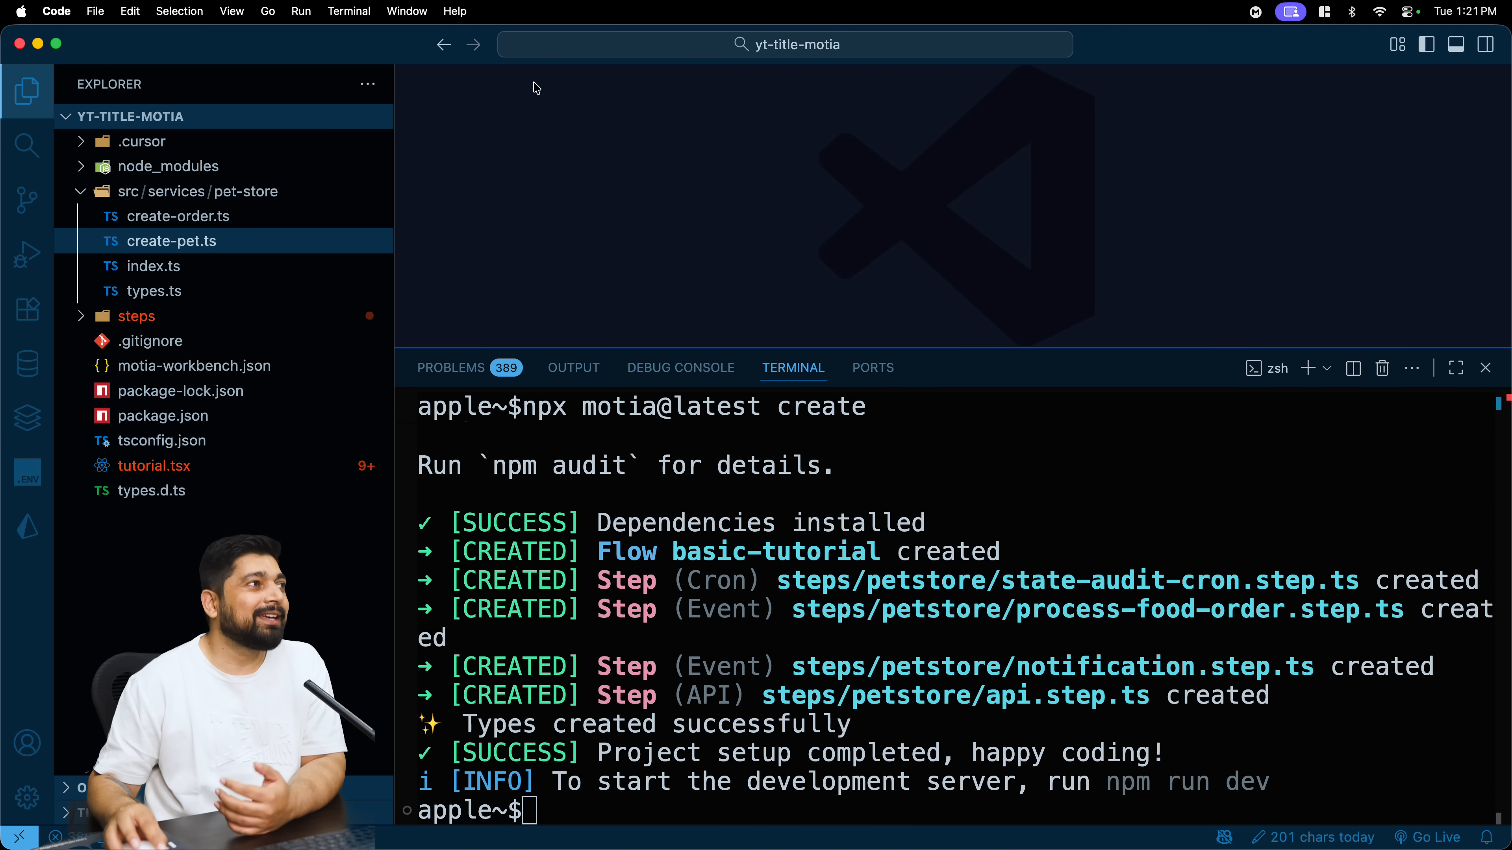
pyautogui.moveTo(386, 391)
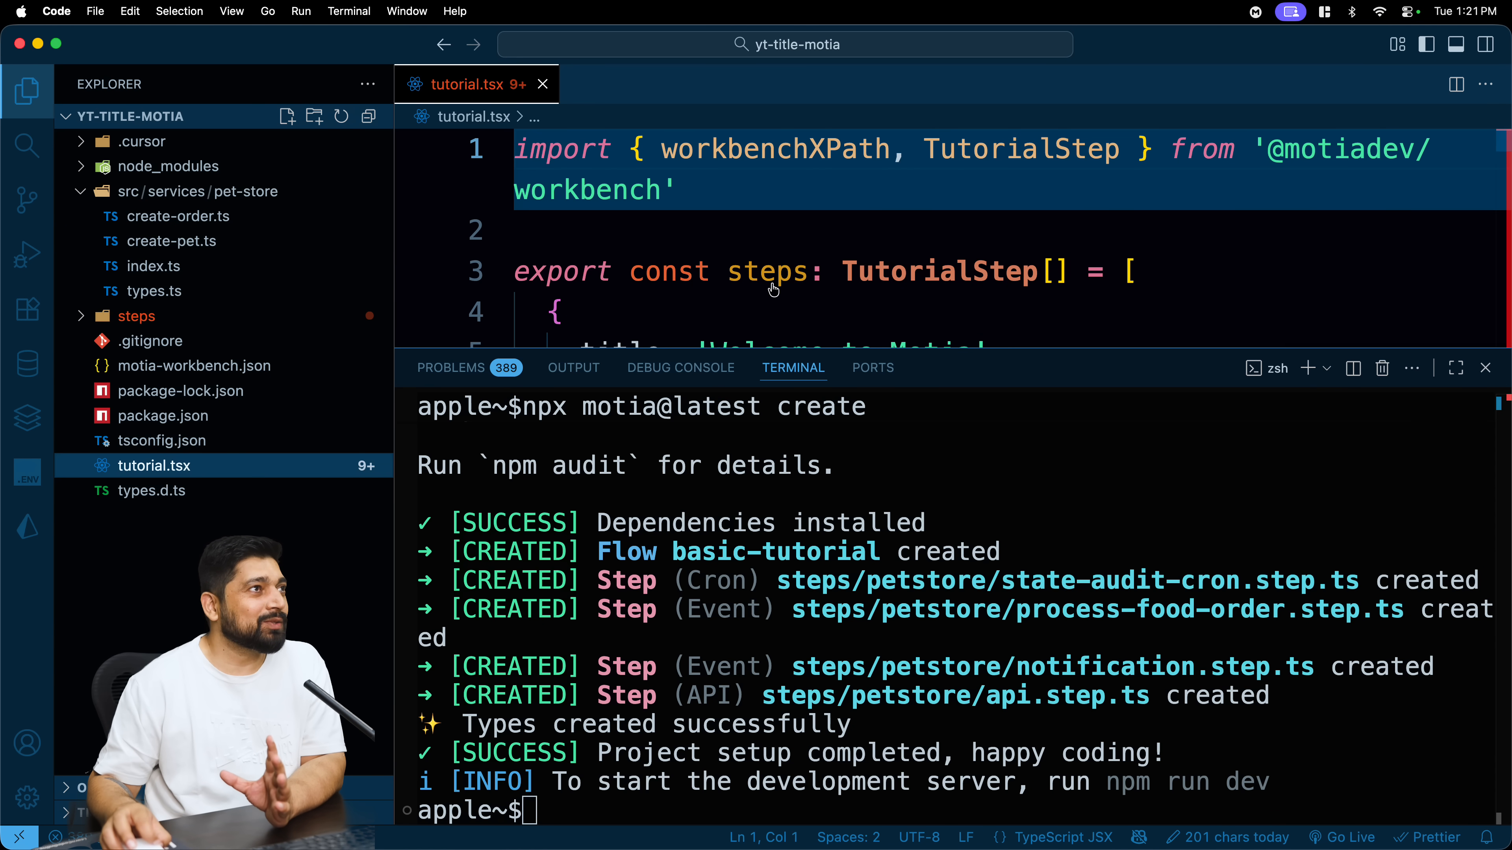
# Step: Scroll the tutorial file and bring up package.json to review its scripts
pyautogui.scroll(-3)
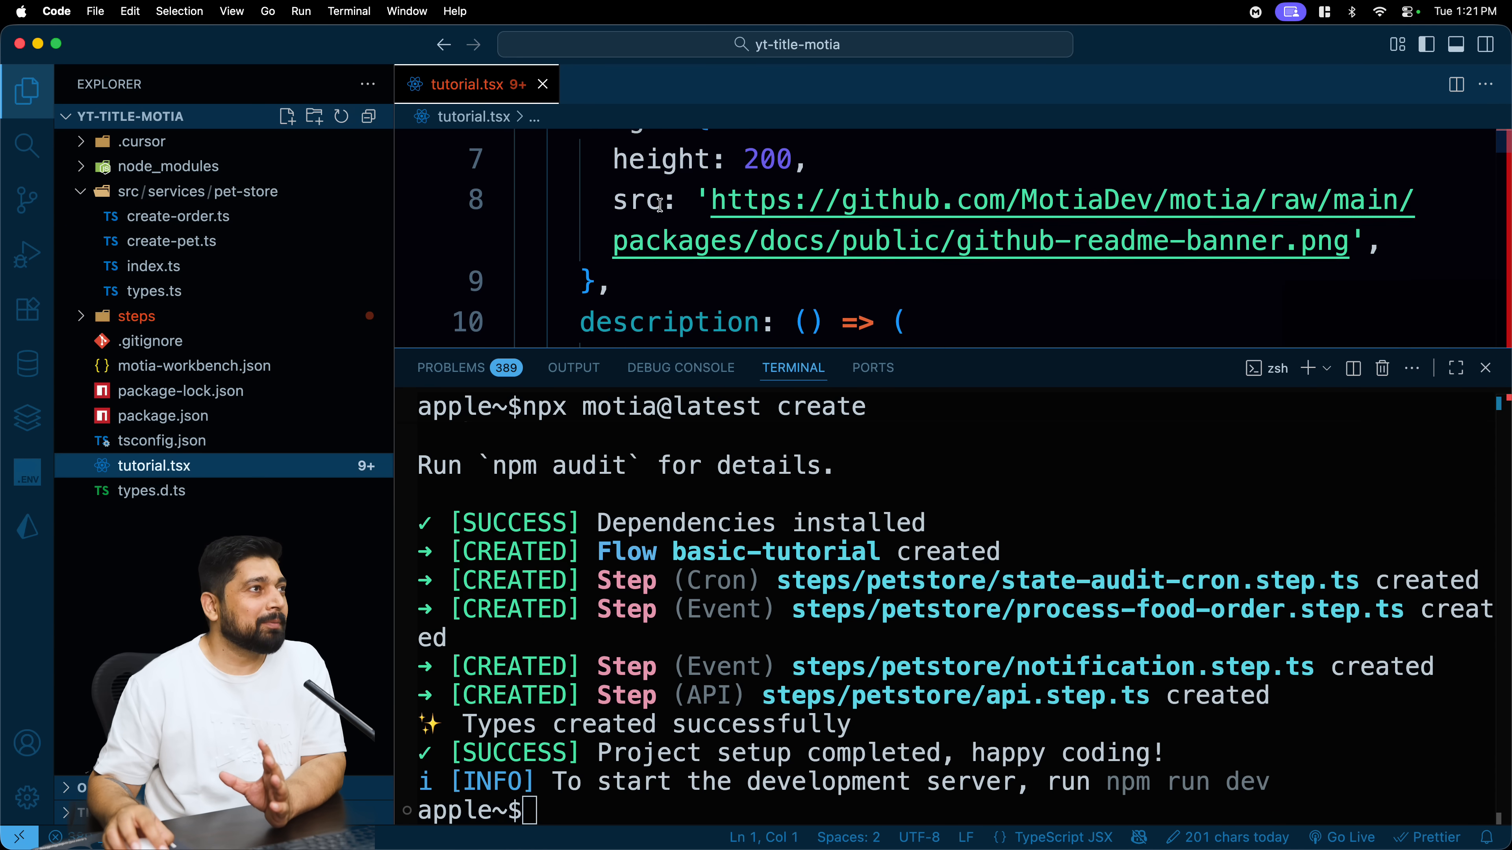
pyautogui.click(541, 85)
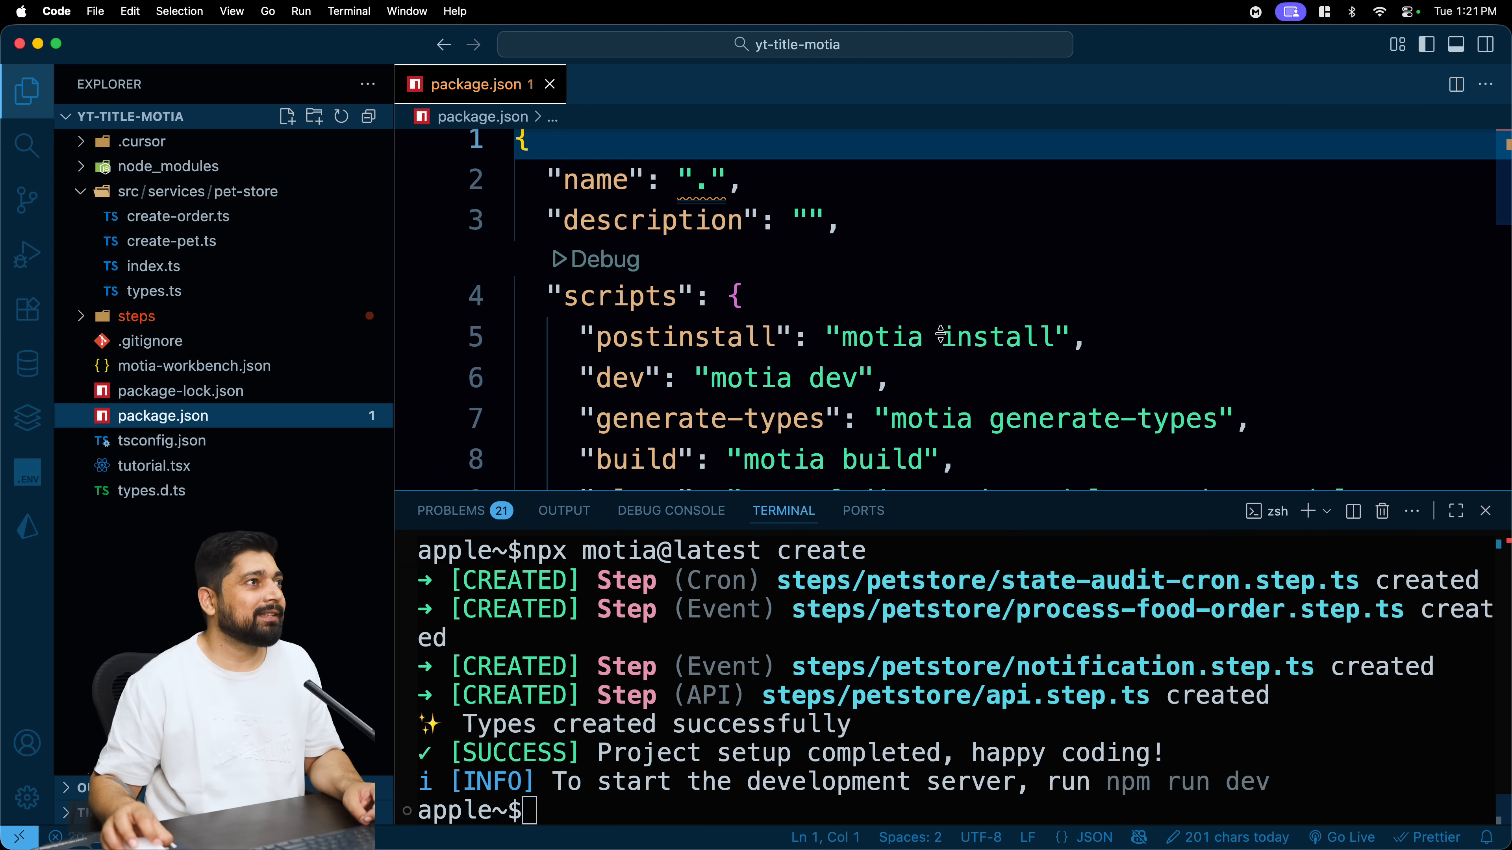
# Step: Start the dev server with 'npm run dev' in the terminal
pyautogui.scroll(-3)
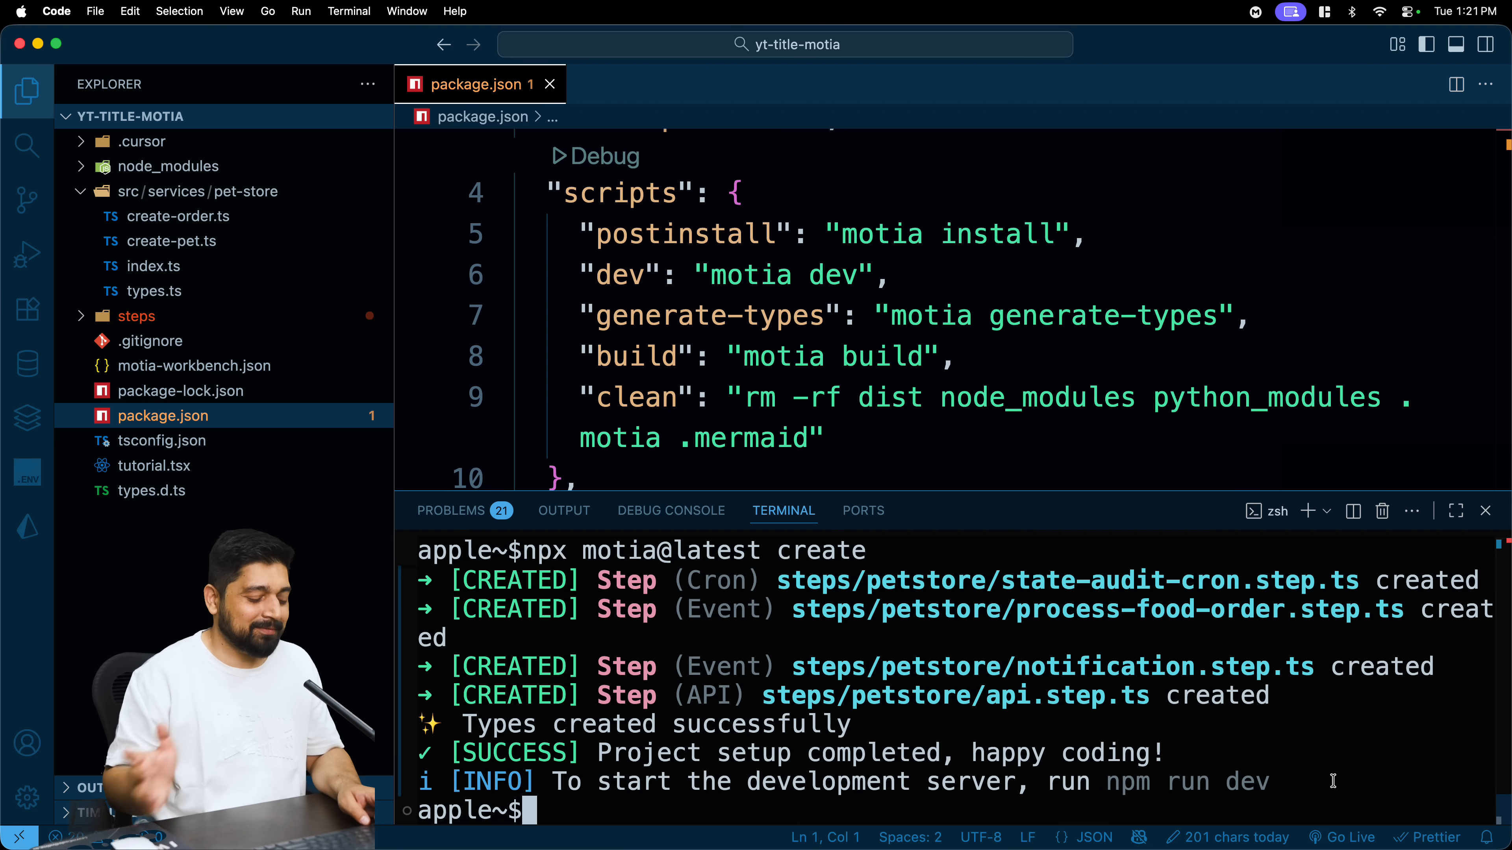
pyautogui.write('npm run dev')
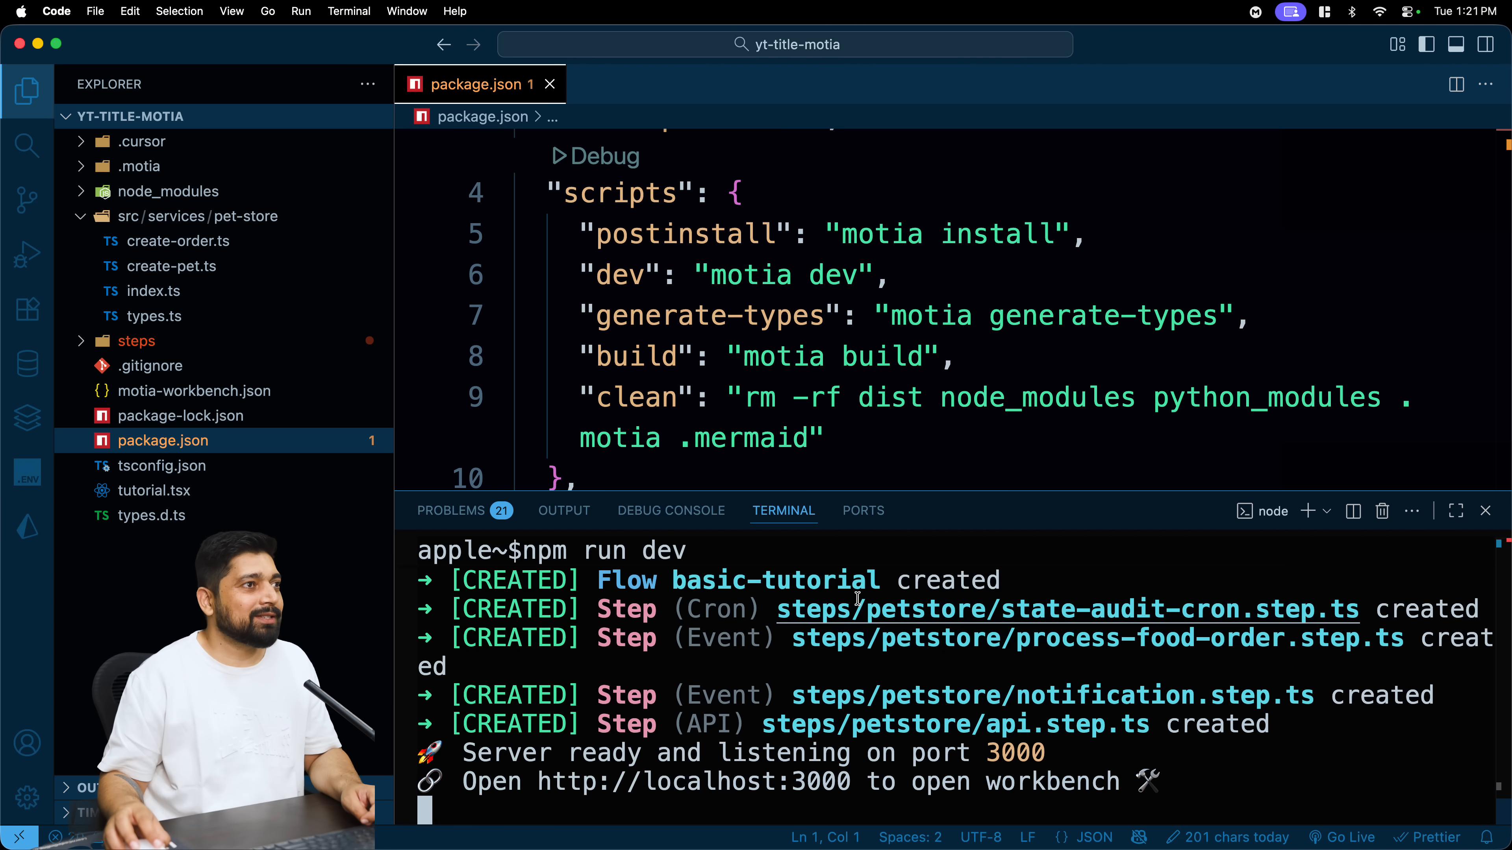
pyautogui.moveTo(692, 782)
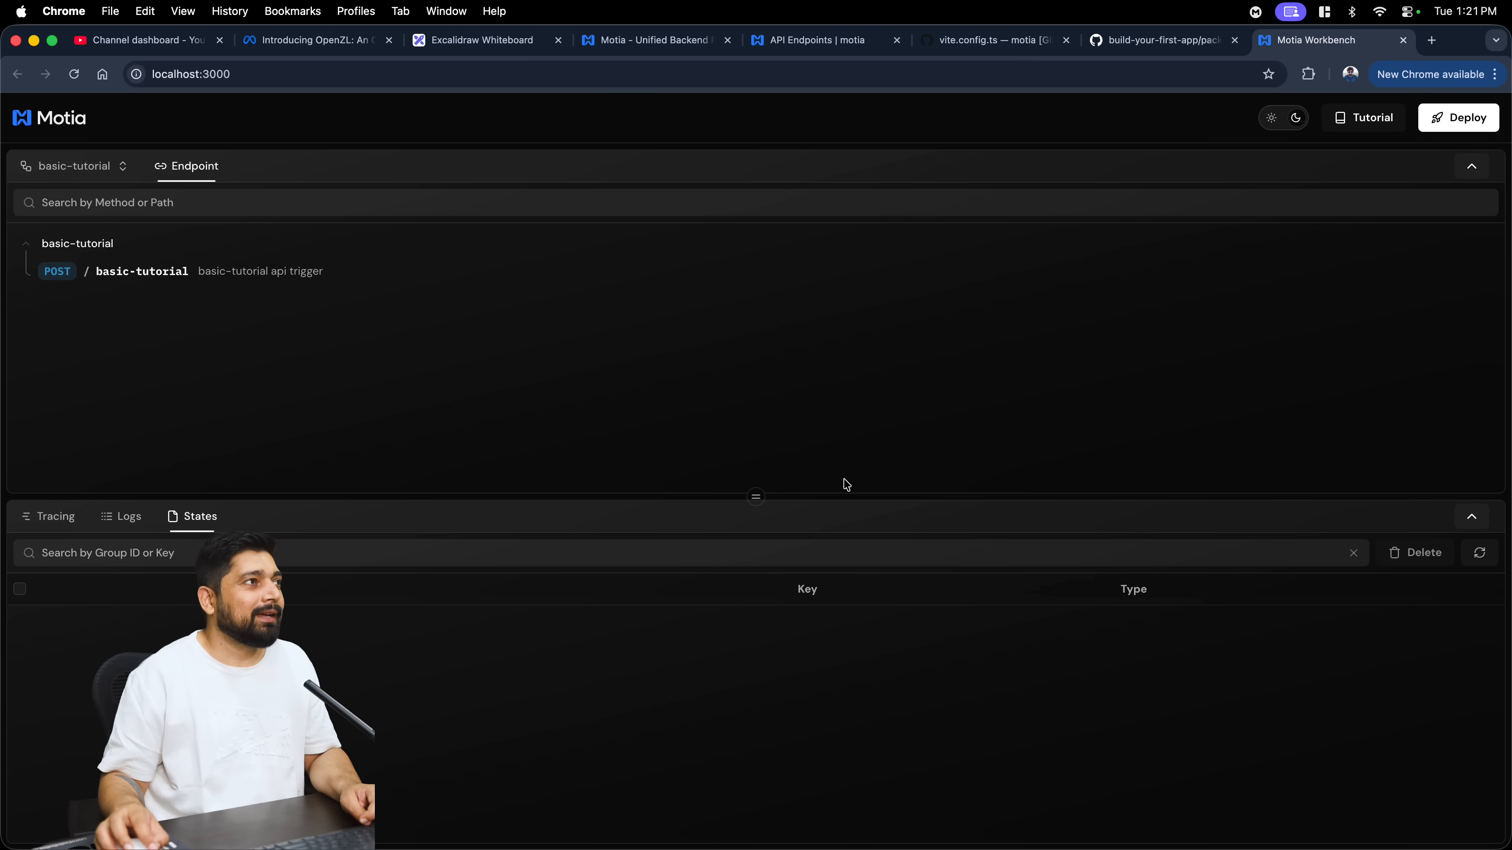
# Step: View and close the Welcome to Motia tutorial, then show the empty traces view for basic-tutorial
pyautogui.click(1363, 116)
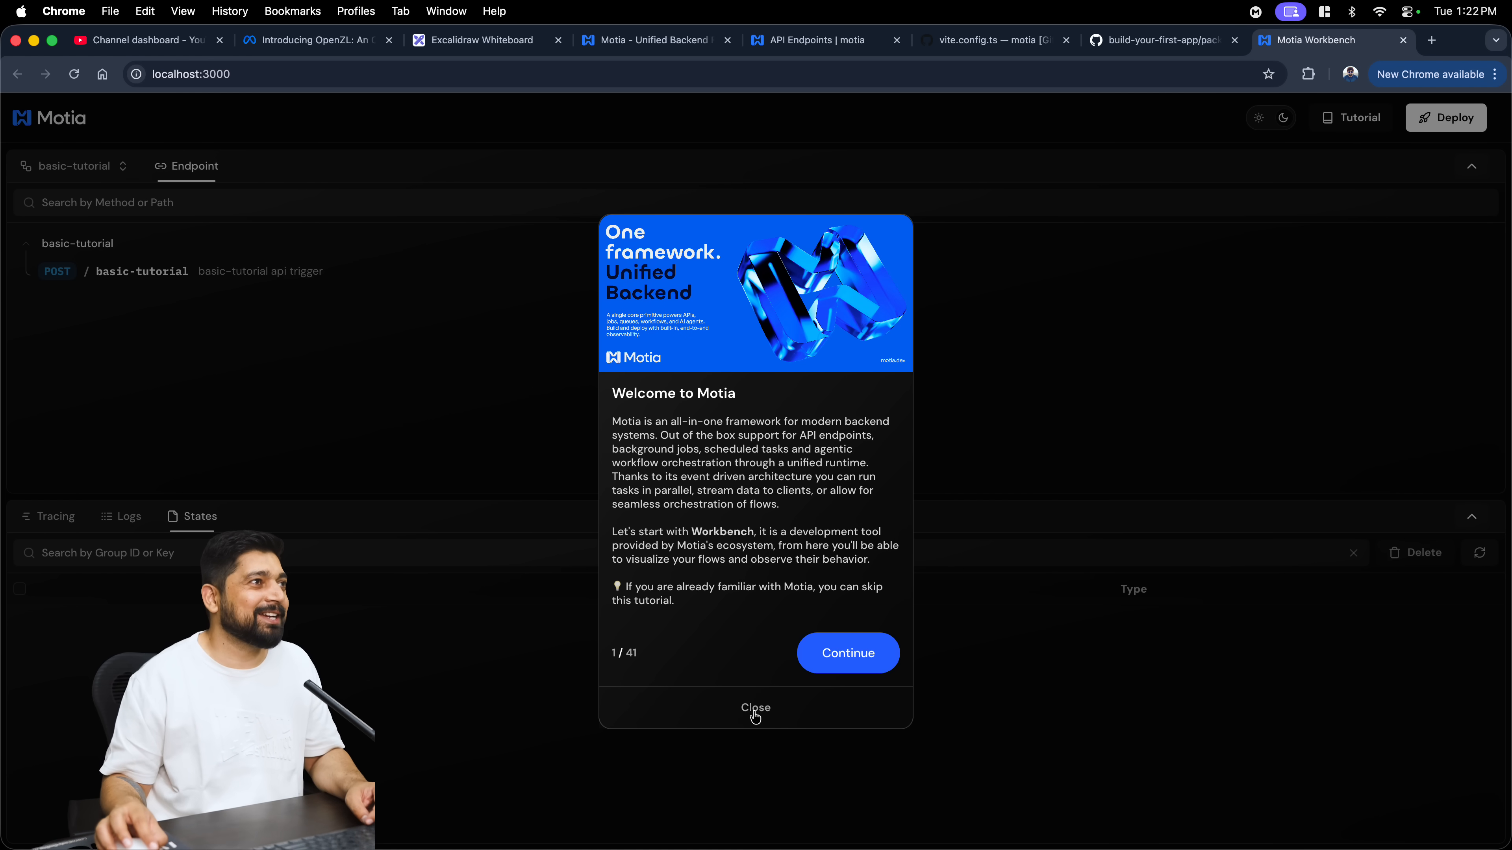
pyautogui.click(755, 708)
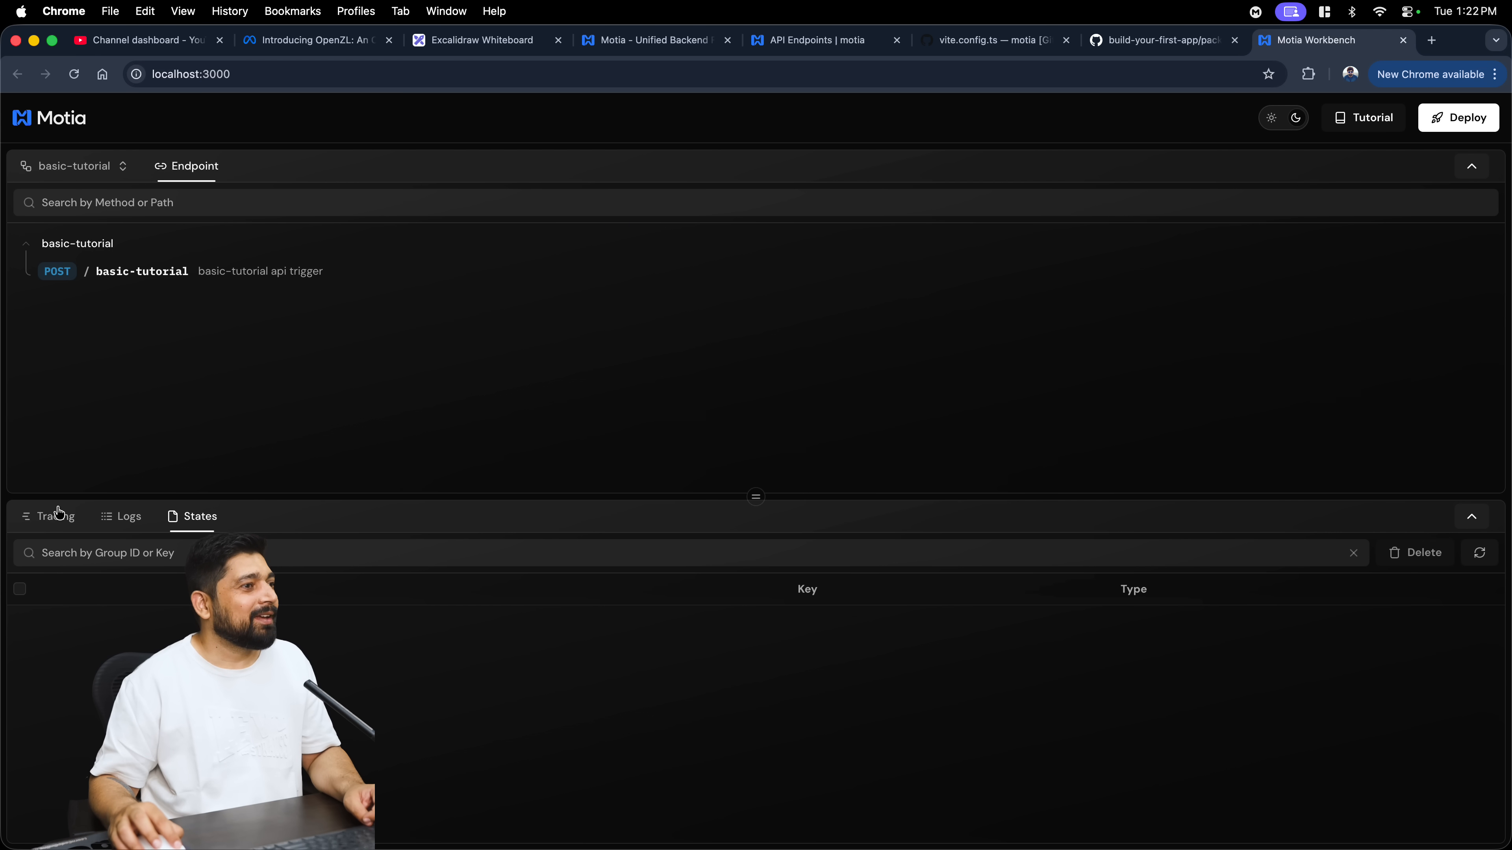
pyautogui.click(55, 516)
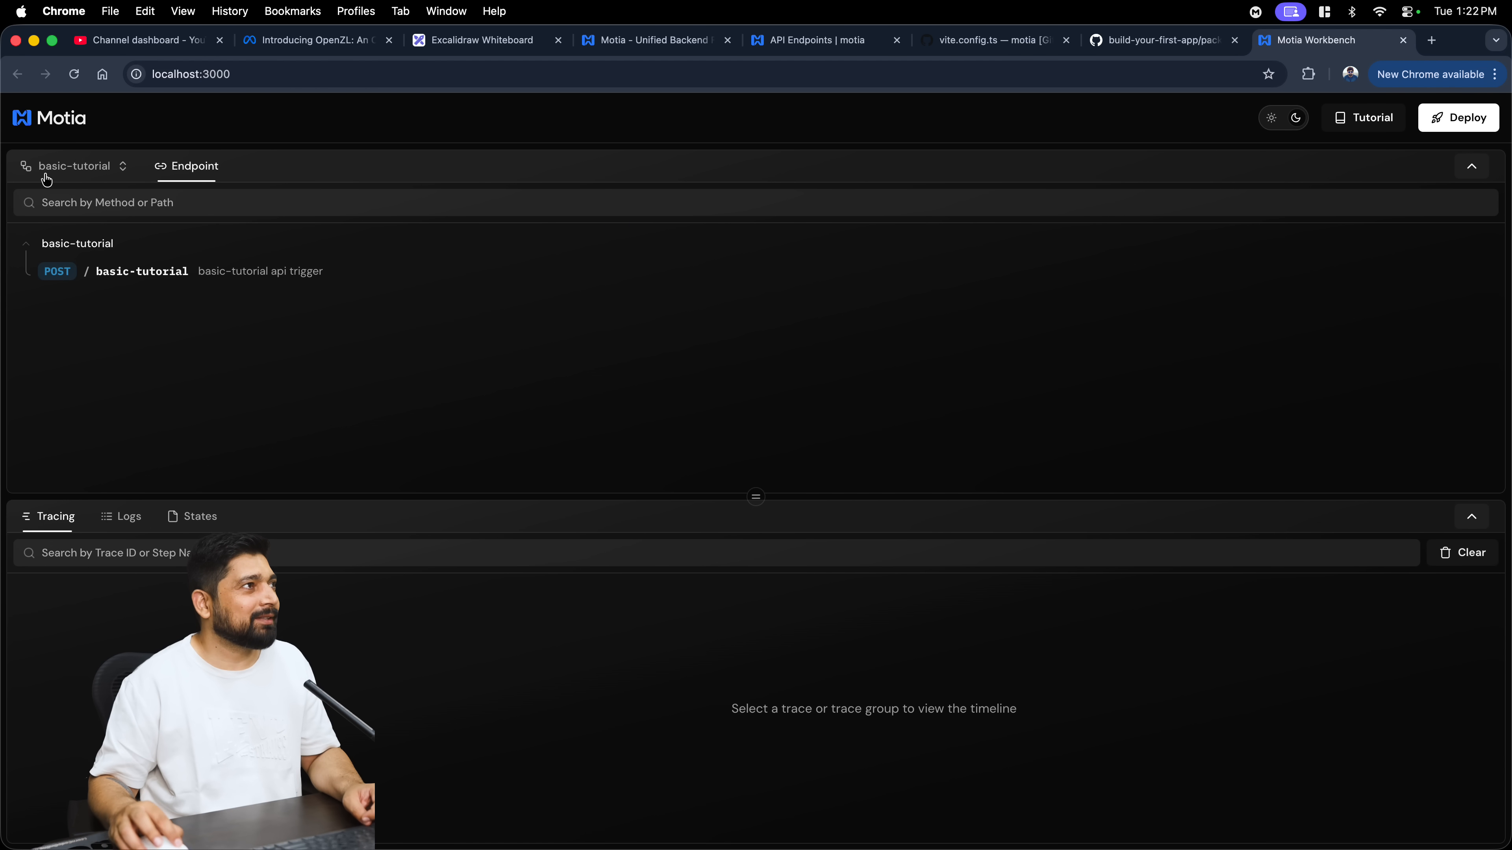
pyautogui.click(74, 166)
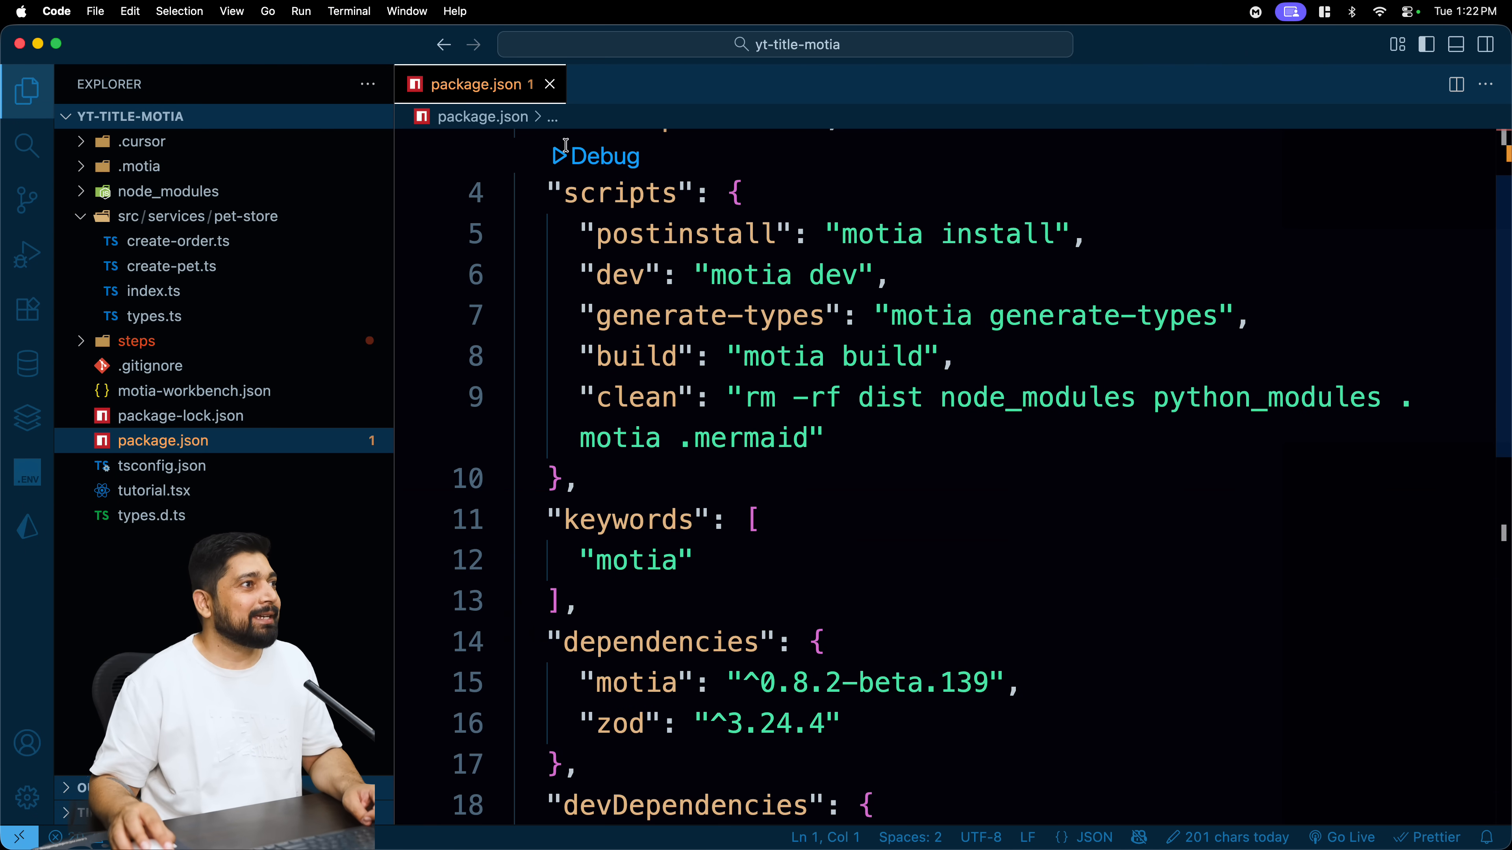
# Step: Change the package name from '.' to 'motia-yt' and add version '1.0.0' in package.json
pyautogui.scroll(-3)
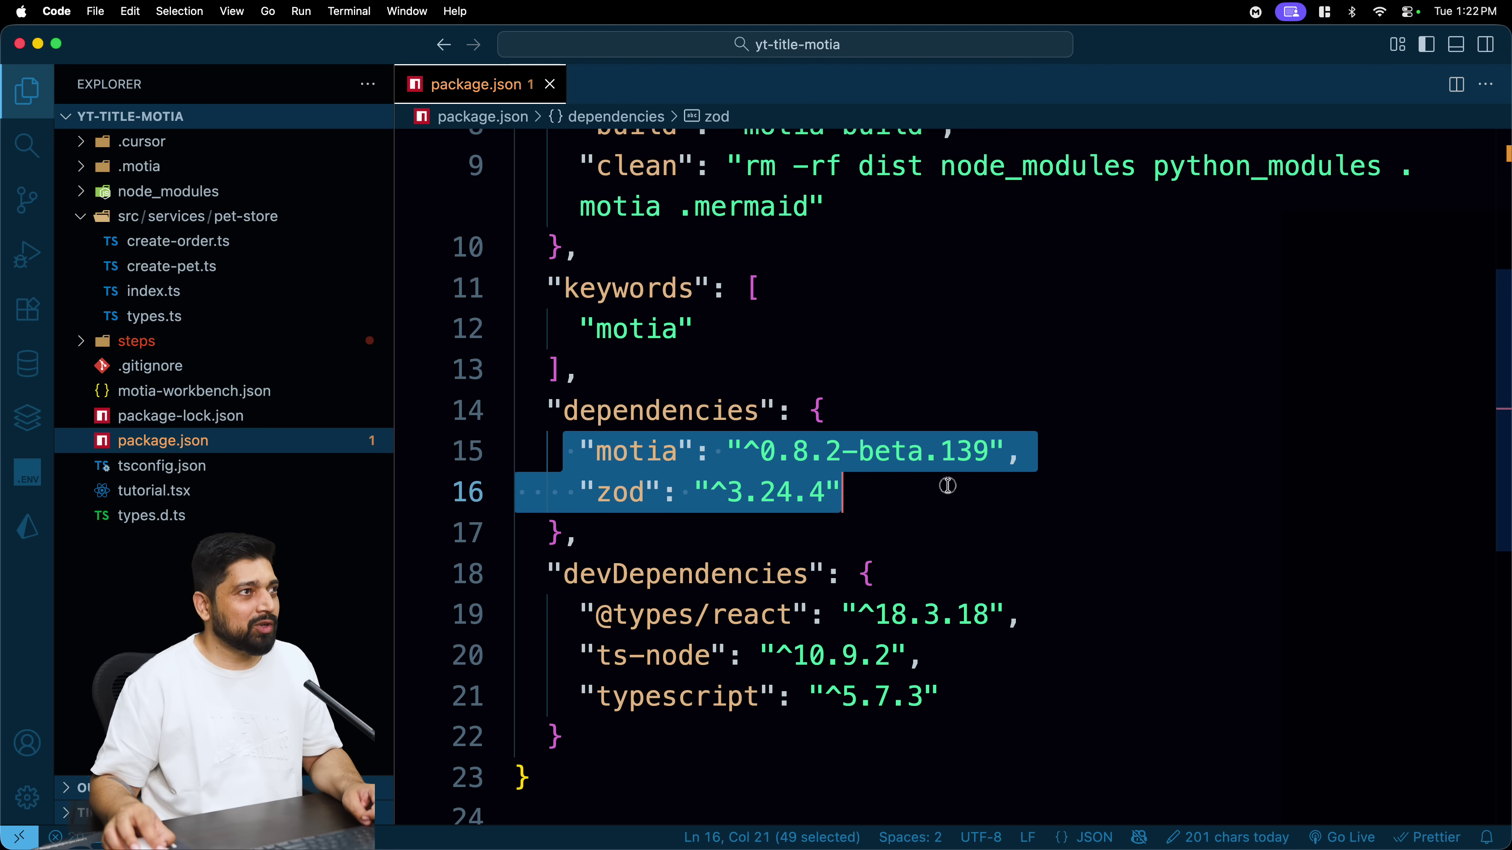
pyautogui.moveTo(974, 478)
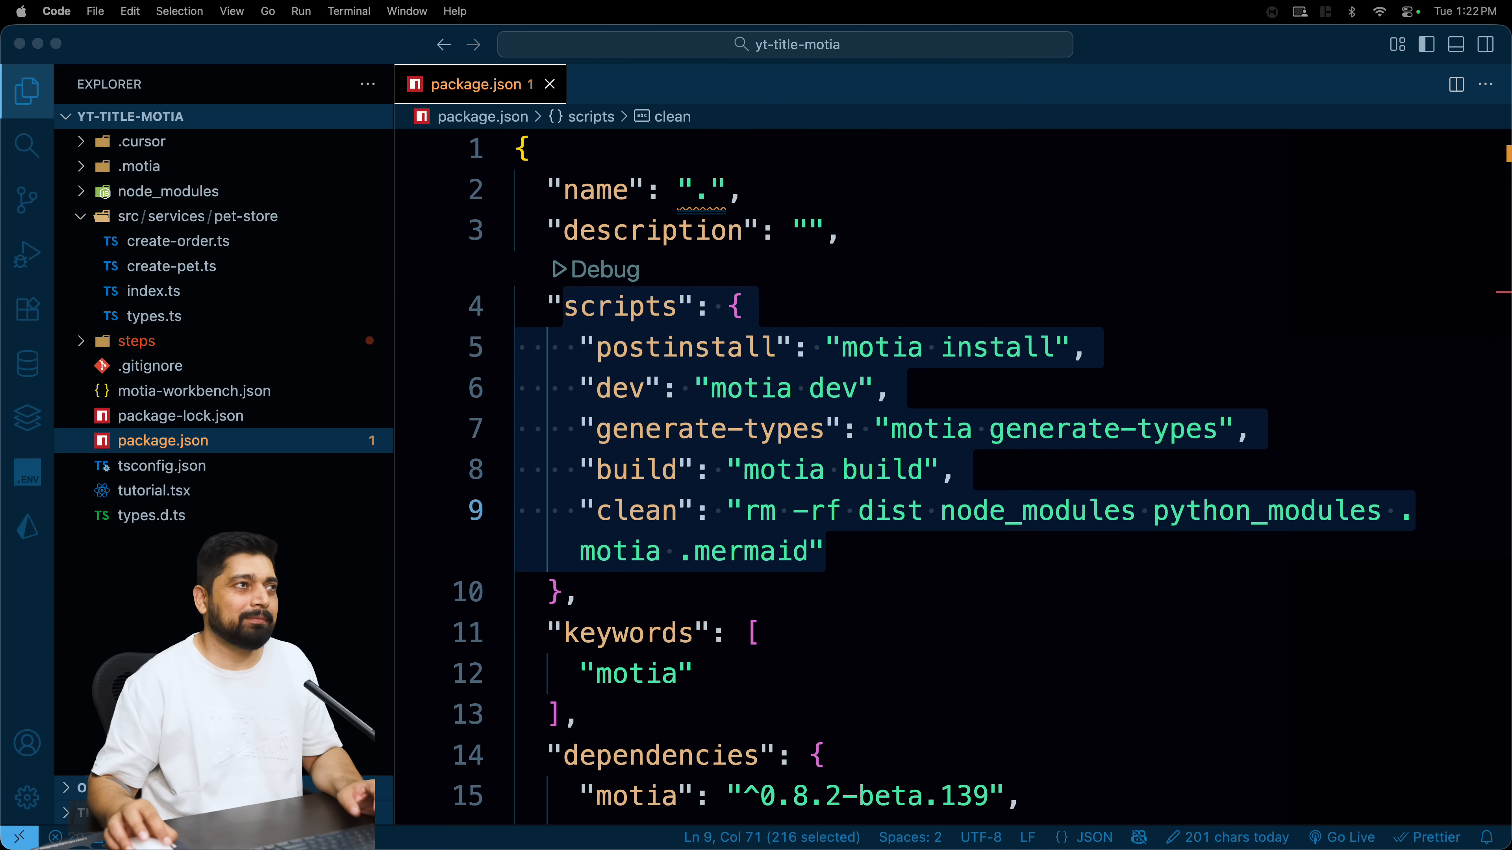
pyautogui.moveTo(699, 197)
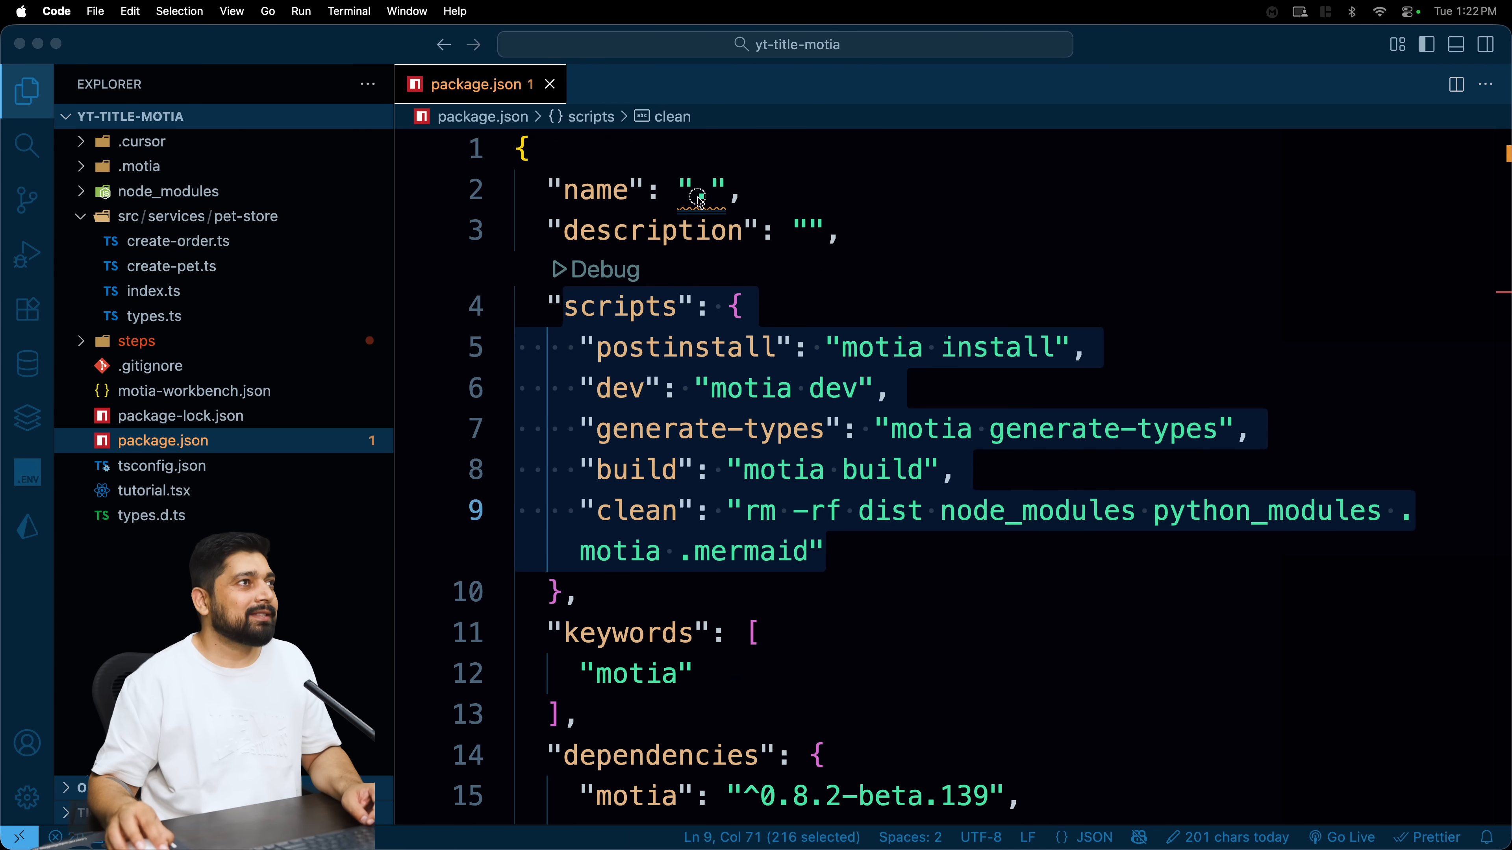
pyautogui.click(704, 189)
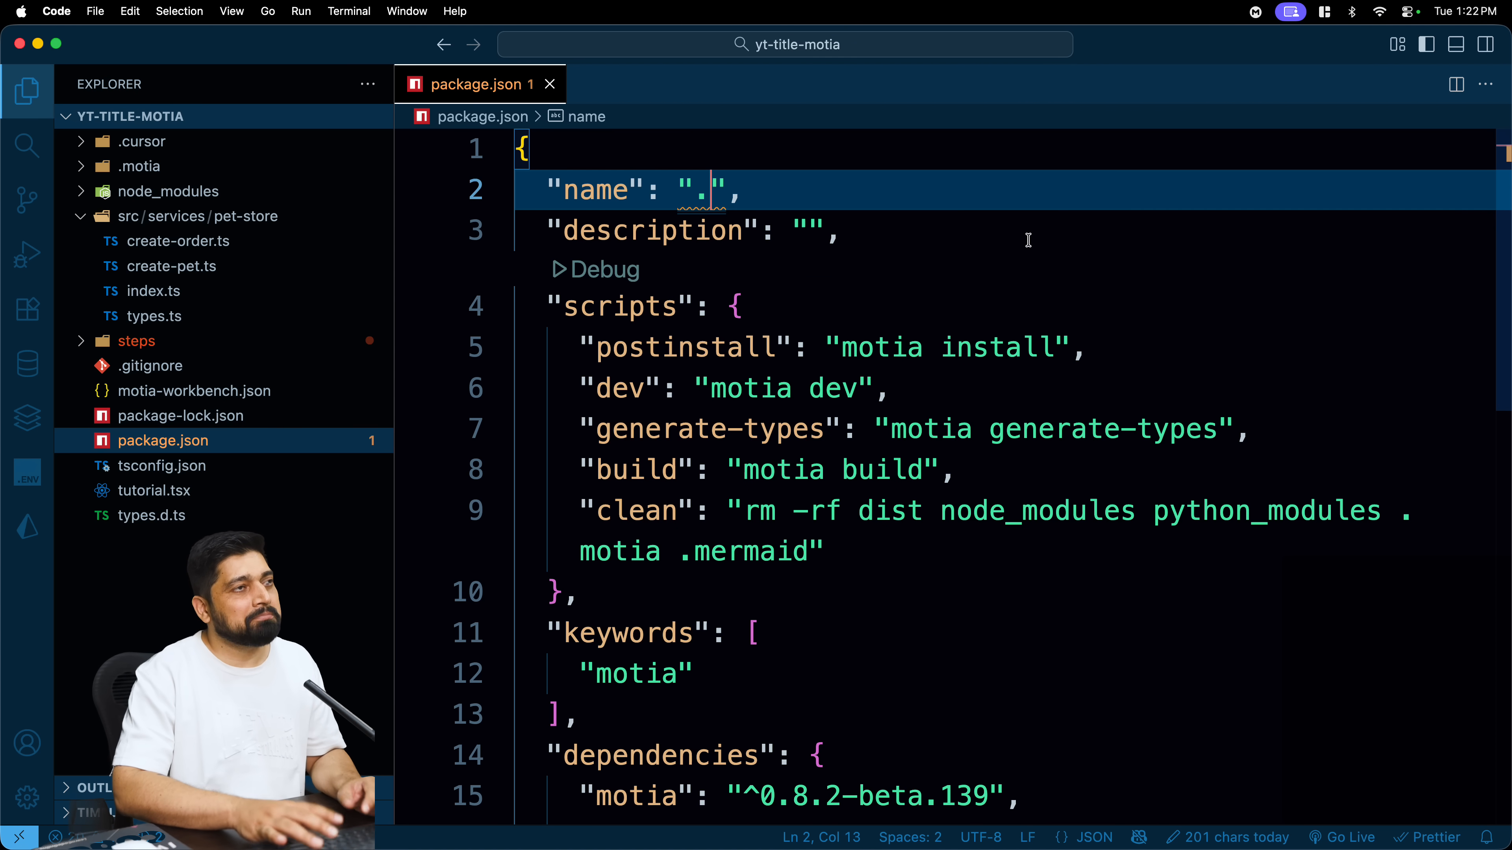
pyautogui.press('Backspace')
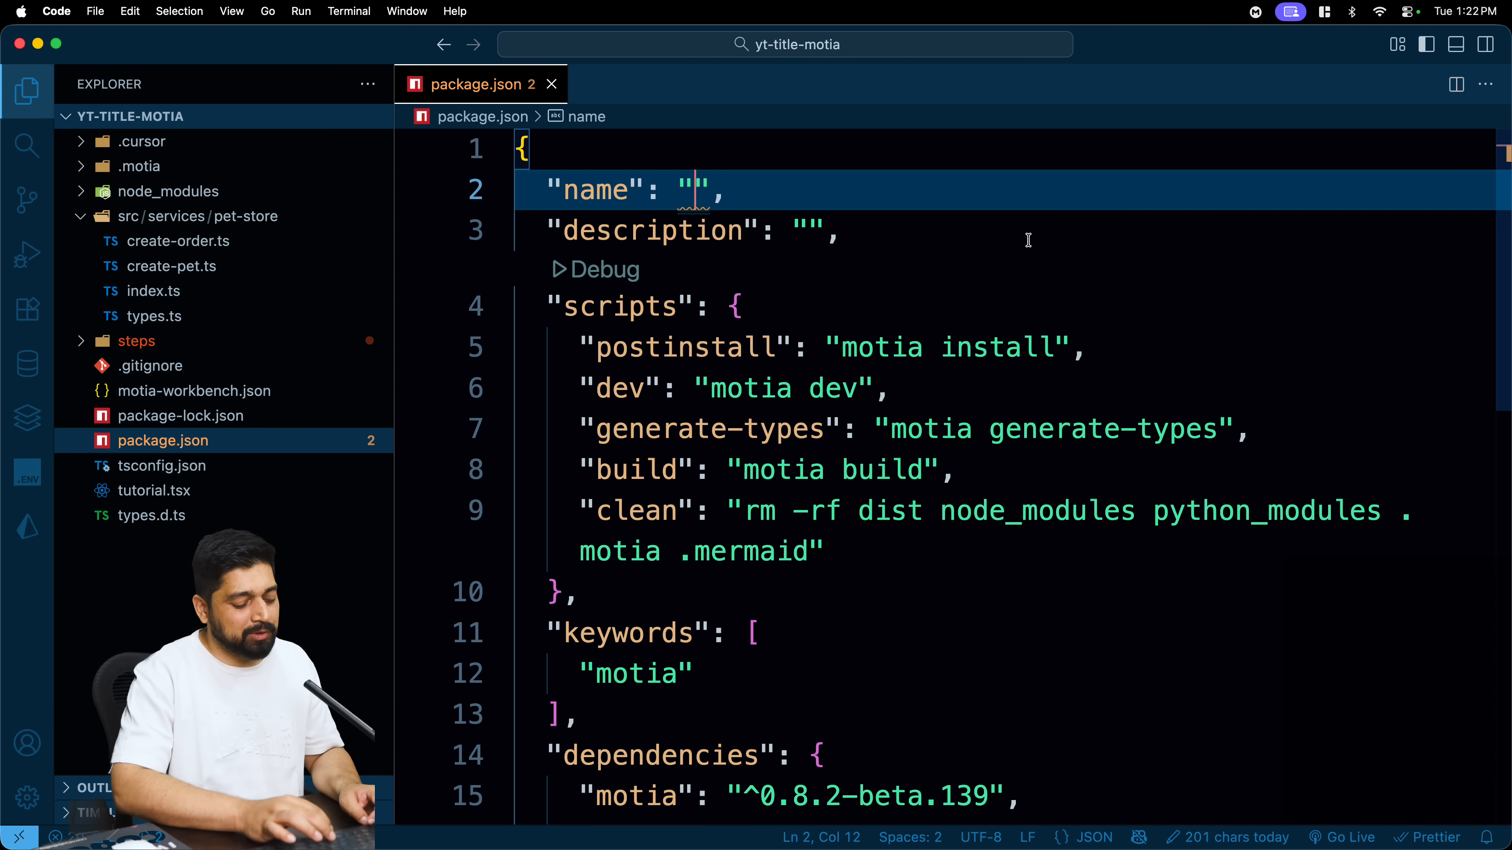
pyautogui.write('motia-yt')
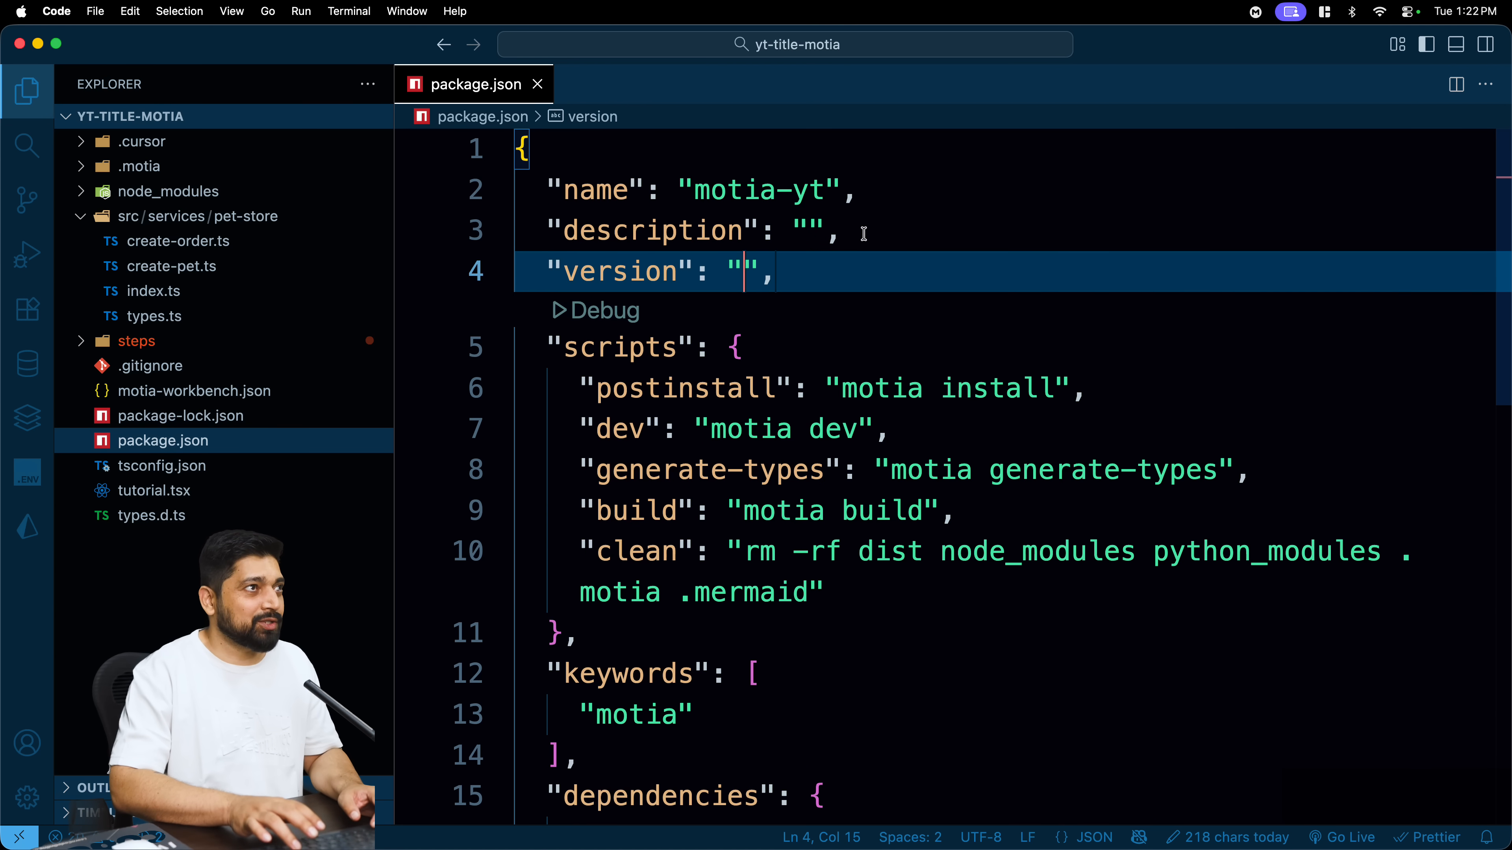
pyautogui.write('1')
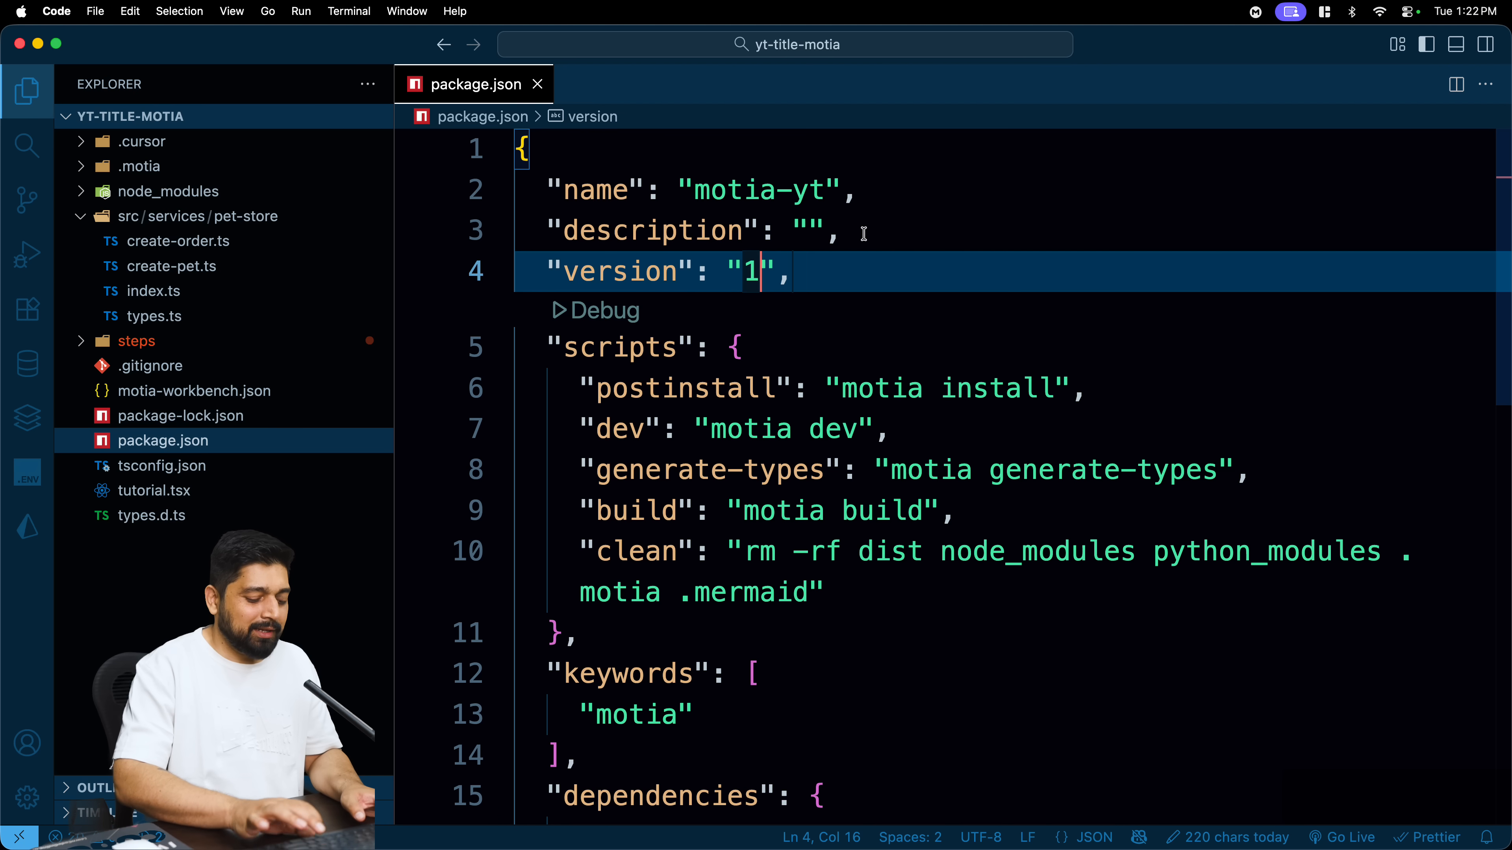
pyautogui.write('.0.0')
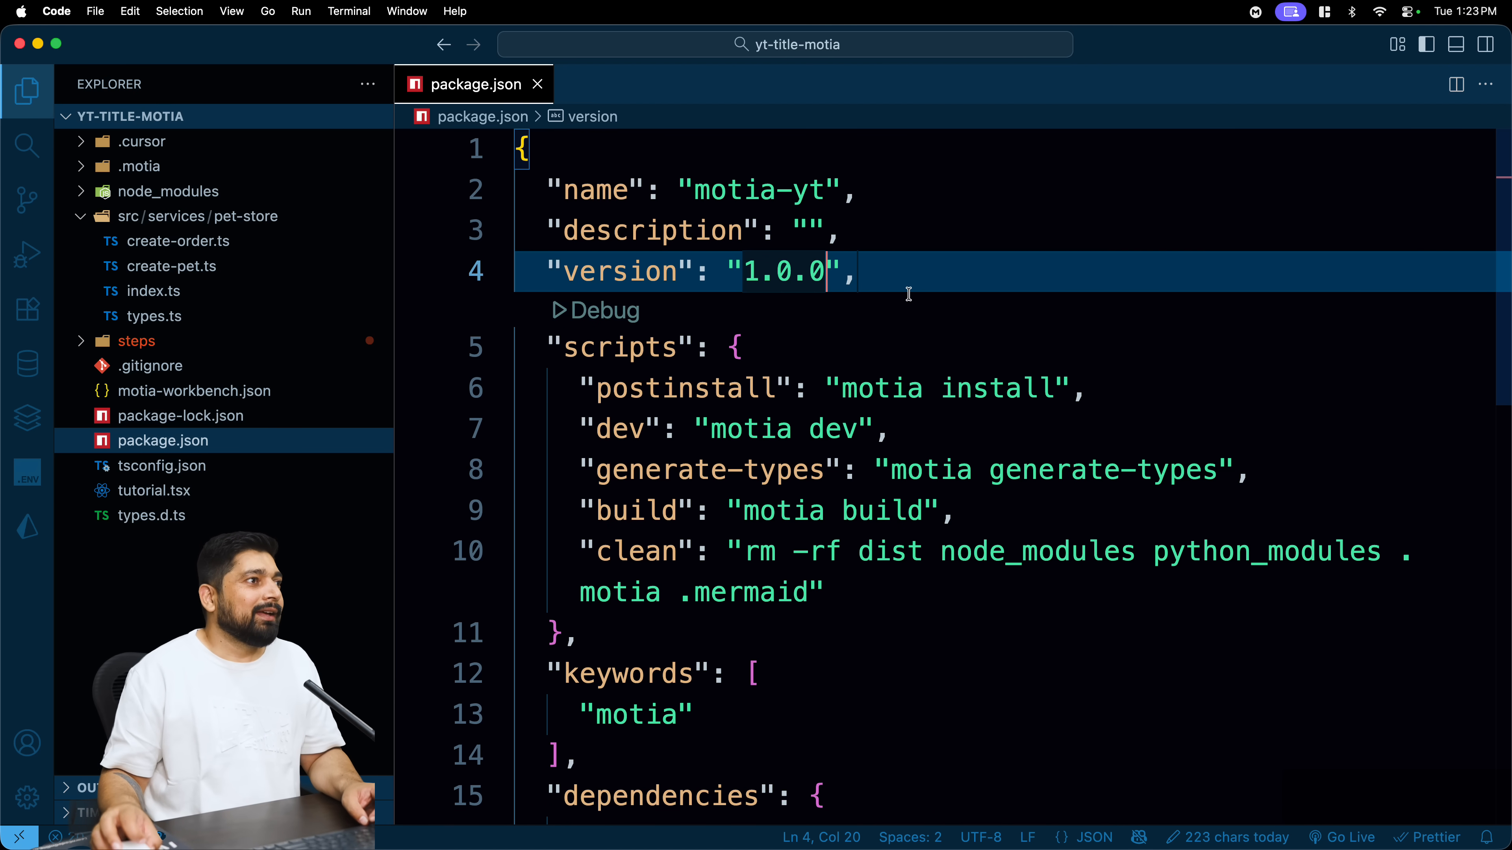
pyautogui.scroll(-3)
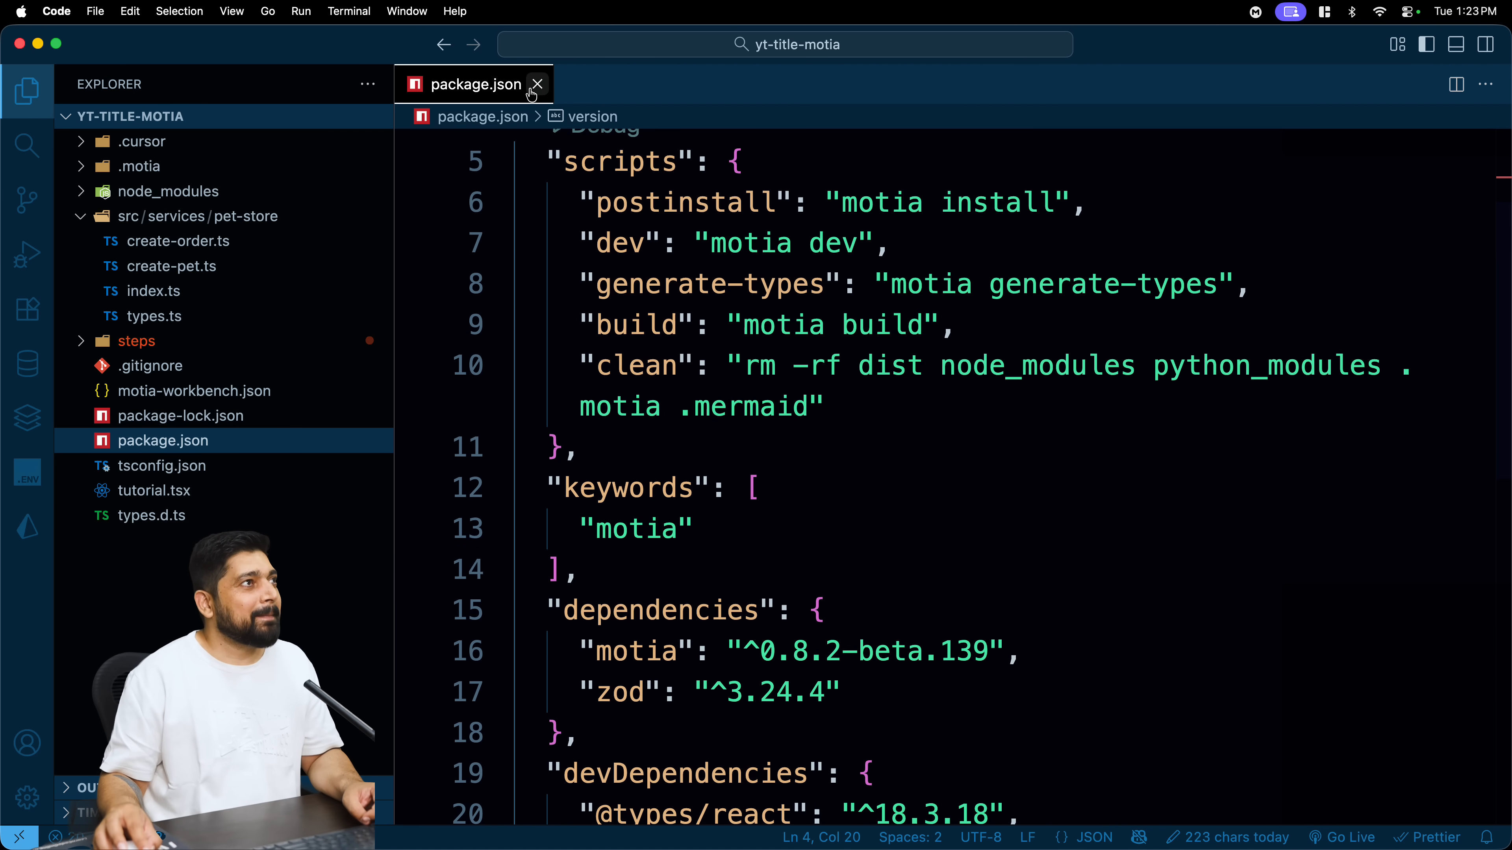
# Step: Close package.json and move the src services folder to the Trash
pyautogui.click(537, 84)
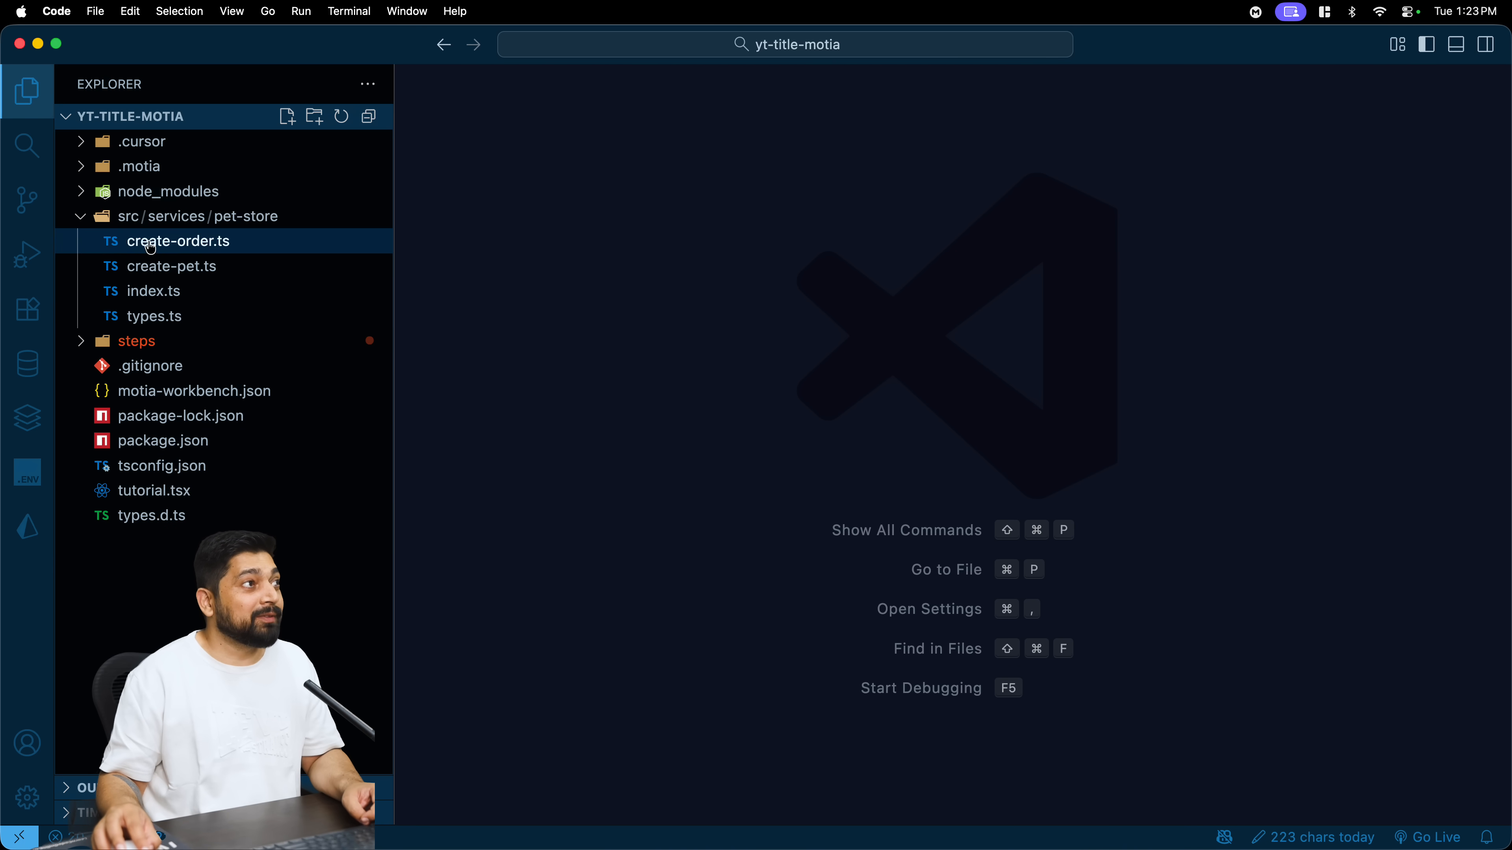
pyautogui.click(82, 216)
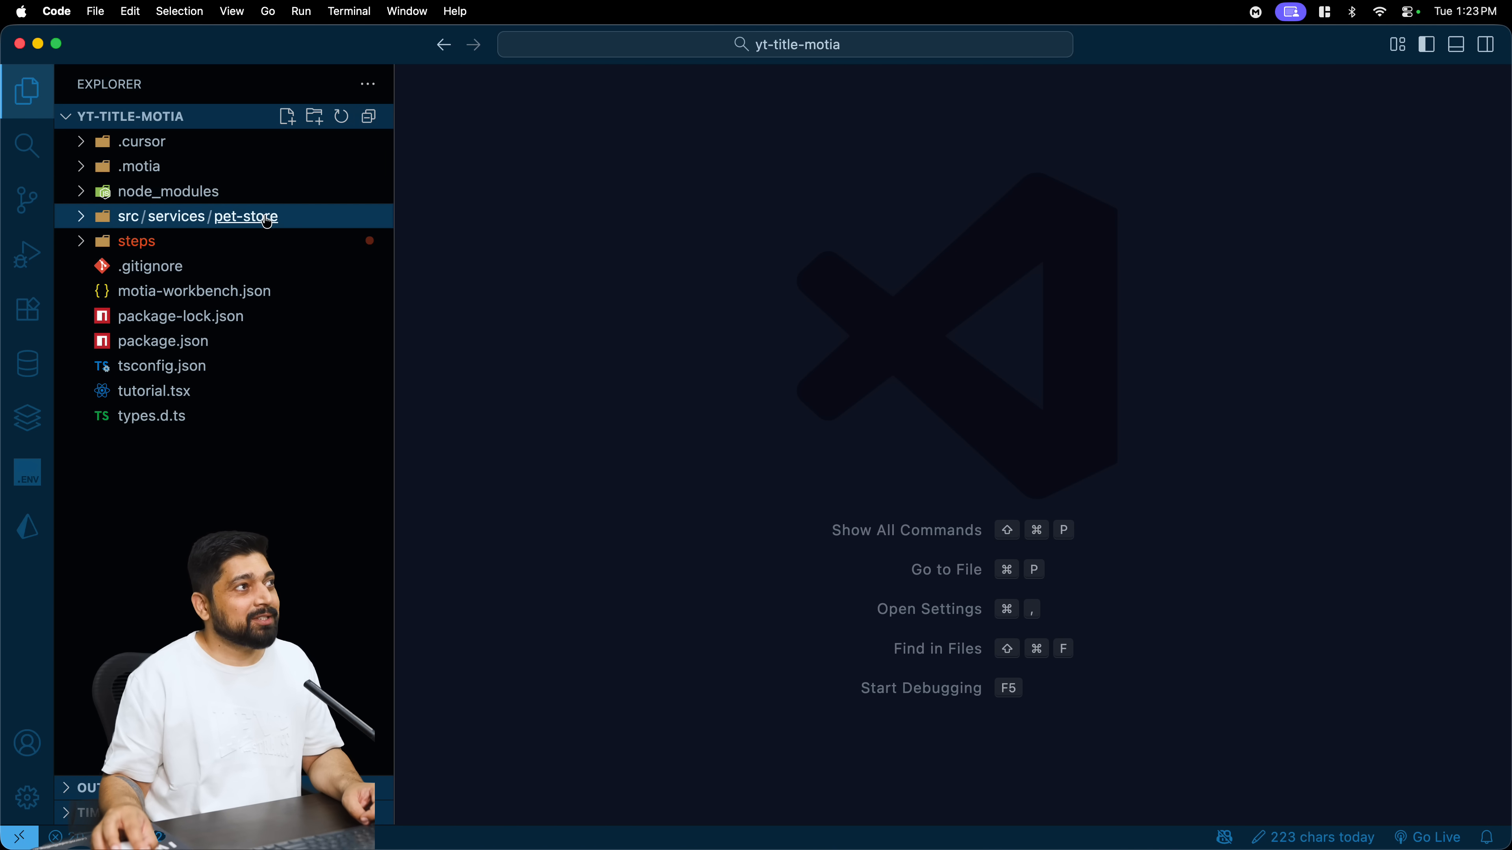
pyautogui.moveTo(246, 215)
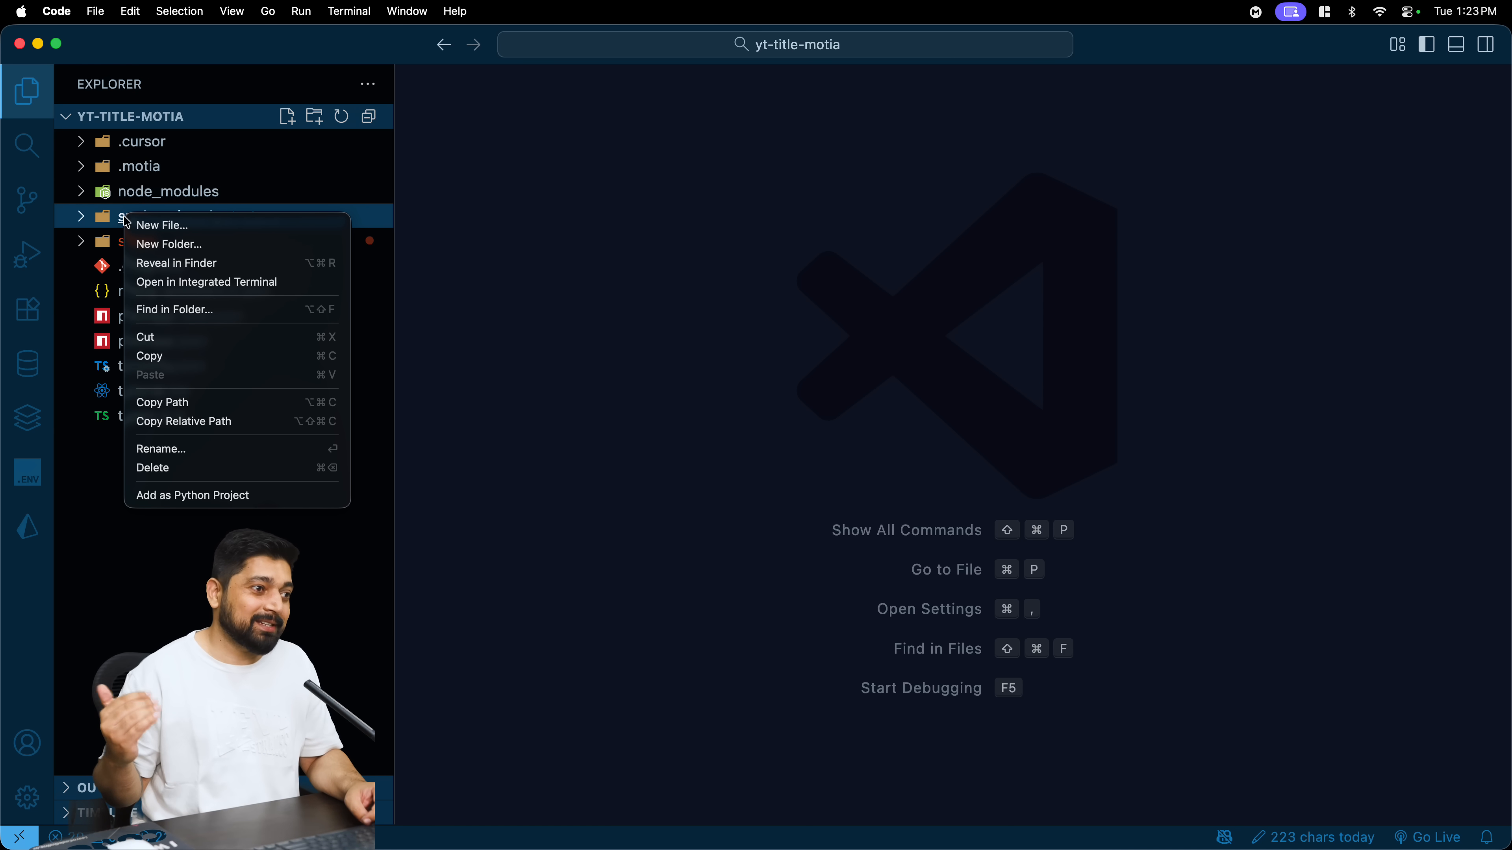
pyautogui.moveTo(210, 468)
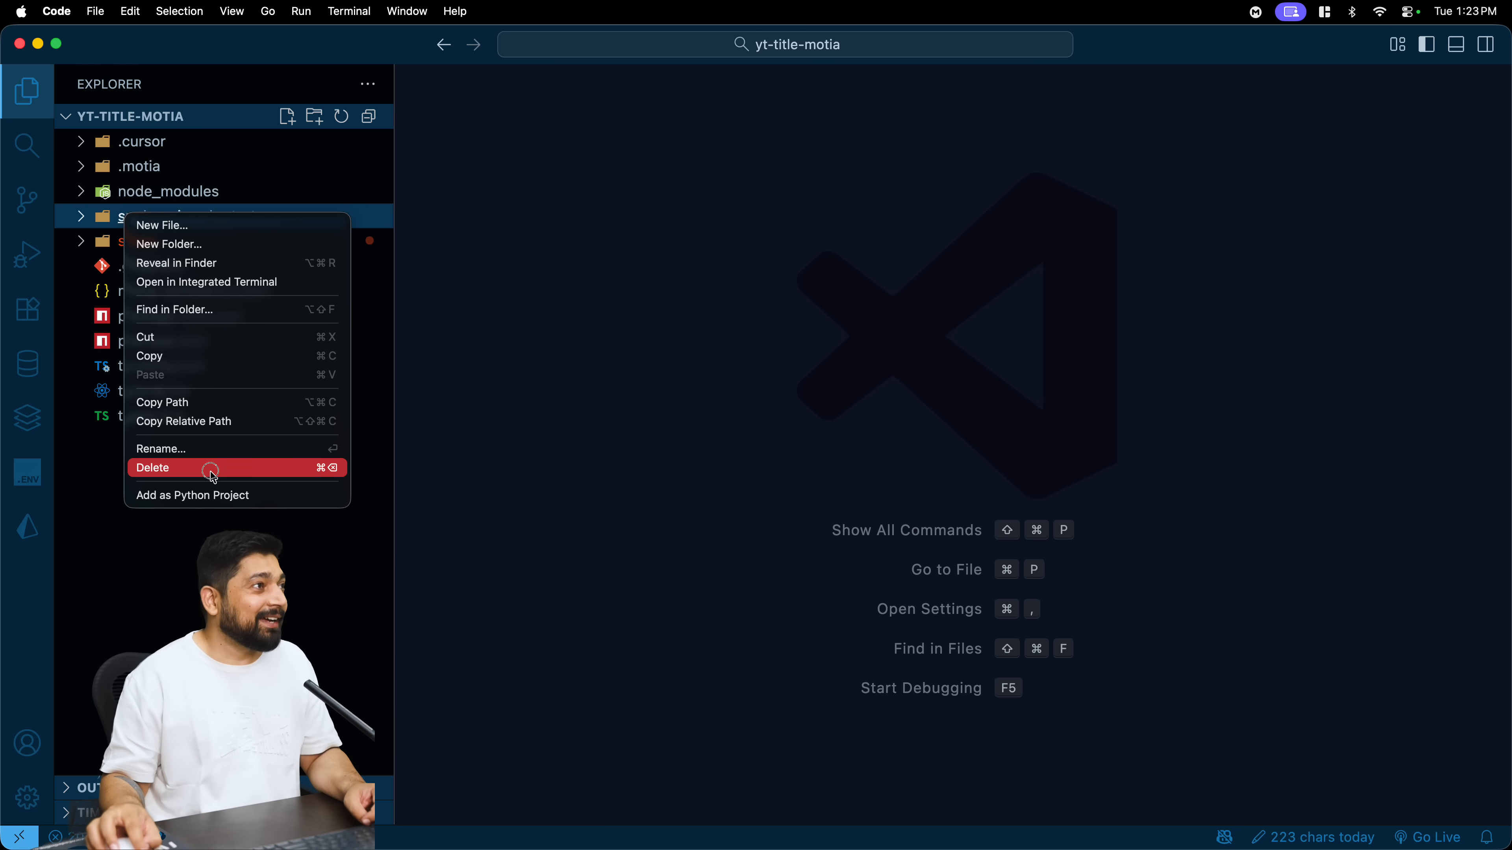
pyautogui.click(152, 468)
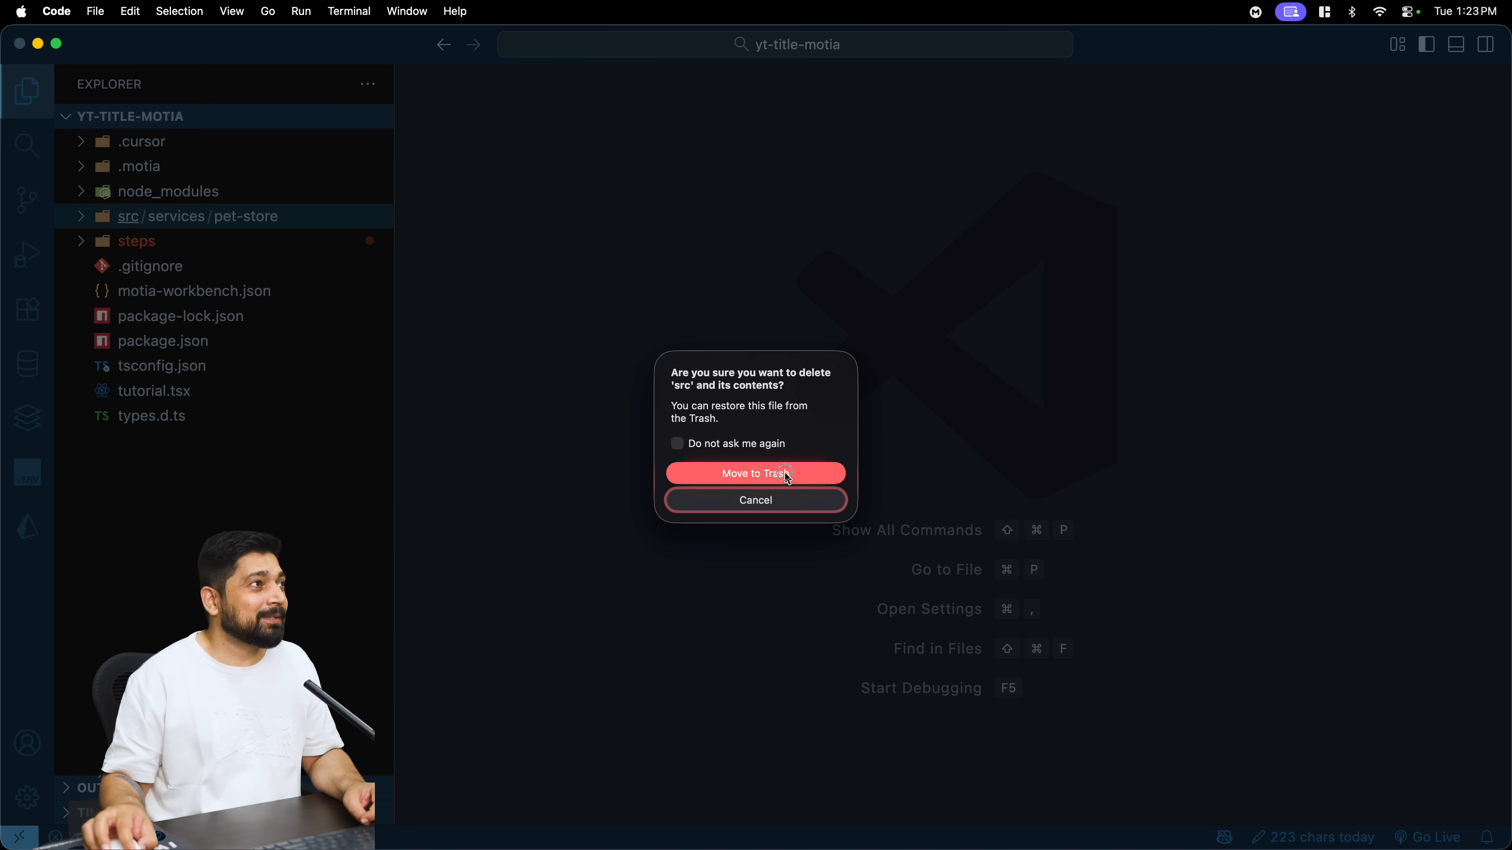
pyautogui.click(755, 474)
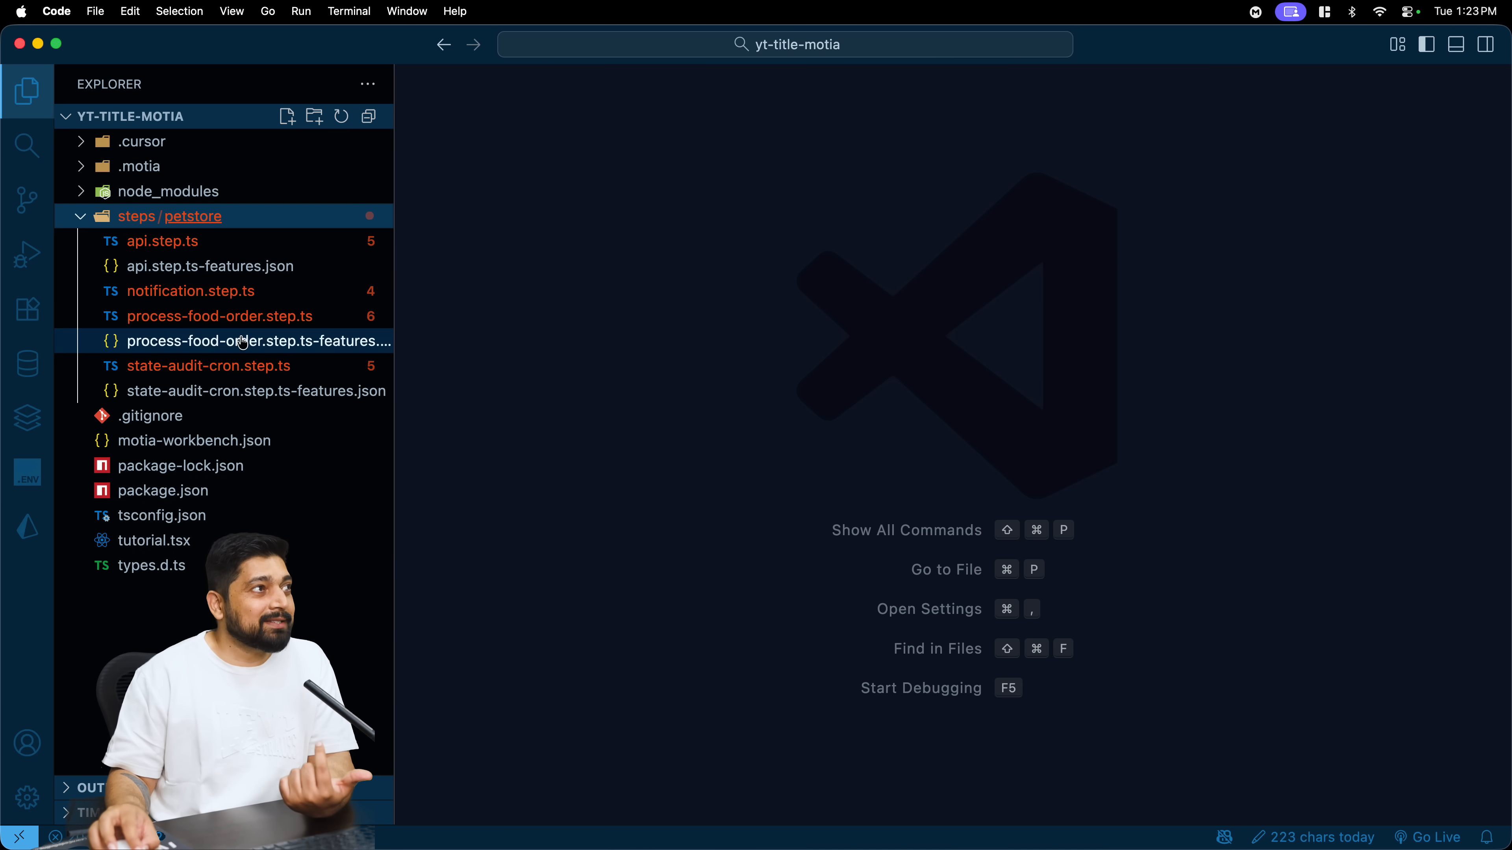
pyautogui.moveTo(334, 356)
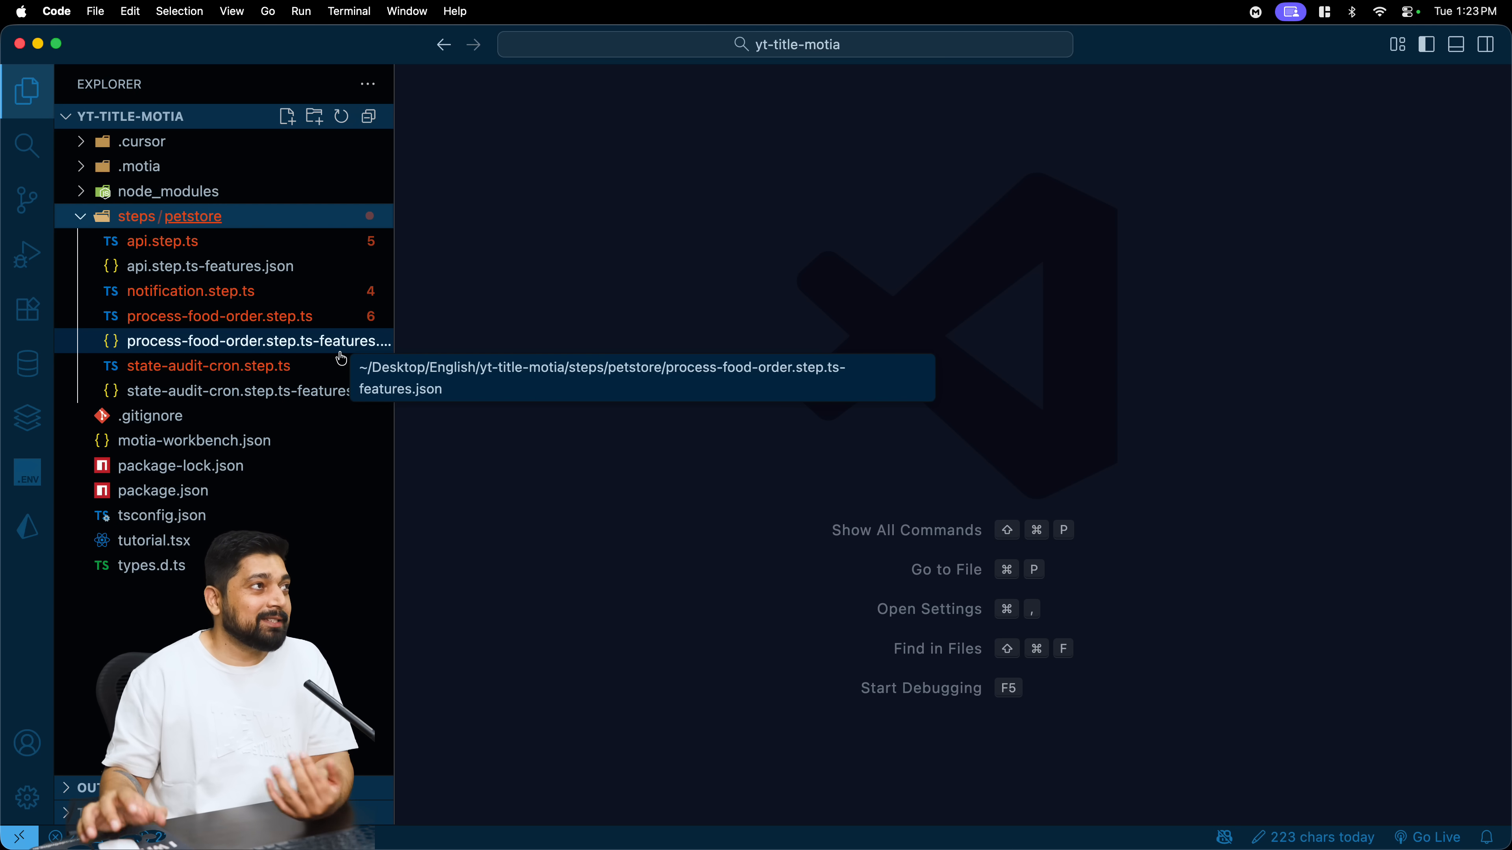
# Step: Move the steps/petstore folder to the Trash, leaving steps empty
pyautogui.rightClick(159, 216)
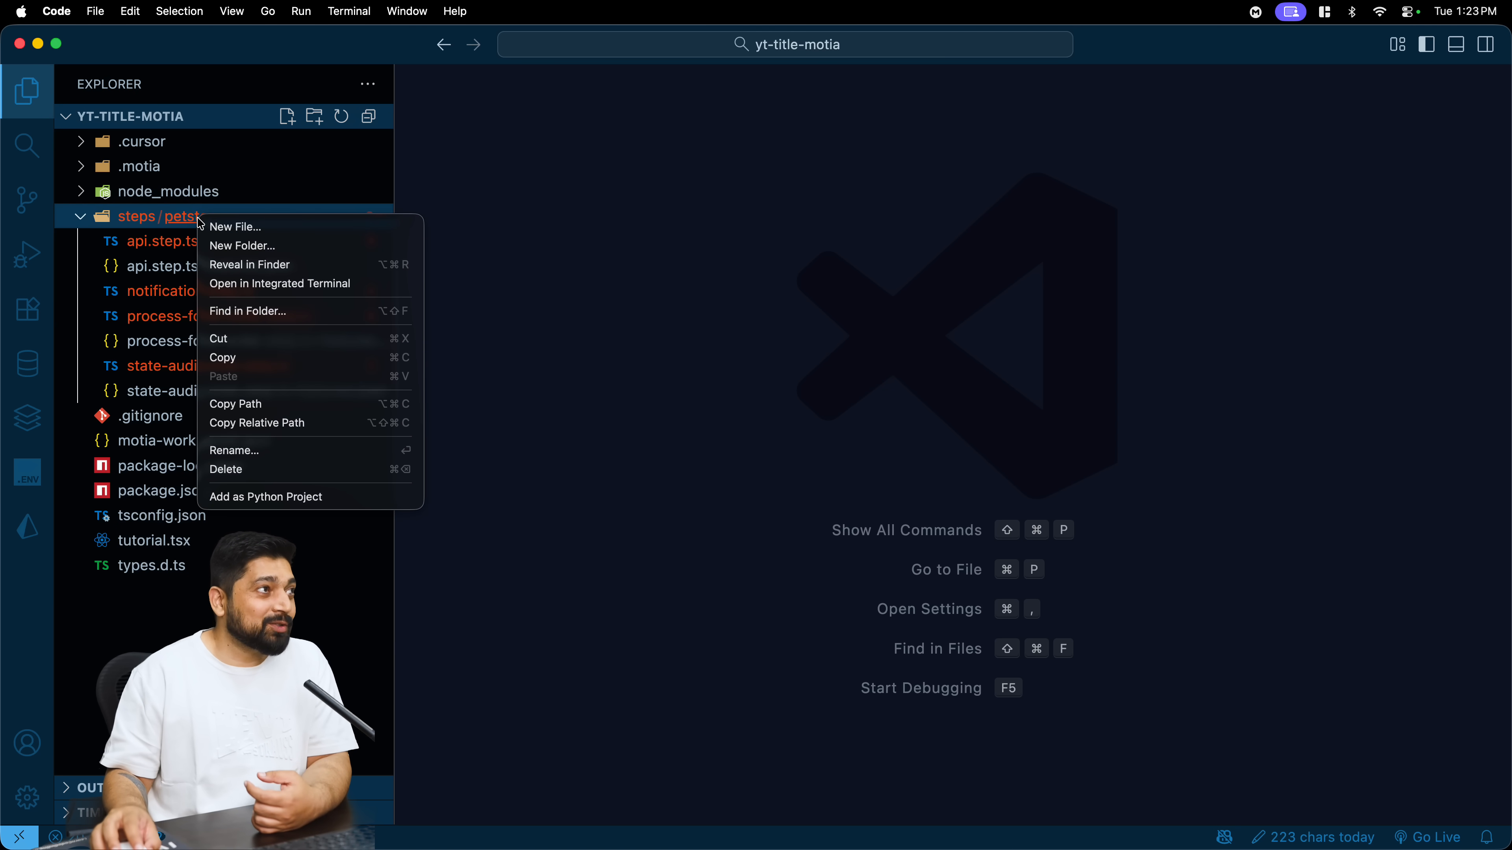
pyautogui.click(226, 469)
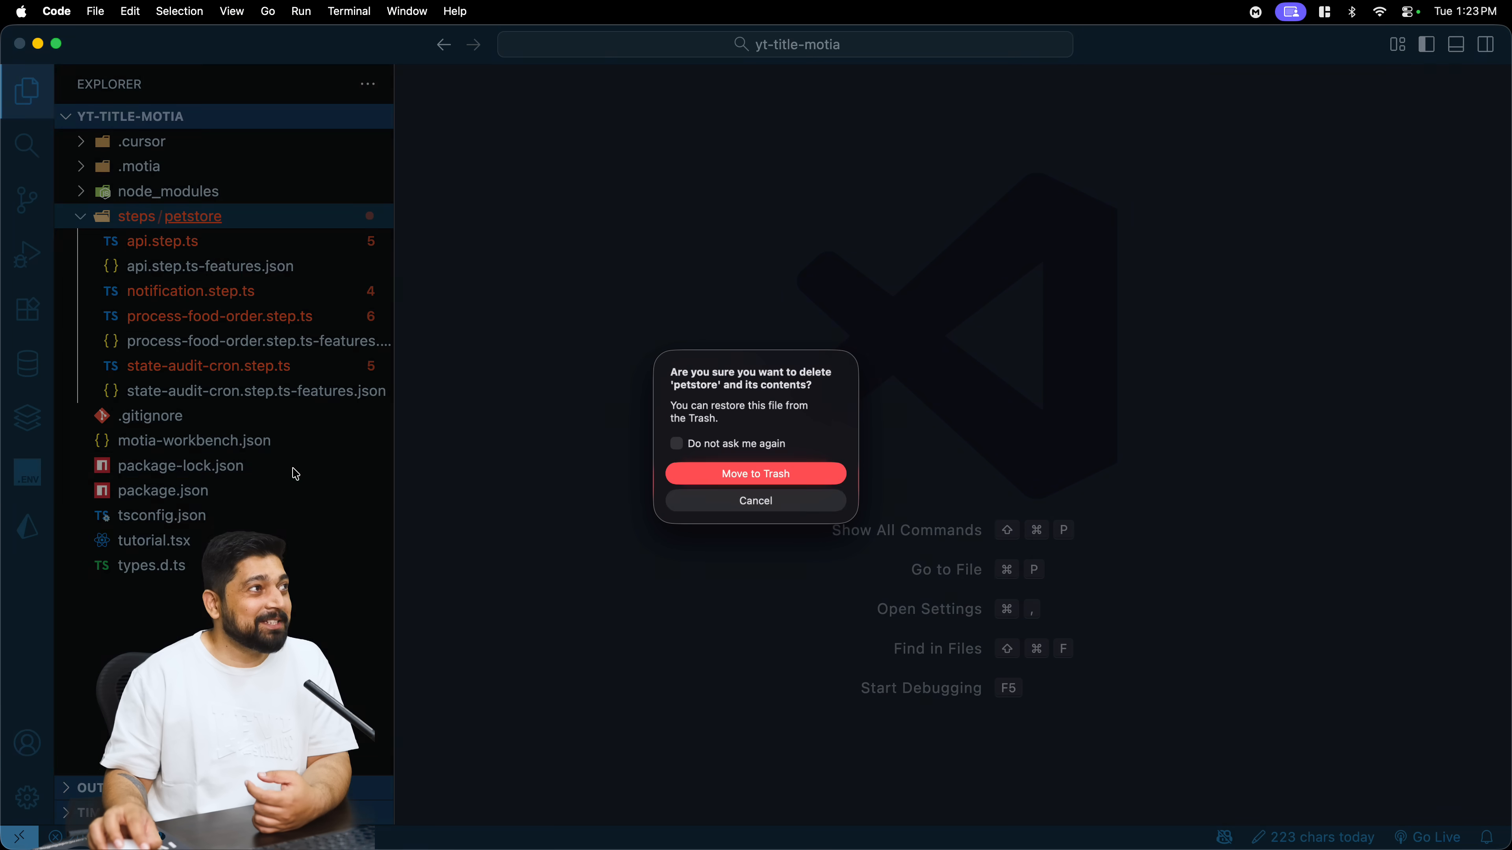
pyautogui.click(755, 474)
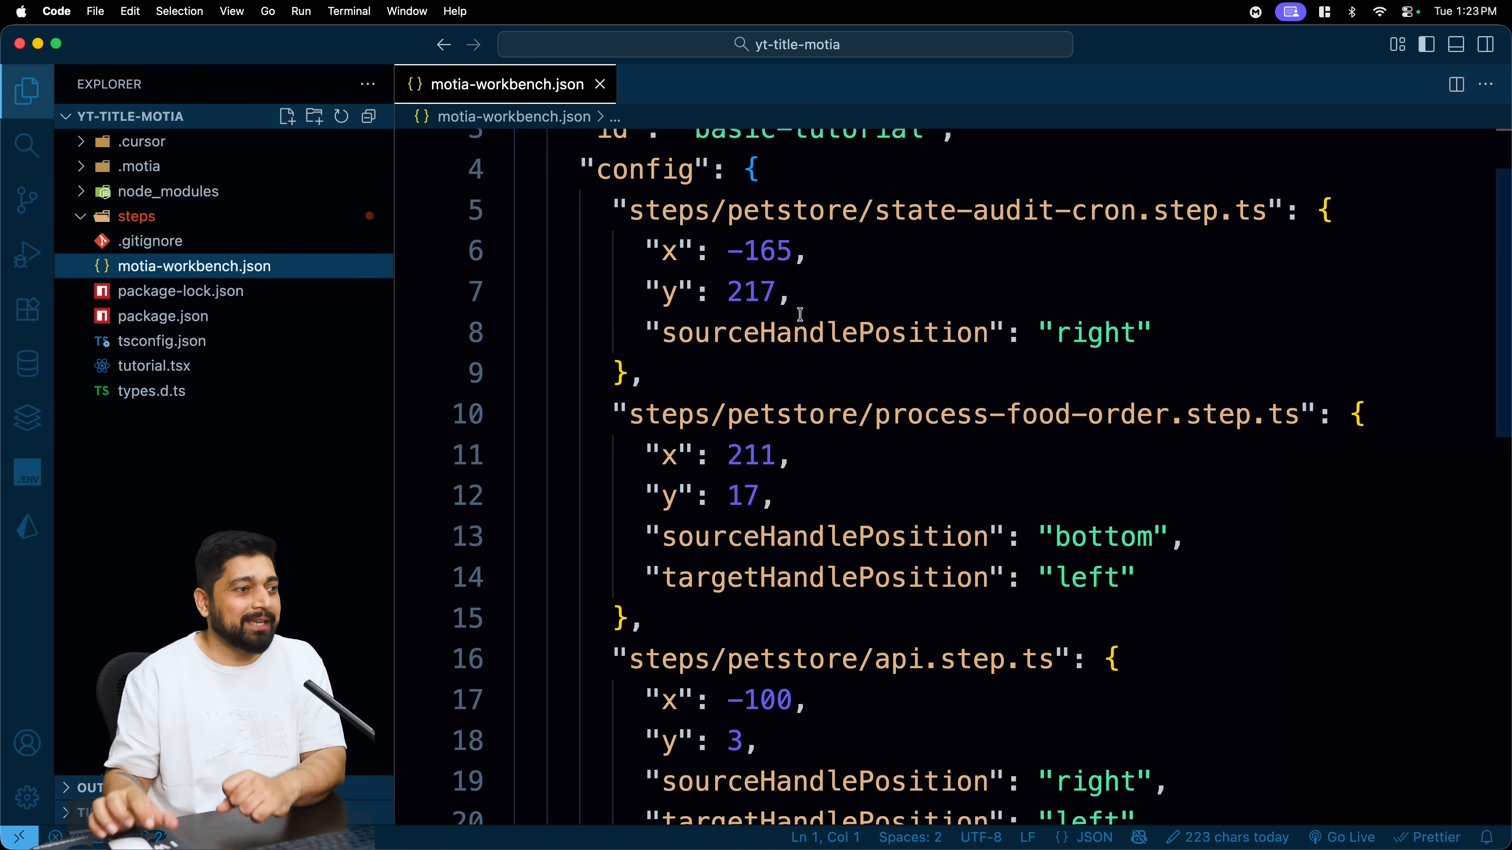
# Step: Review motia-workbench.json's step layout settings and close it
pyautogui.scroll(3)
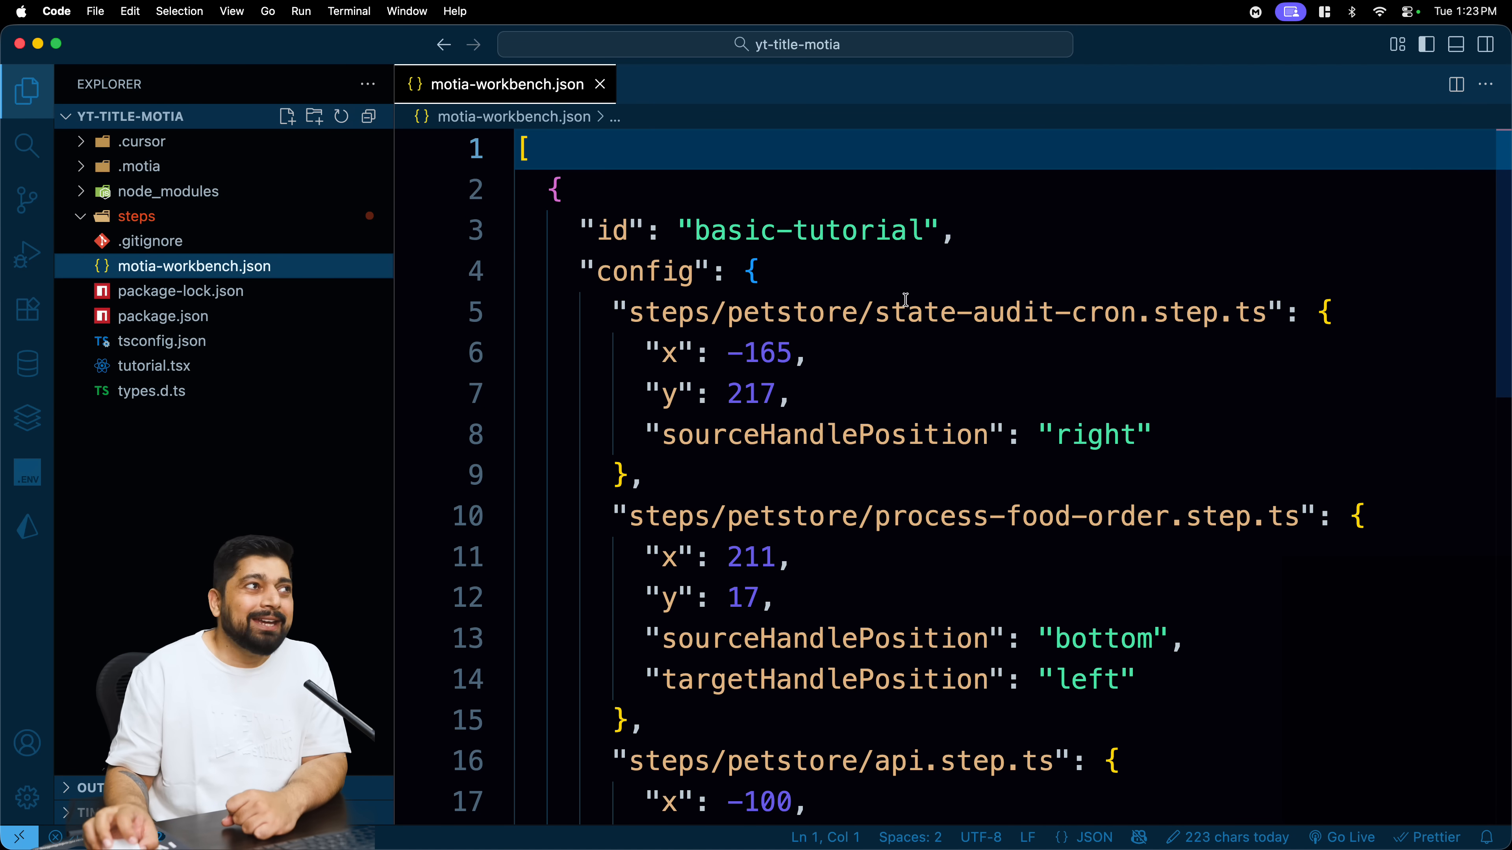
pyautogui.click(601, 85)
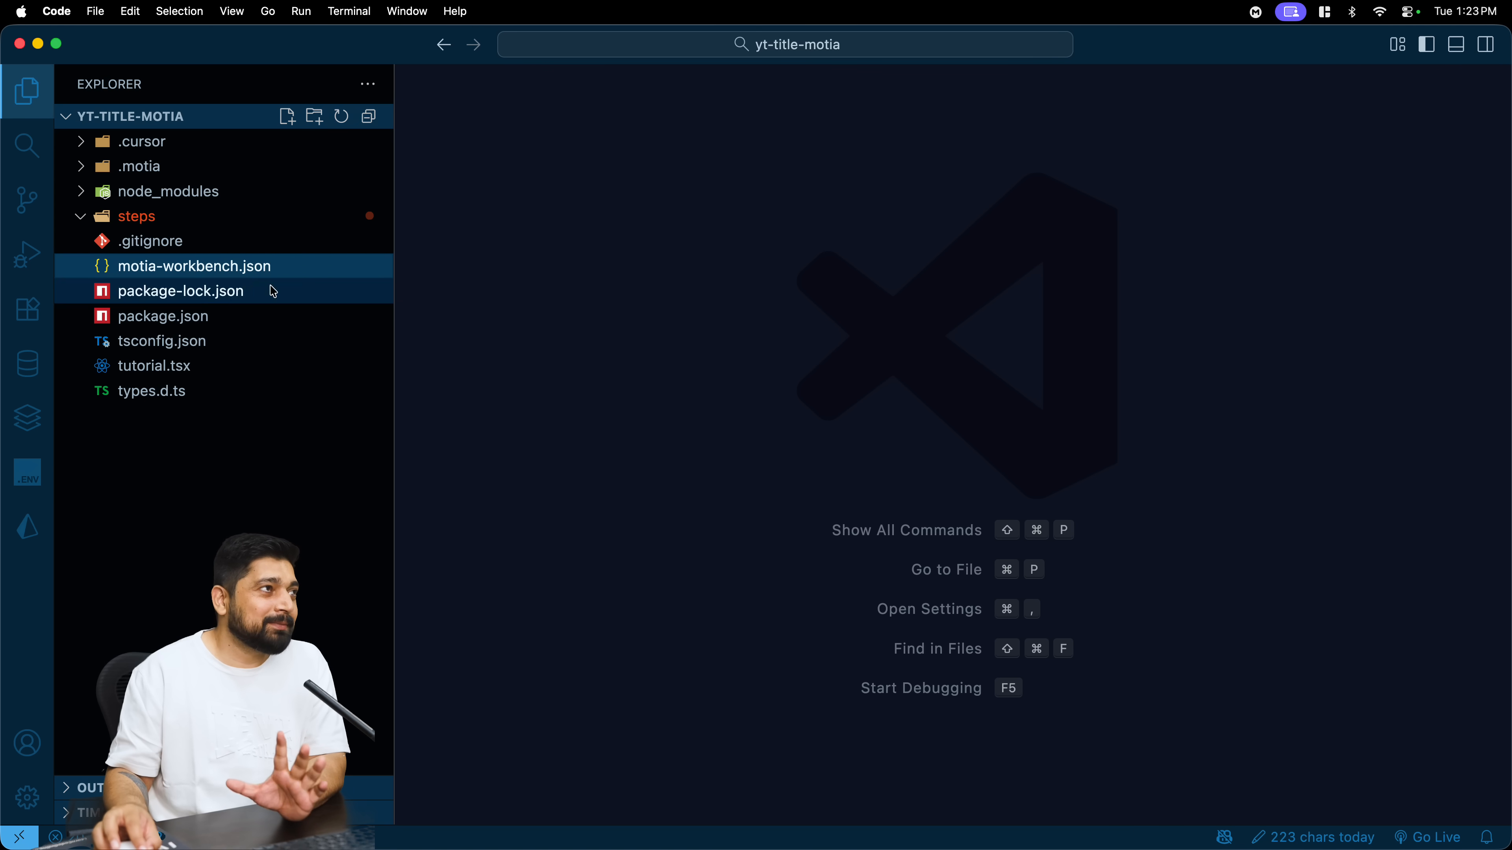
pyautogui.moveTo(193, 266)
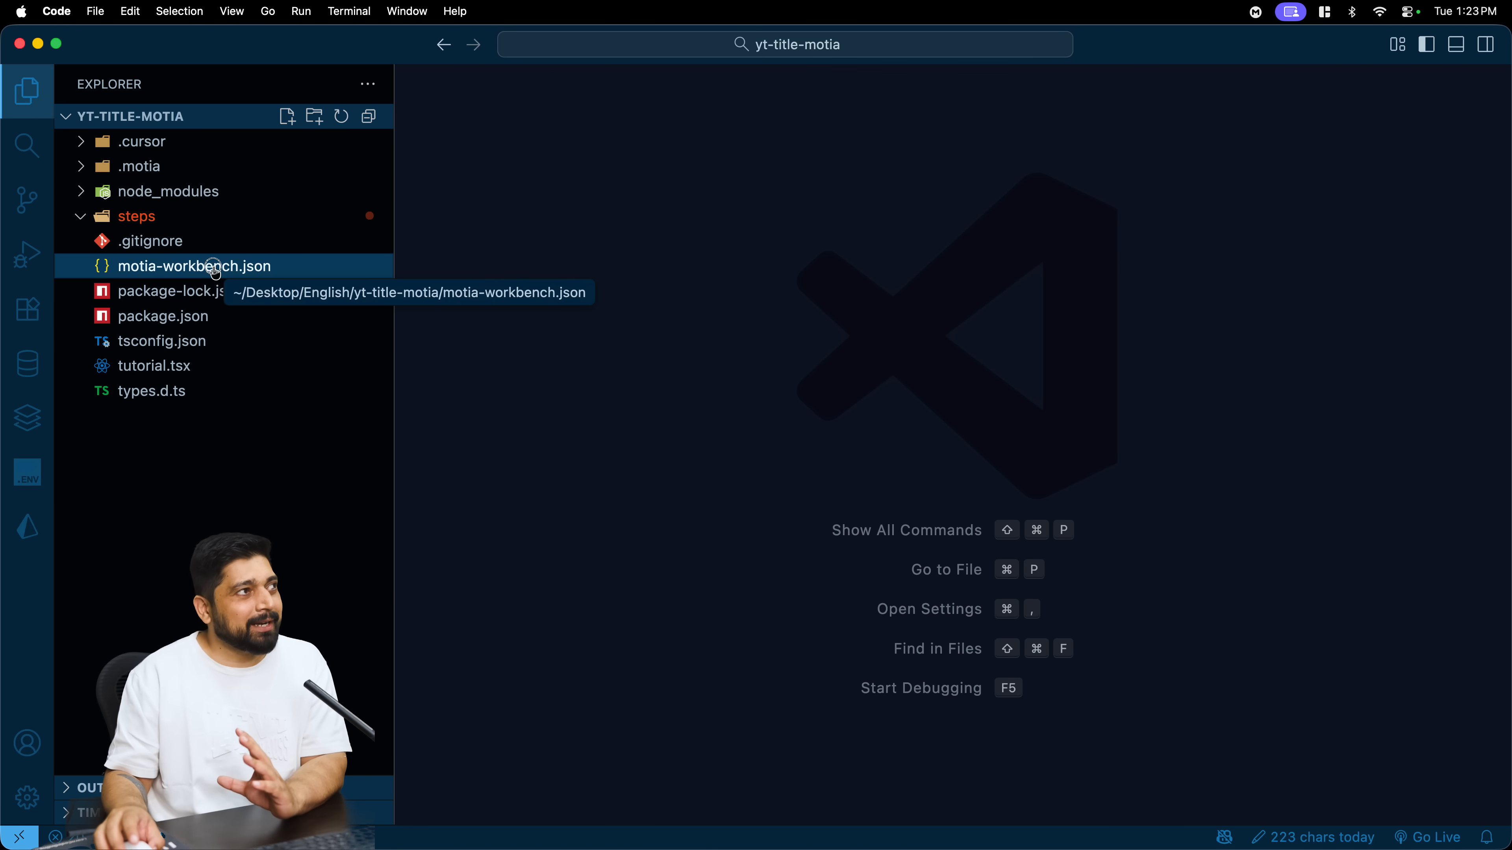
pyautogui.moveTo(300, 529)
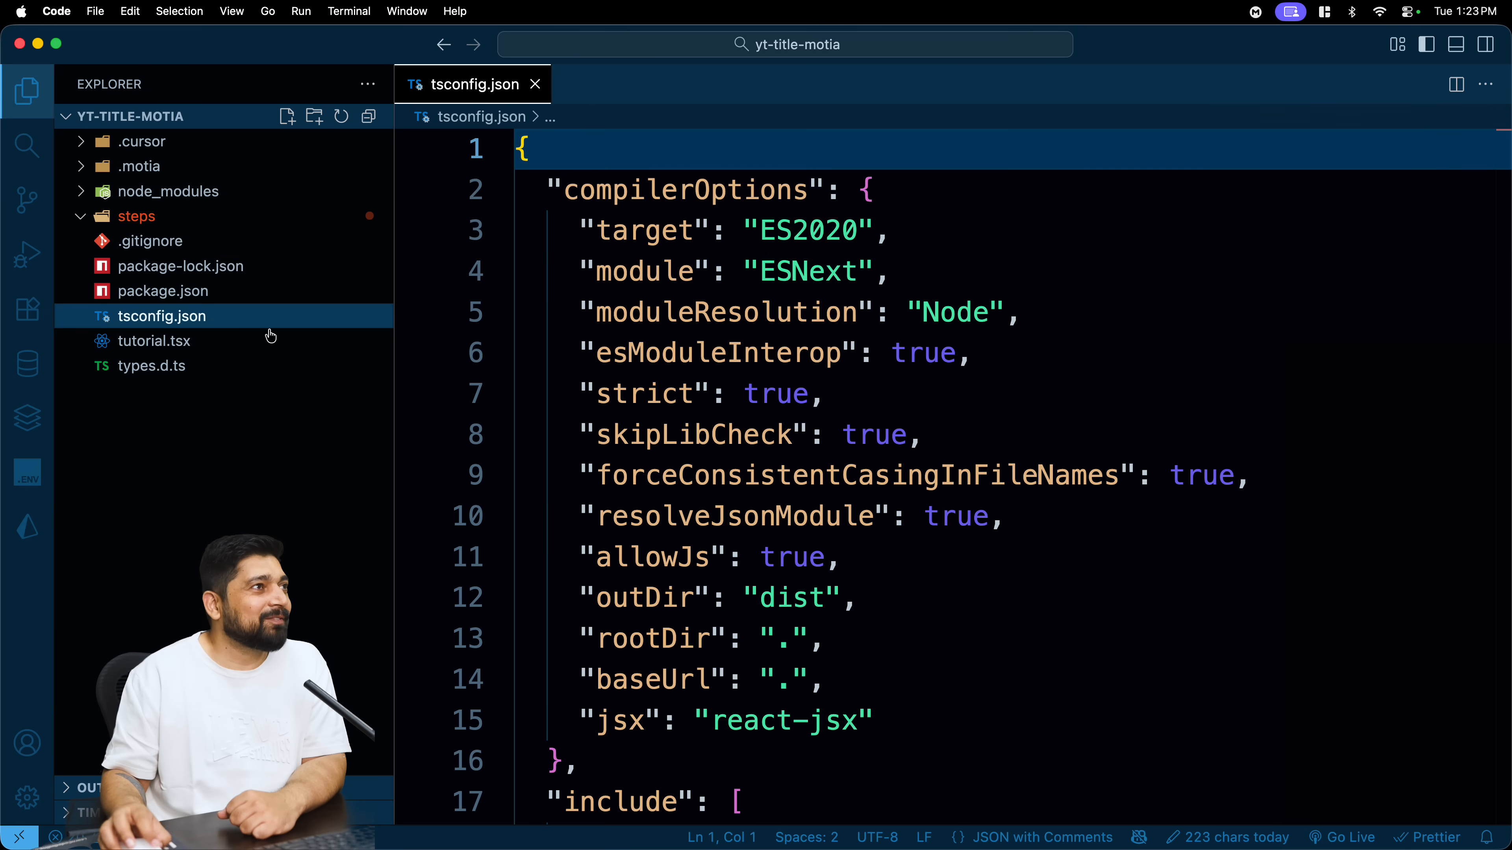
# Step: Review tutorial.tsx, then move it to the Trash
pyautogui.click(535, 85)
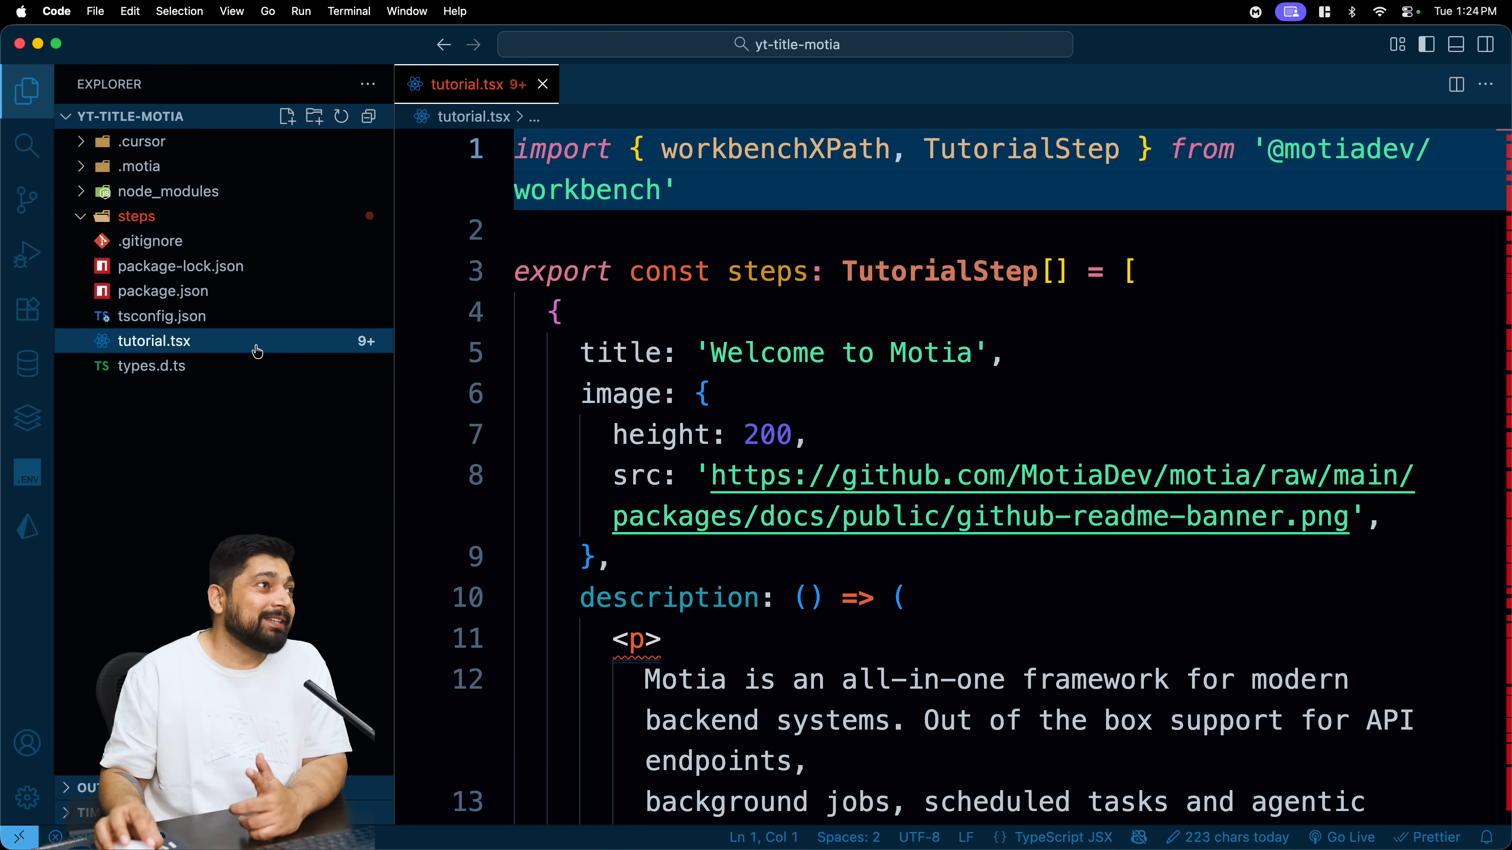
pyautogui.rightClick(152, 340)
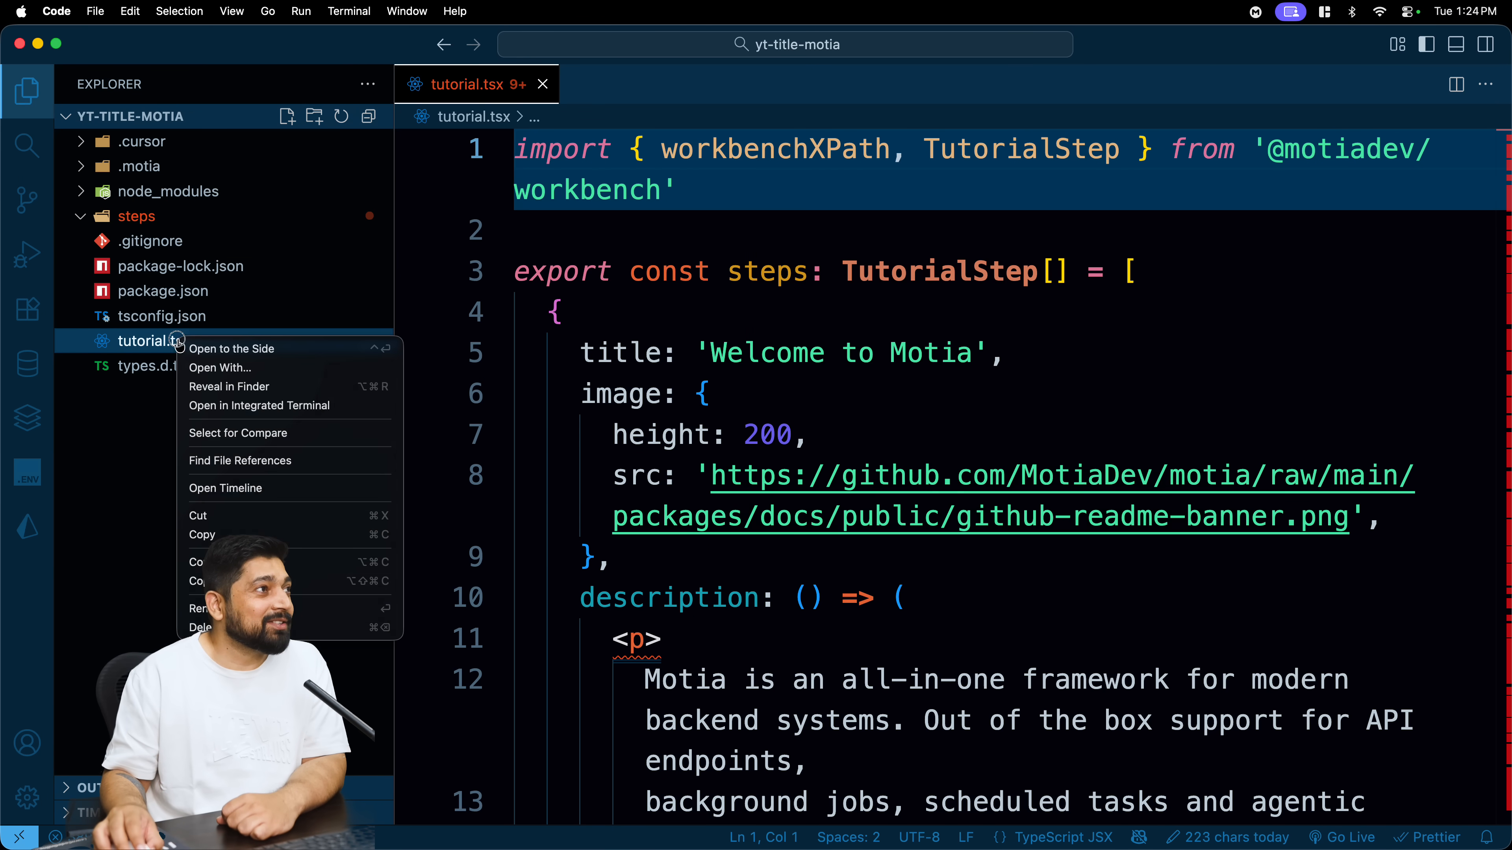
pyautogui.click(200, 627)
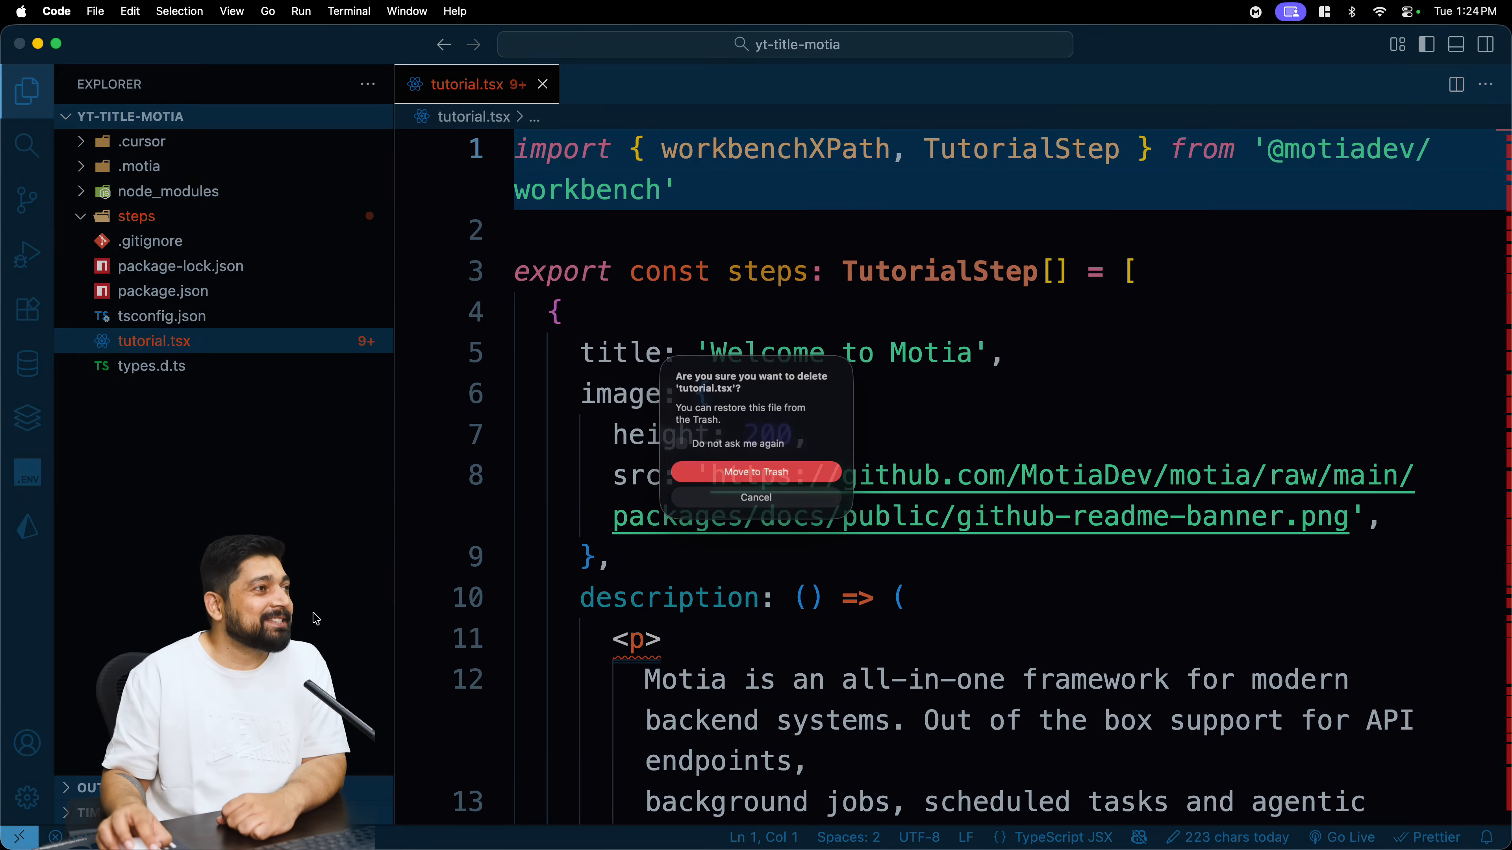
pyautogui.click(756, 471)
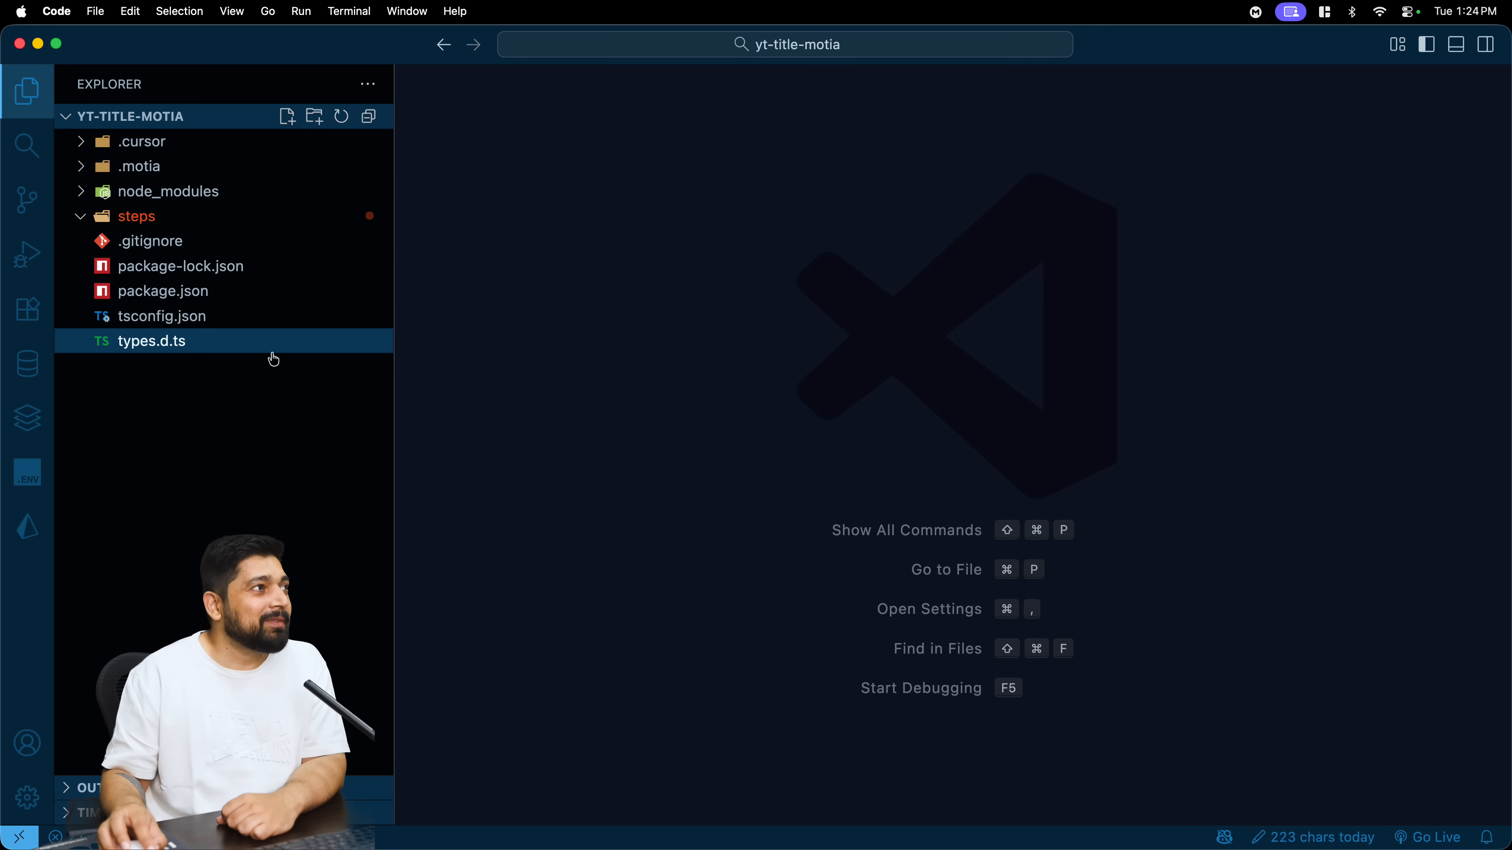
# Step: Inspect types.d.ts and close it
pyautogui.click(150, 340)
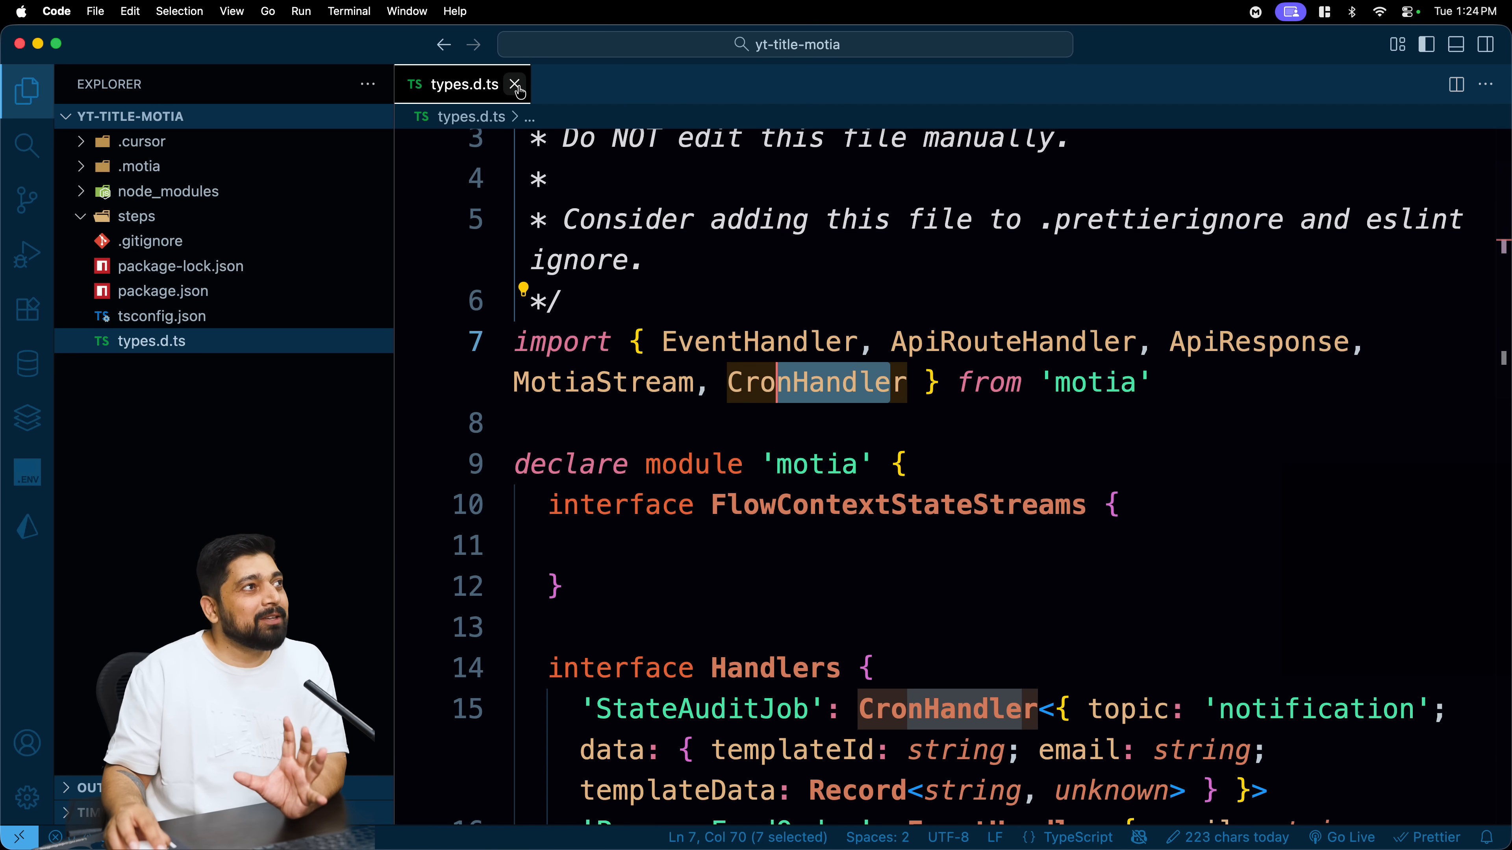
pyautogui.click(516, 85)
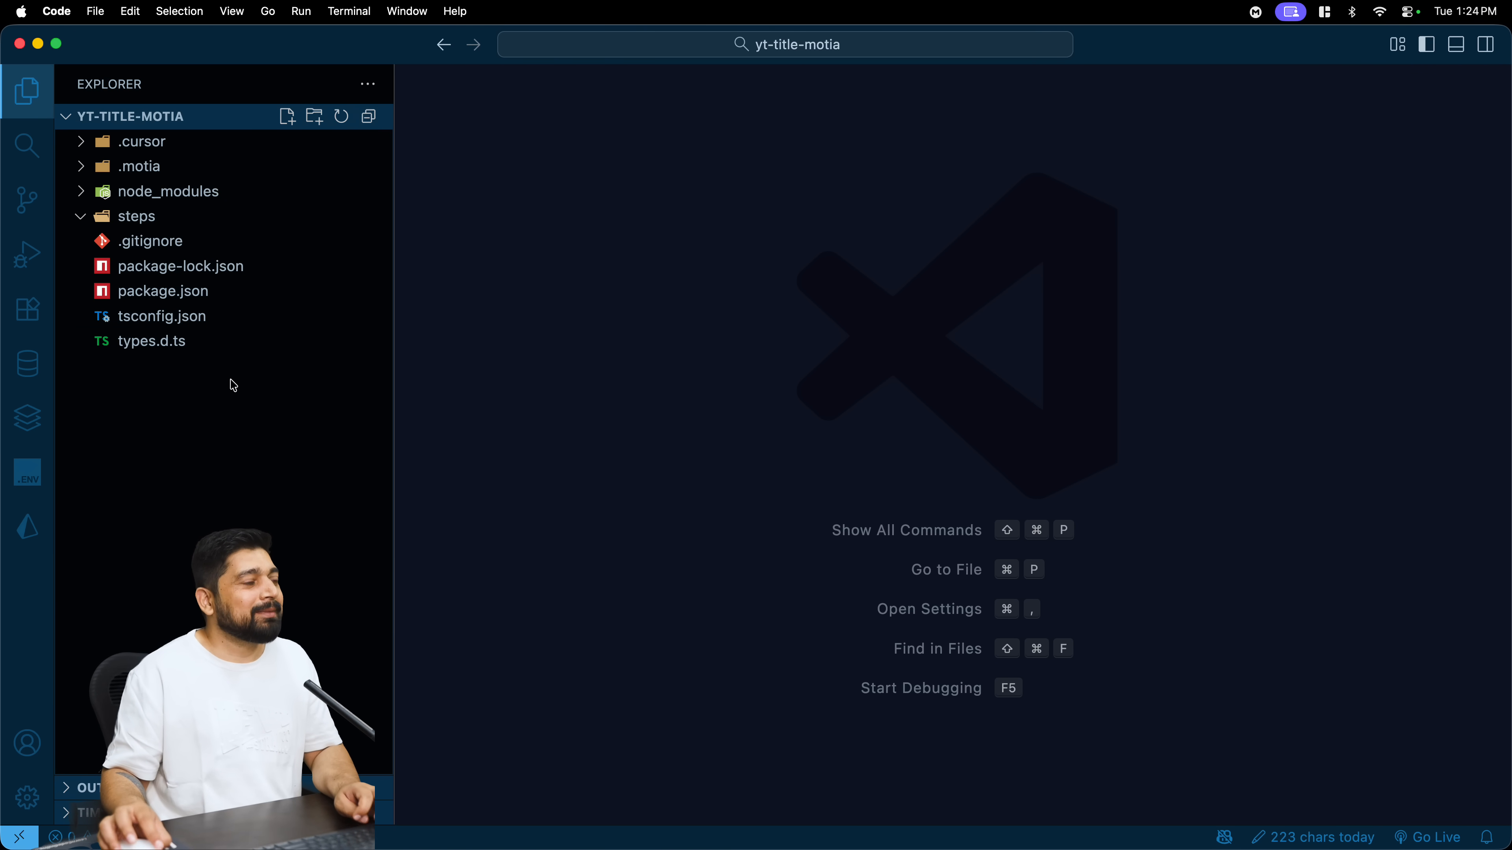
# Step: Create motia.config.ts in the project root with an 'export default {}' object
pyautogui.click(287, 116)
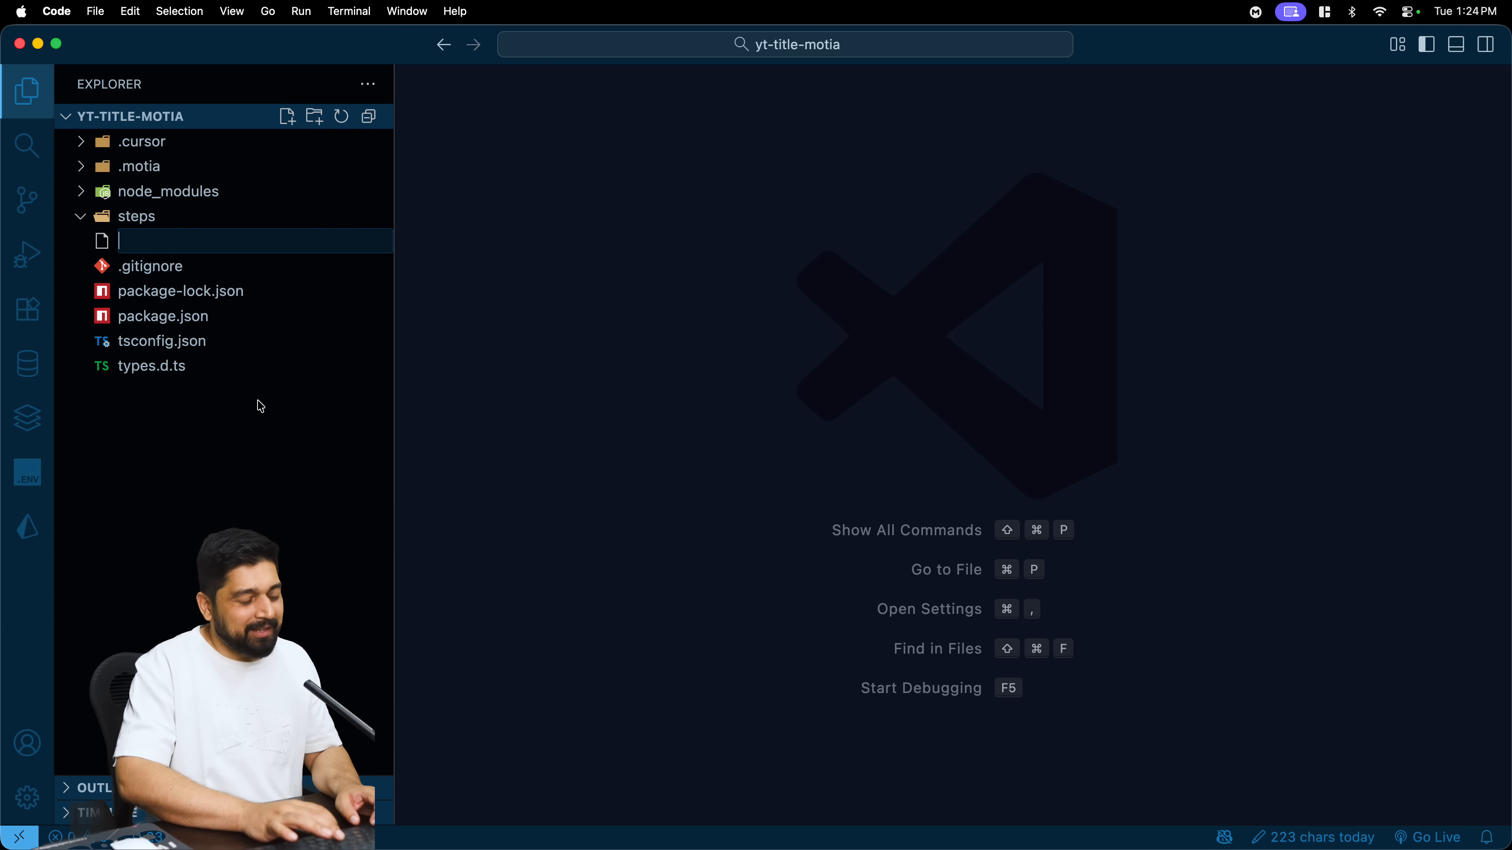
pyautogui.write('motia.config.ts')
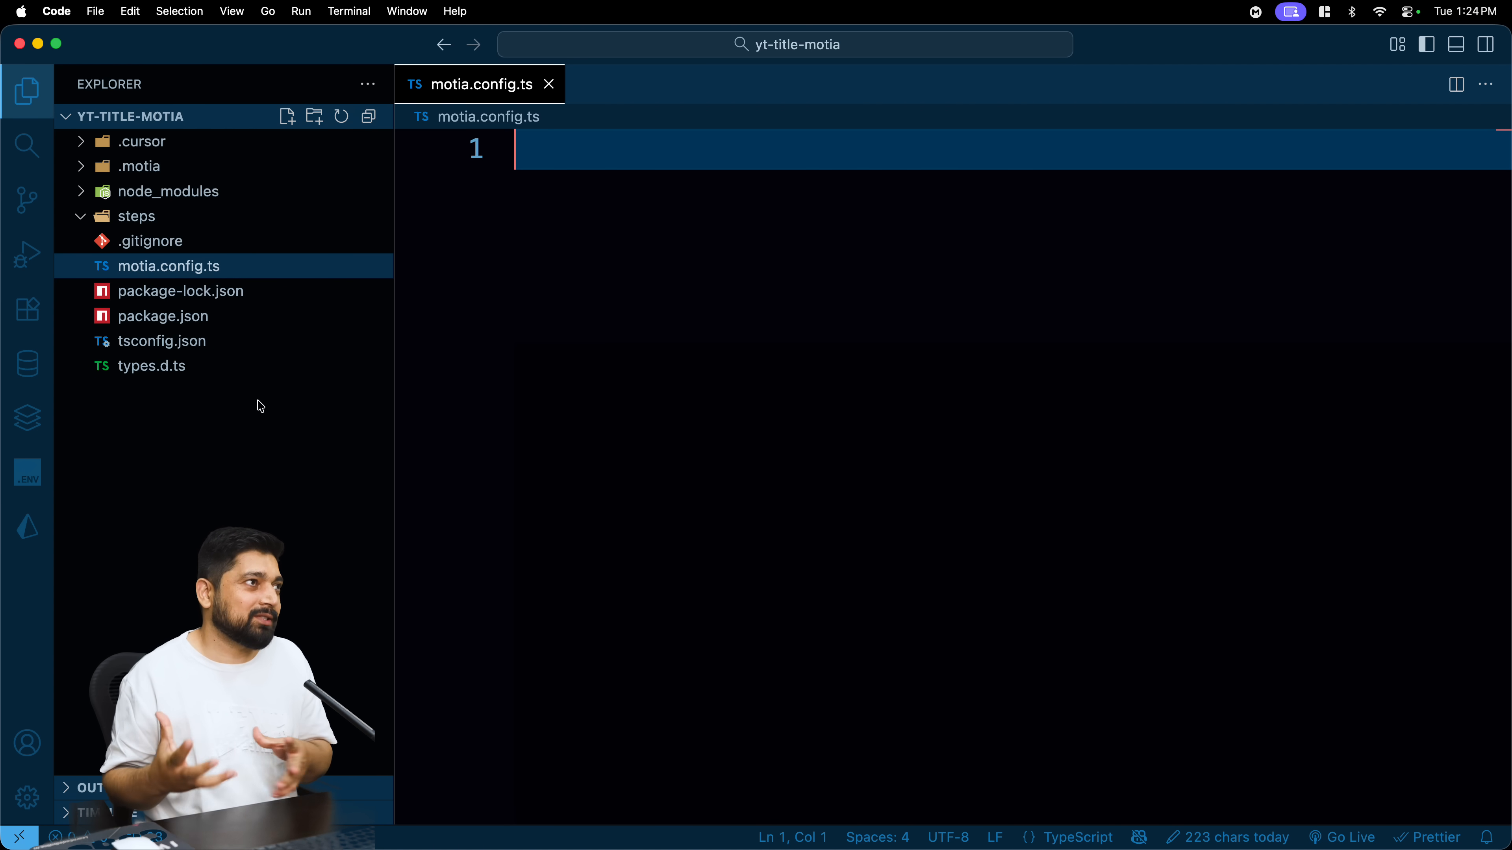
pyautogui.write('export')
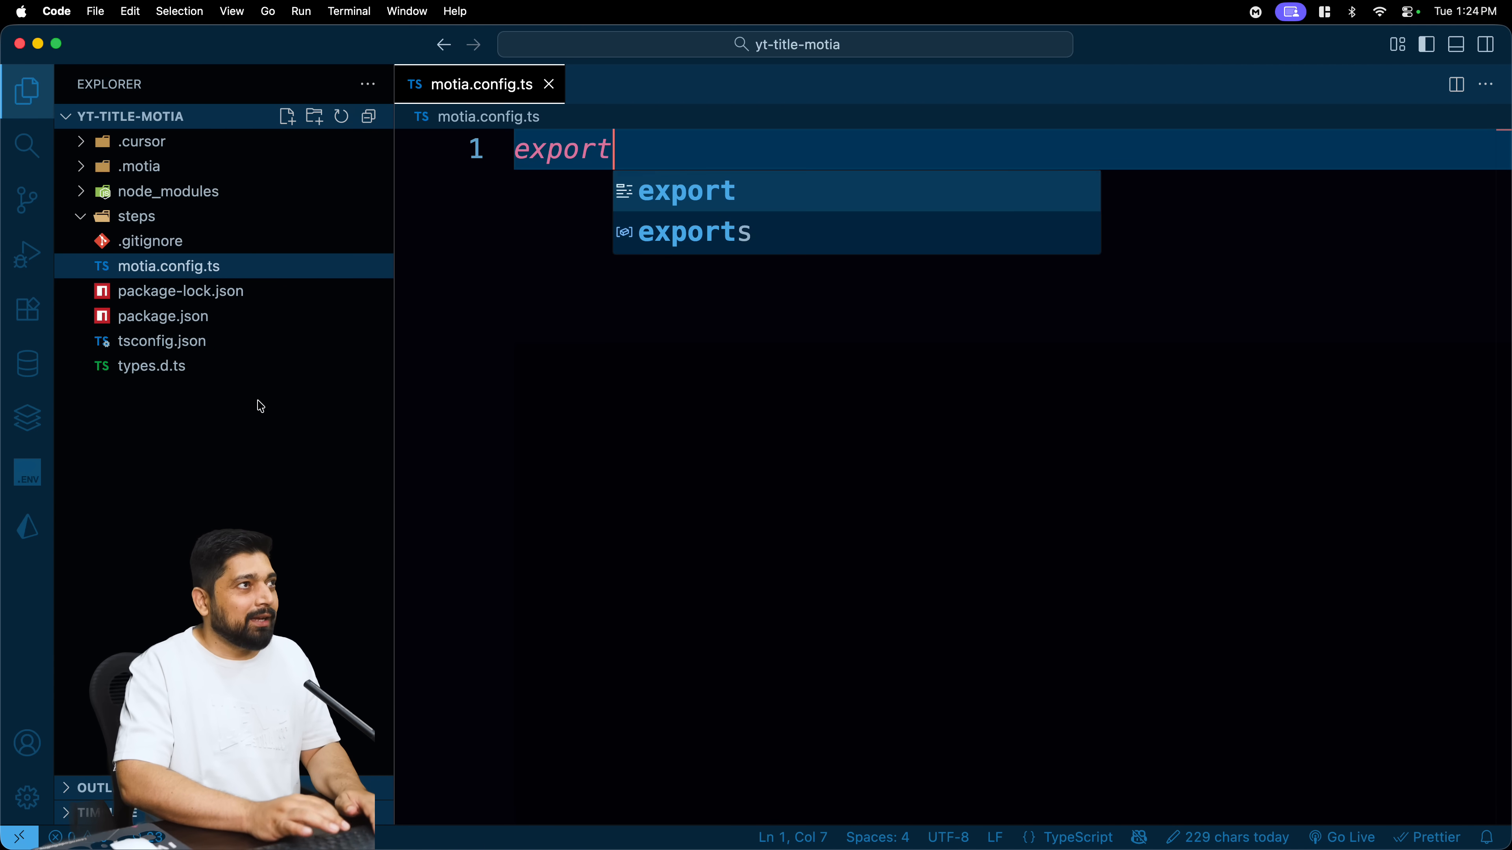
pyautogui.write('default')
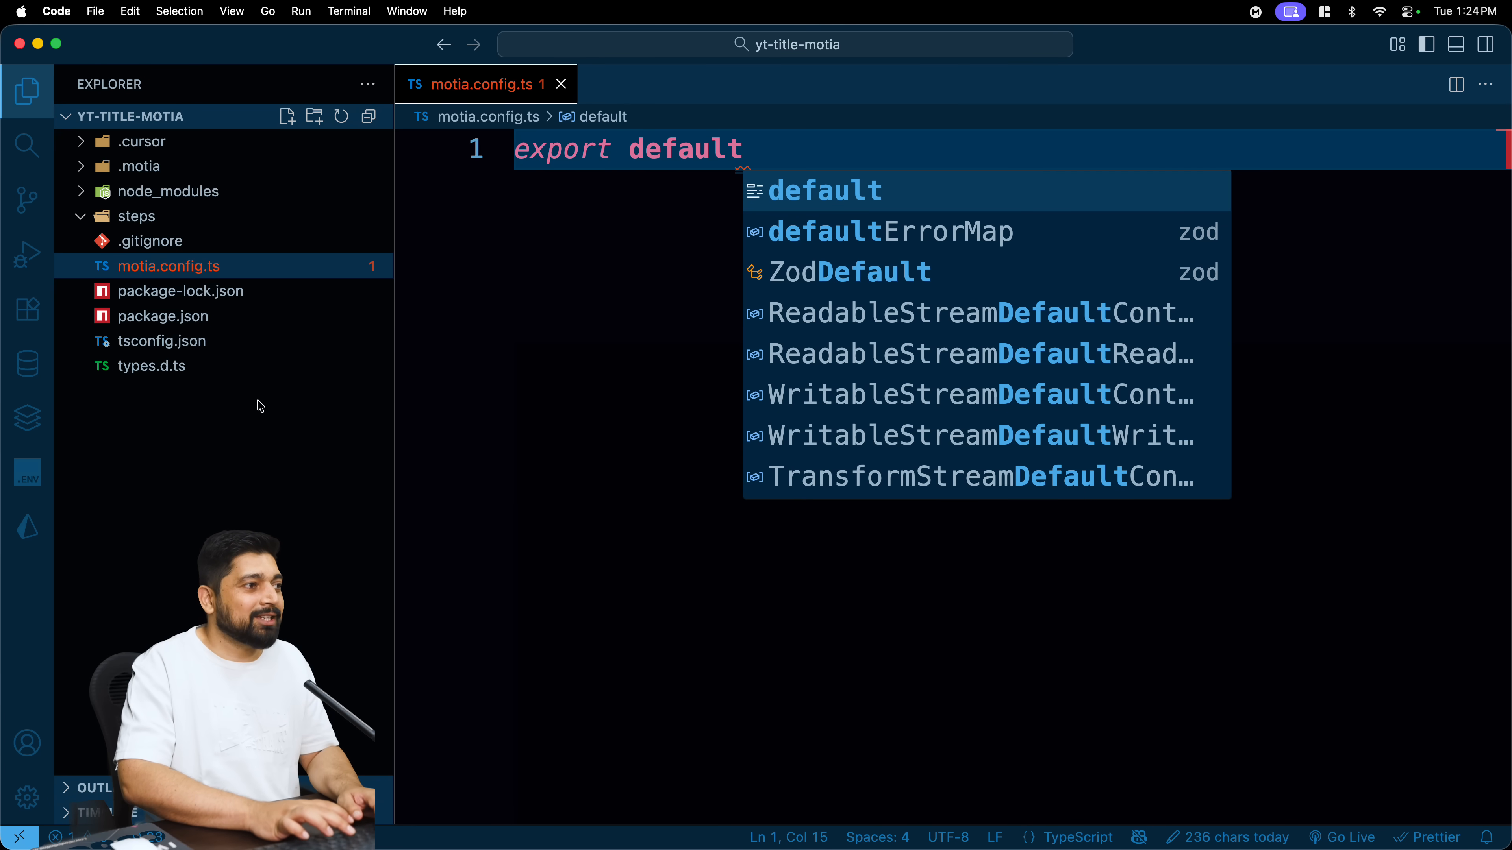
pyautogui.write('{}')
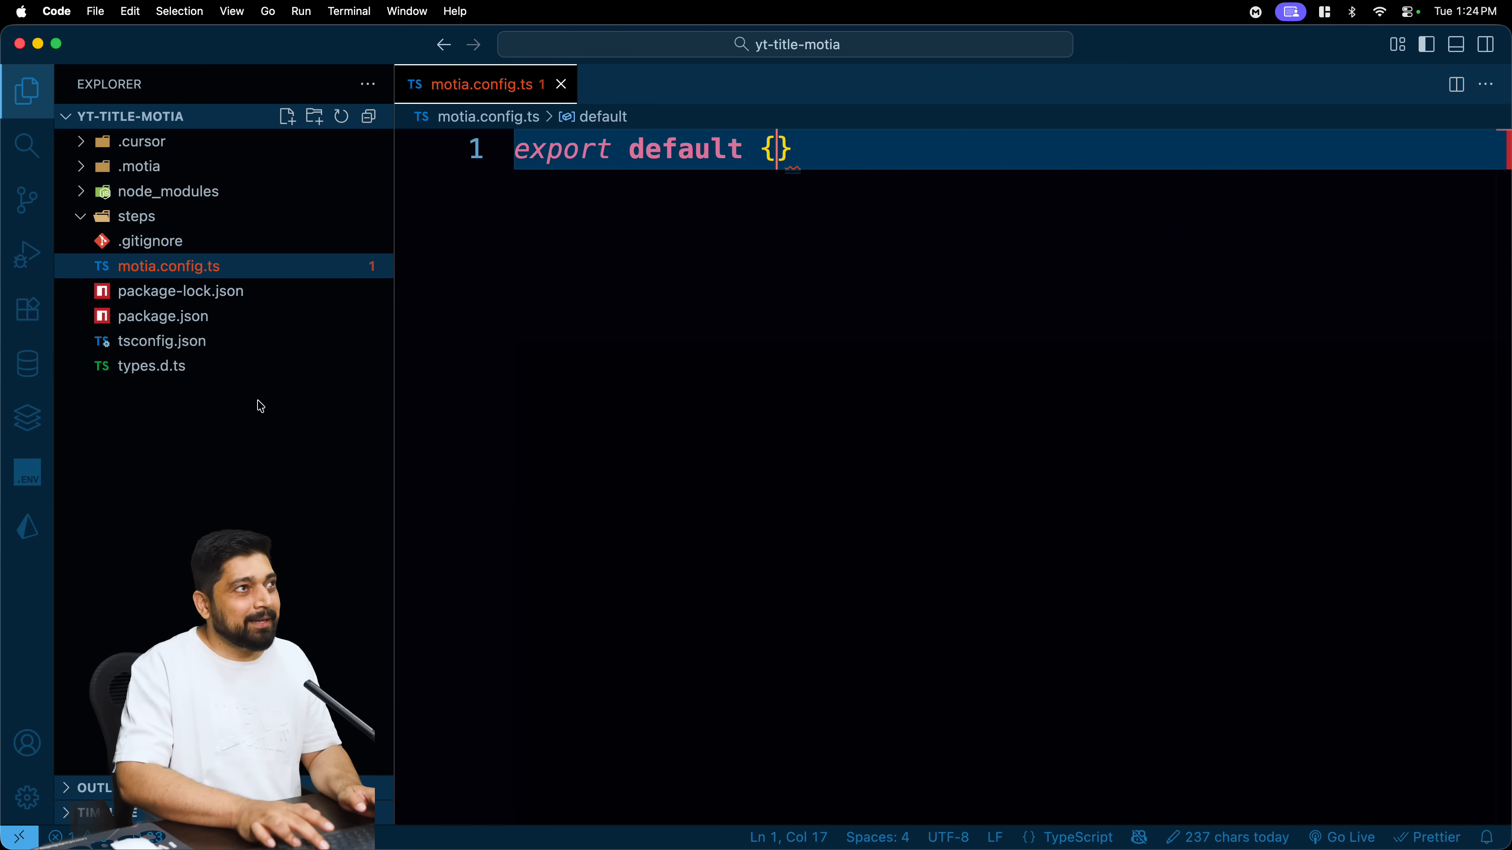
# Step: Fill the config with name 'youtube-title-doctor' and steps './steps'
pyautogui.write('name: "')
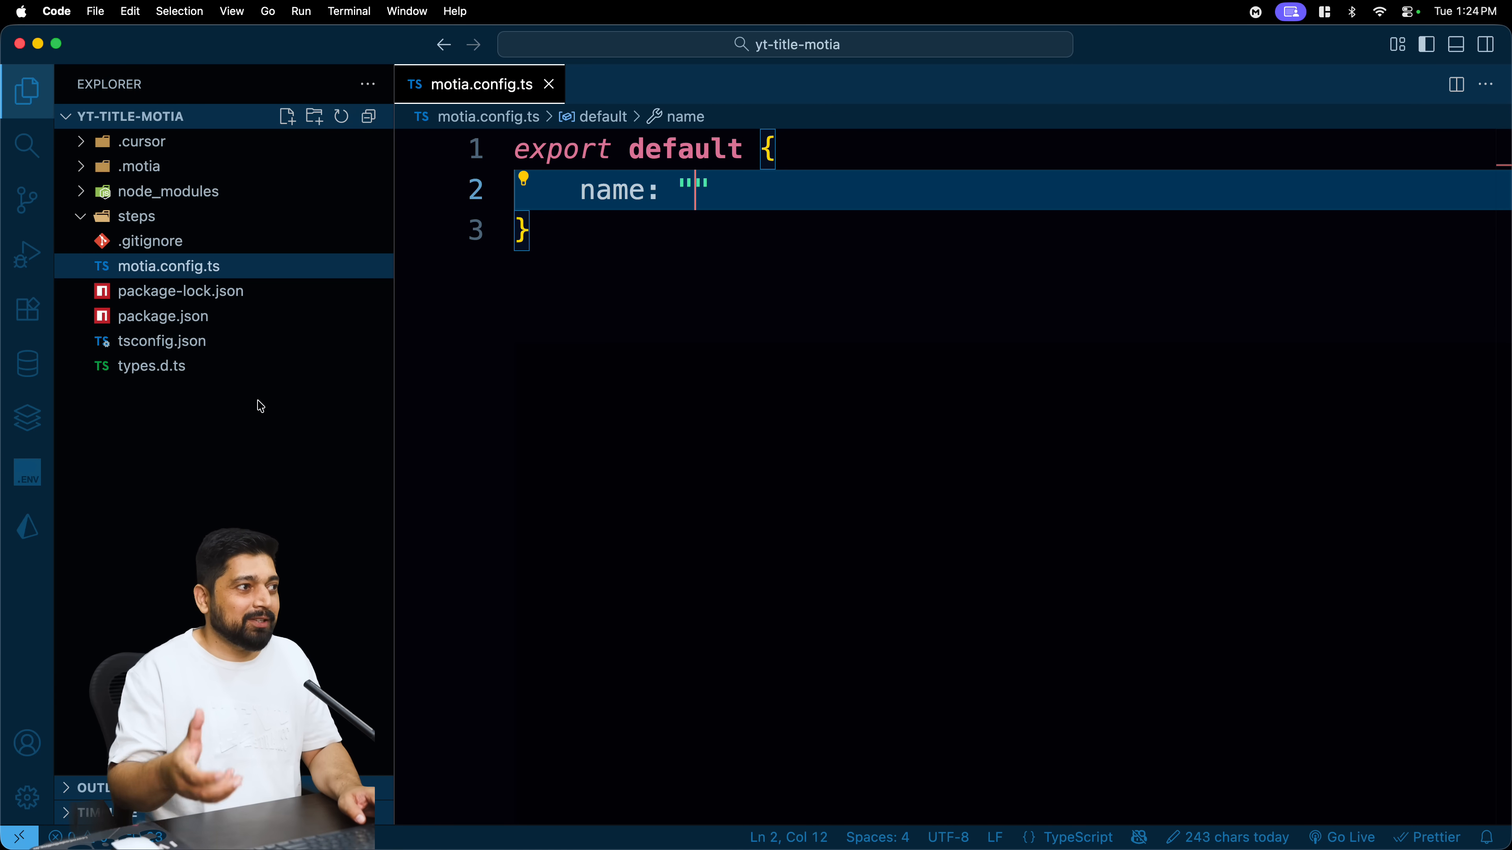
pyautogui.write('youtube')
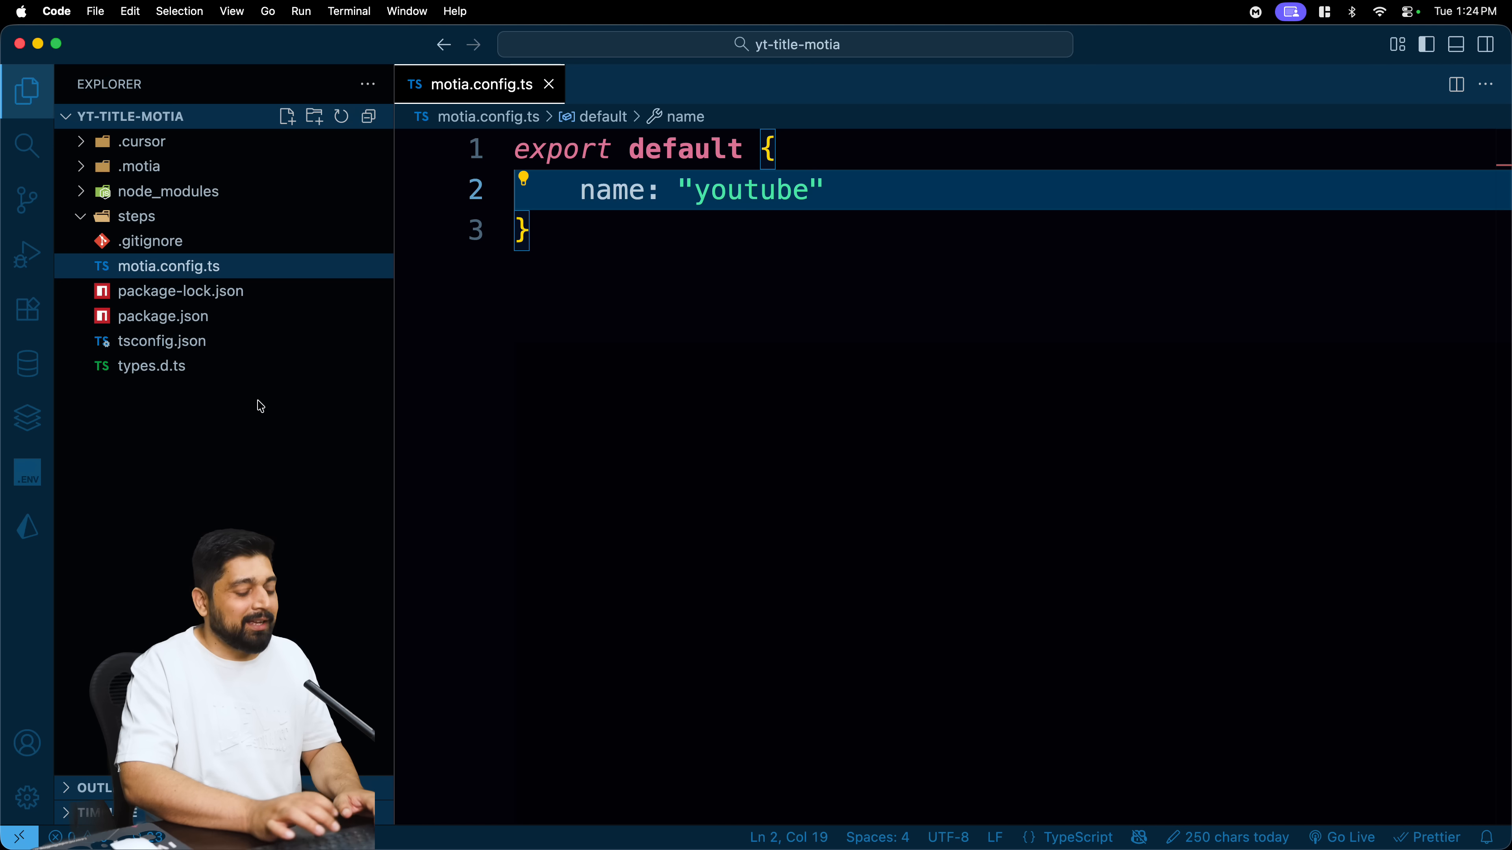
pyautogui.write('-title-')
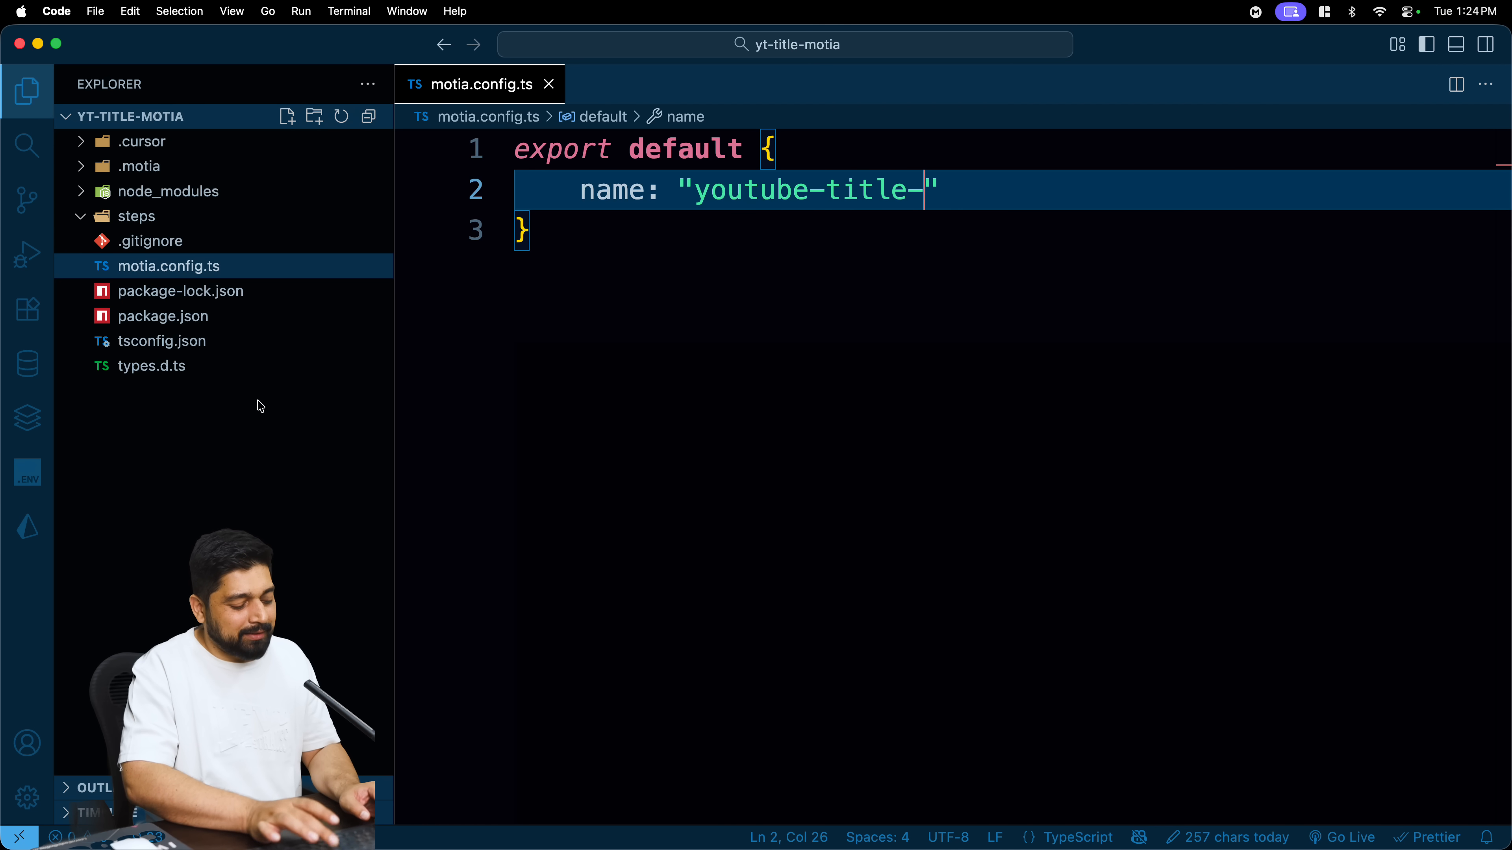
pyautogui.write('doctor')
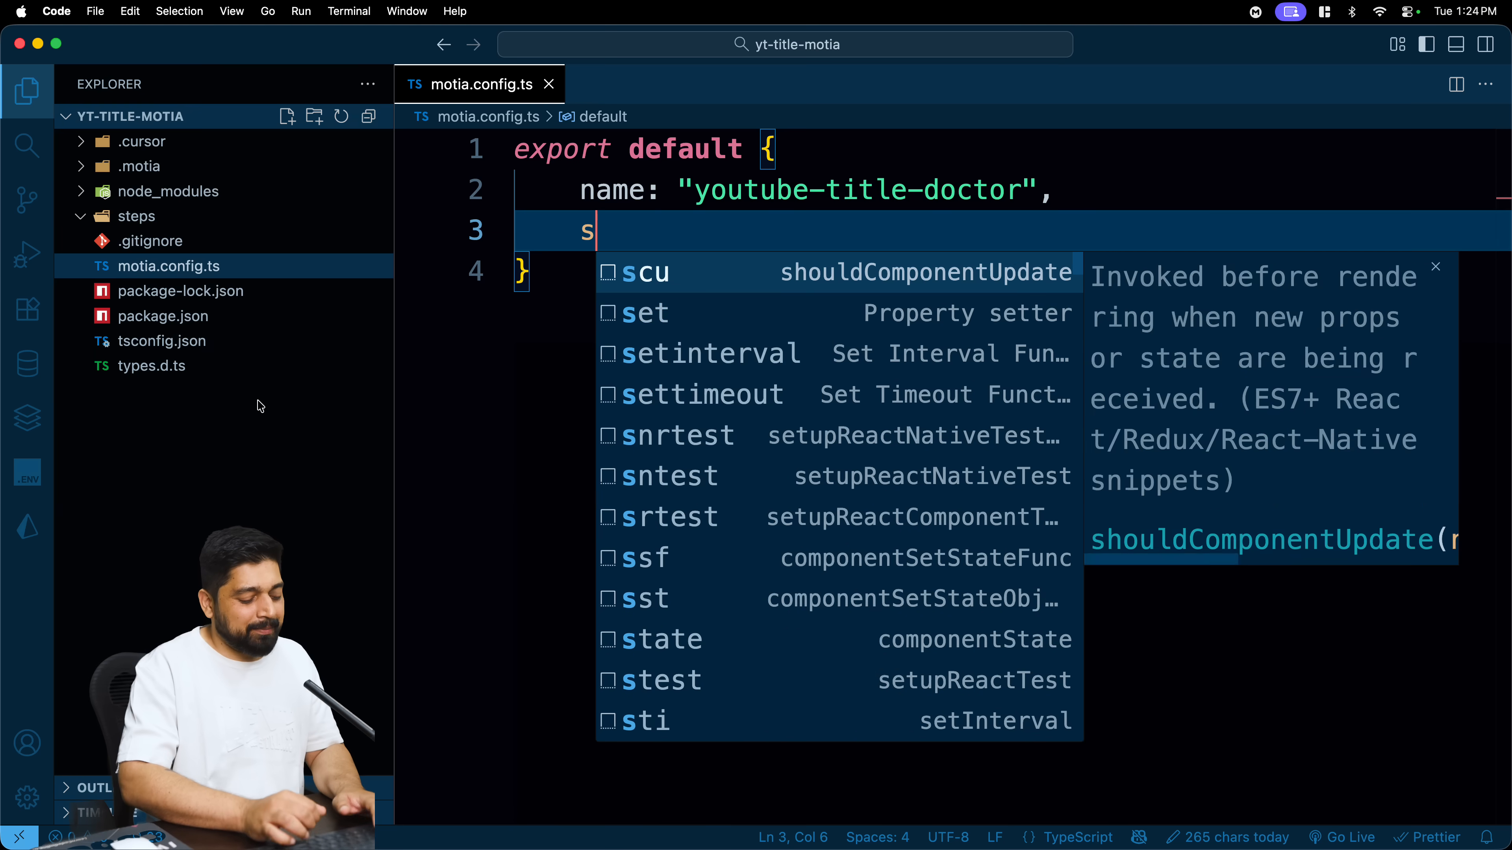
pyautogui.write('teps: ""')
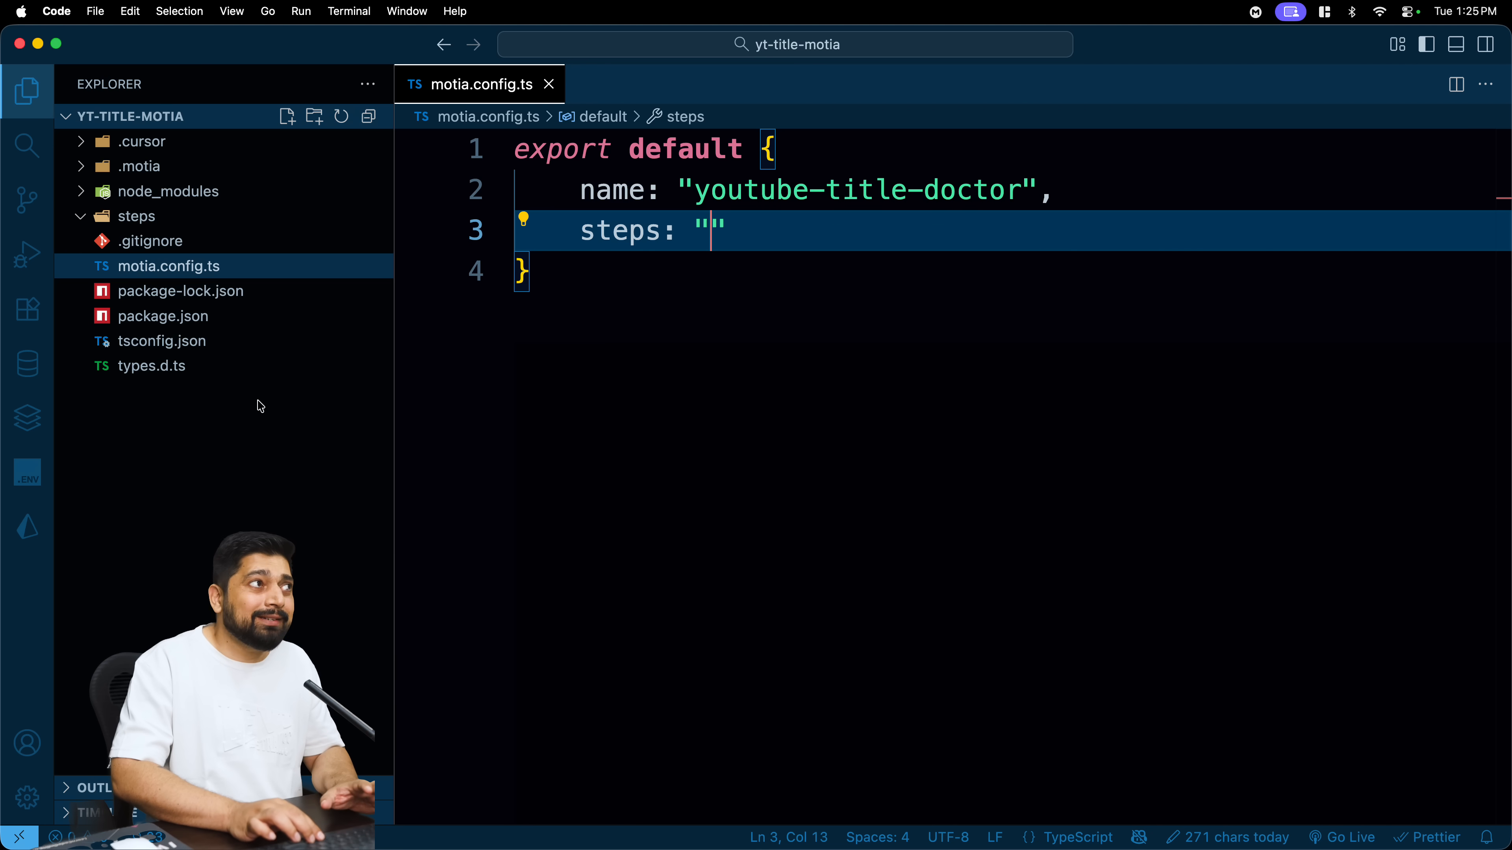
pyautogui.write('./')
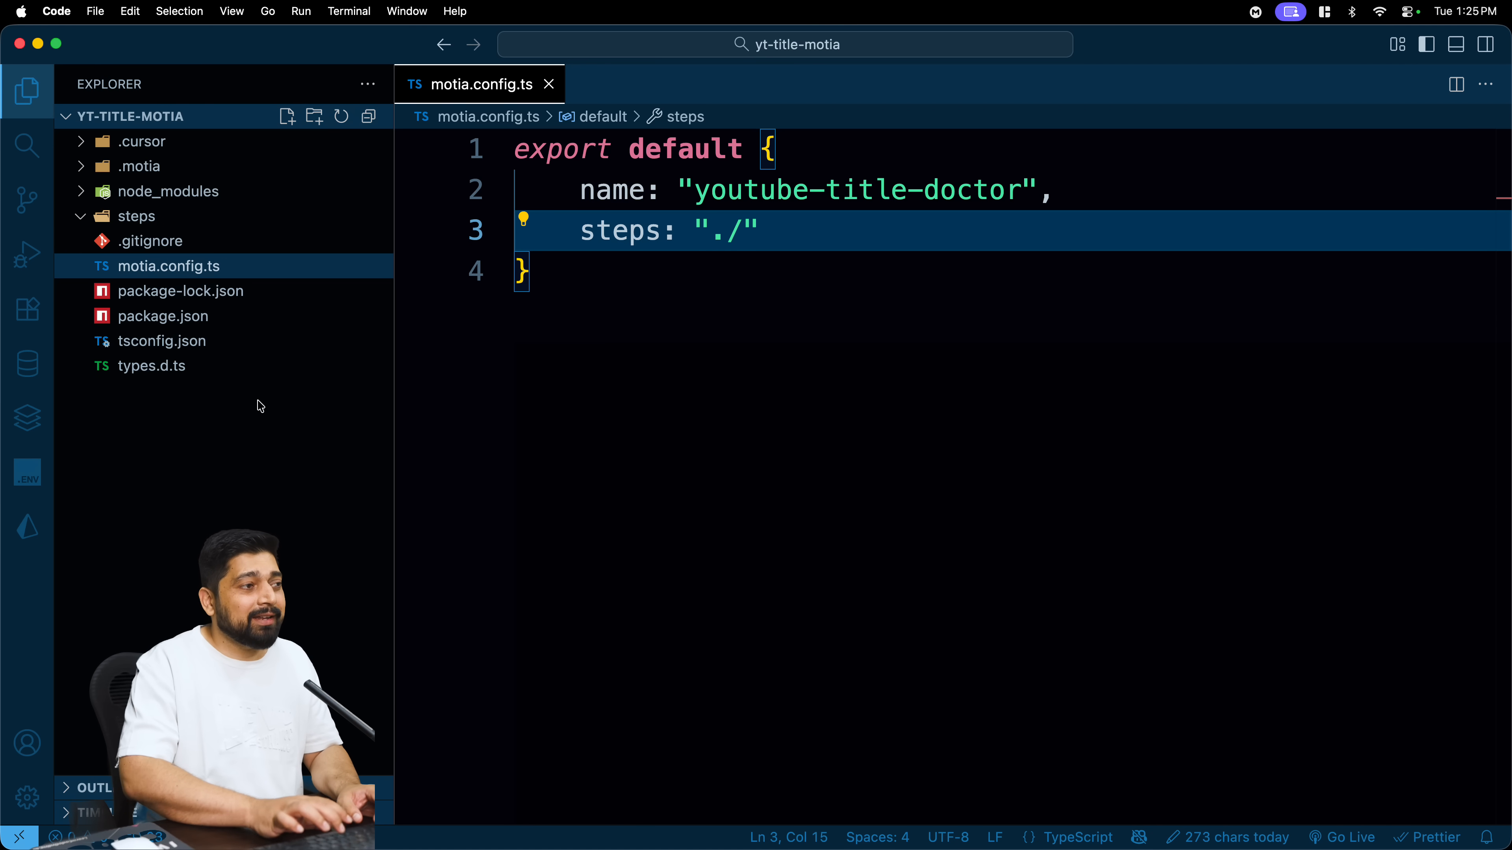
pyautogui.write('steps')
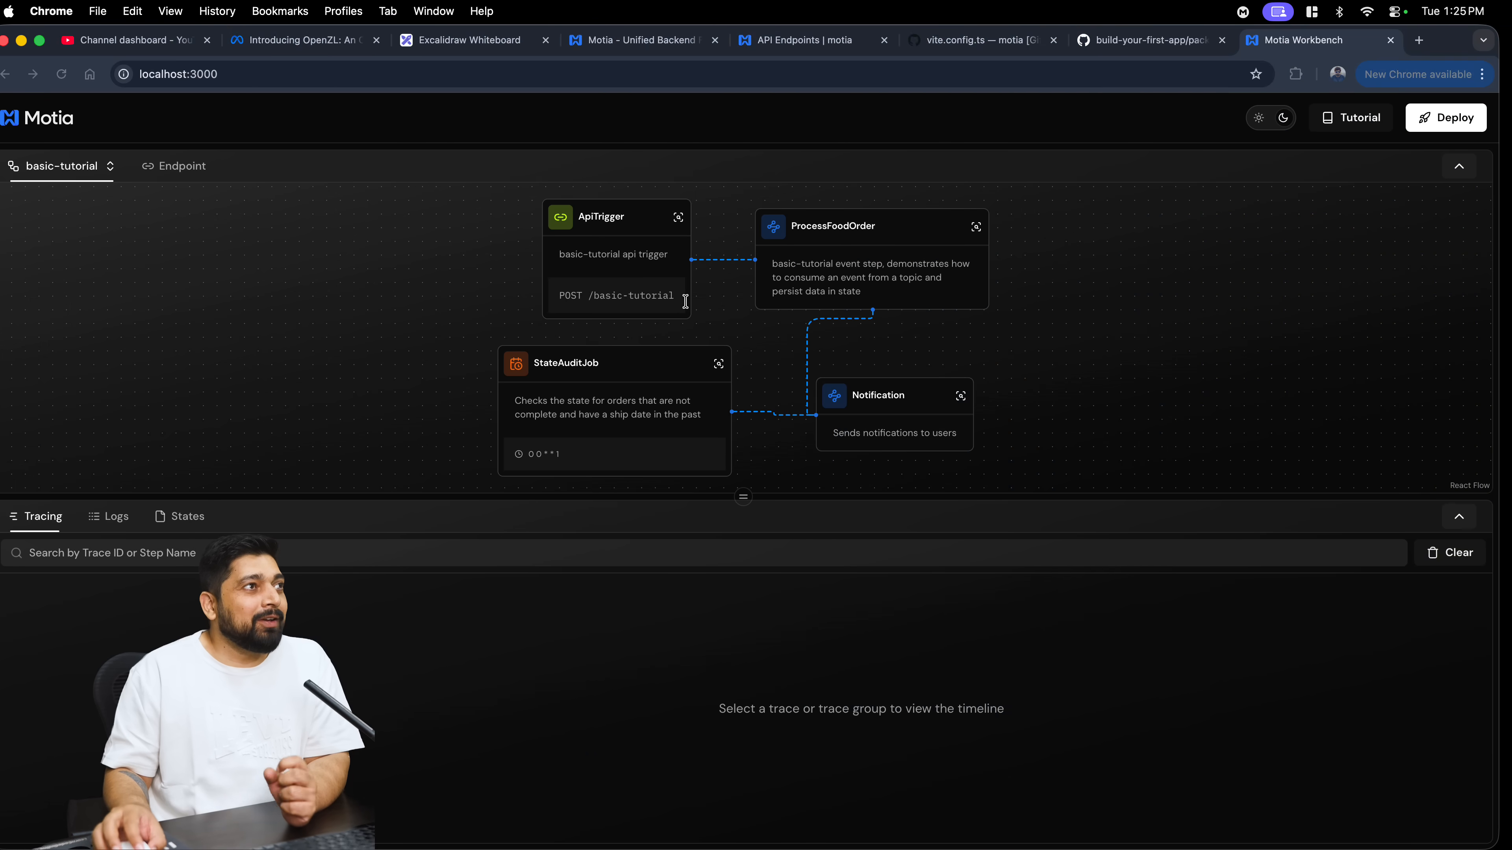
# Step: Glance at the Motia homepage and the Excalidraw pipeline diagram, landing on the API Endpoints docs
pyautogui.click(815, 39)
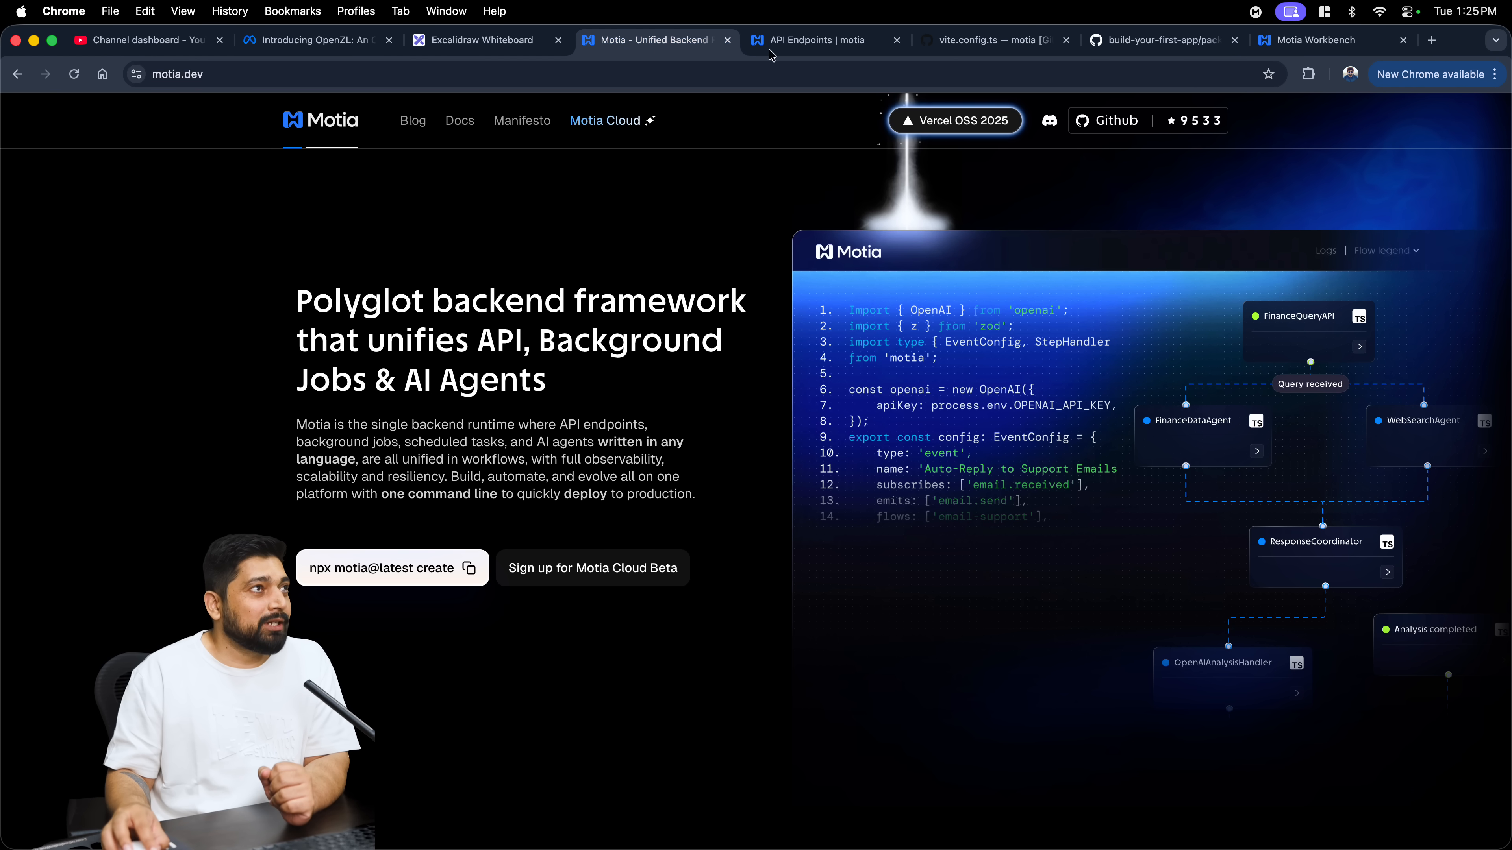
pyautogui.click(815, 39)
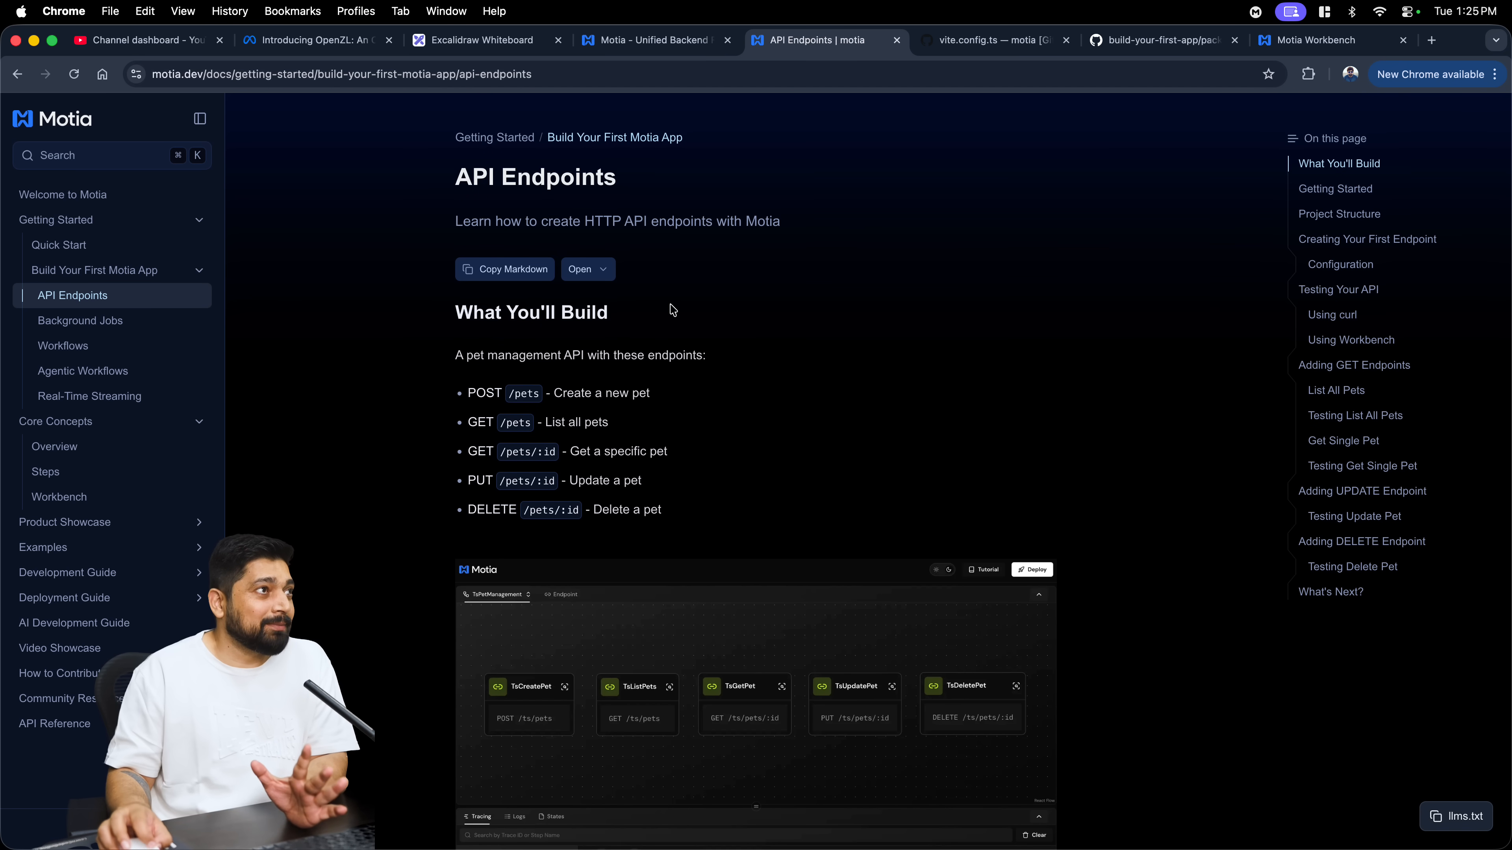
pyautogui.click(481, 40)
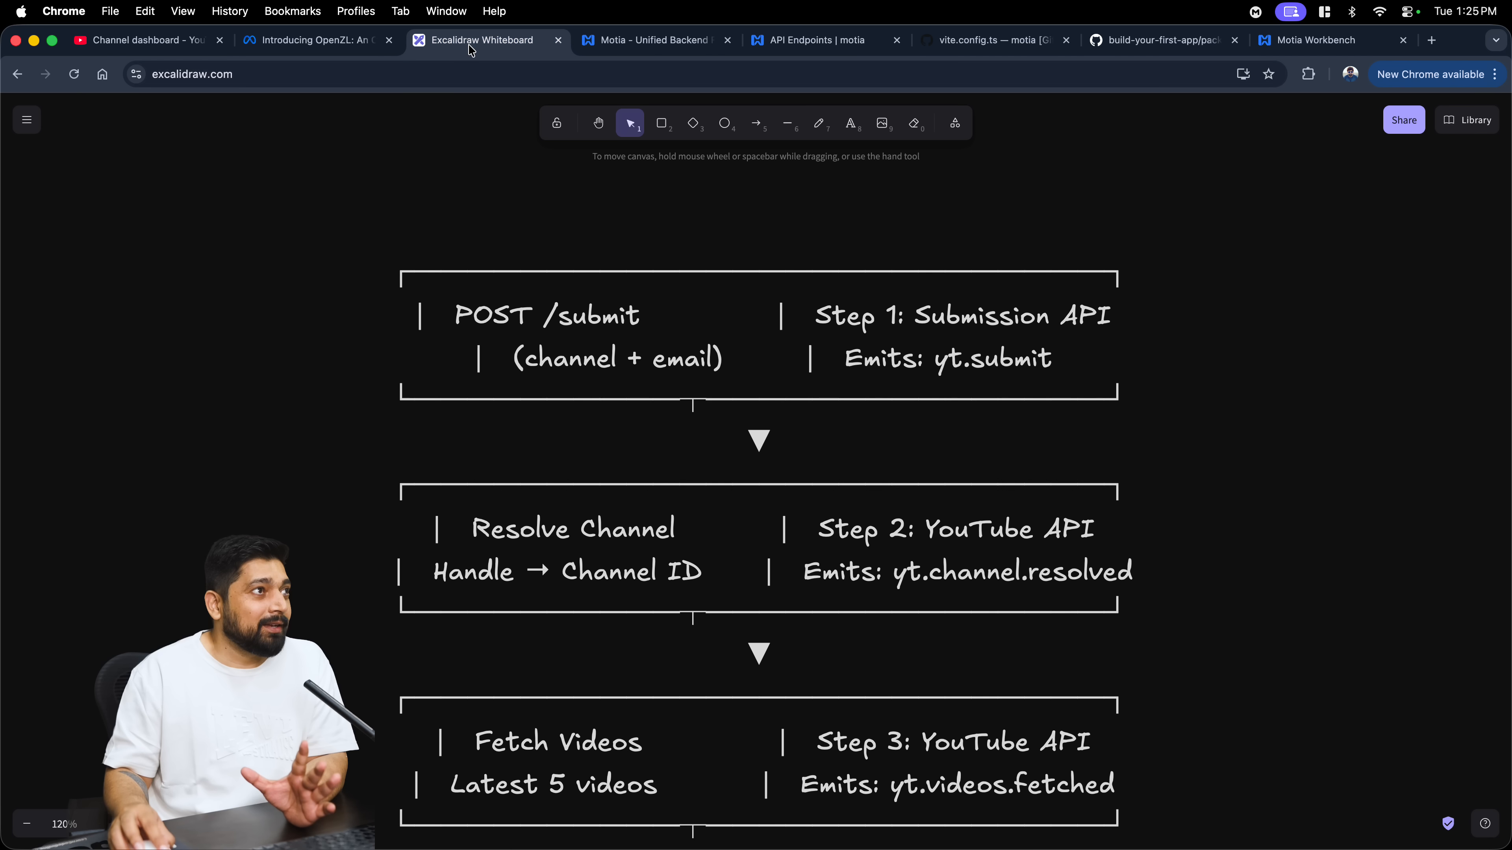
pyautogui.moveTo(686, 104)
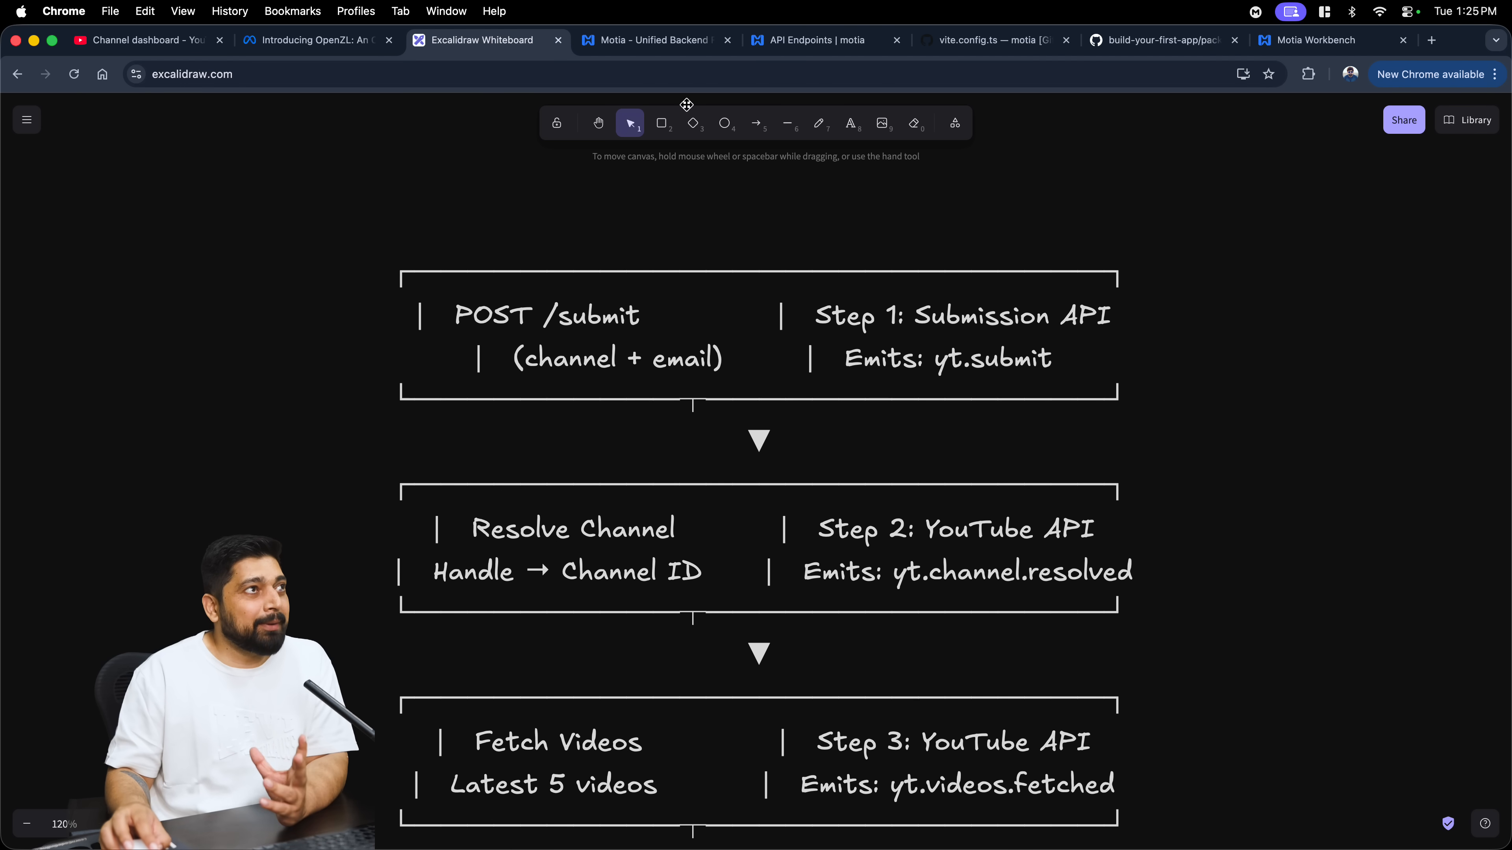
pyautogui.click(815, 40)
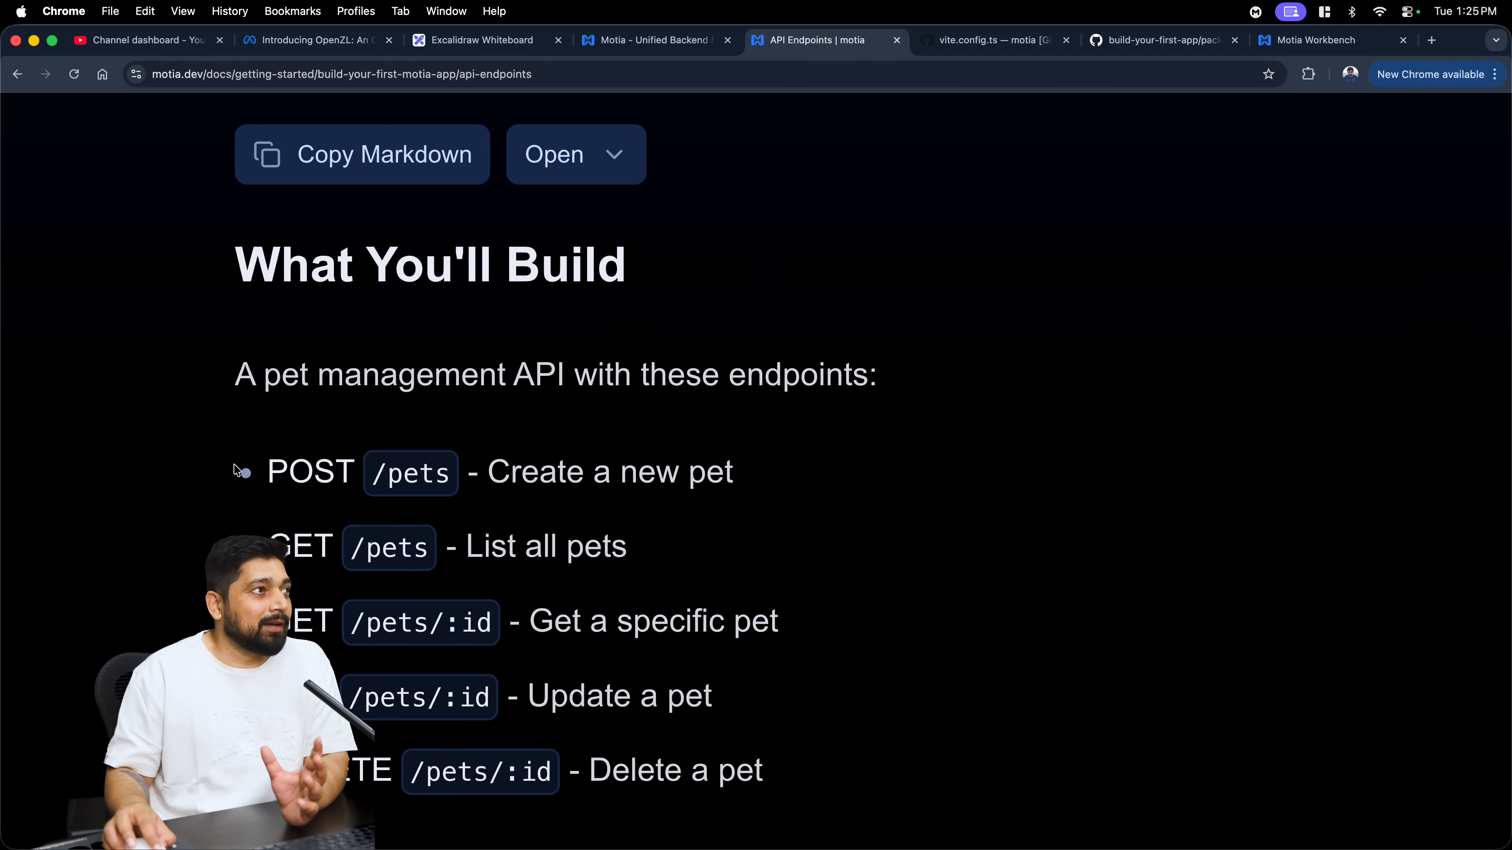
pyautogui.scroll(3)
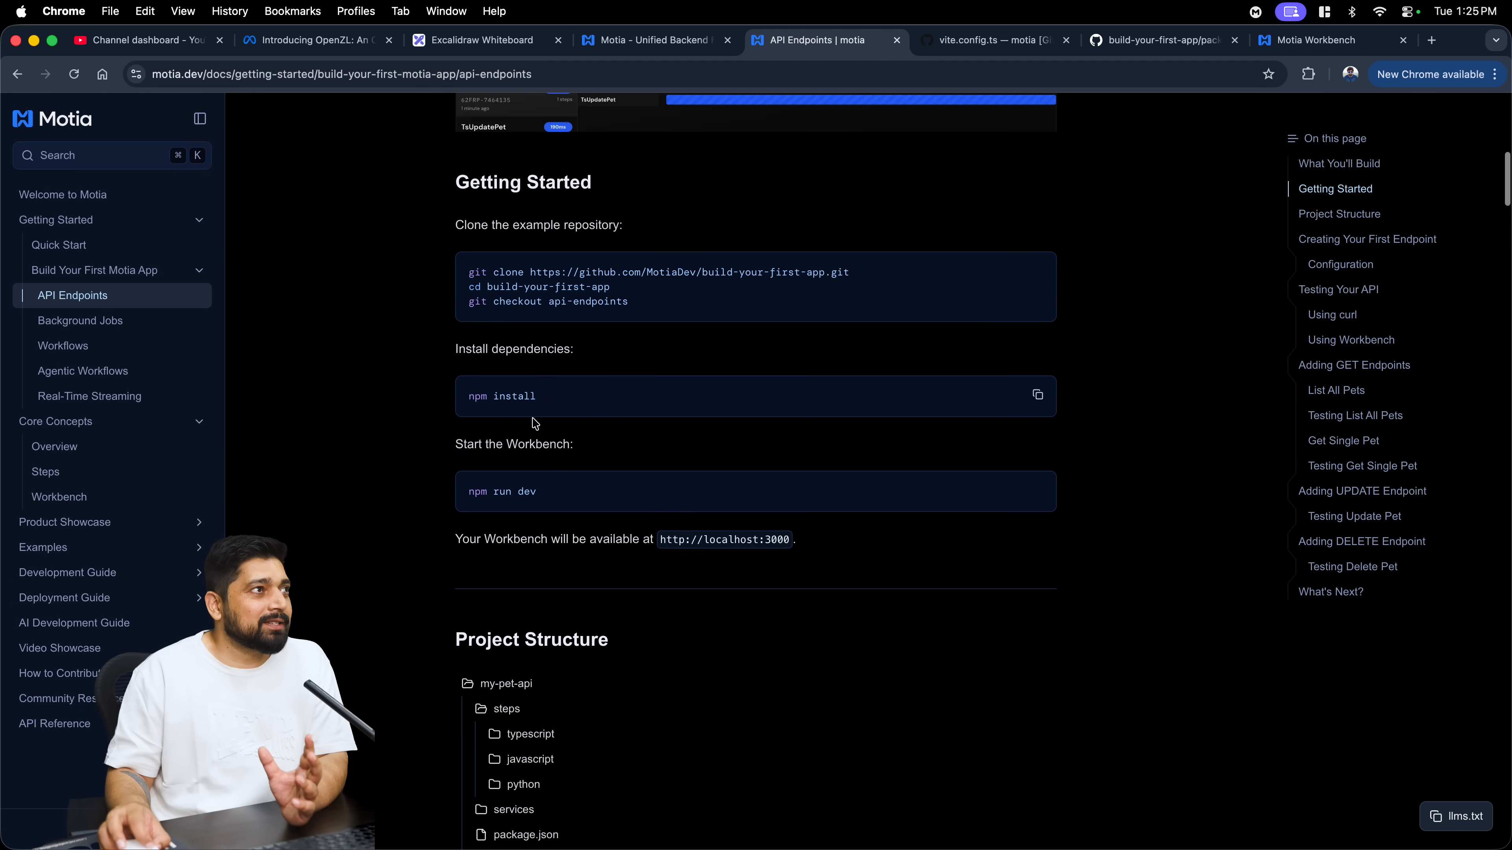
pyautogui.scroll(-3)
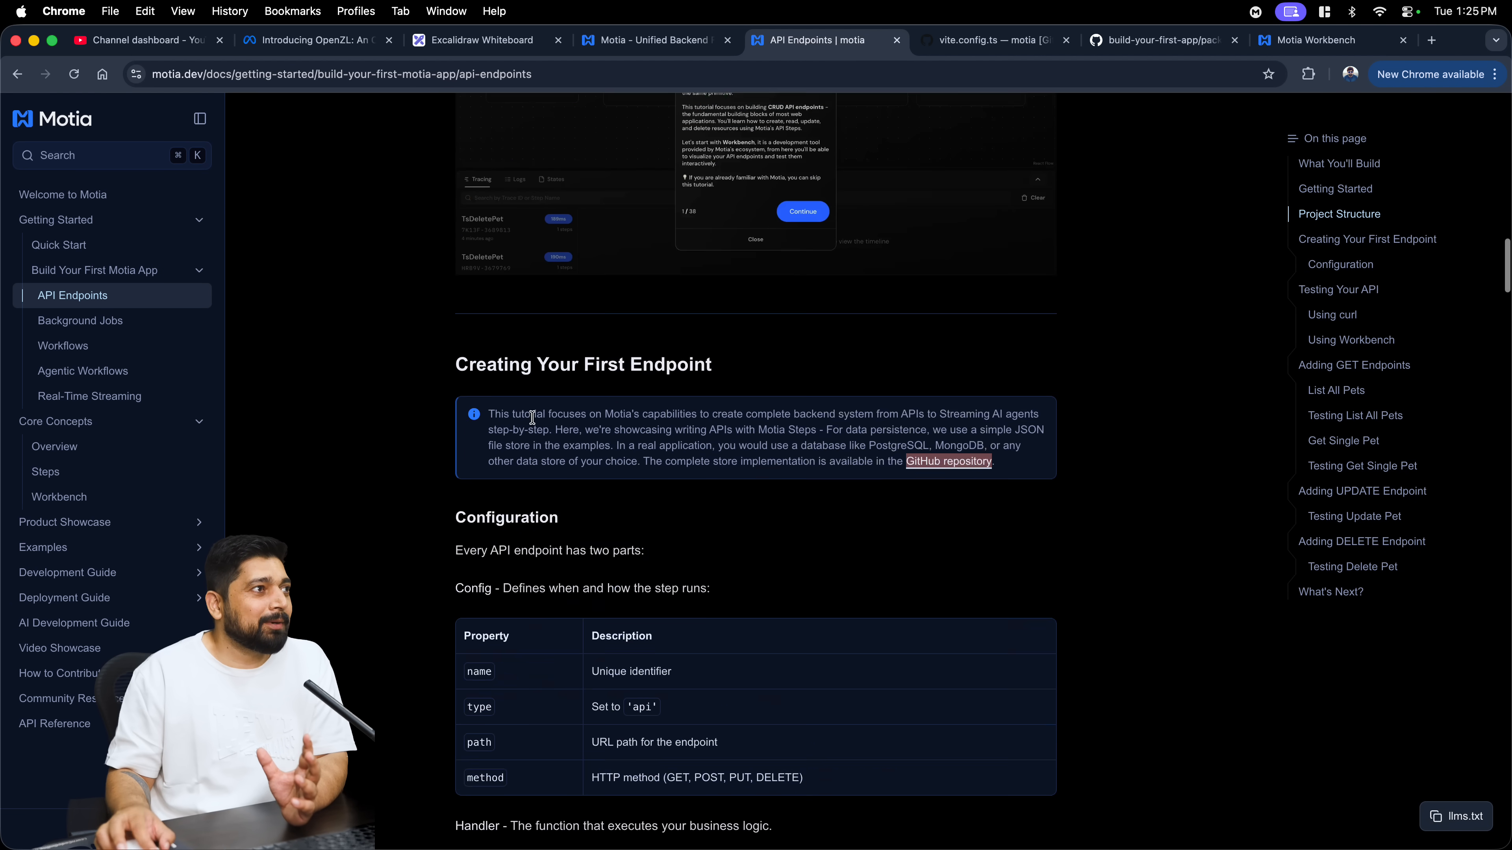
pyautogui.scroll(-3)
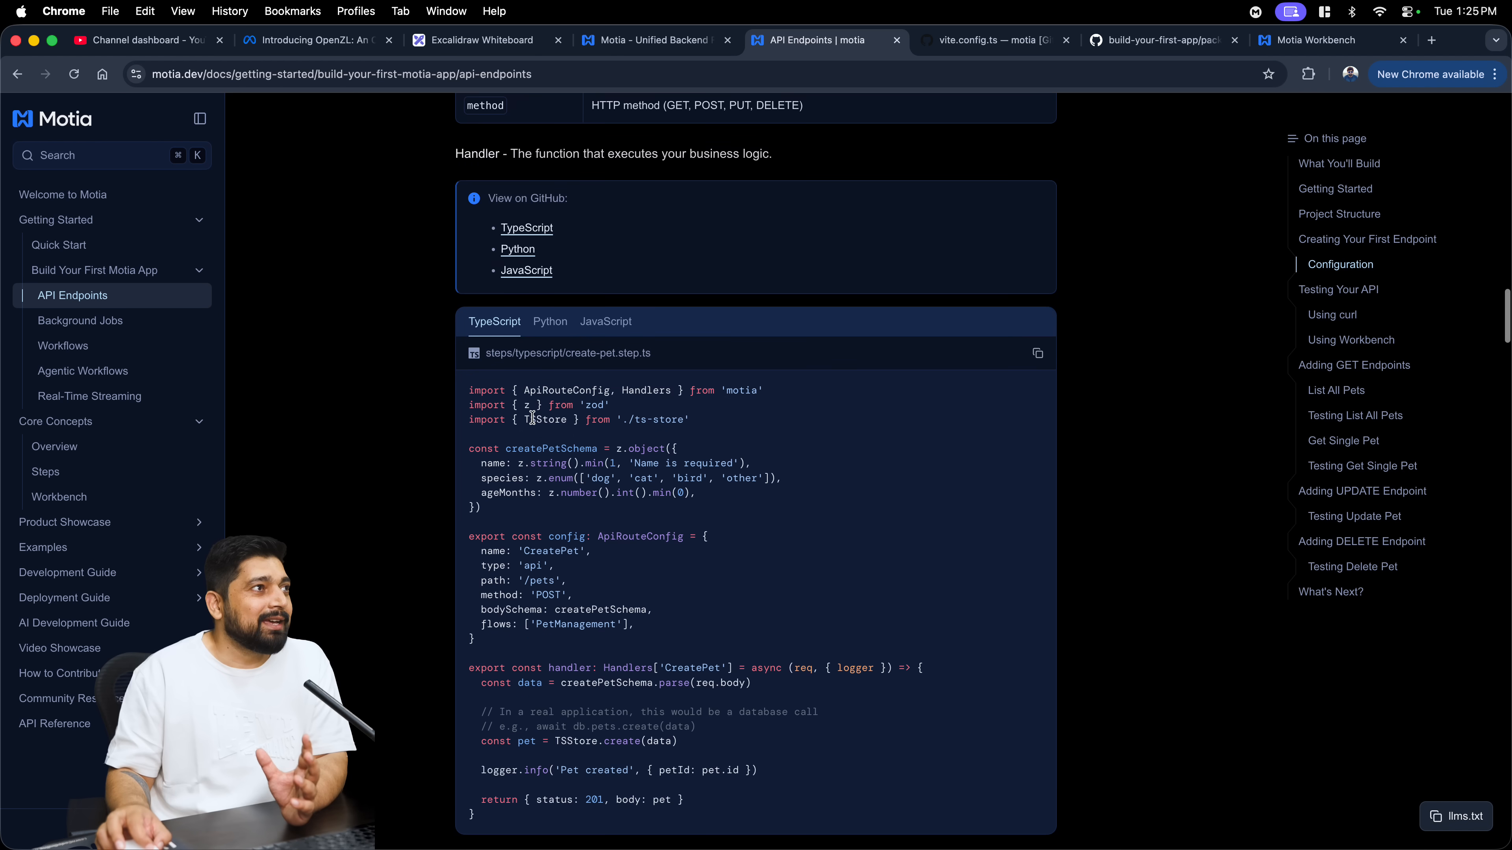
pyautogui.scroll(-3)
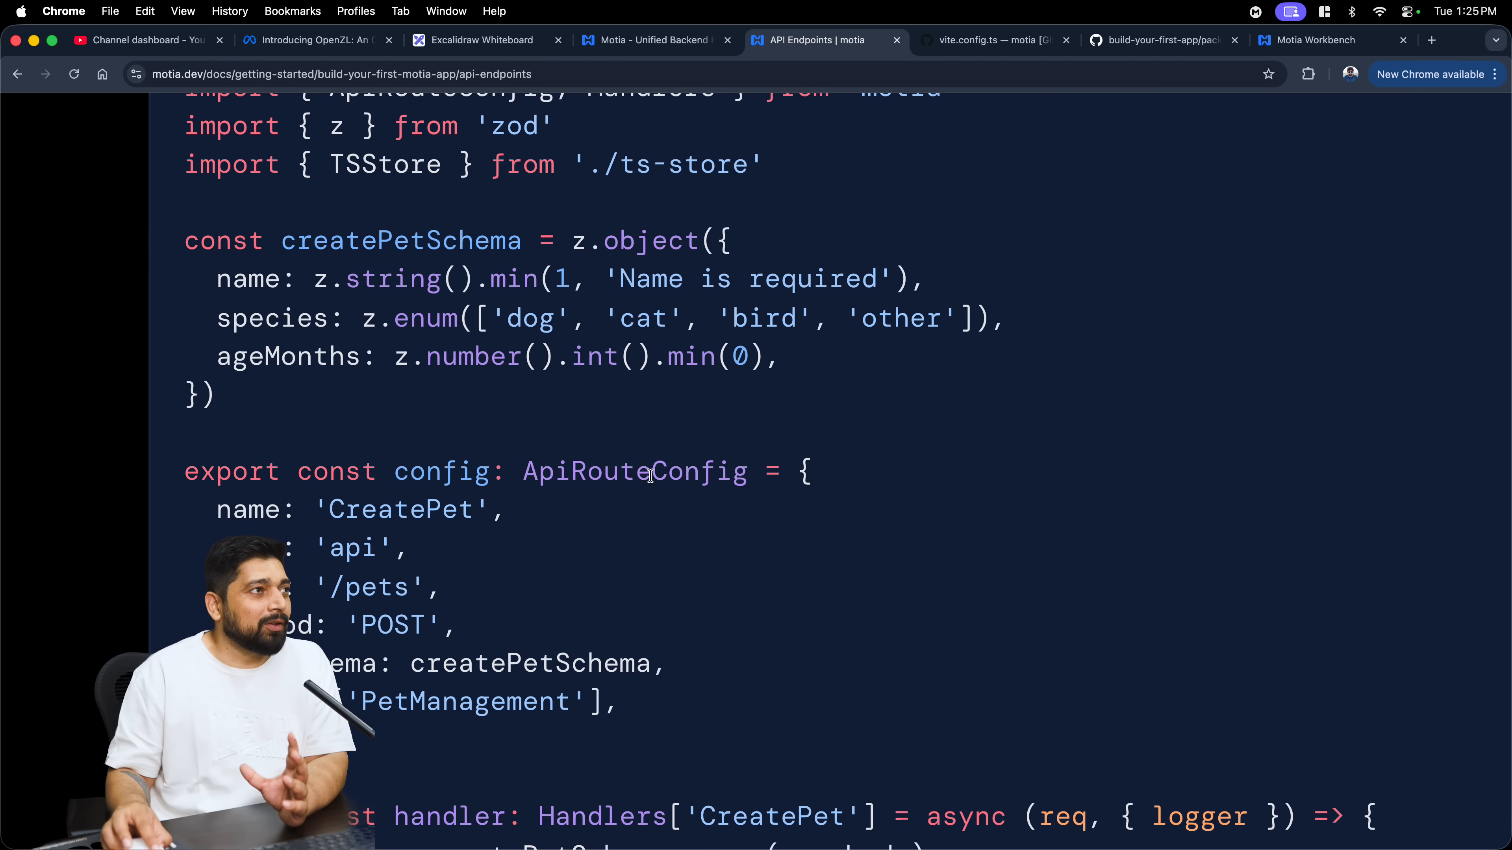
pyautogui.scroll(-3)
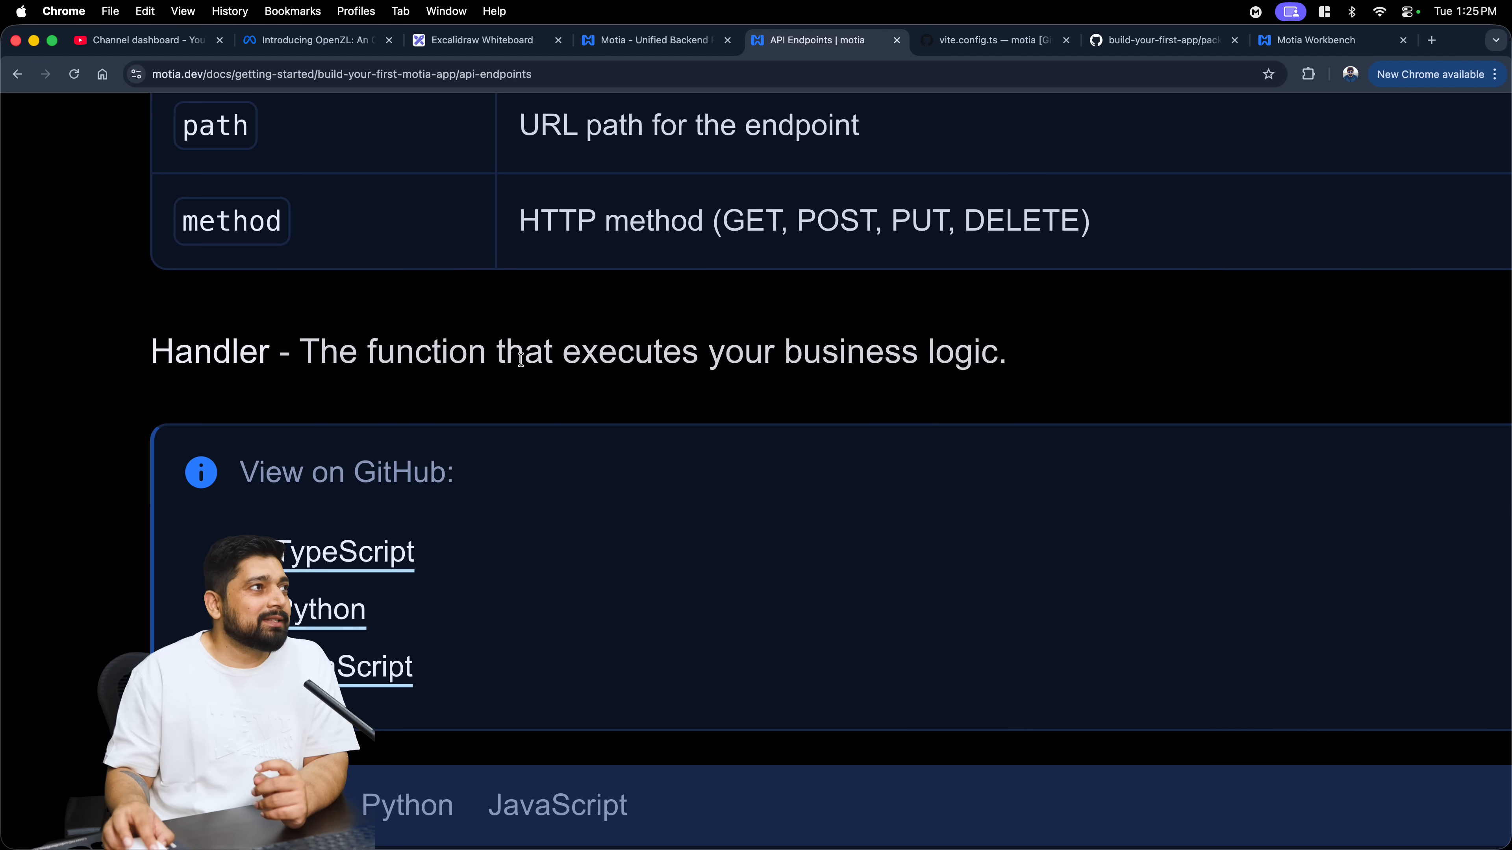
pyautogui.moveTo(887, 357)
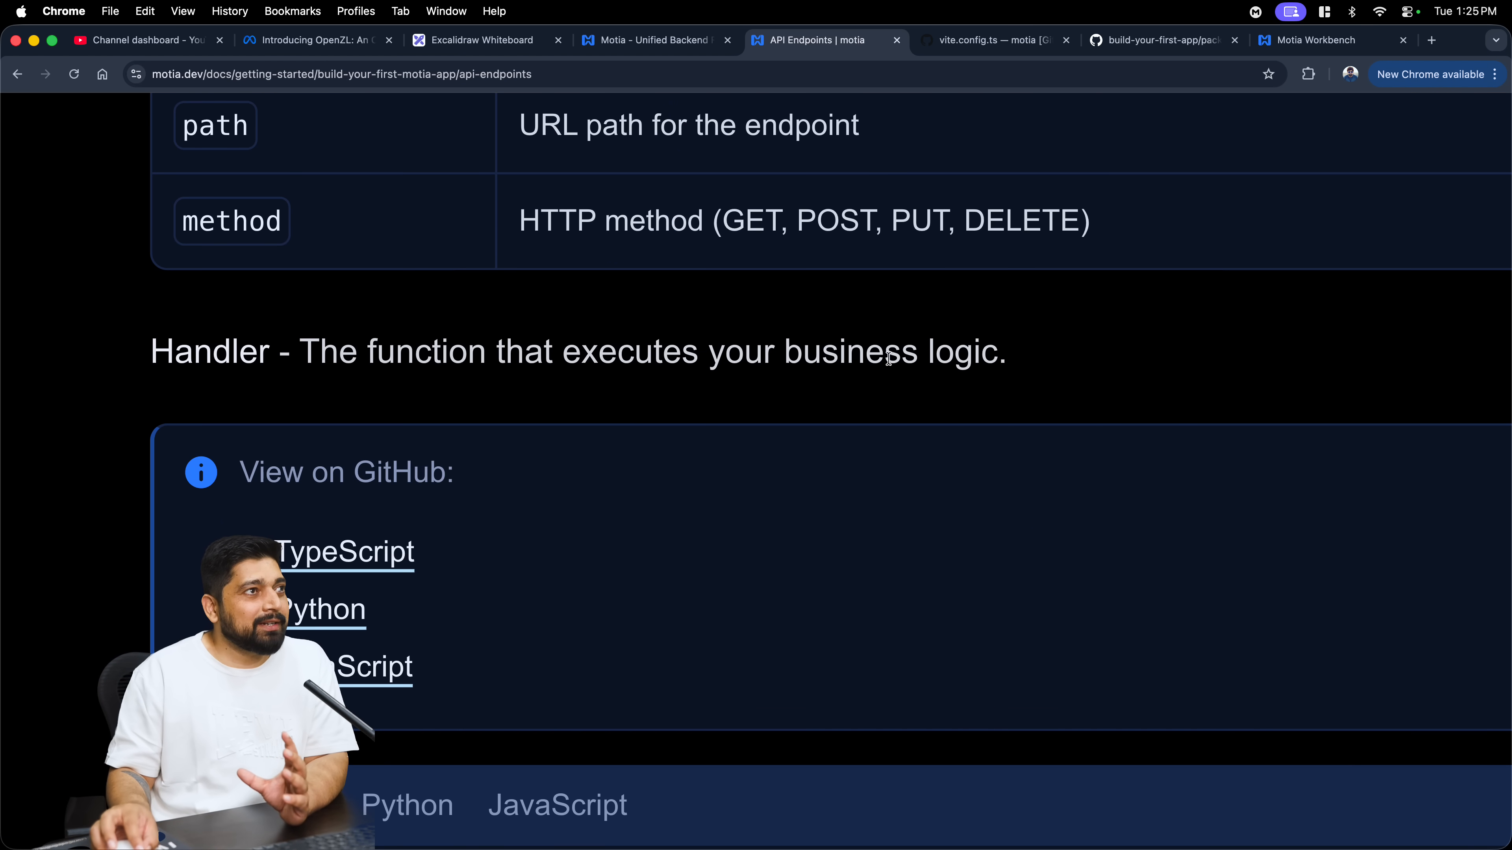
pyautogui.scroll(-3)
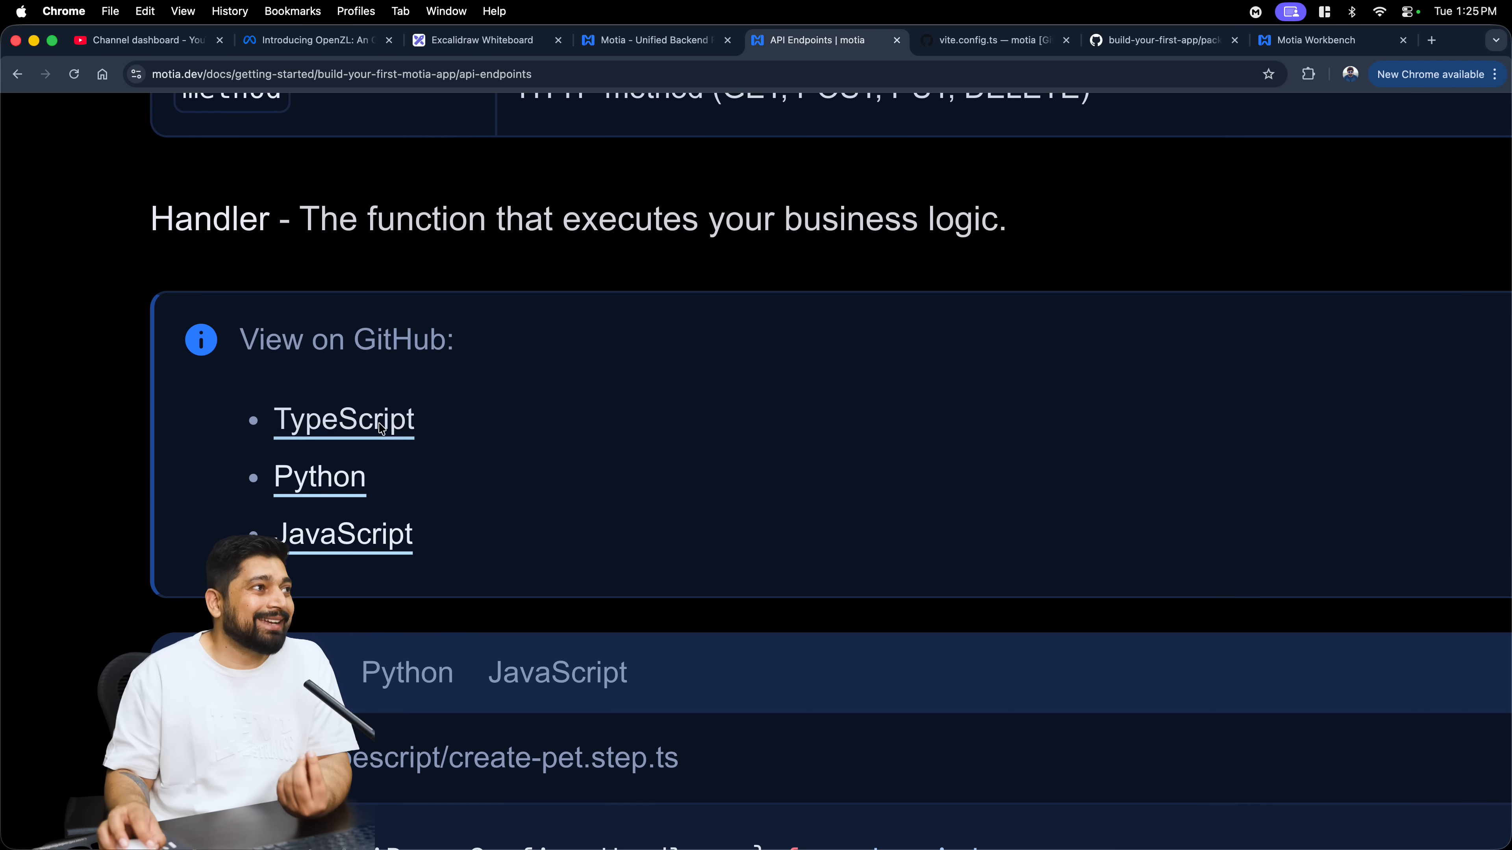
pyautogui.moveTo(550, 485)
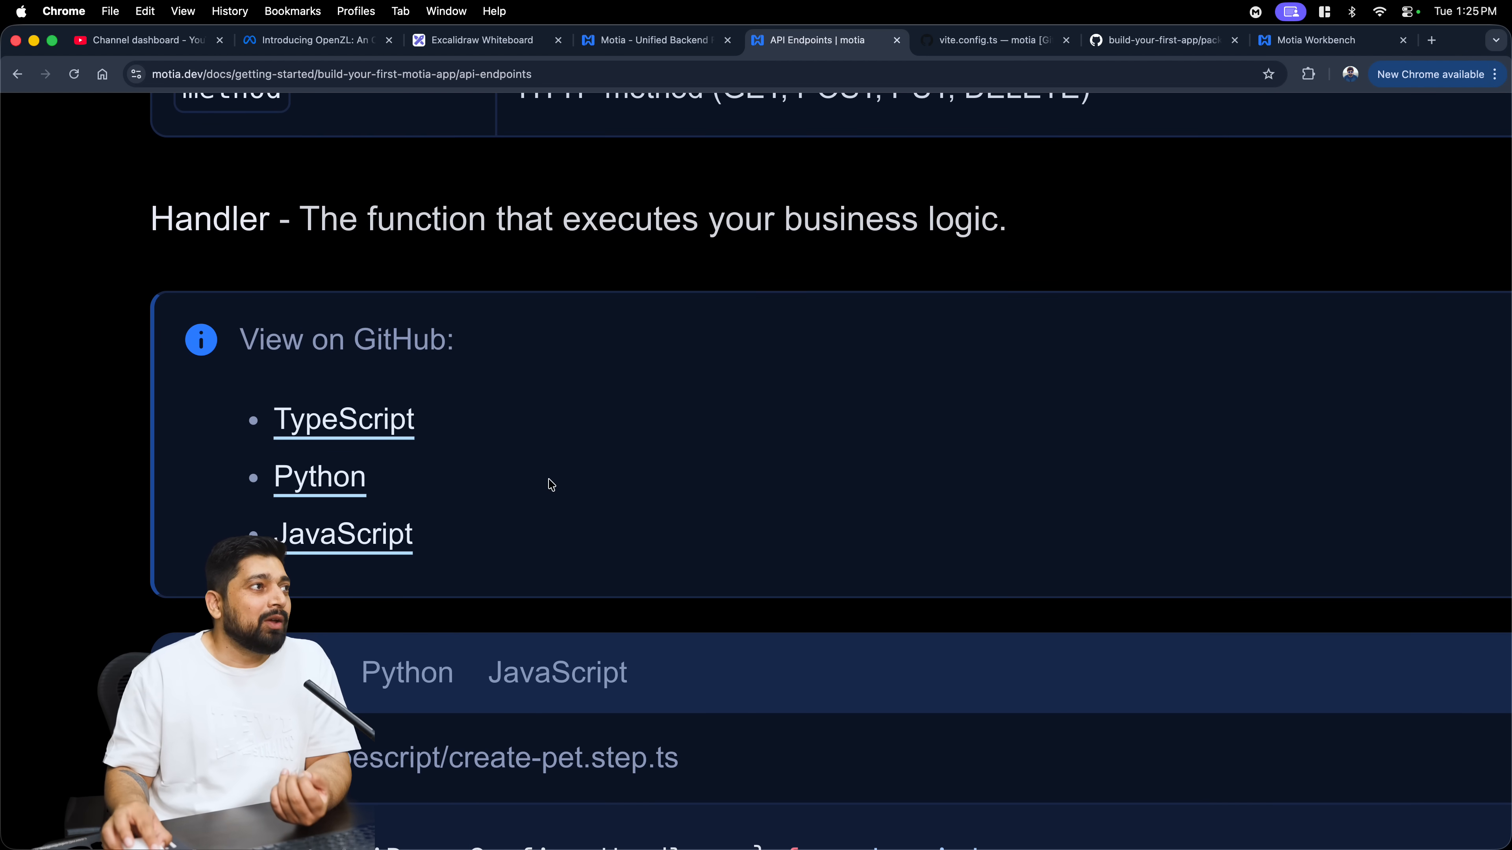
pyautogui.scroll(3)
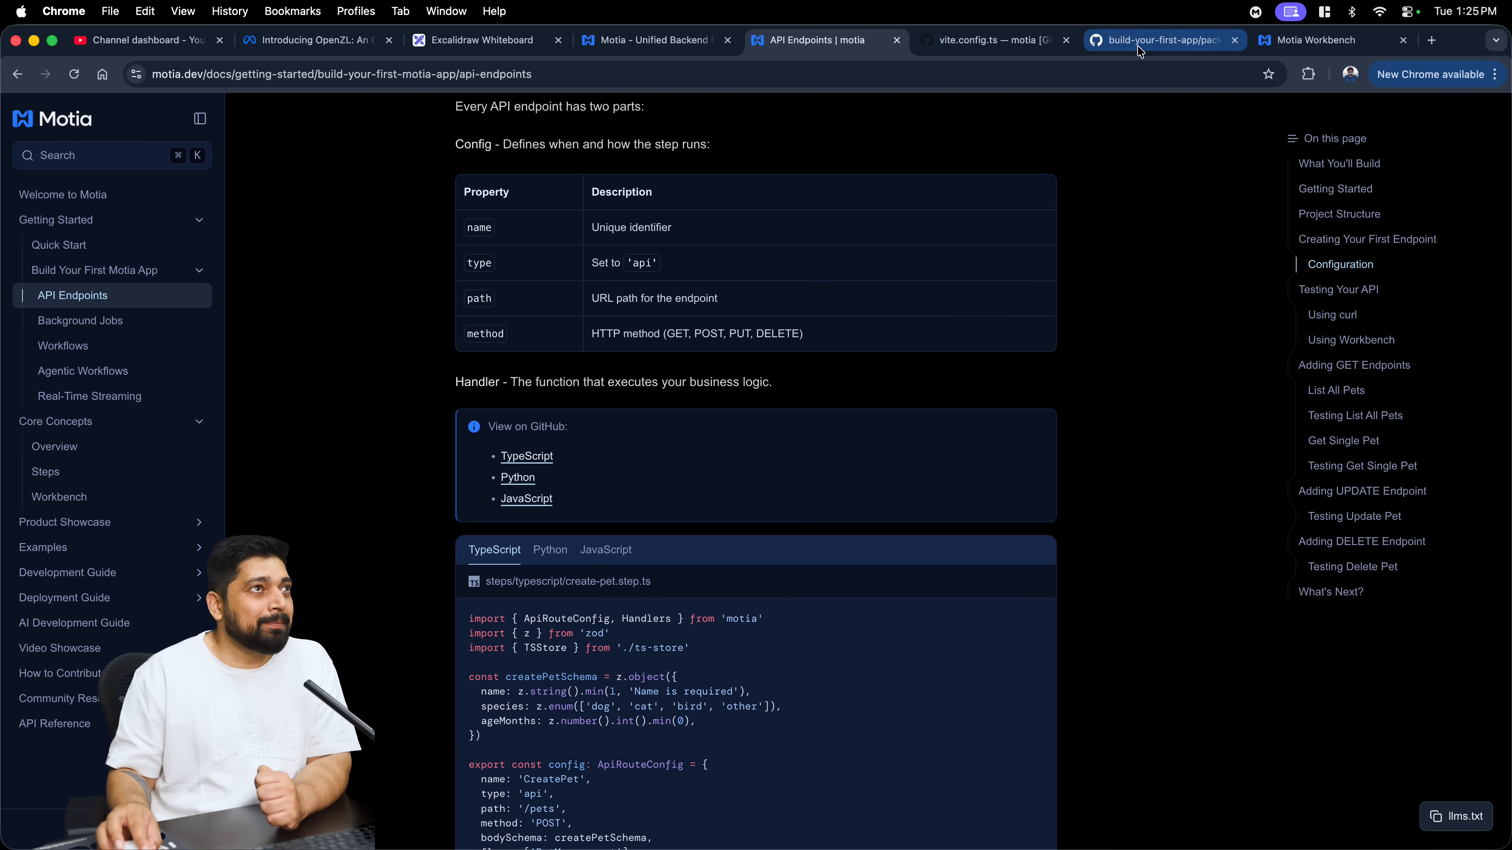
pyautogui.click(1163, 39)
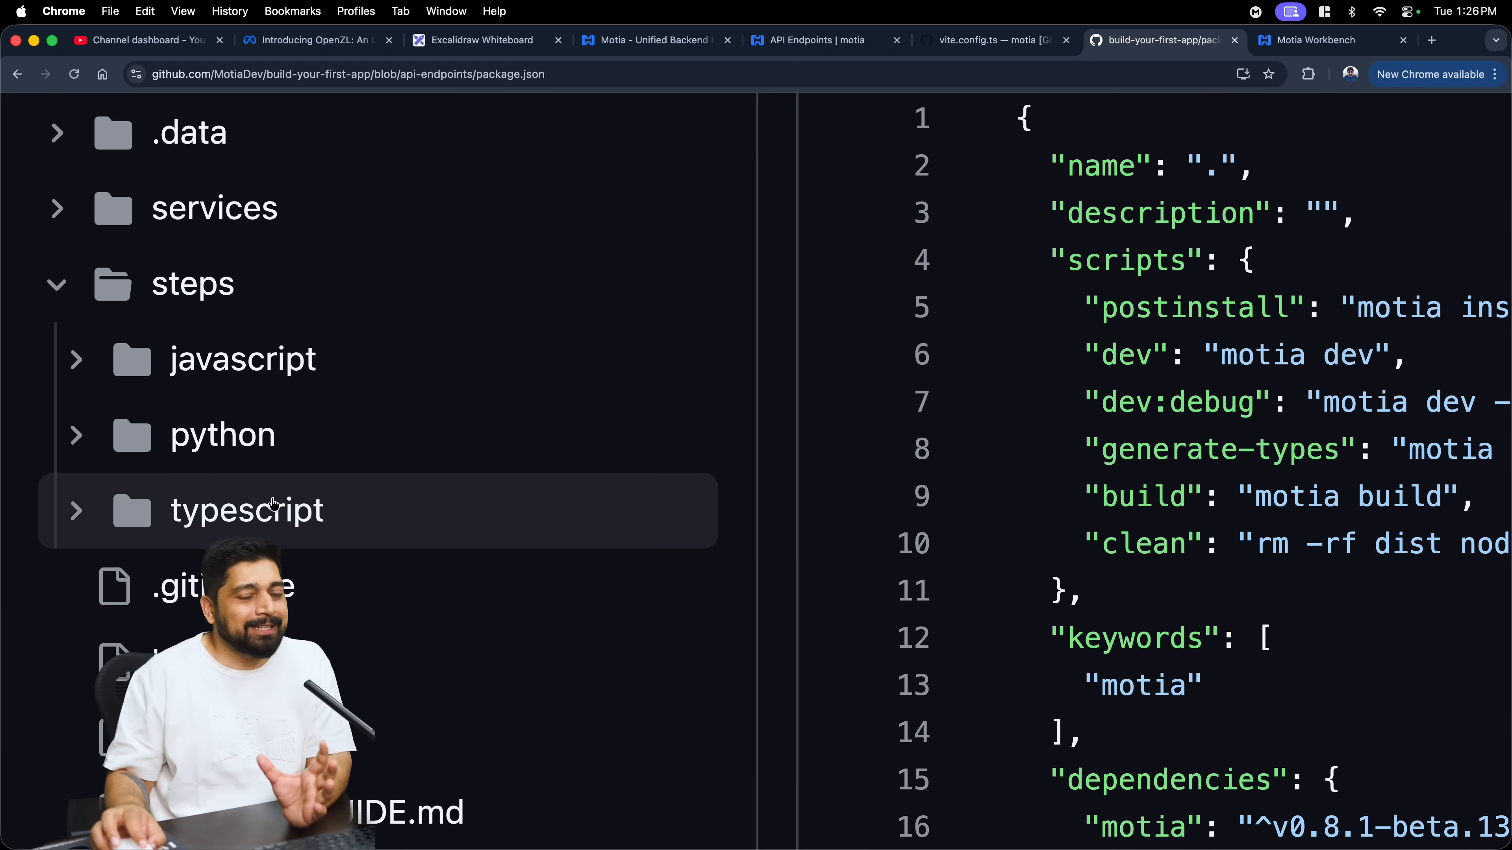
# Step: Peek at the python and javascript example step folders in the repo tree, then move to the github.dev Motia repo
pyautogui.scroll(-3)
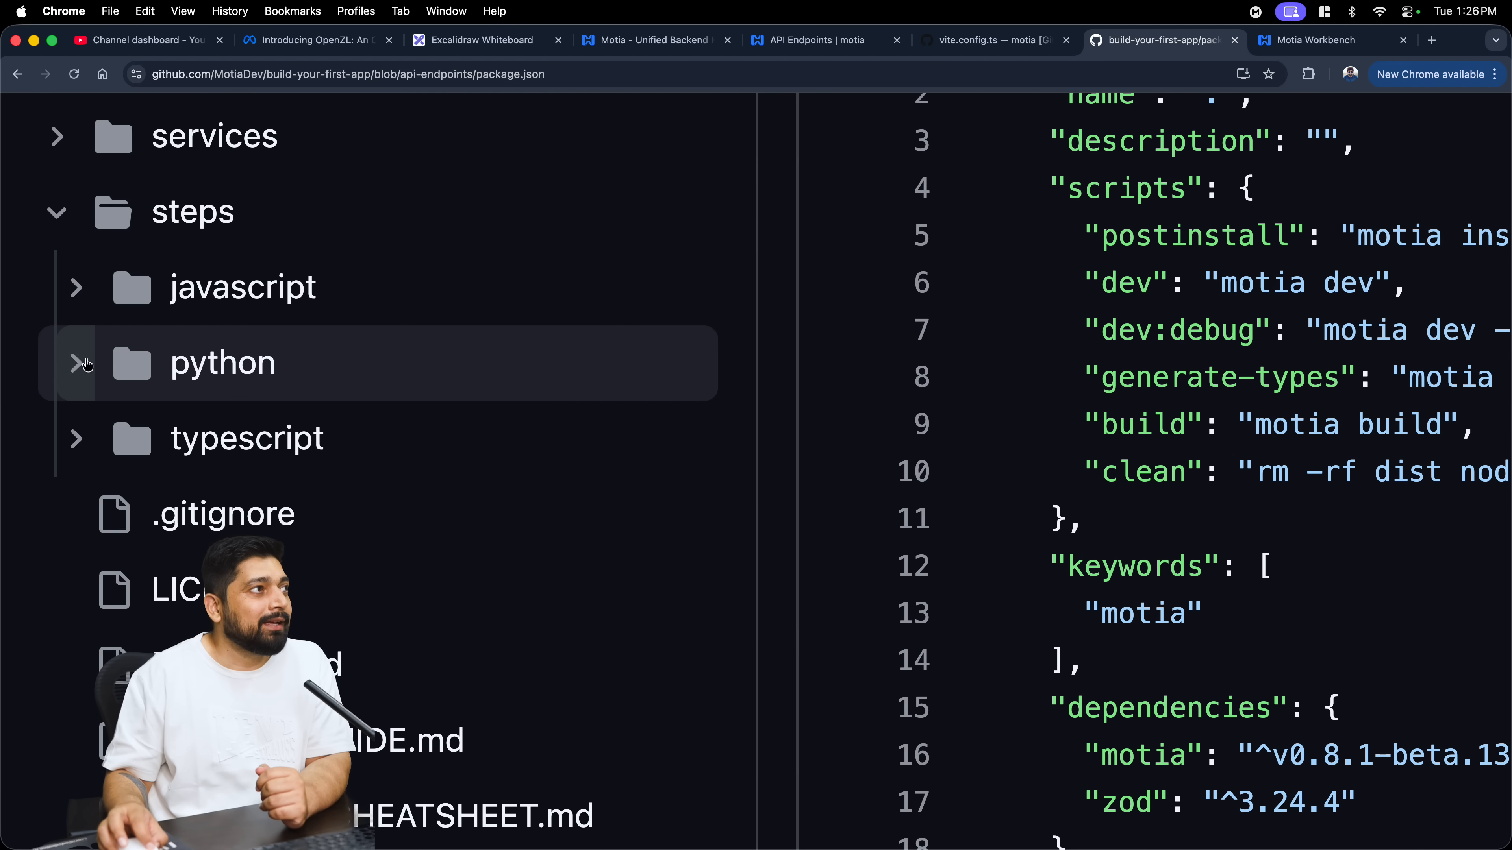
pyautogui.click(77, 364)
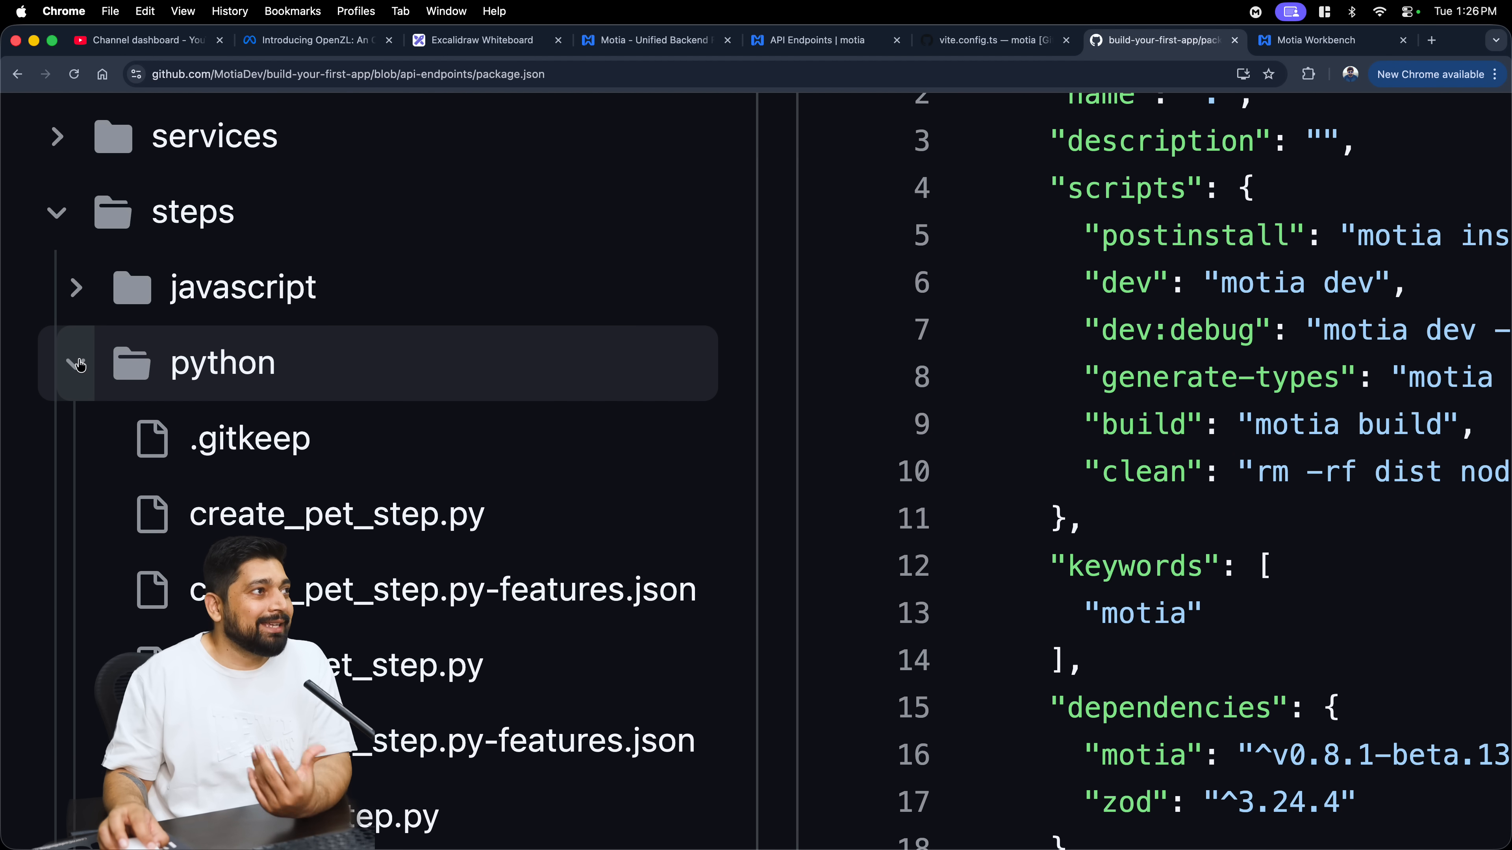
pyautogui.click(77, 362)
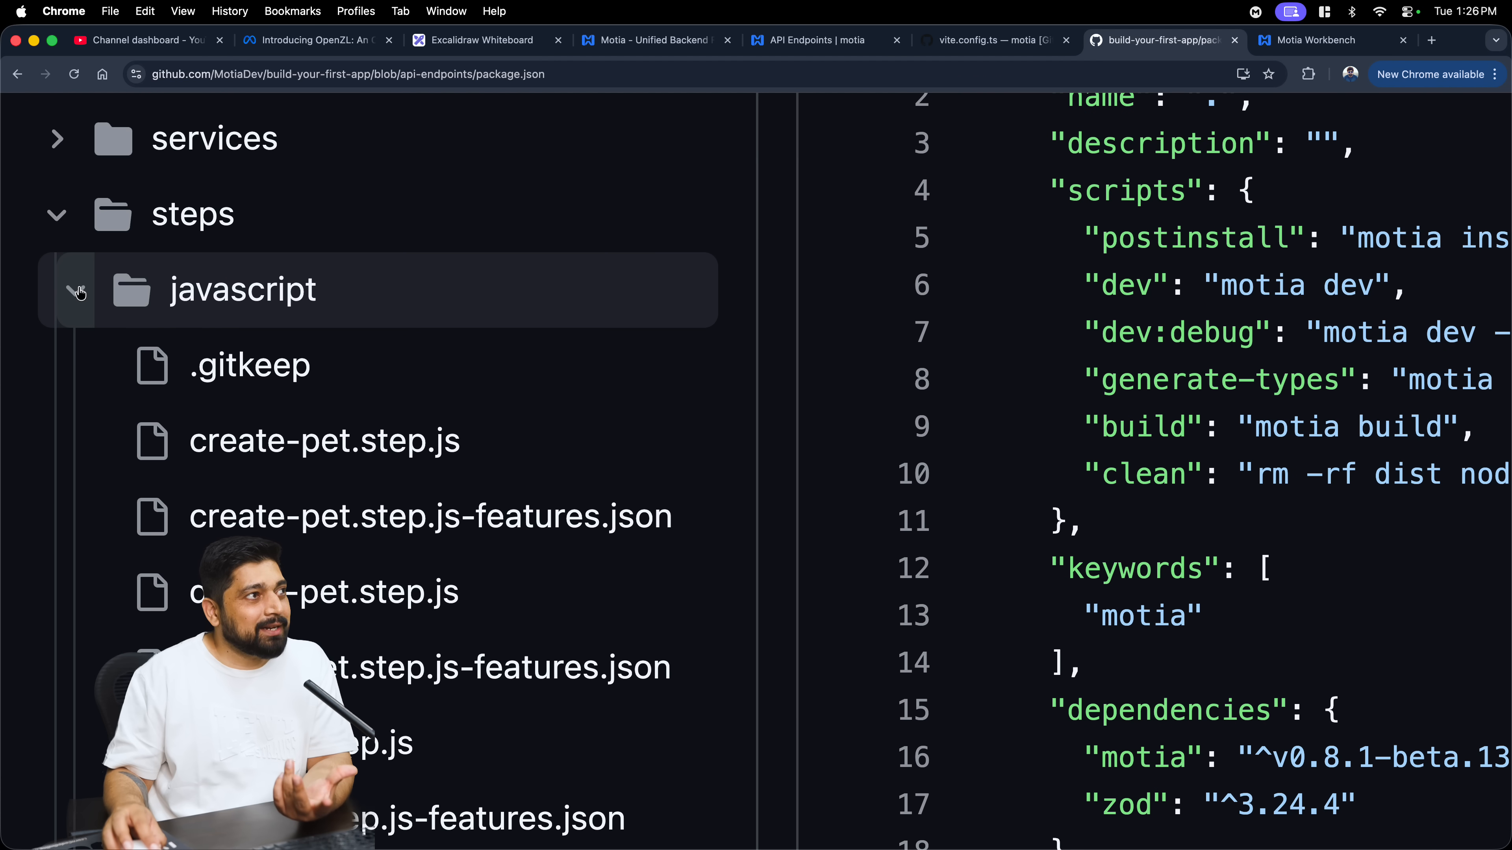
pyautogui.click(76, 291)
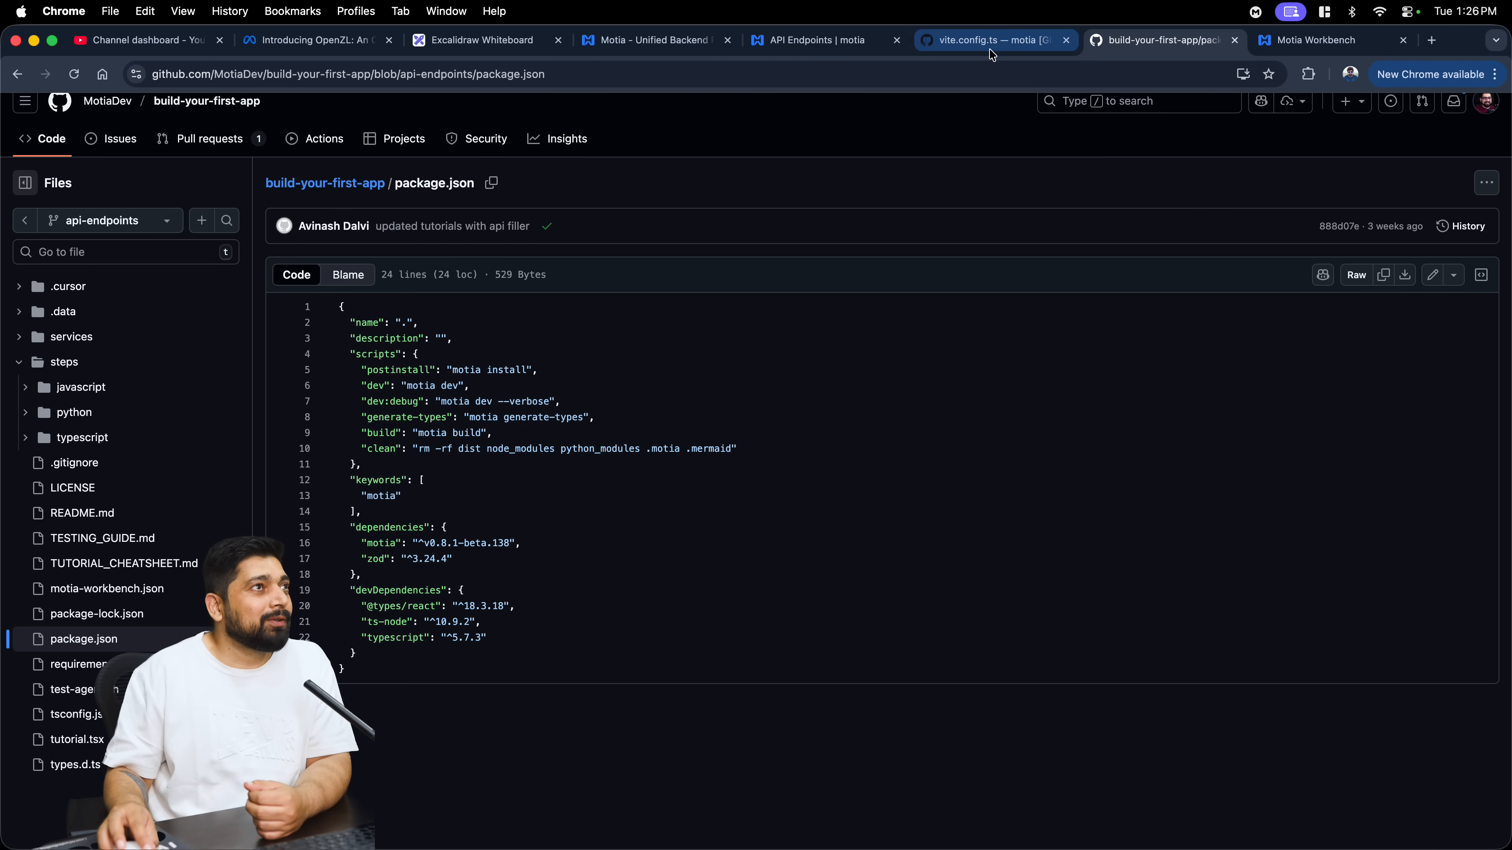
pyautogui.click(983, 39)
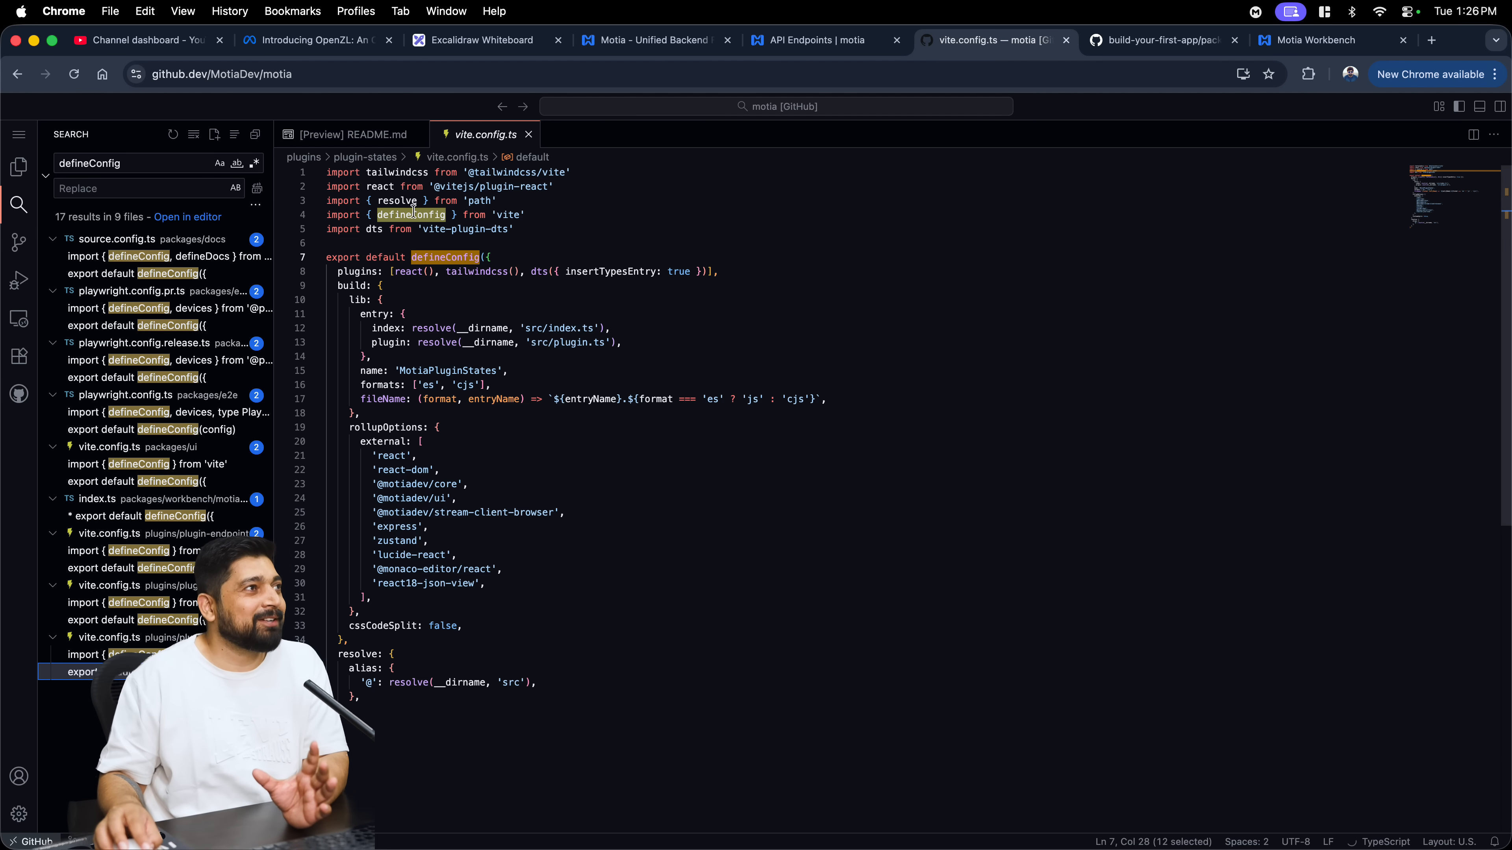
pyautogui.moveTo(581, 220)
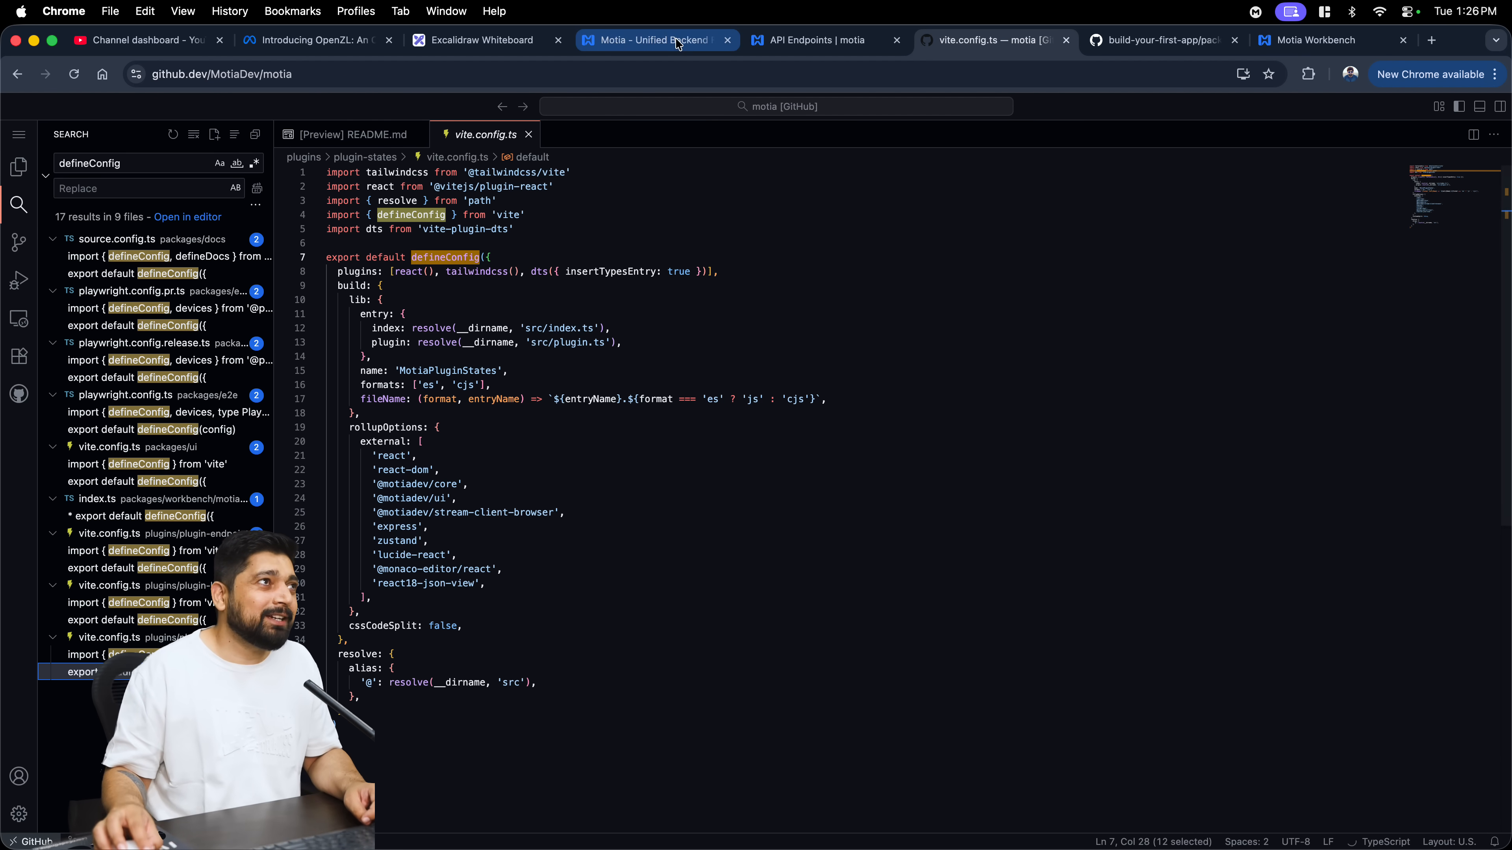
# Step: Return to the Motia homepage and close the motia.config.ts editor in VS Code
pyautogui.click(656, 40)
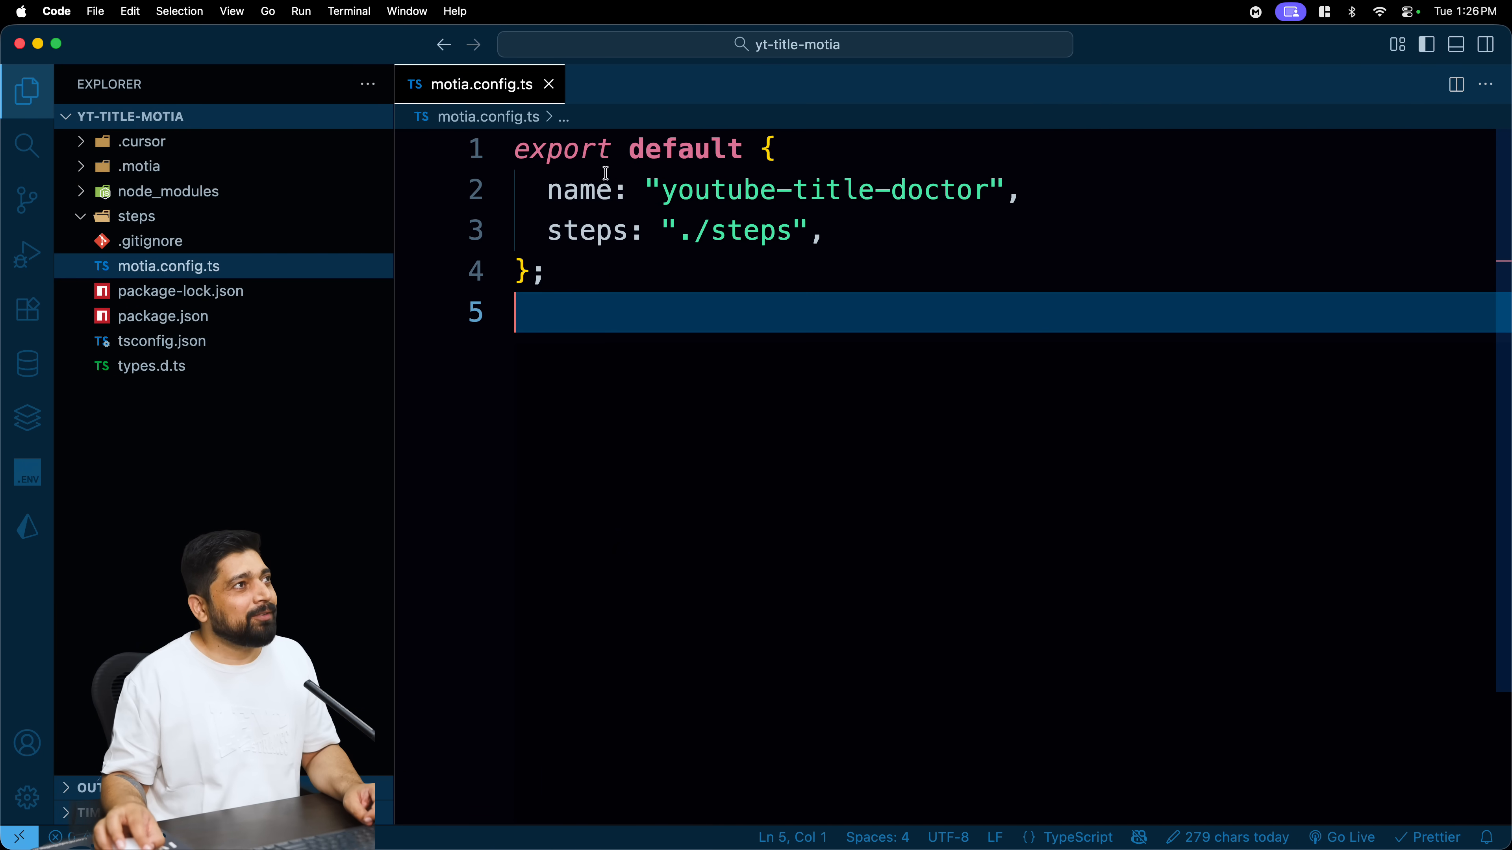
pyautogui.click(548, 84)
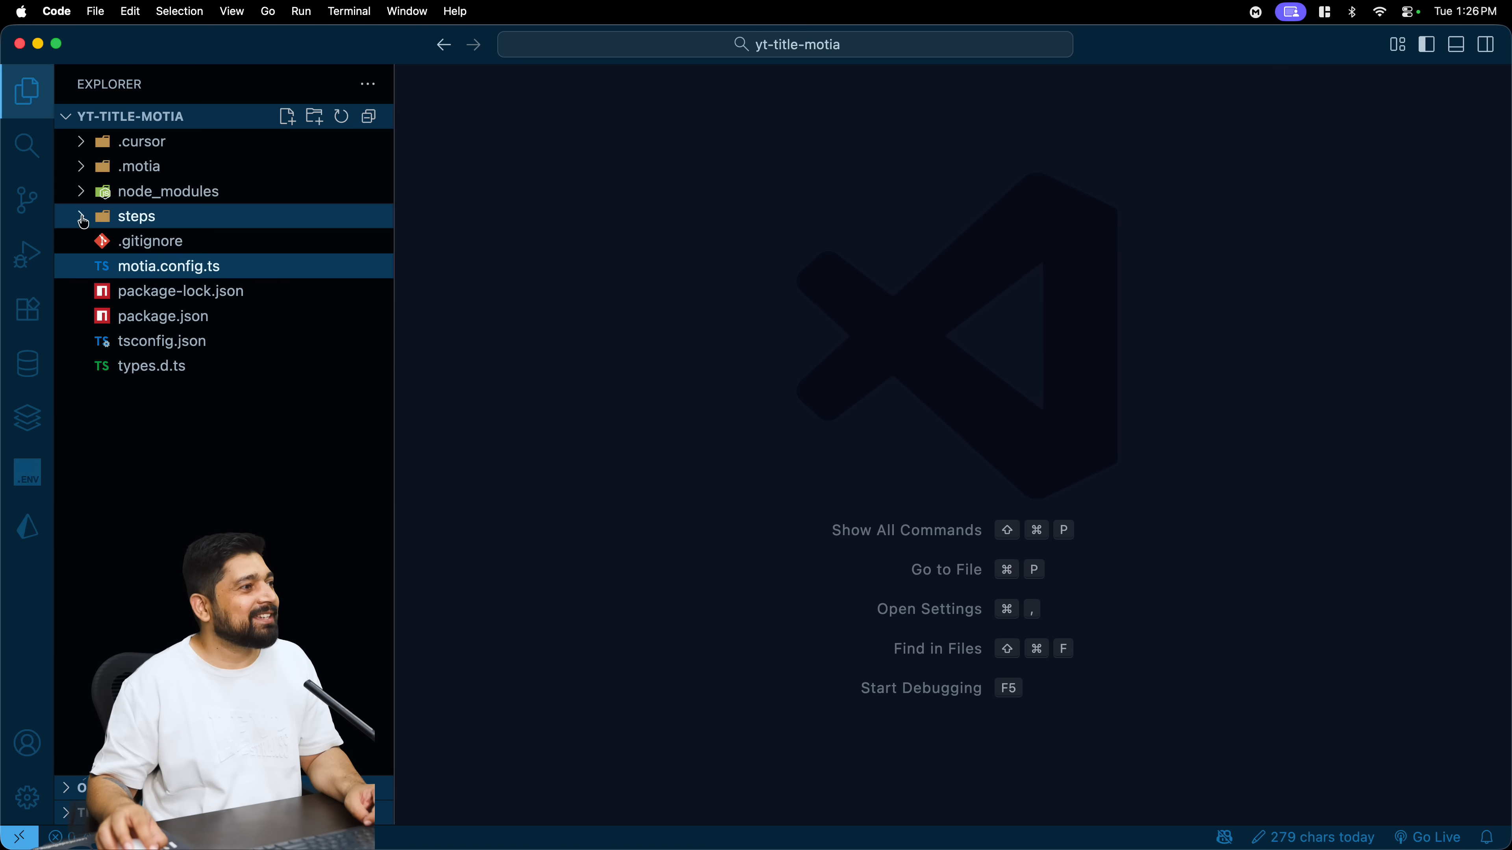
# Step: Expand the empty steps folder in the Explorer
pyautogui.click(82, 215)
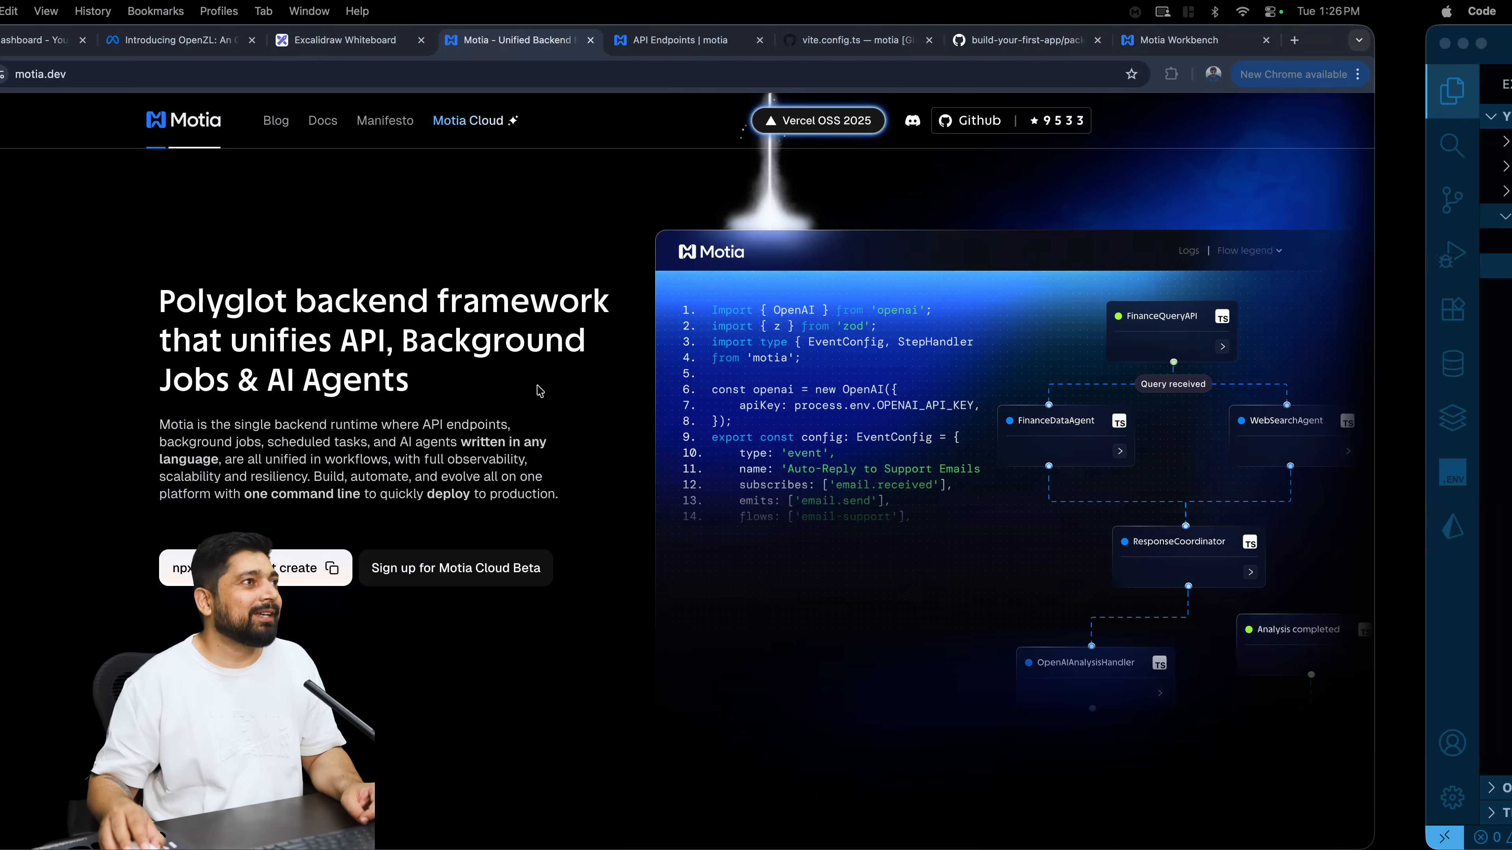
# Step: View the JavaScript and TypeScript versions of the CreatePet example on the API Endpoints docs page
pyautogui.click(675, 40)
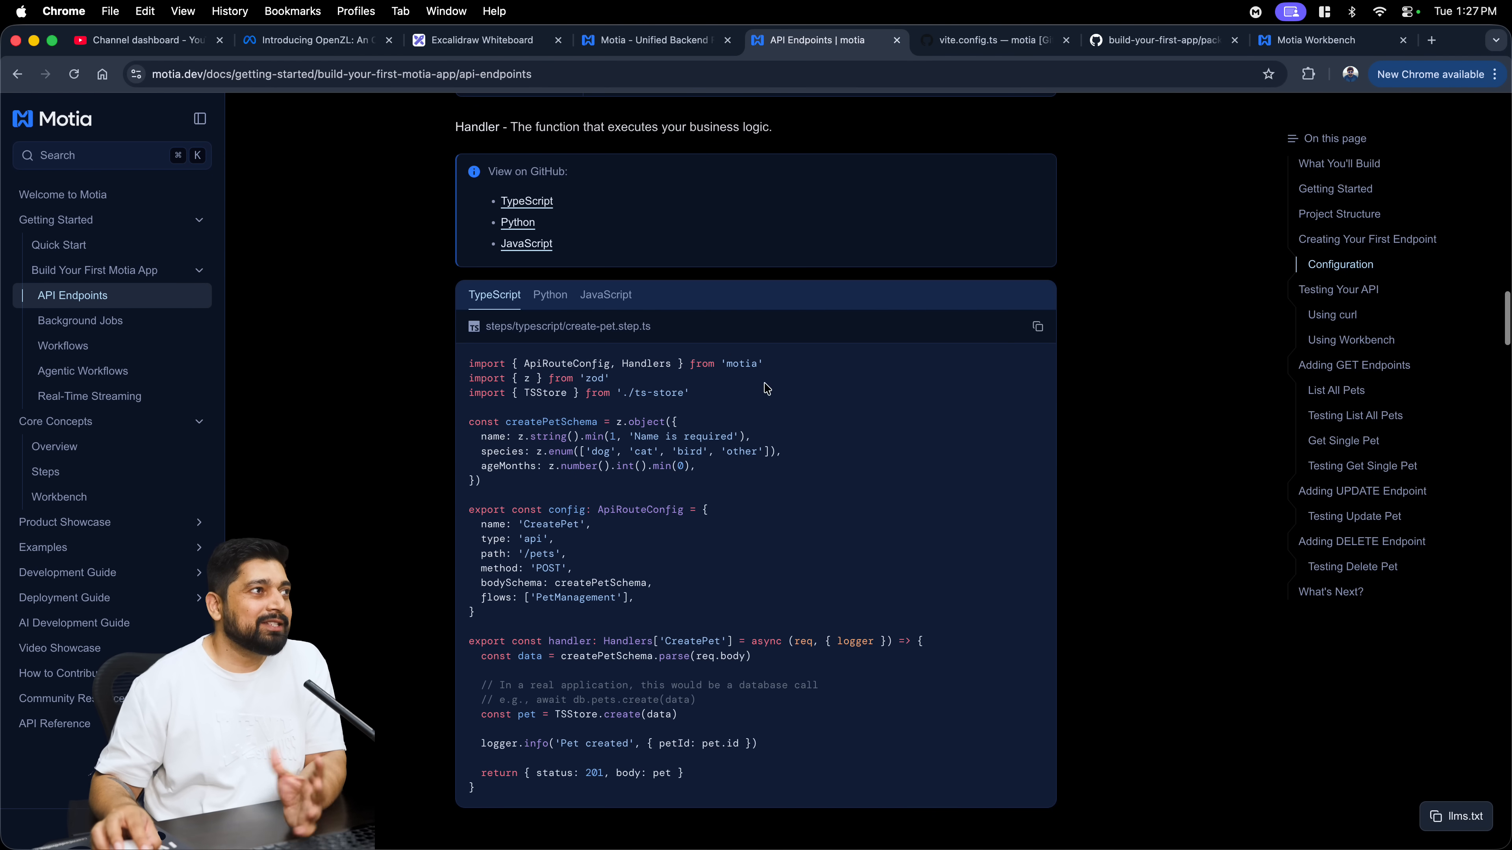
pyautogui.click(605, 294)
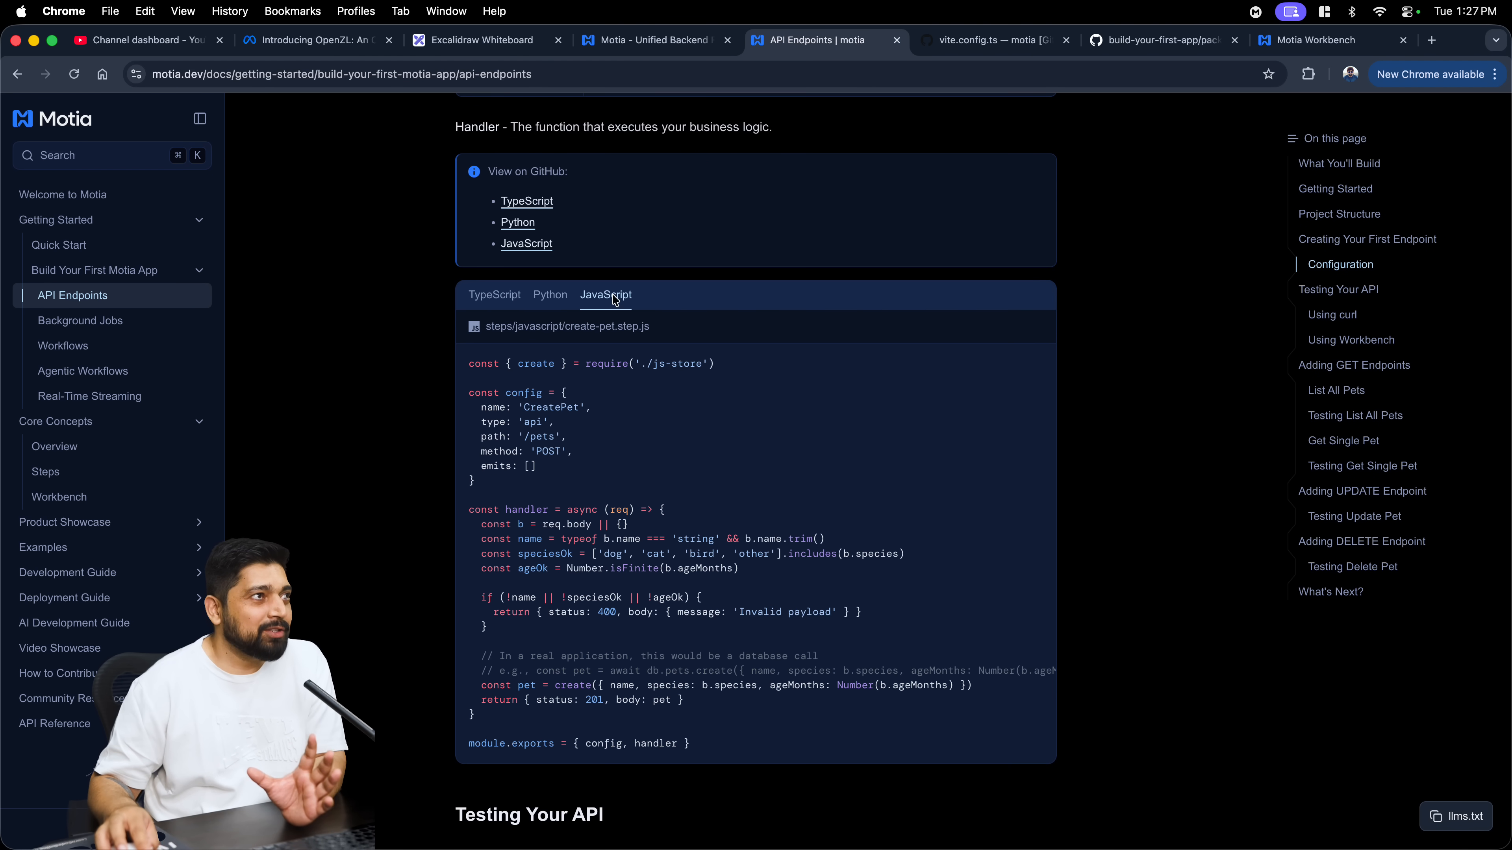
pyautogui.click(494, 296)
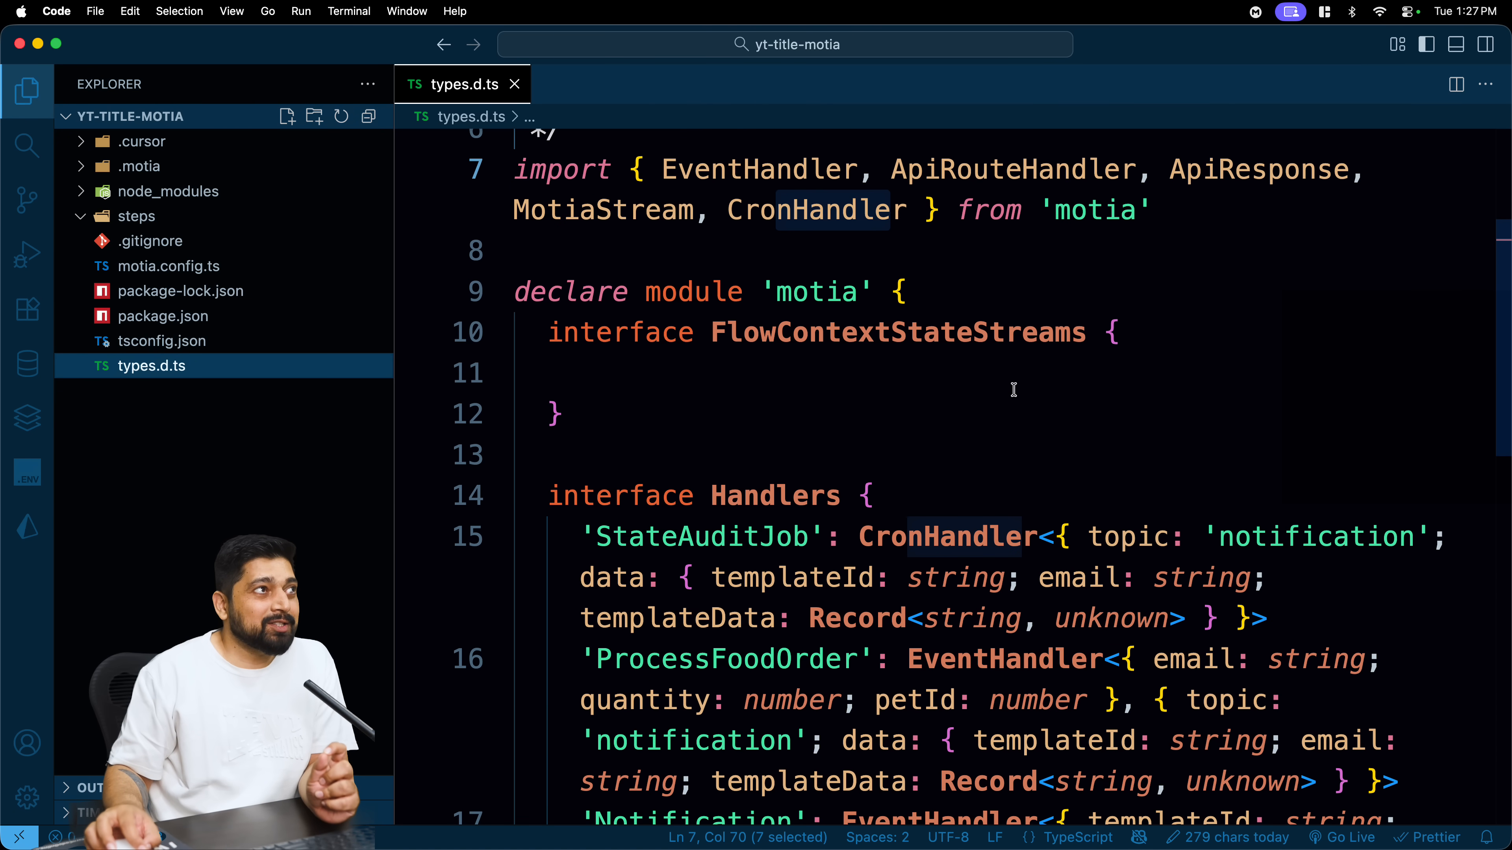
# Step: Close types.d.ts and review package.json's motia dependency and dev script alongside tsconfig.json
pyautogui.scroll(-3)
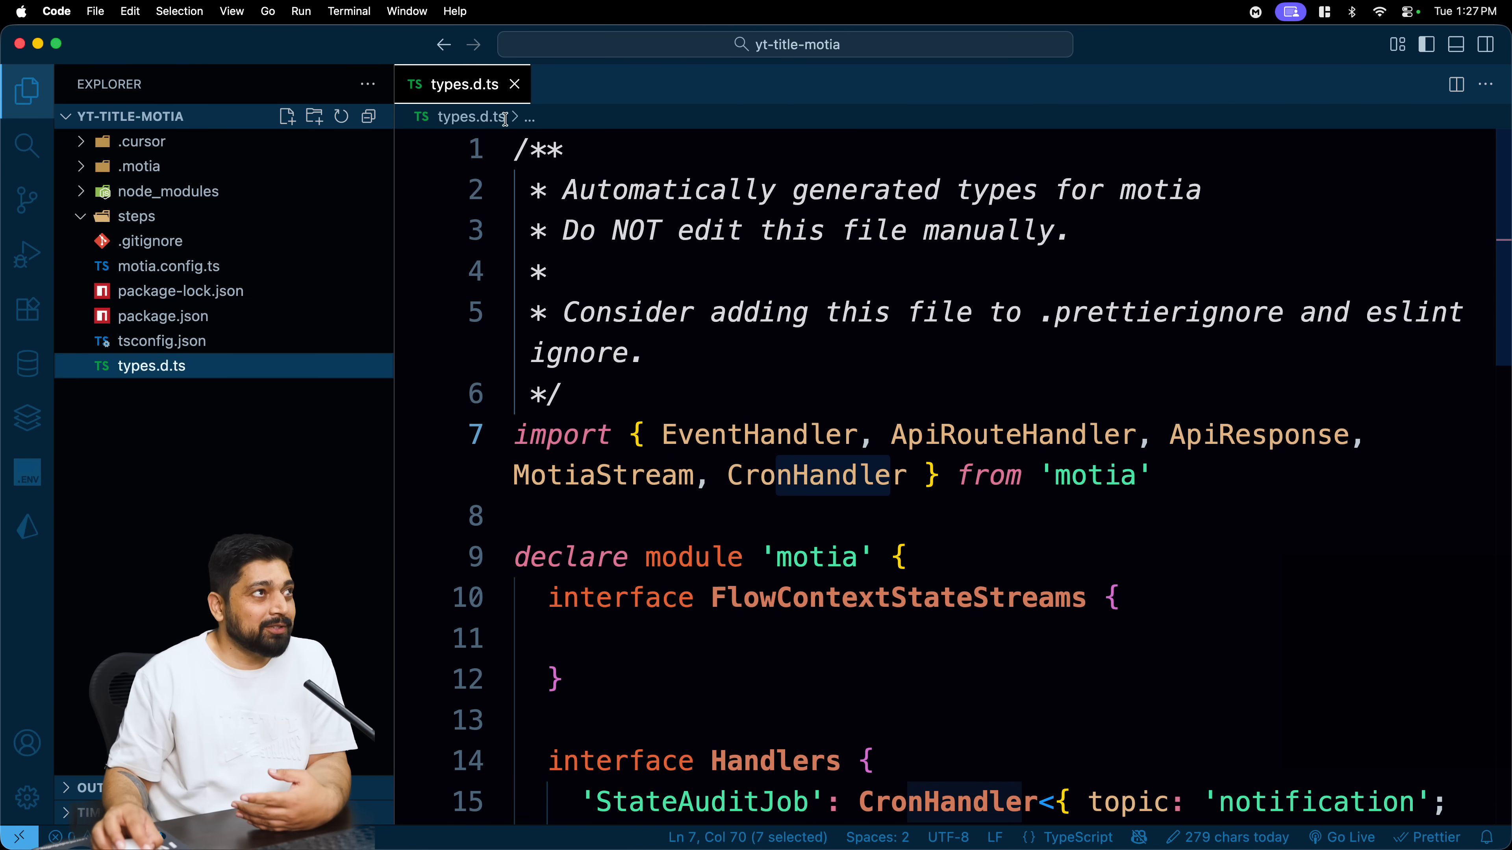
pyautogui.click(516, 84)
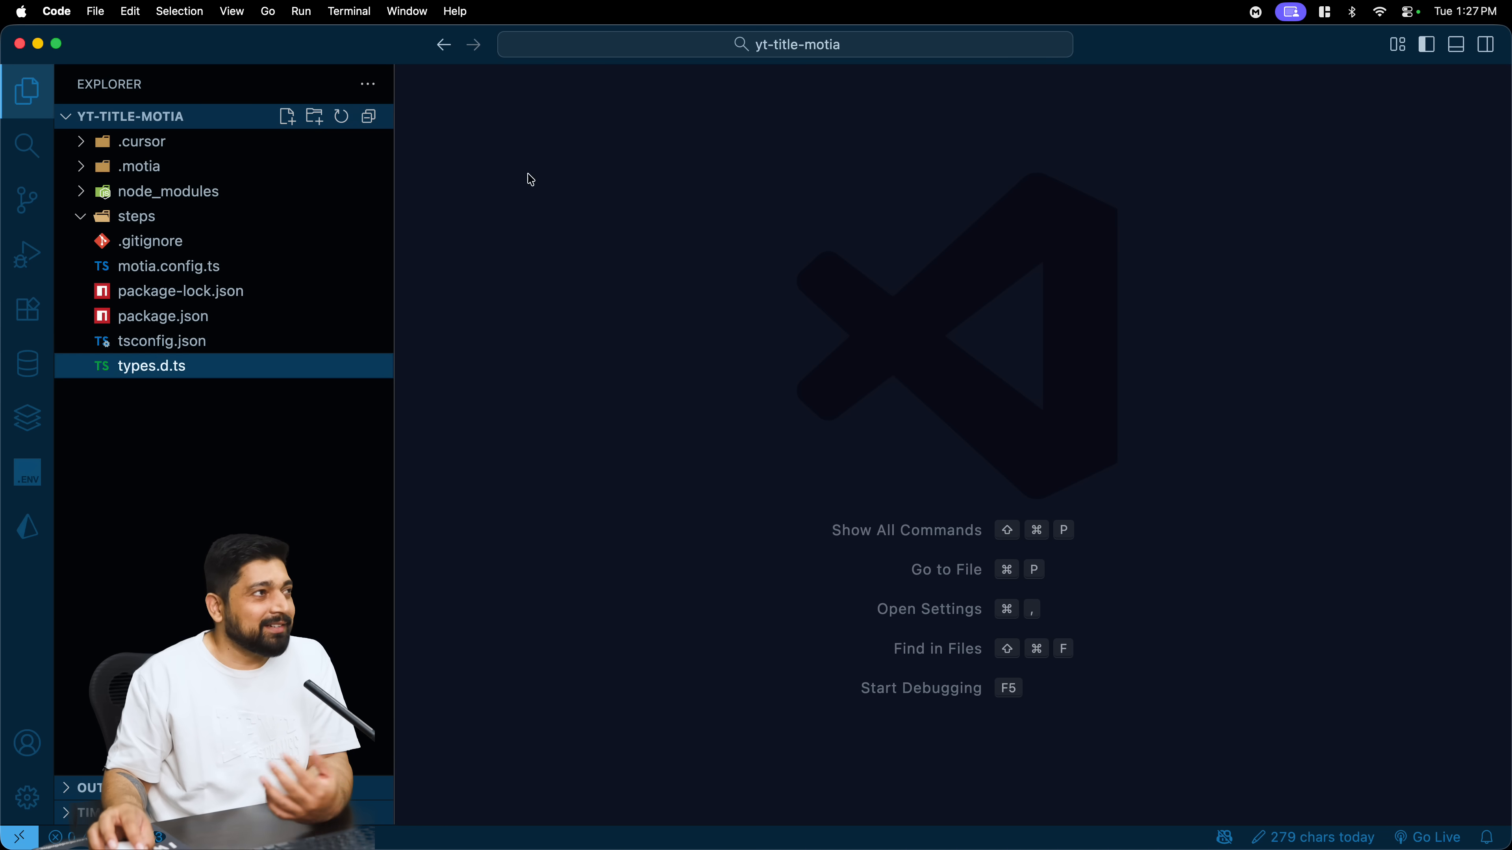
pyautogui.moveTo(222, 341)
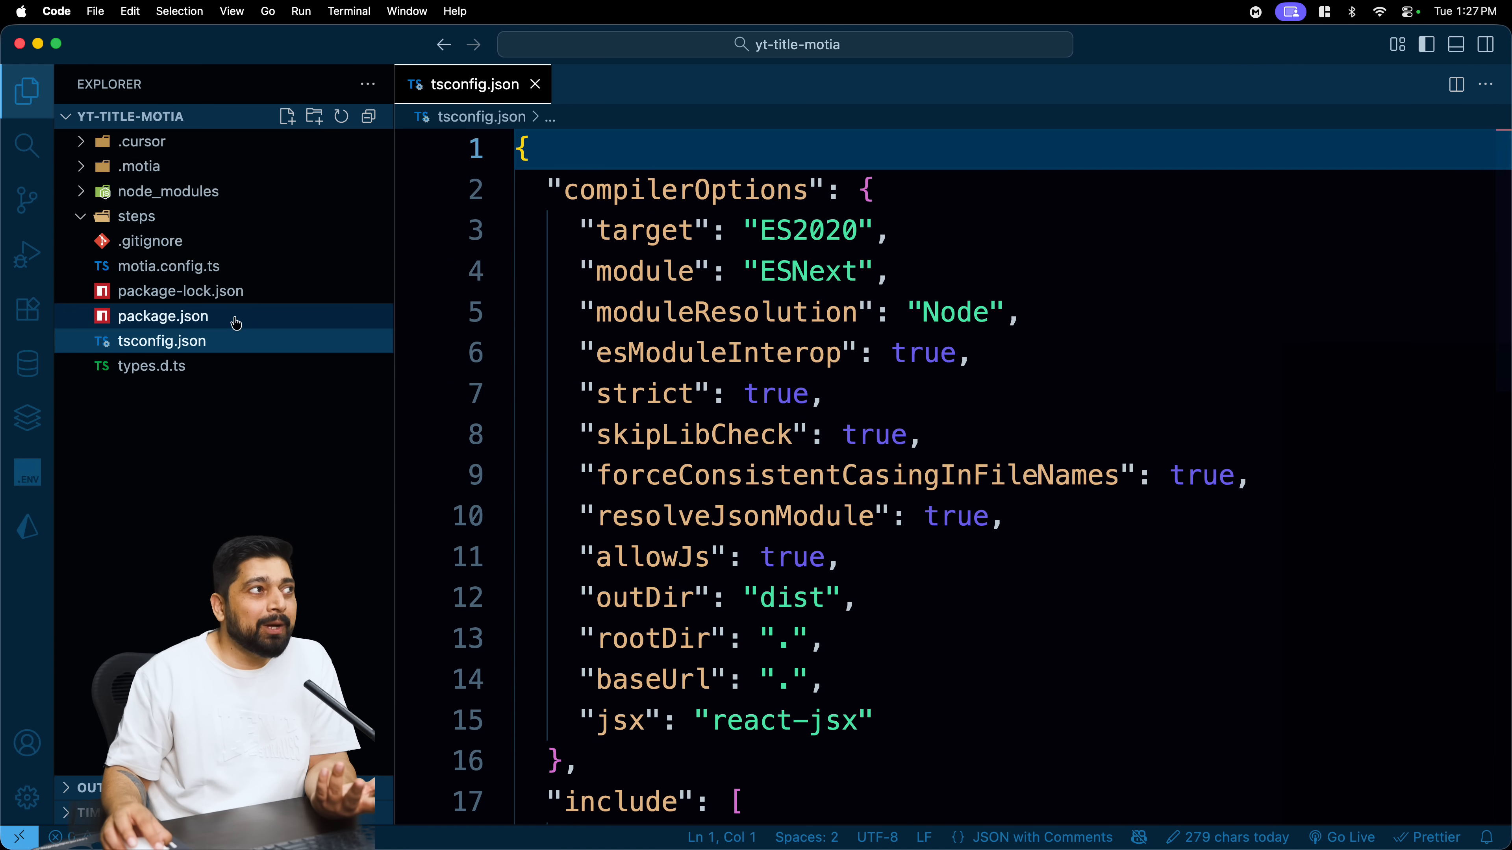
pyautogui.click(163, 316)
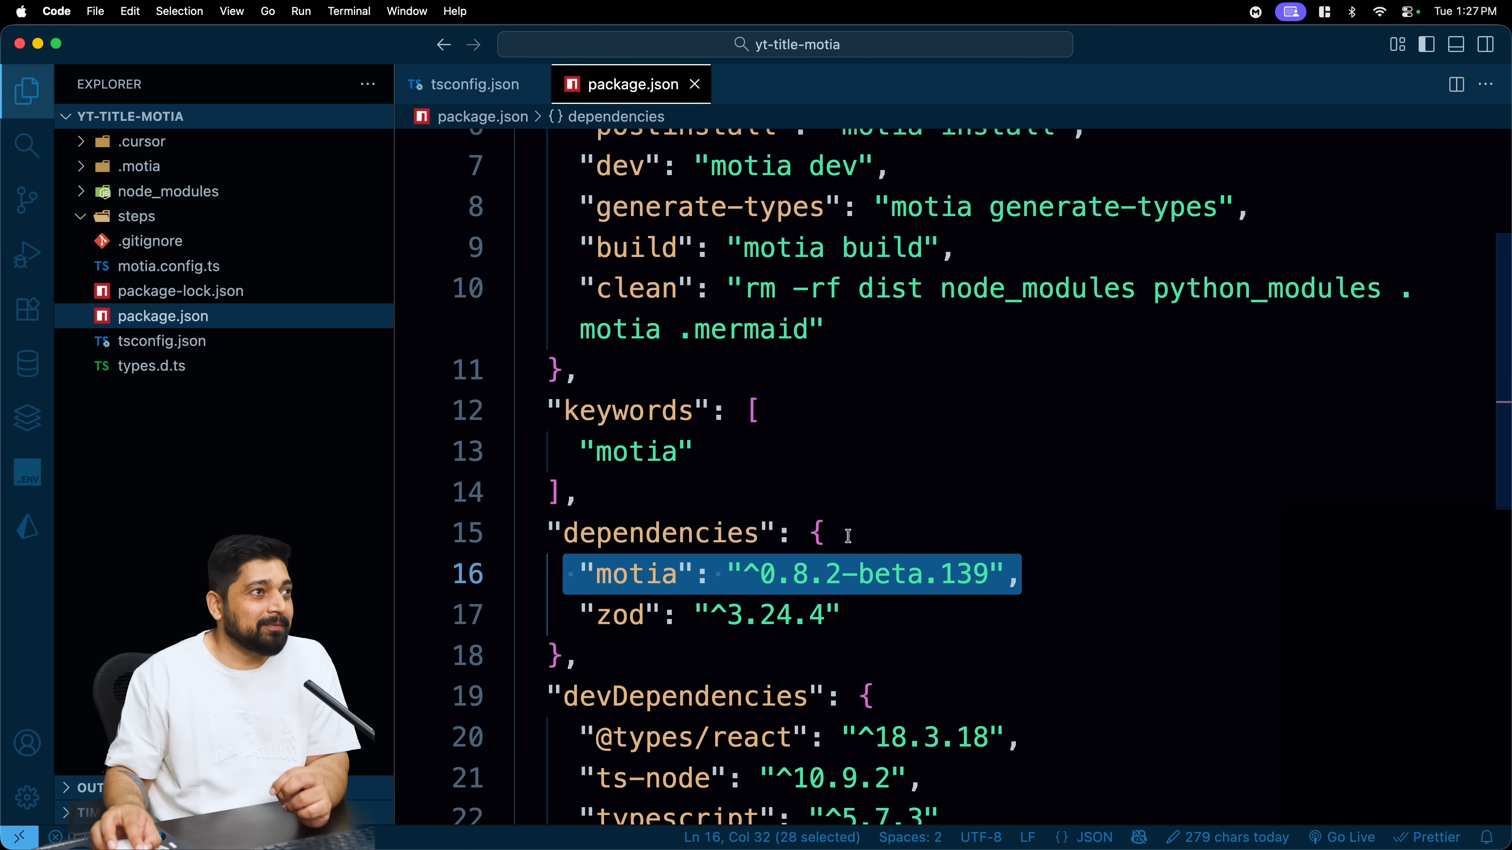
pyautogui.scroll(3)
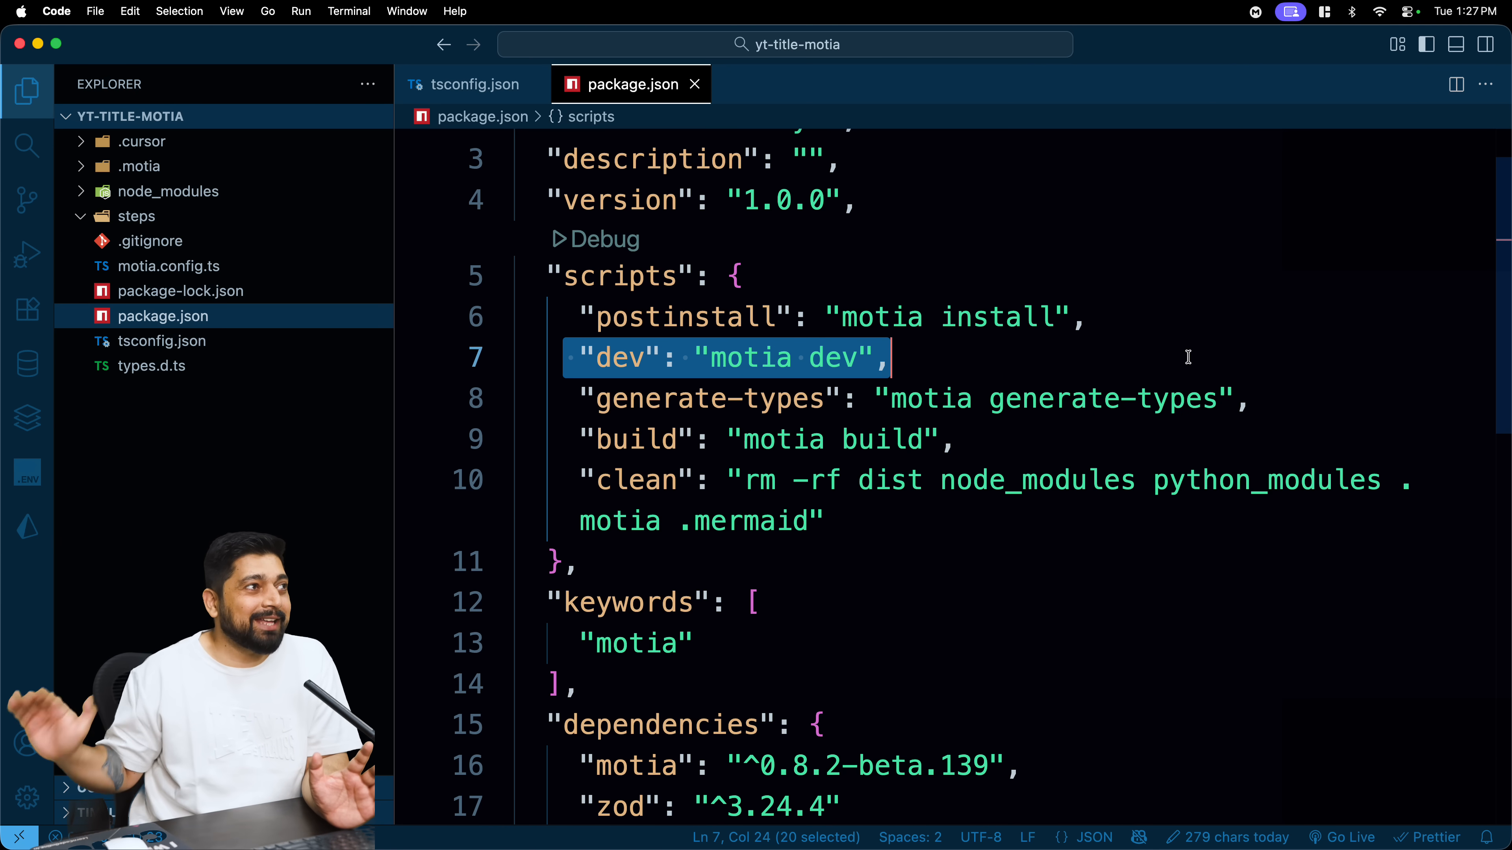
pyautogui.click(137, 216)
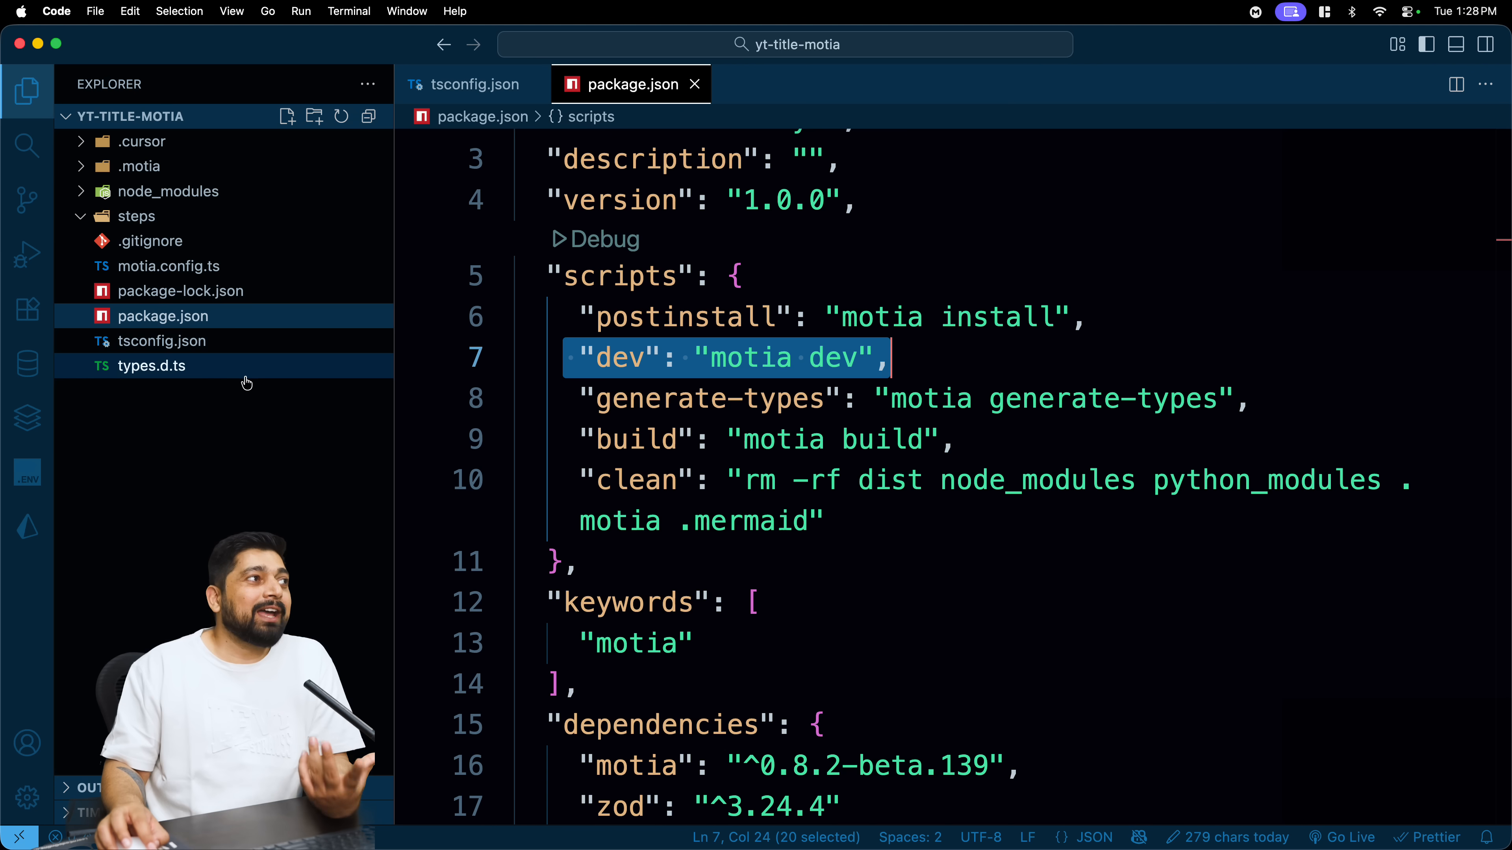
pyautogui.moveTo(263, 491)
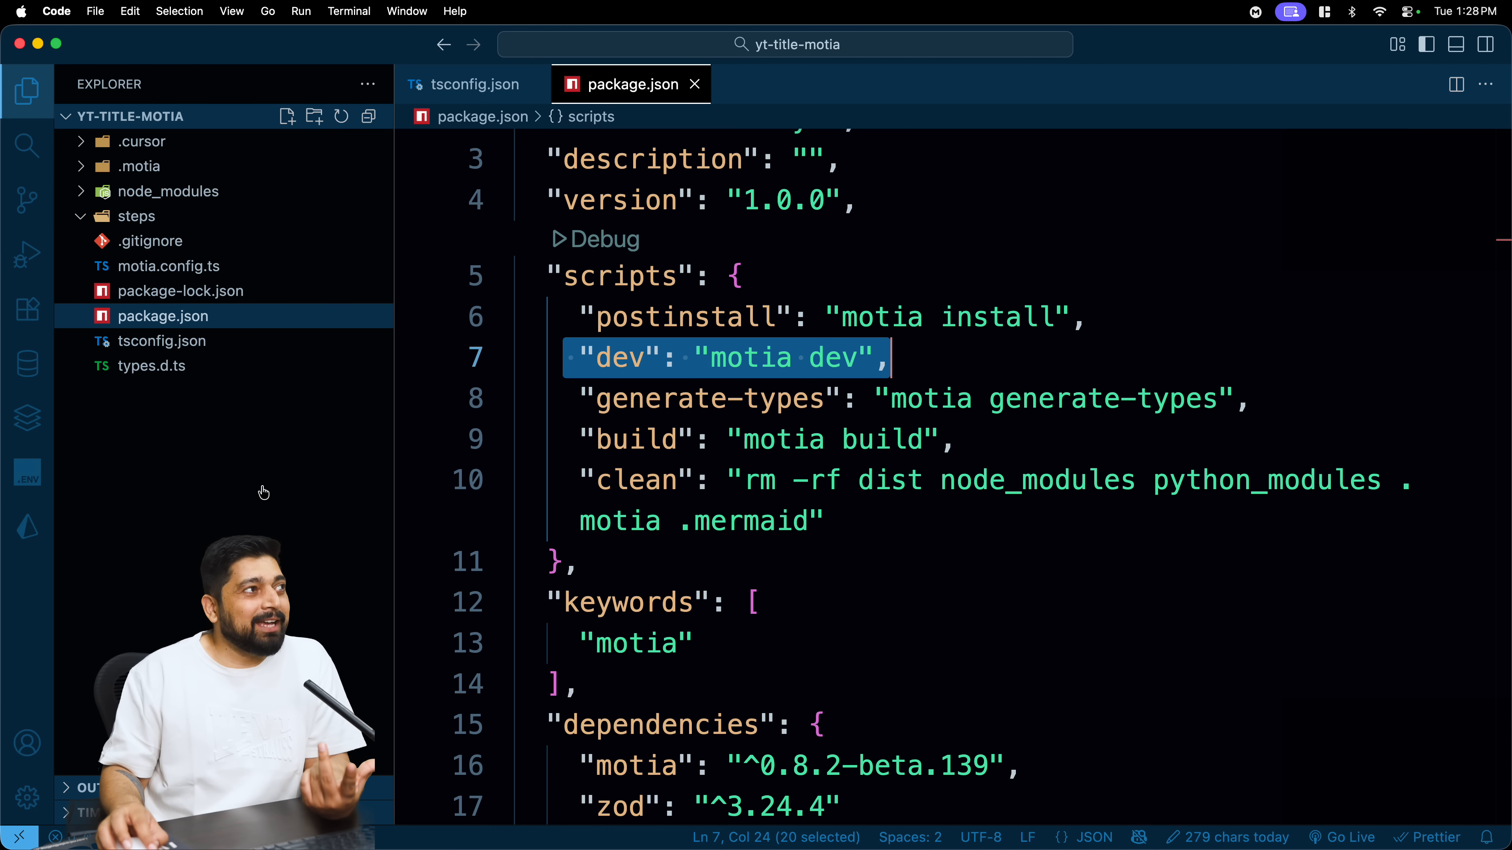